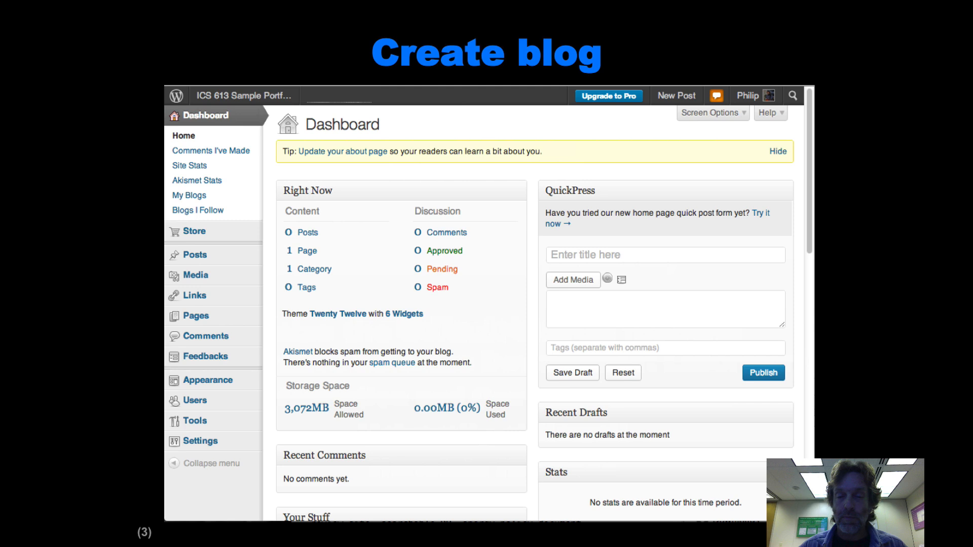
Advance the slideshow to the 'Create project pages' slide showing a Project 1 page.
{"action": "left_click", "coordinate": [200, 441]}
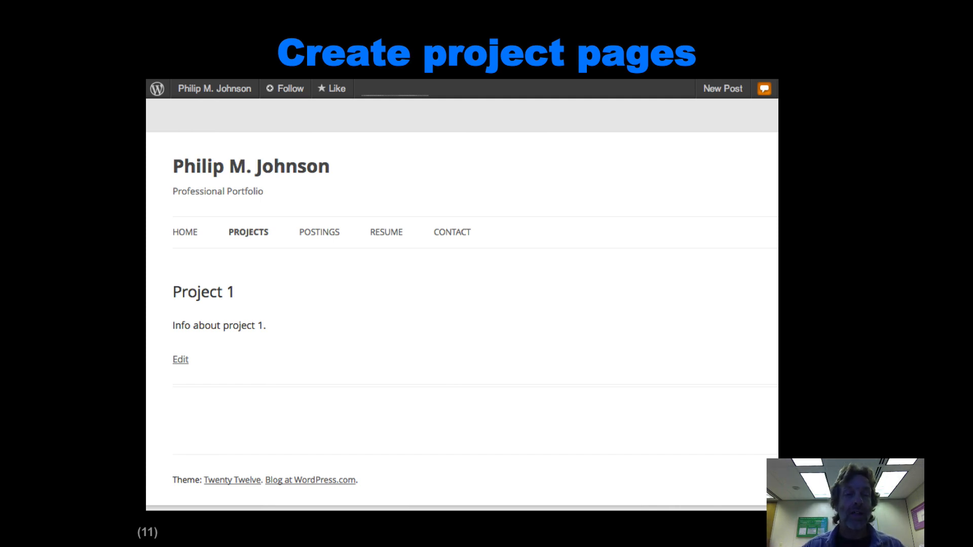
Advance through the 'Create postings page' slide to the final 'The home page' slide.
{"action": "left_click", "coordinate": [318, 231]}
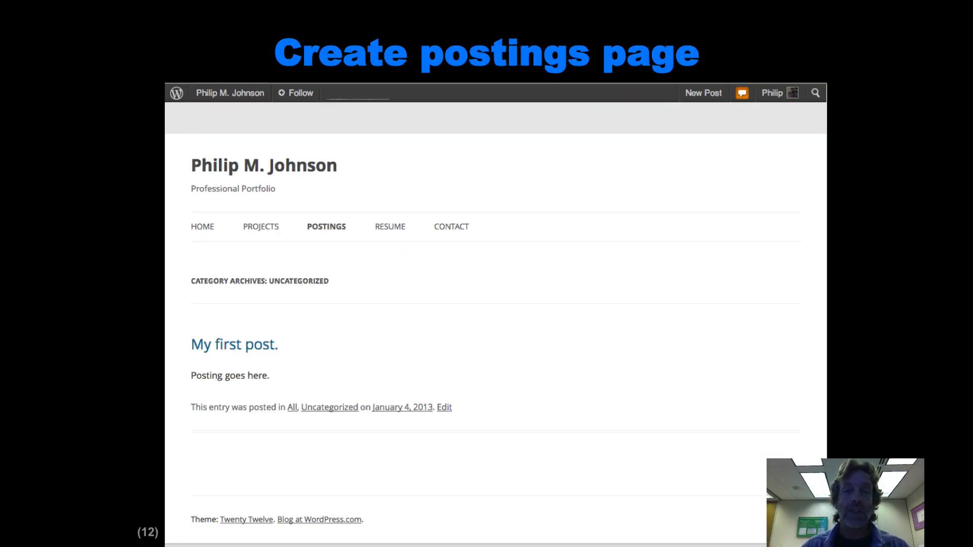
{"action": "left_click", "coordinate": [202, 226]}
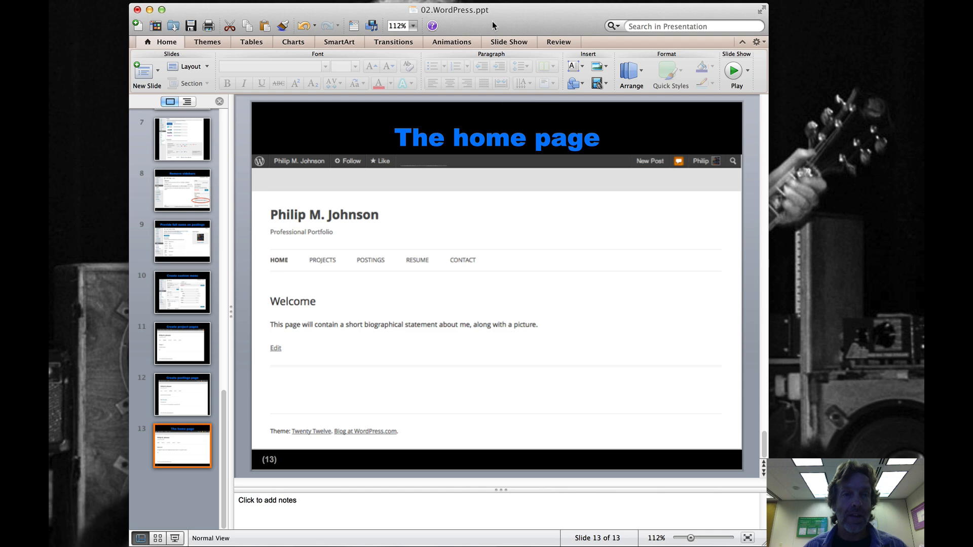
{"action": "mouse_move", "coordinate": [211, 12]}
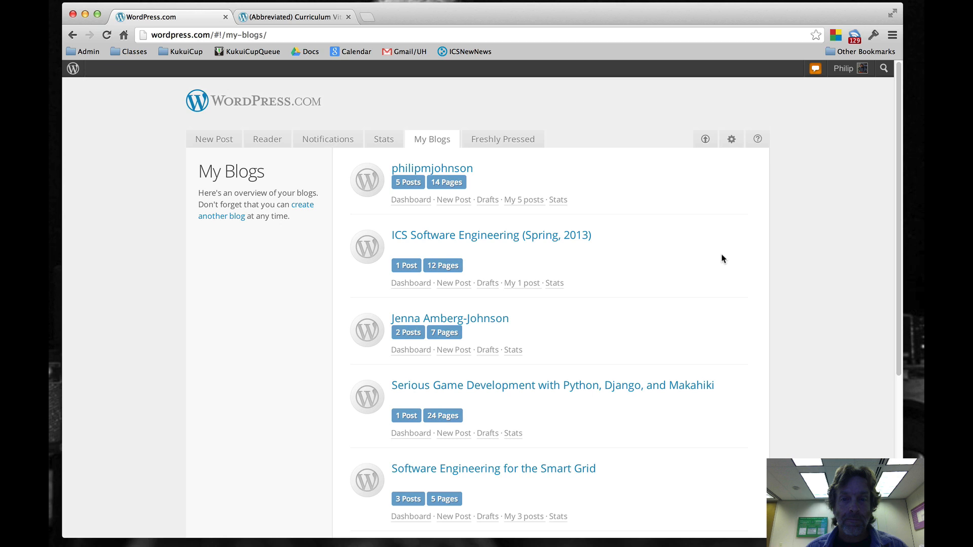
{"action": "mouse_move", "coordinate": [723, 250]}
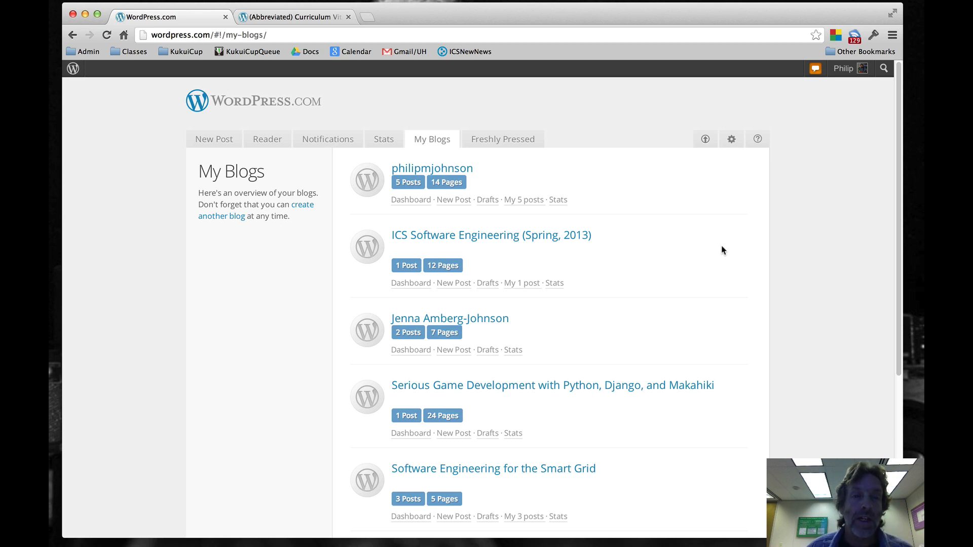
Scroll through the My Blogs list before adding another blog to the account.
{"action": "scroll", "scroll_direction": "down", "scroll_amount": 3}
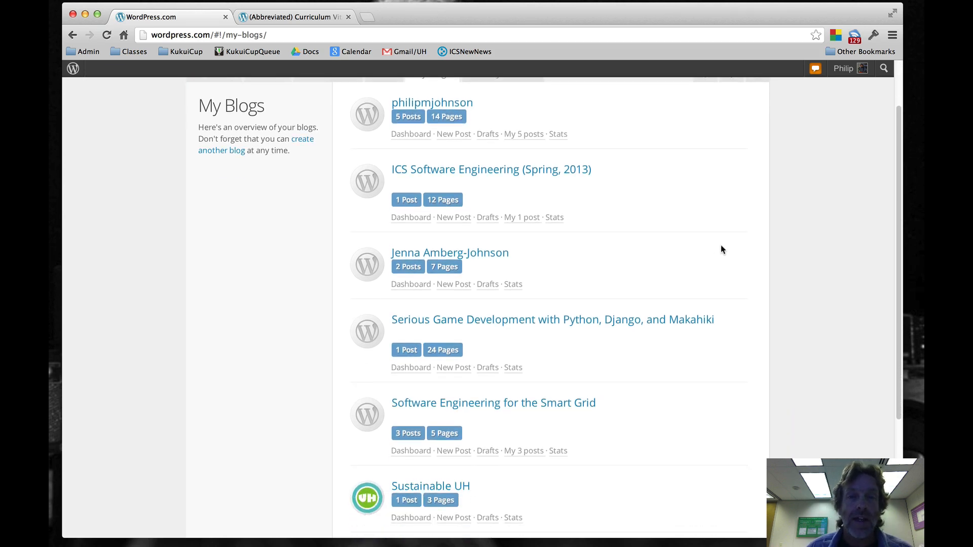
{"action": "scroll", "scroll_direction": "up", "scroll_amount": 3}
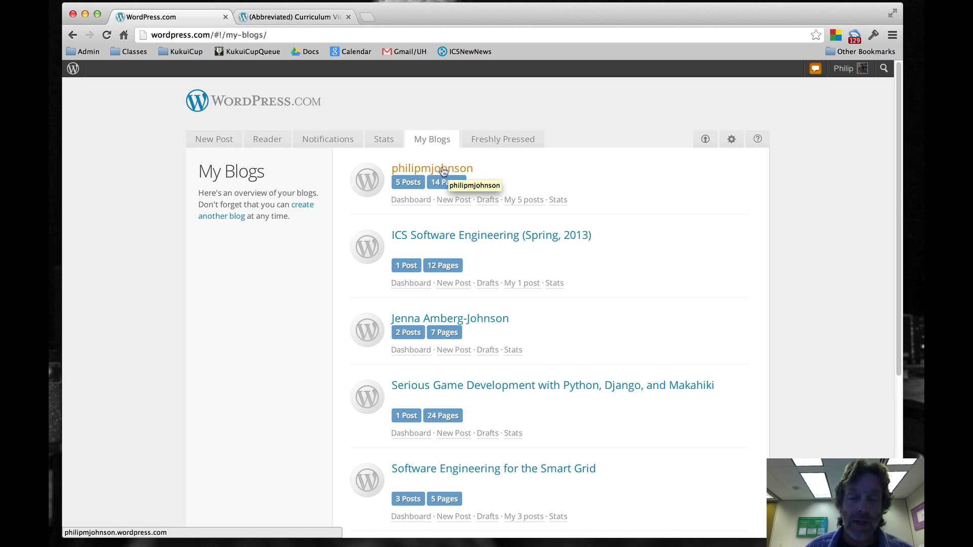
{"action": "scroll", "scroll_direction": "down", "scroll_amount": 3}
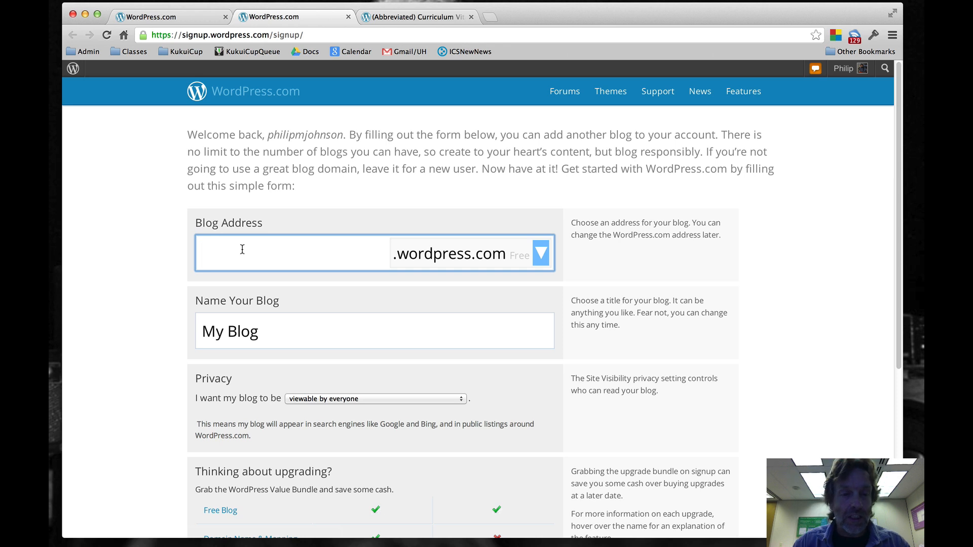
Enter the blog address ics613portfolioexample for the new WordPress.com blog.
{"action": "type", "text": "ics"}
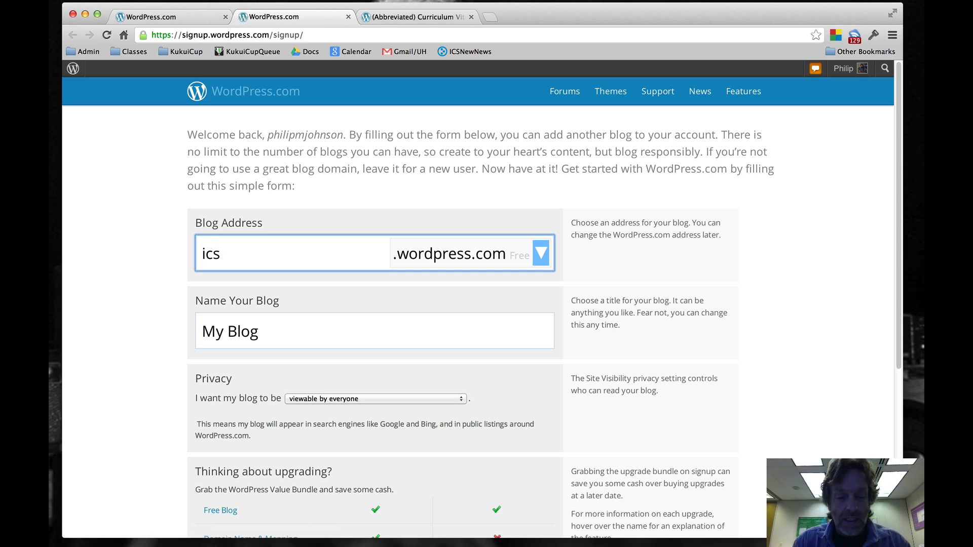
{"action": "type", "text": "613p"}
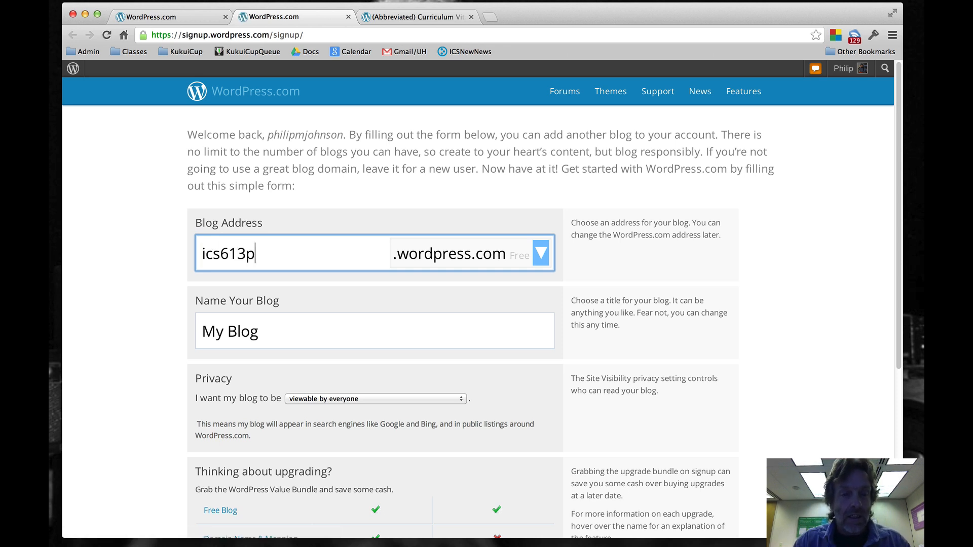
{"action": "type", "text": "ortfolio"}
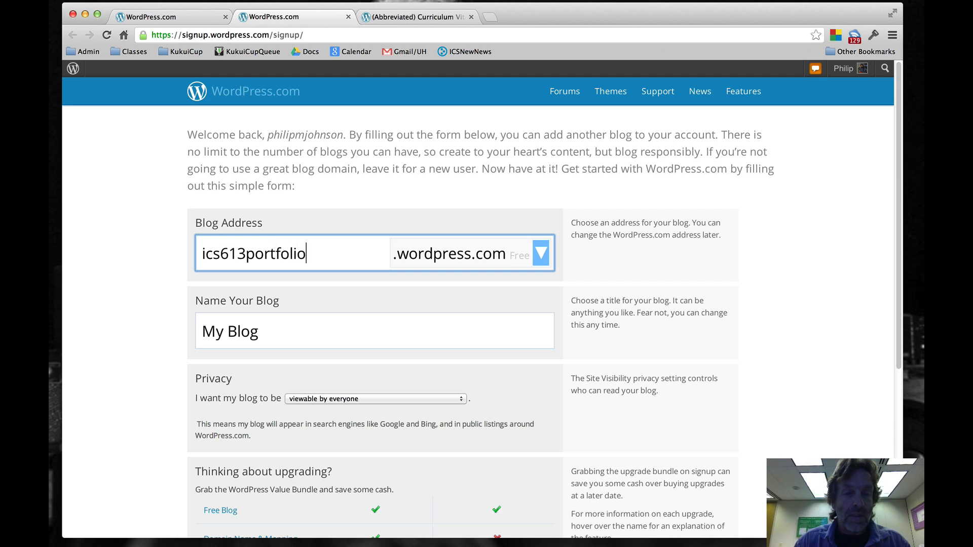
{"action": "type", "text": "exam"}
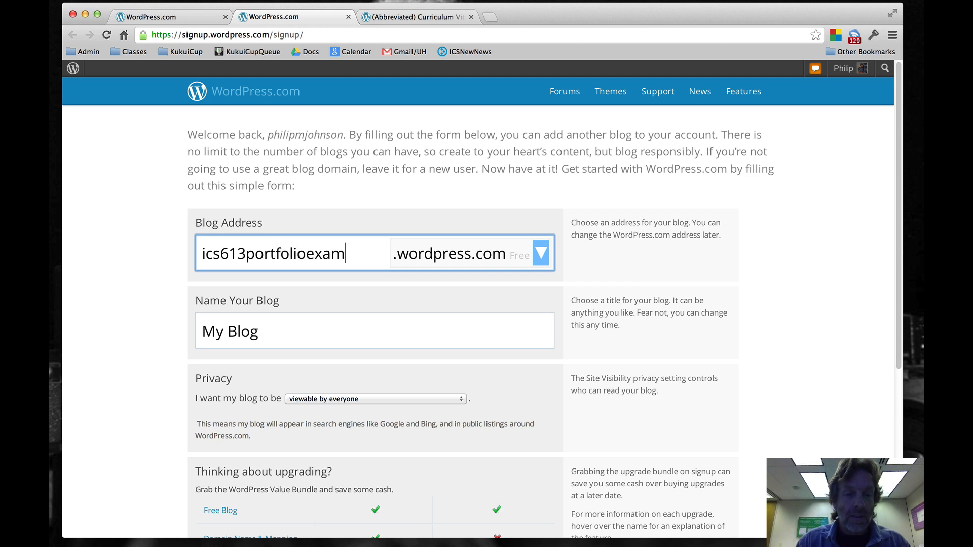
{"action": "type", "text": "ple"}
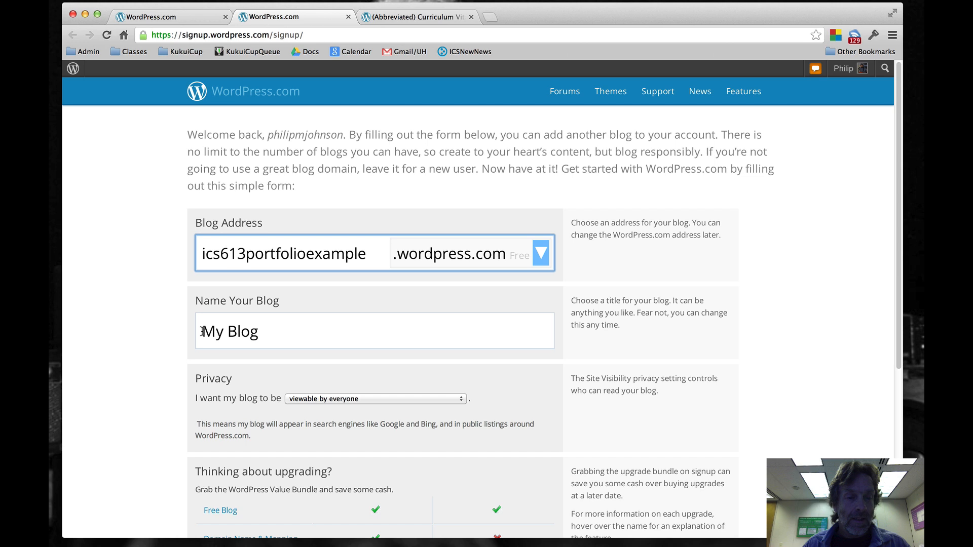
Name the blog 'Portfolio example' and create the free blog, reaching the confirmation page.
{"action": "type", "text": "P"}
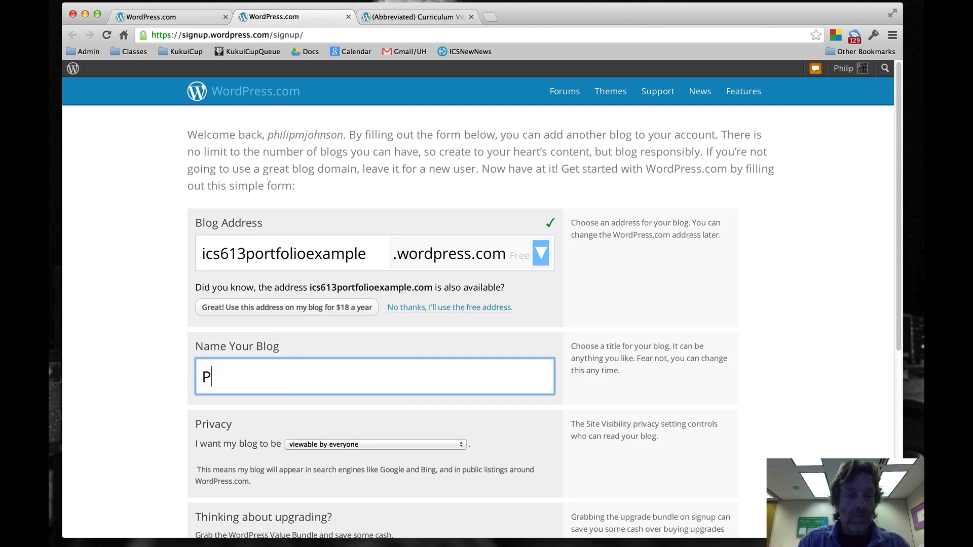
{"action": "type", "text": "ortfolio"}
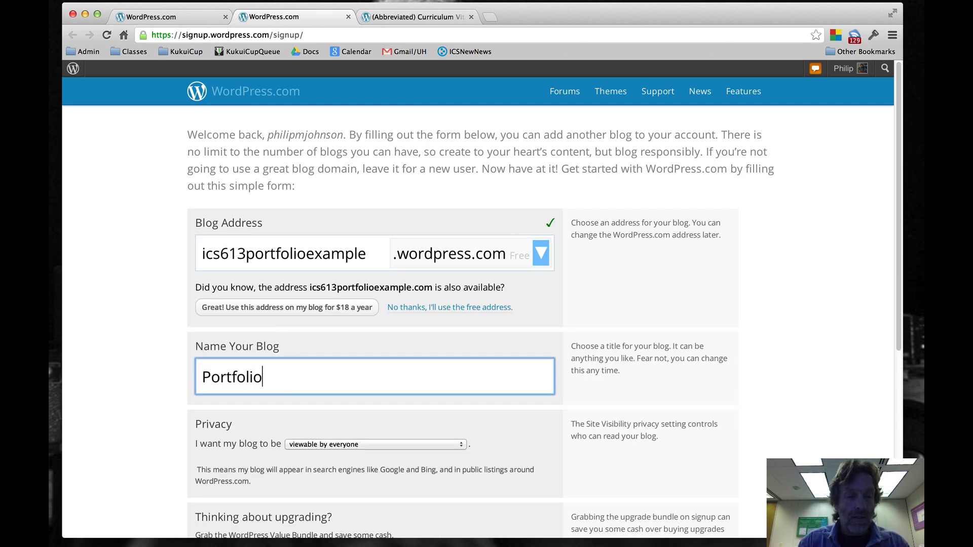
{"action": "type", "text": "example"}
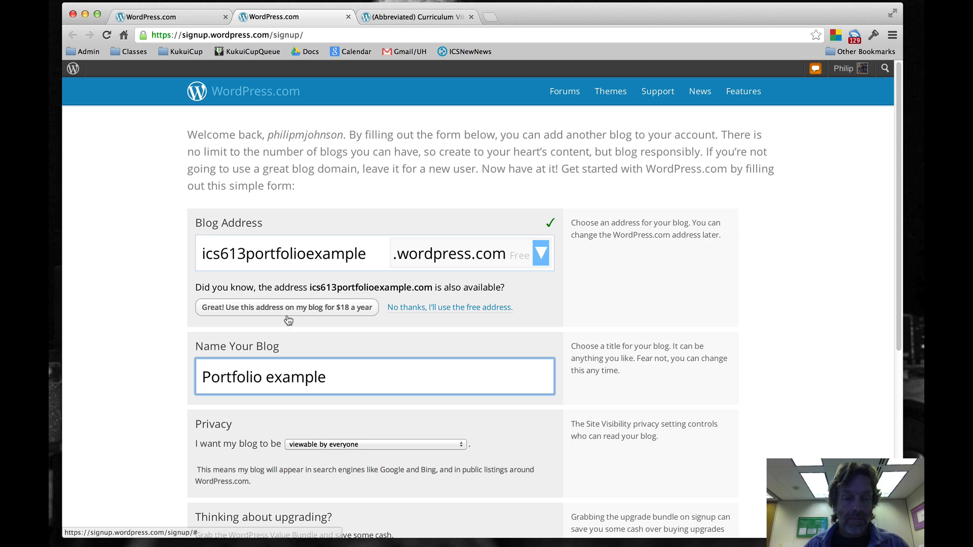
{"action": "scroll", "scroll_direction": "down", "scroll_amount": 3}
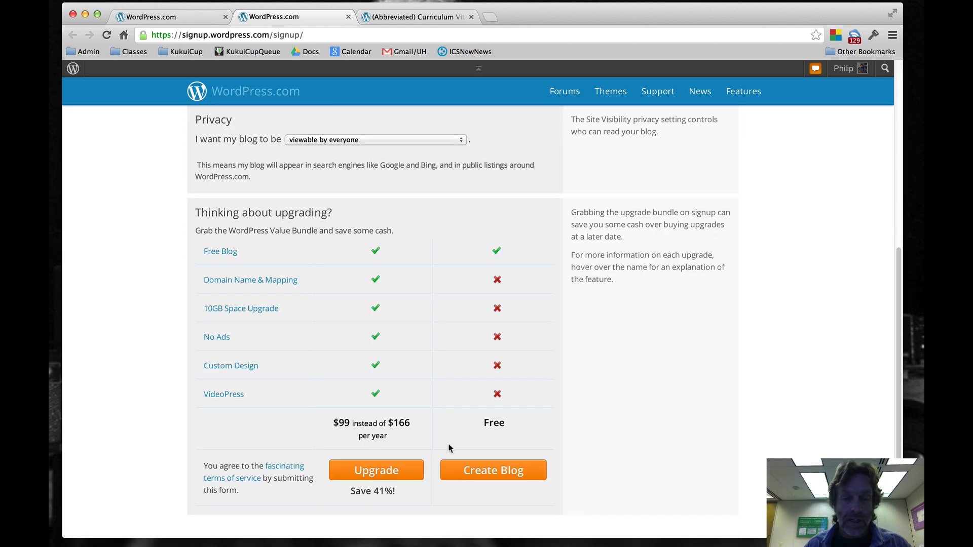
{"action": "left_click", "coordinate": [493, 470]}
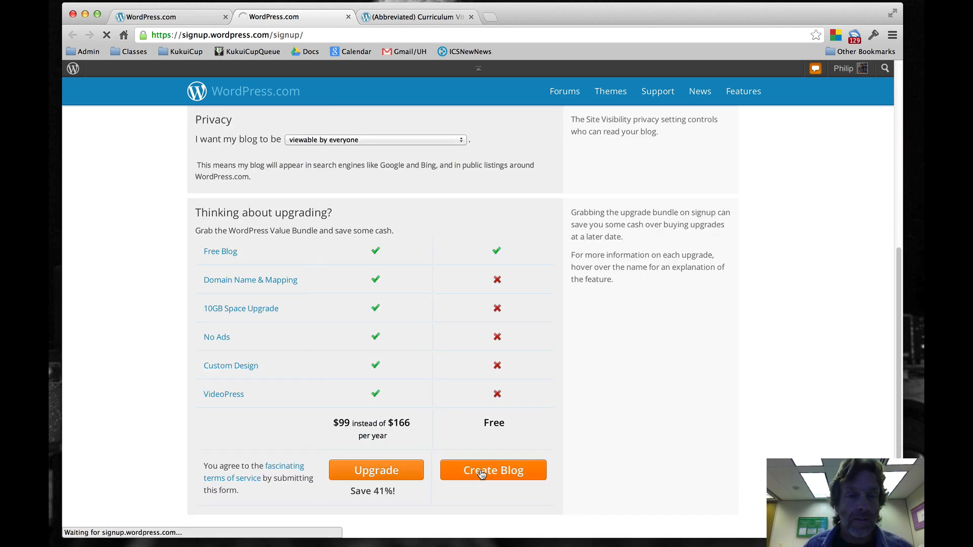
{"action": "left_click", "coordinate": [493, 469]}
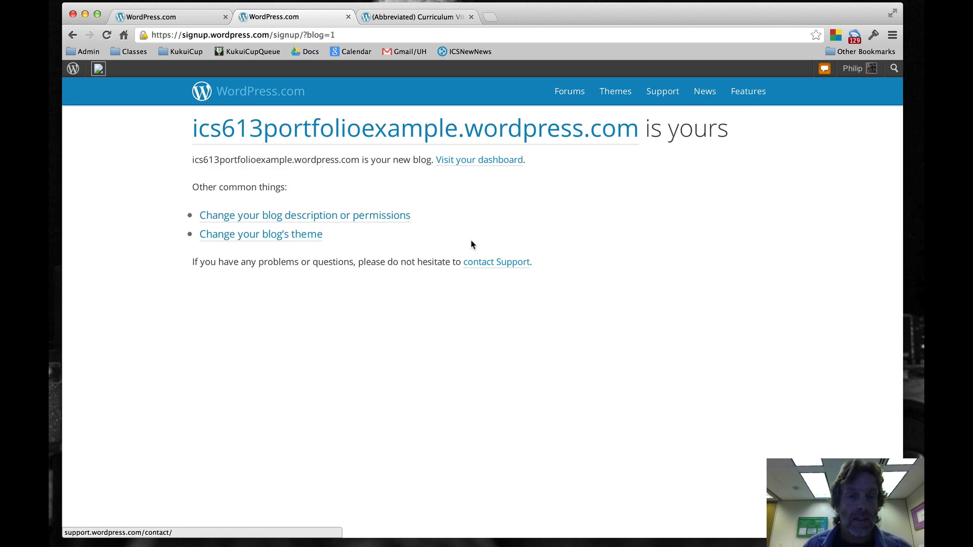
{"action": "left_click", "coordinate": [99, 68]}
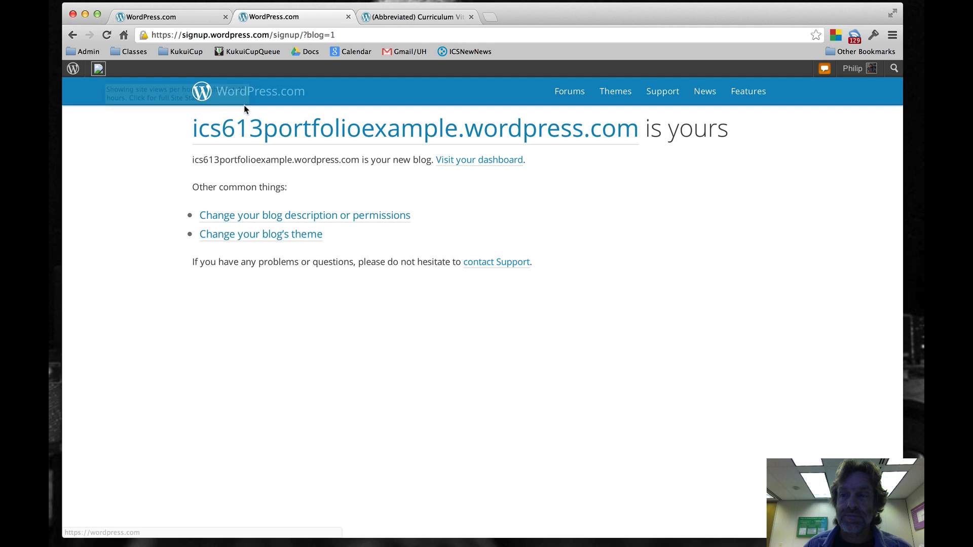
{"action": "mouse_move", "coordinate": [467, 170]}
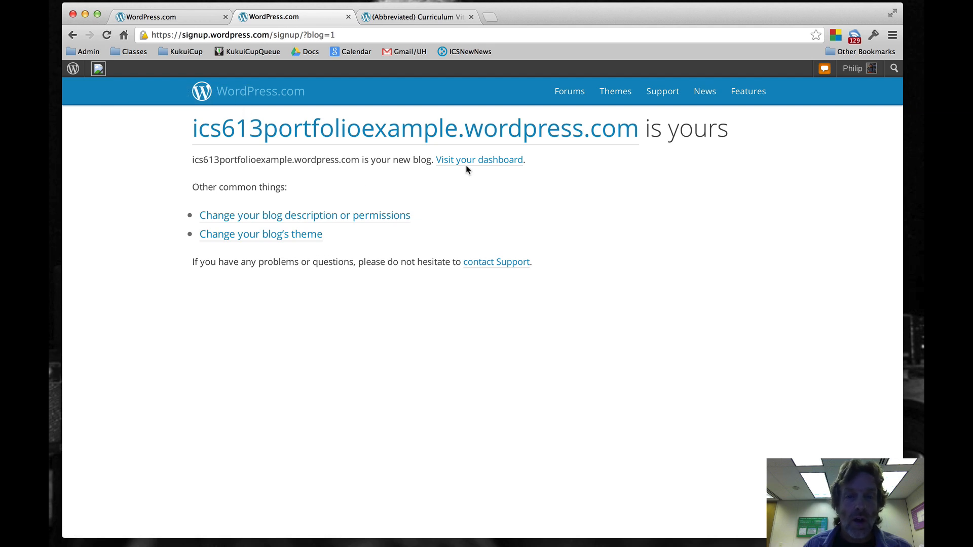
{"action": "mouse_move", "coordinate": [479, 159]}
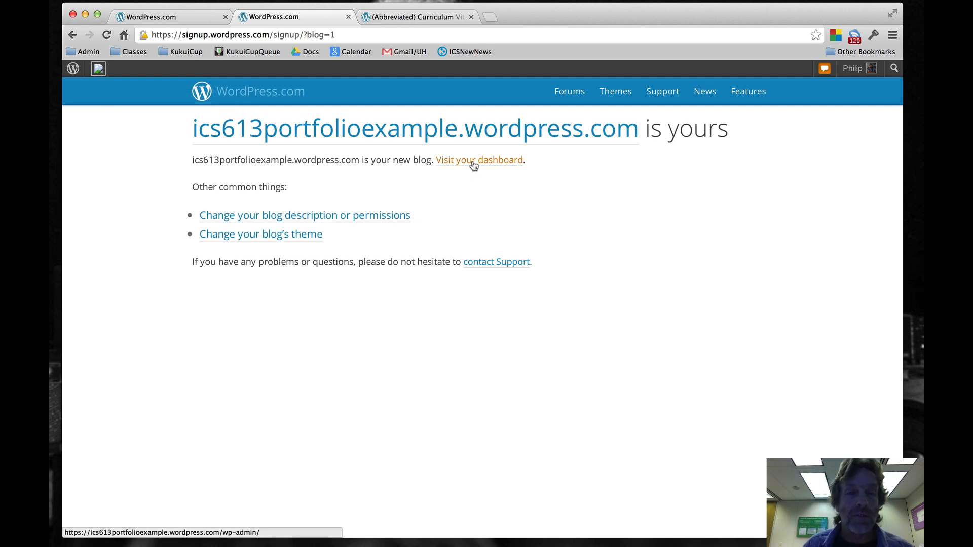
Go to the new blog's dashboard and its Settings > General page.
{"action": "left_click", "coordinate": [478, 159]}
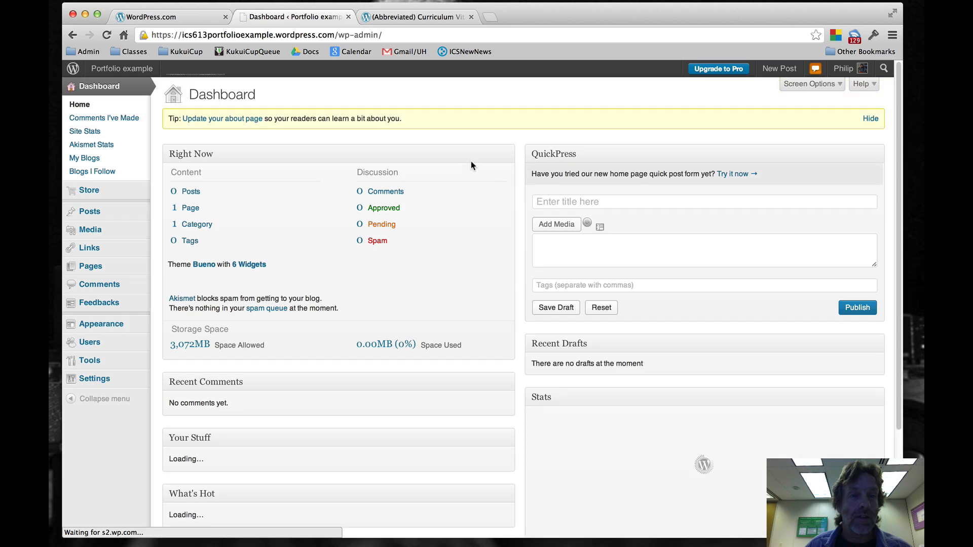
{"action": "left_click", "coordinate": [121, 68]}
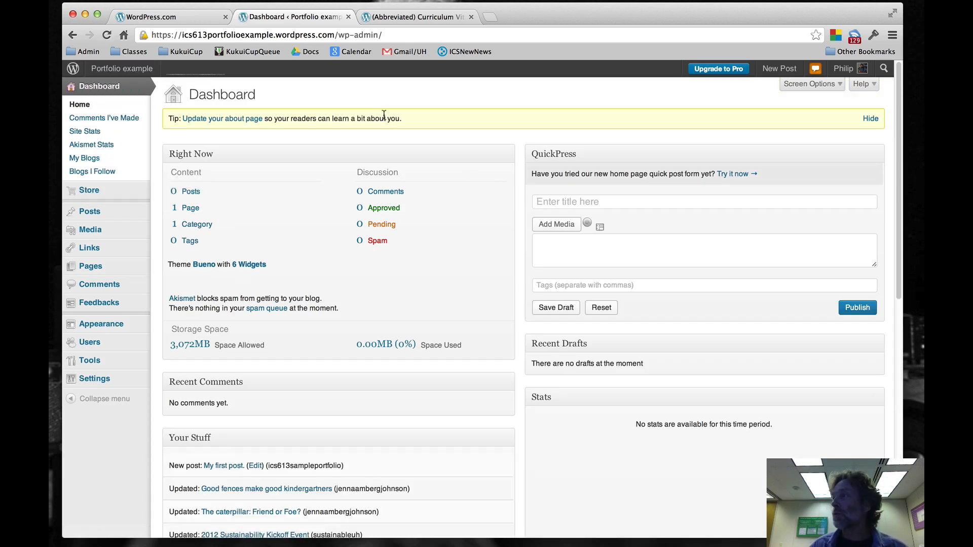
{"action": "mouse_move", "coordinate": [153, 263]}
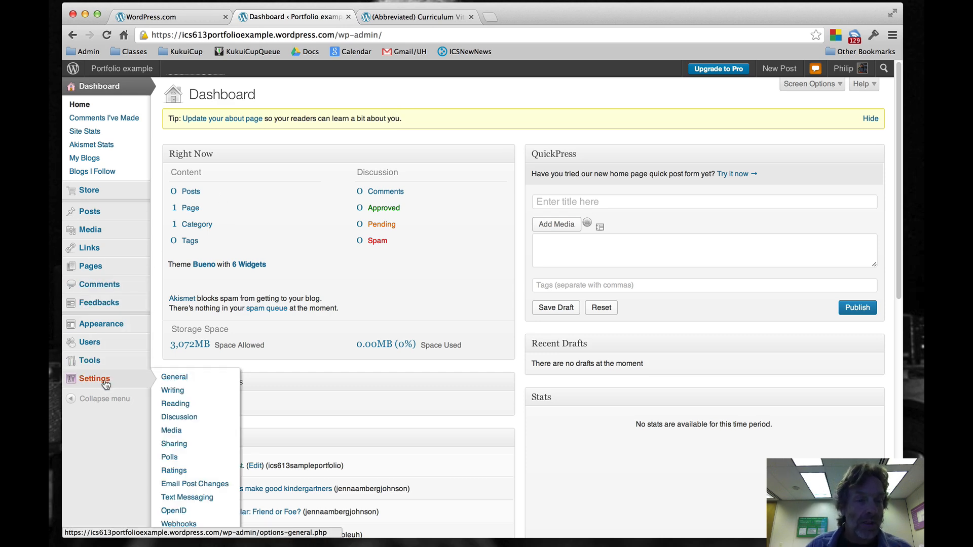
{"action": "left_click", "coordinate": [174, 377]}
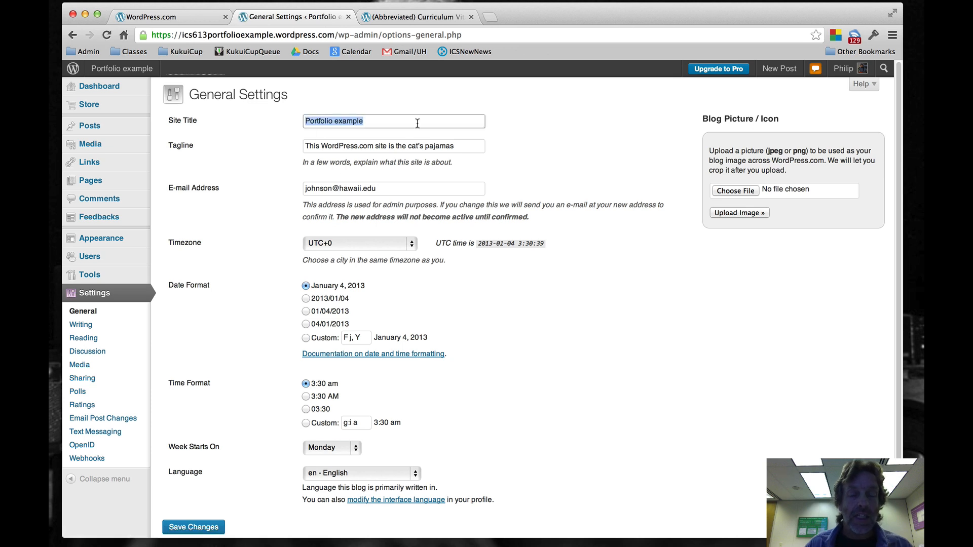
Set the site title to 'Philip M. Johnson' and tagline to 'Professional Portfolio', and save.
{"action": "type", "text": "Philip M"}
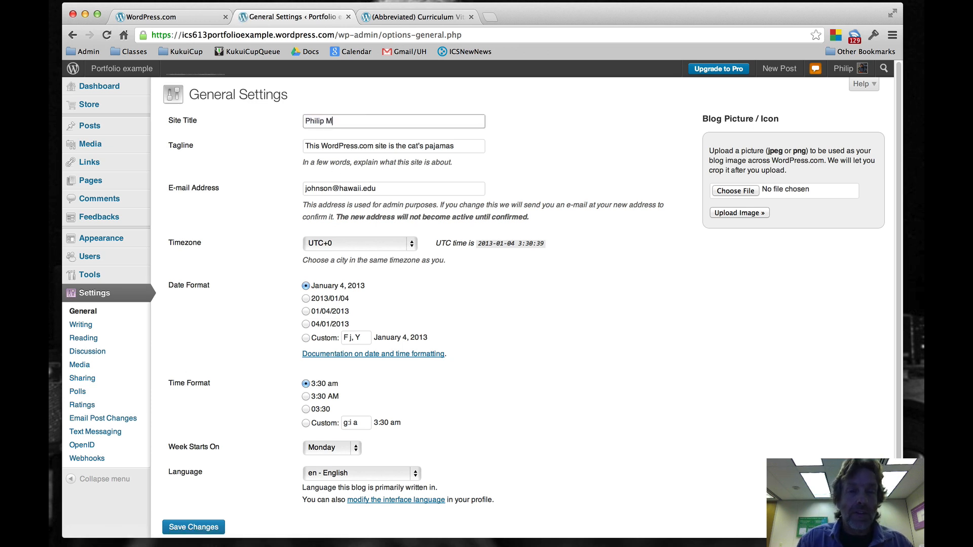
{"action": "type", "text": ". Joh"}
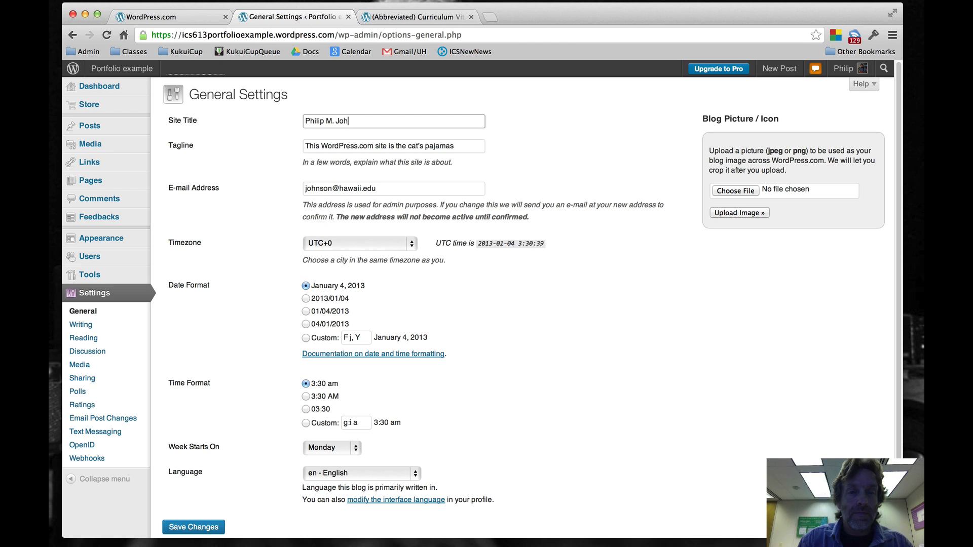
{"action": "type", "text": "nson"}
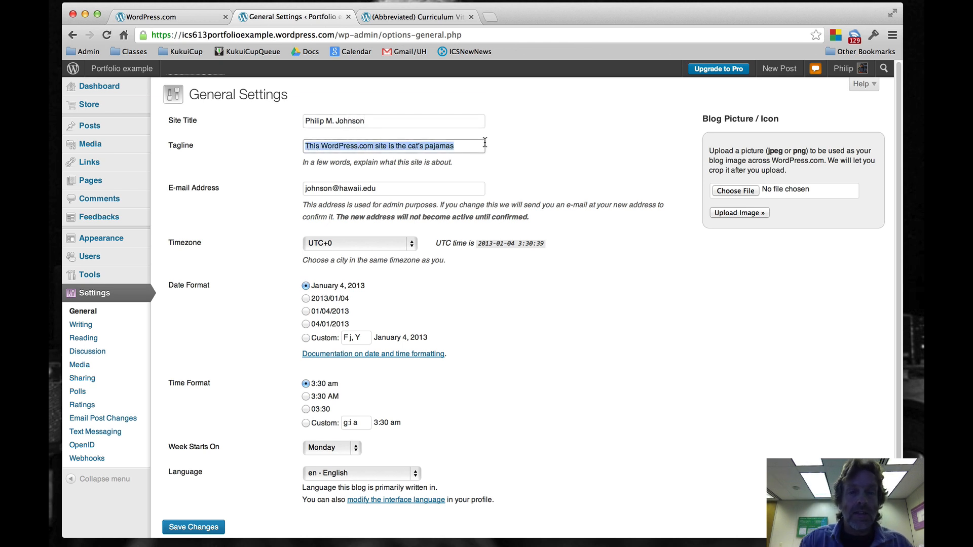
{"action": "type", "text": "Professional"}
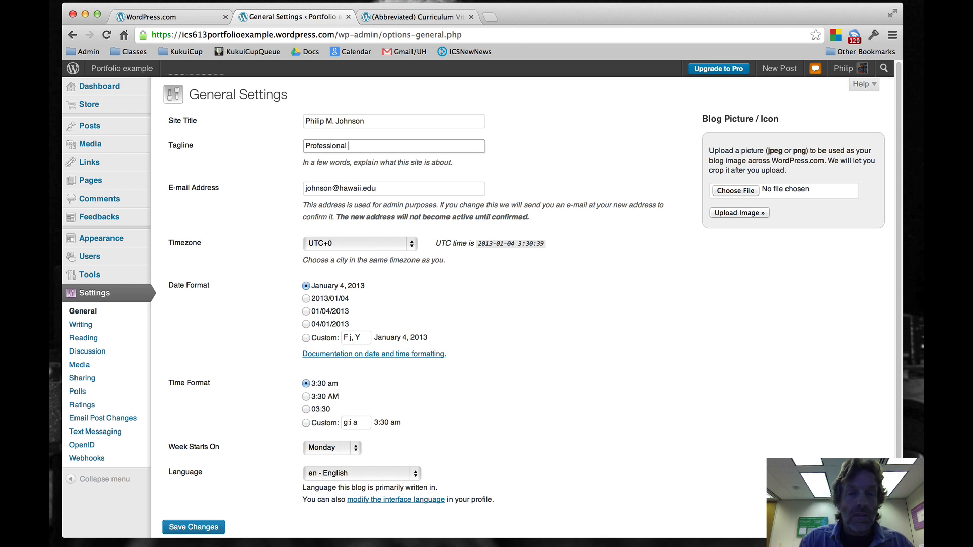
{"action": "type", "text": "Portfolio"}
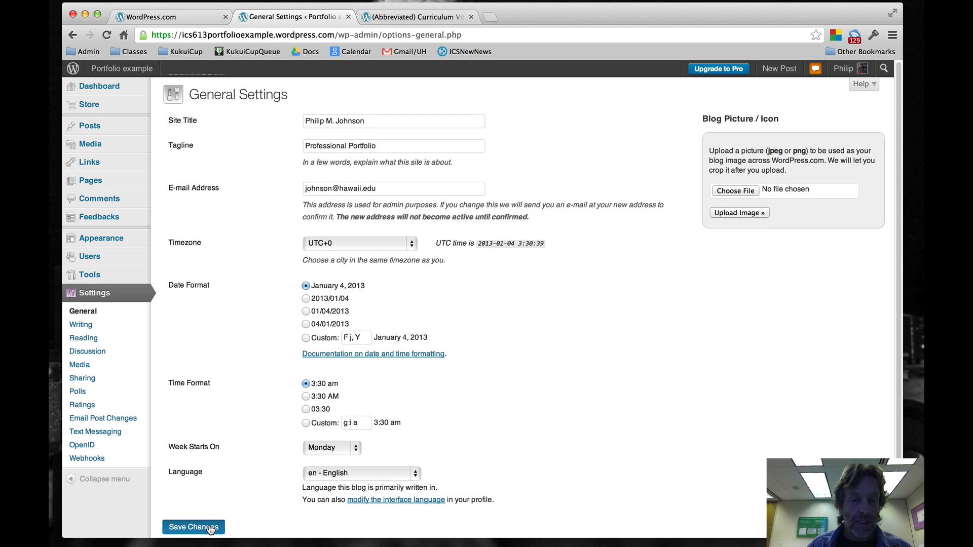
{"action": "left_click", "coordinate": [192, 527]}
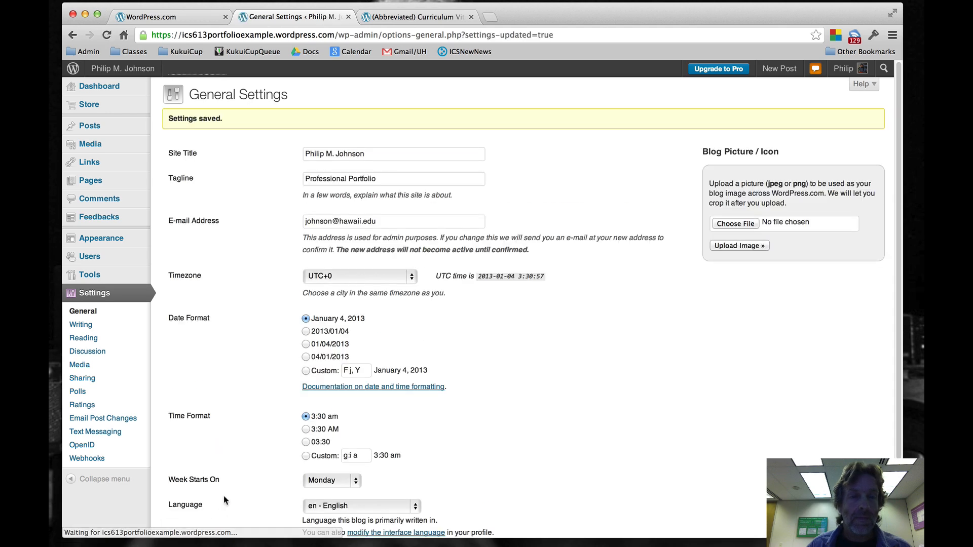
{"action": "mouse_move", "coordinate": [244, 173]}
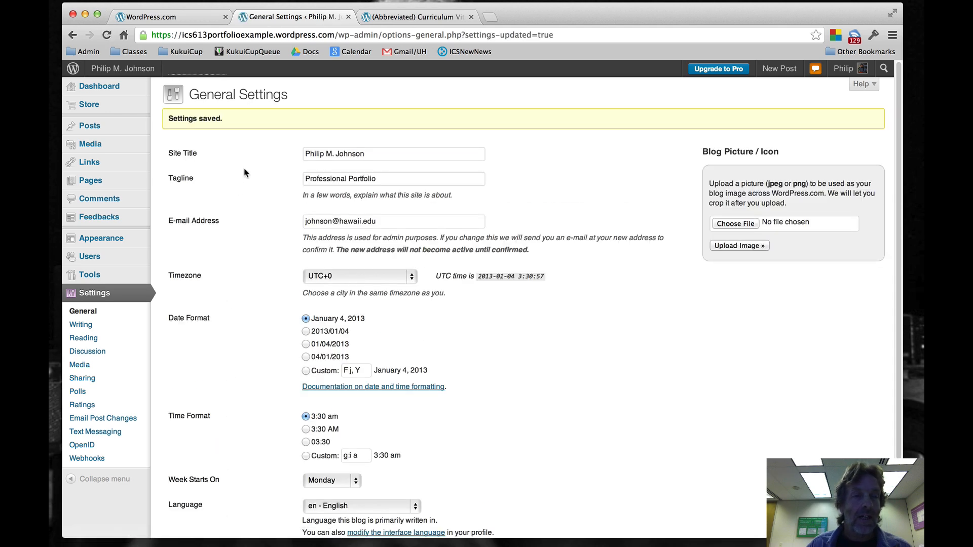
Visit the public site showing the new title and tagline, then return to the dashboard.
{"action": "left_click", "coordinate": [123, 68]}
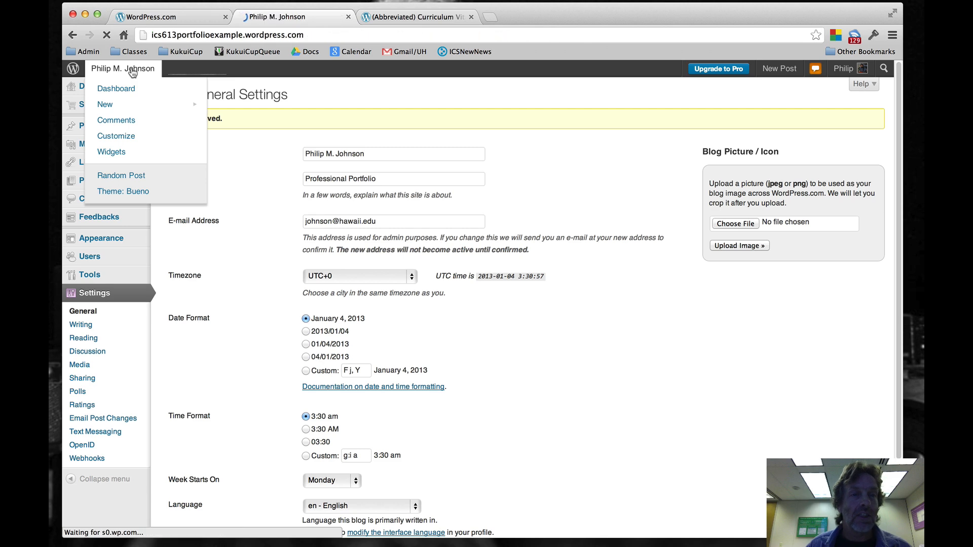
{"action": "left_click", "coordinate": [122, 68]}
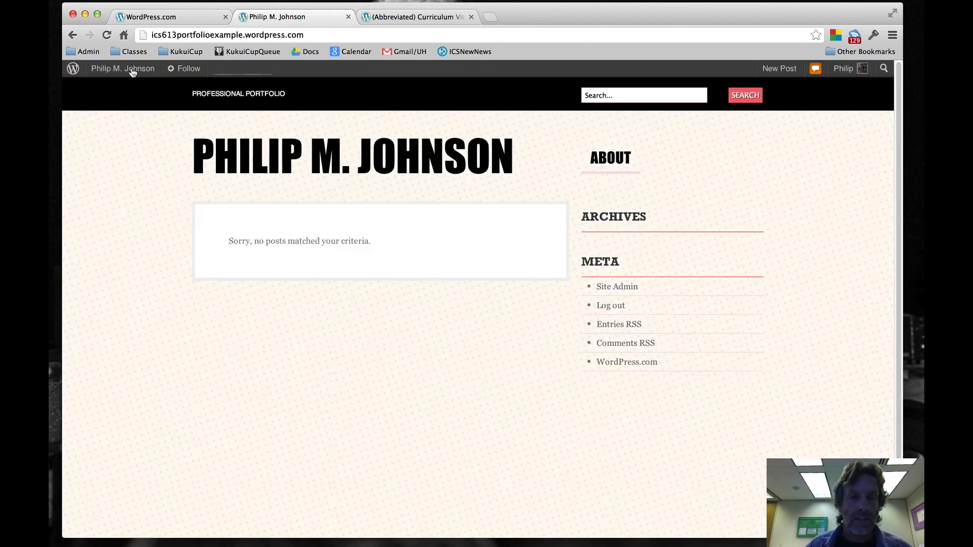
{"action": "left_click", "coordinate": [123, 68]}
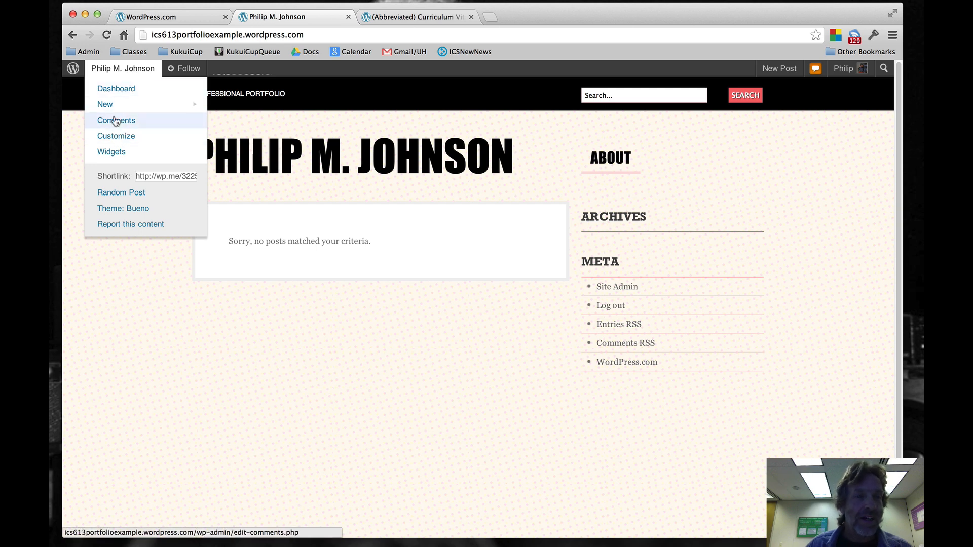
{"action": "left_click", "coordinate": [115, 88]}
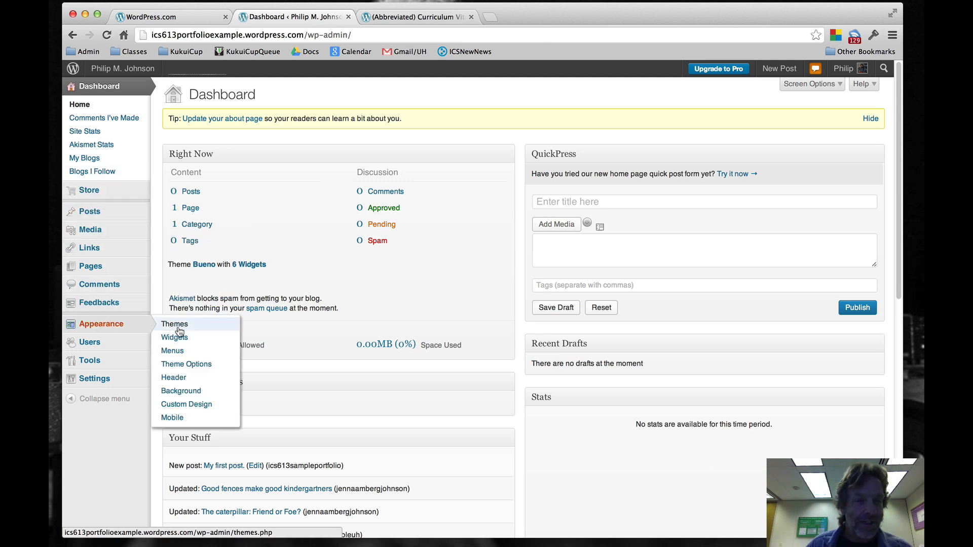
Browse Appearance > Themes and search the themes for '2012'.
{"action": "left_click", "coordinate": [175, 323]}
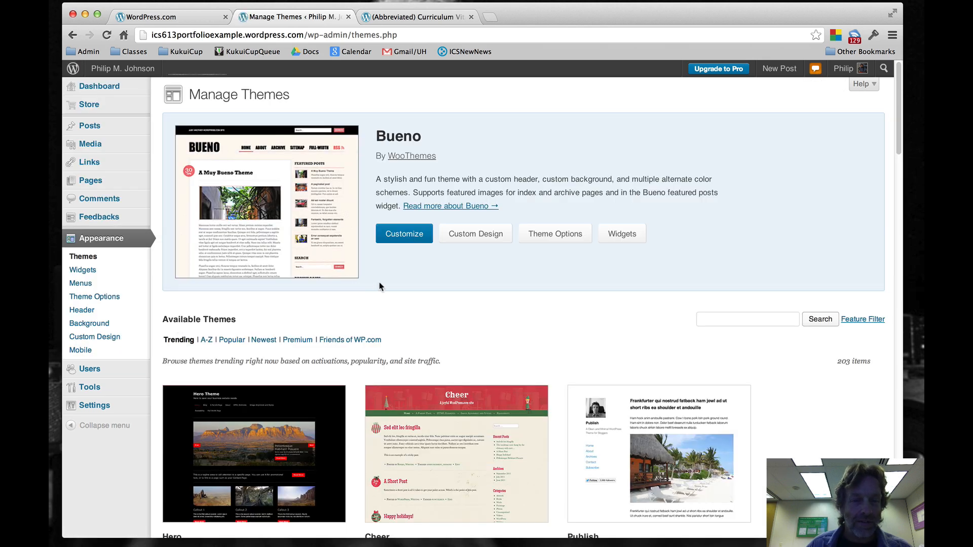
{"action": "scroll", "scroll_direction": "down", "scroll_amount": 3}
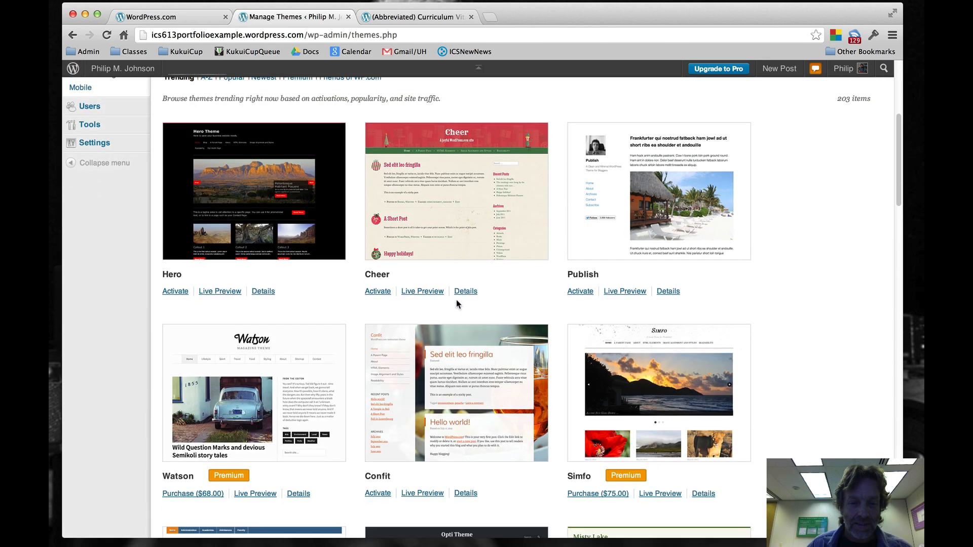
{"action": "scroll", "scroll_direction": "down", "scroll_amount": 3}
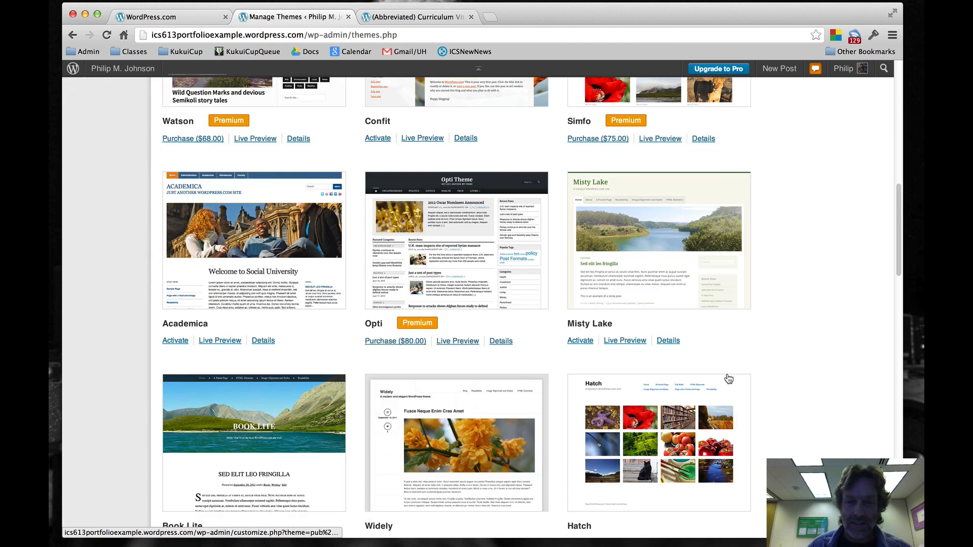
{"action": "scroll", "scroll_direction": "down", "scroll_amount": 3}
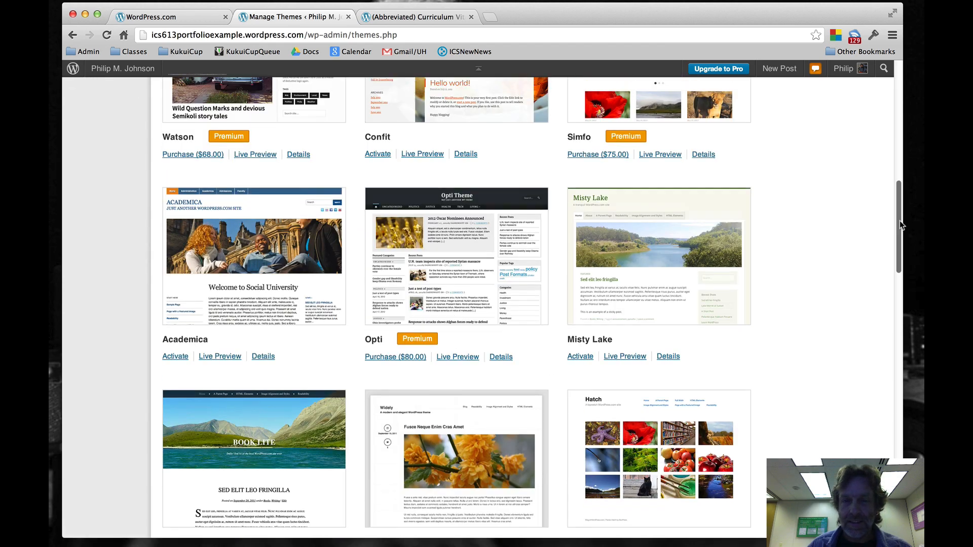
{"action": "scroll", "scroll_direction": "up", "scroll_amount": 3}
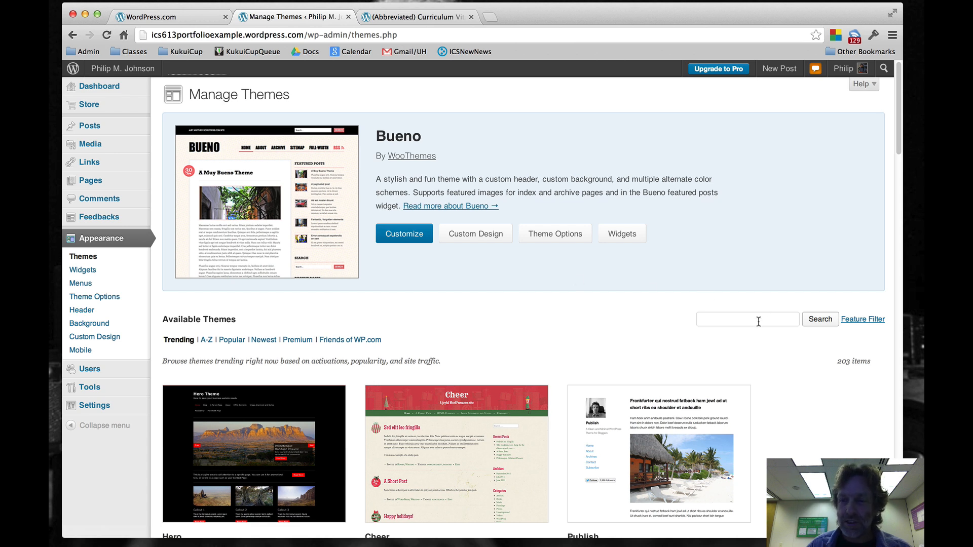
{"action": "type", "text": "2012"}
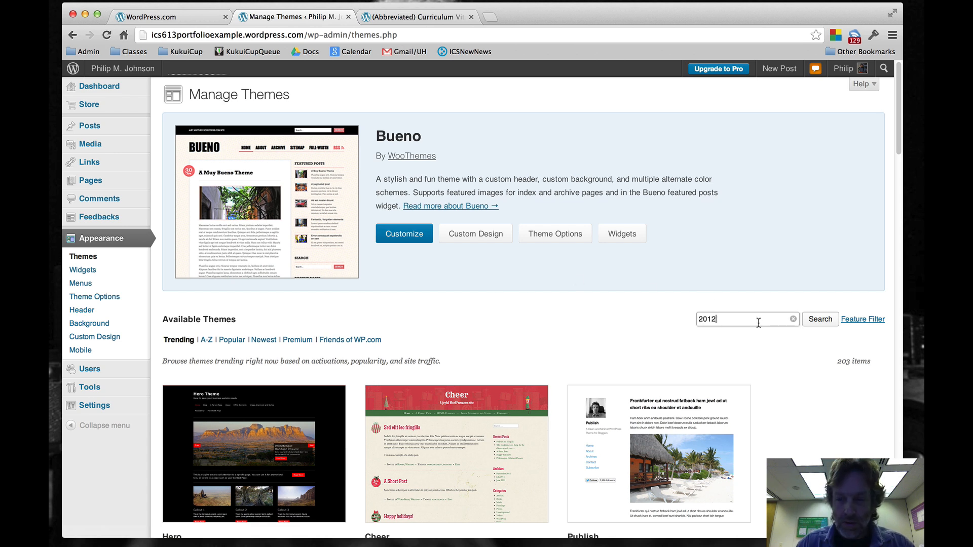
{"action": "left_click", "coordinate": [818, 319]}
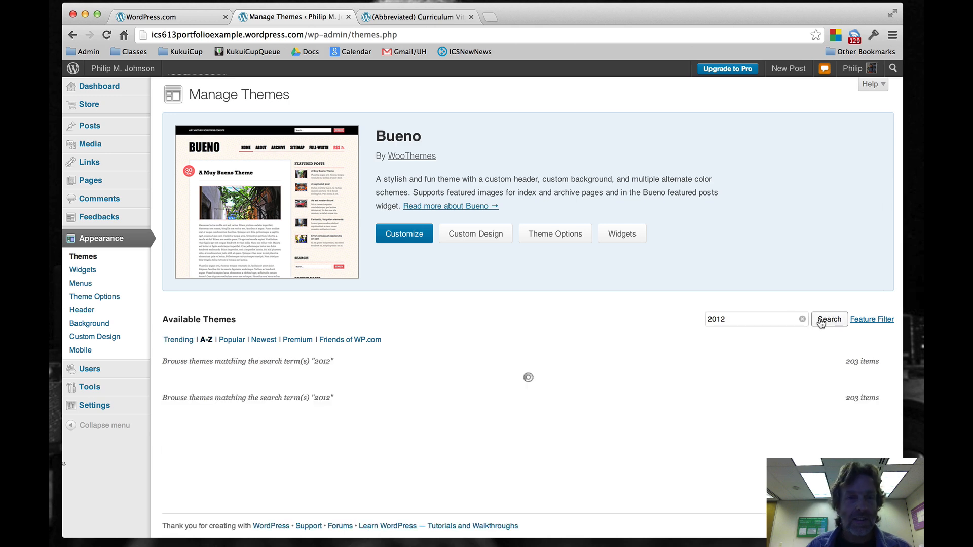
Live-preview the Twenty Twelve theme, activate it, and visit the restyled site.
{"action": "left_click", "coordinate": [828, 319]}
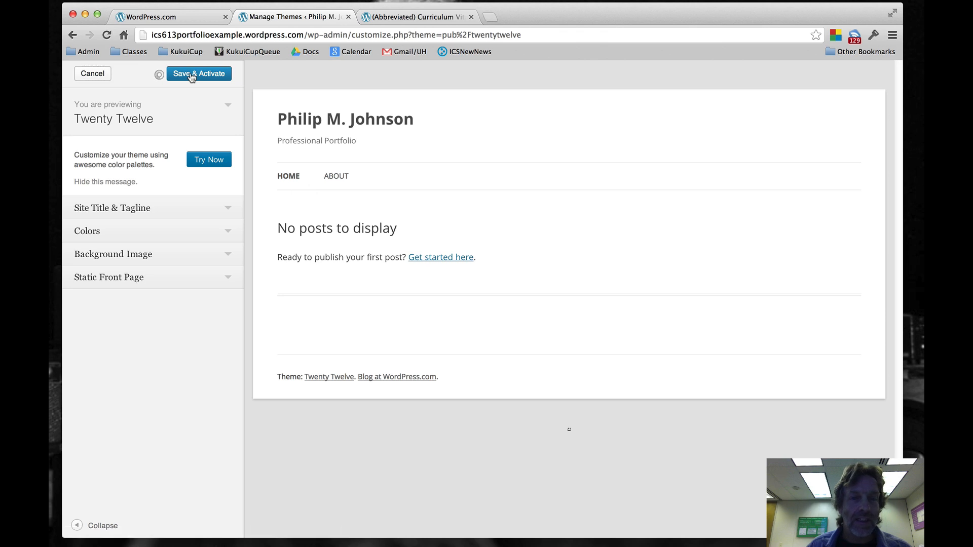
{"action": "left_click", "coordinate": [199, 73]}
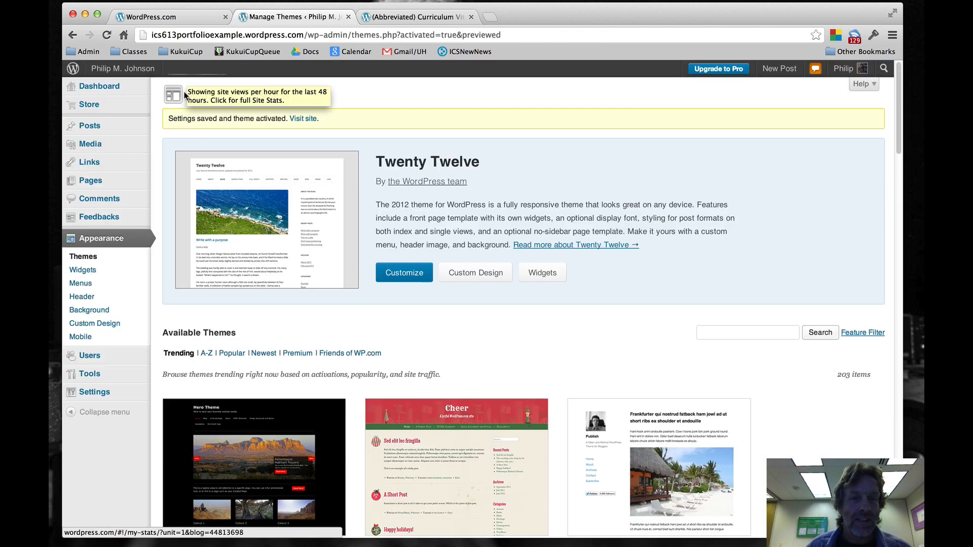
{"action": "left_click", "coordinate": [303, 119]}
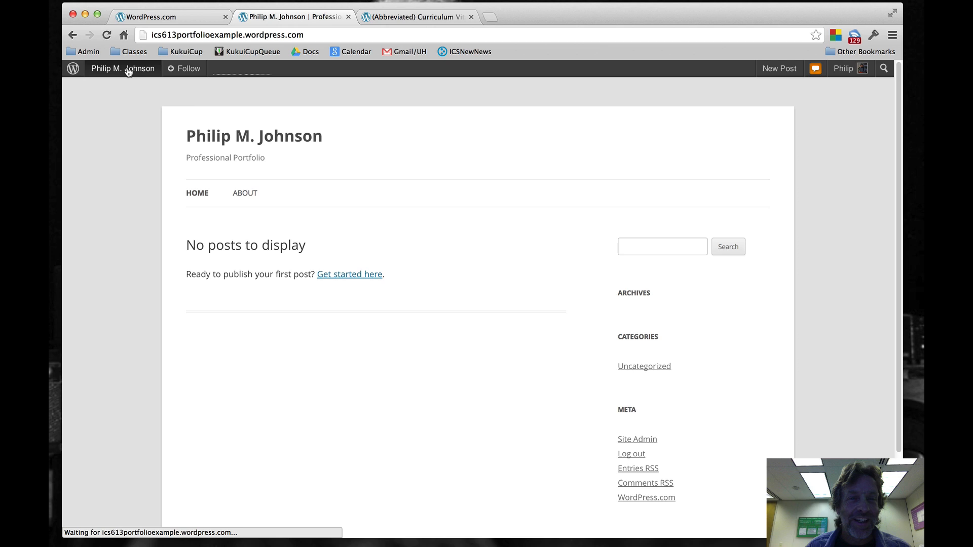
{"action": "mouse_move", "coordinate": [488, 192]}
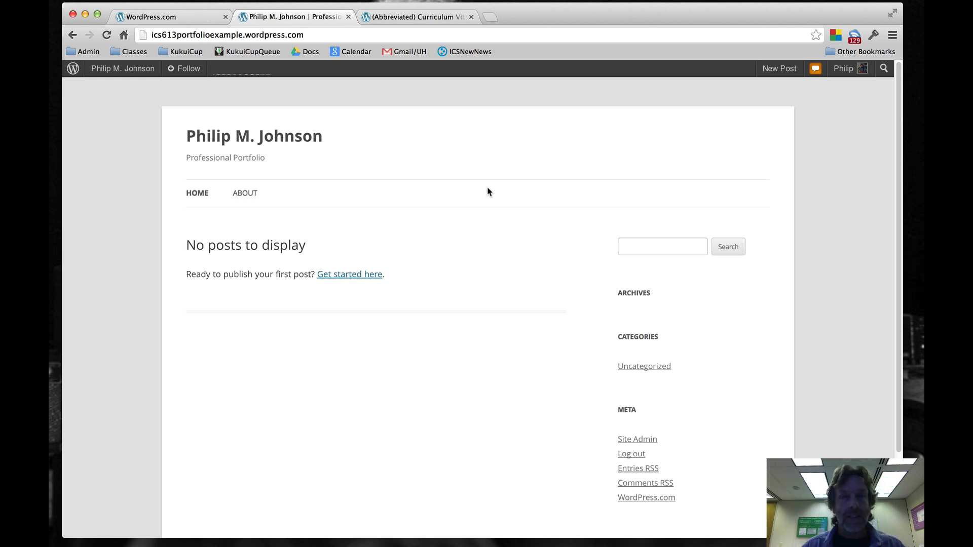
{"action": "mouse_move", "coordinate": [434, 168]}
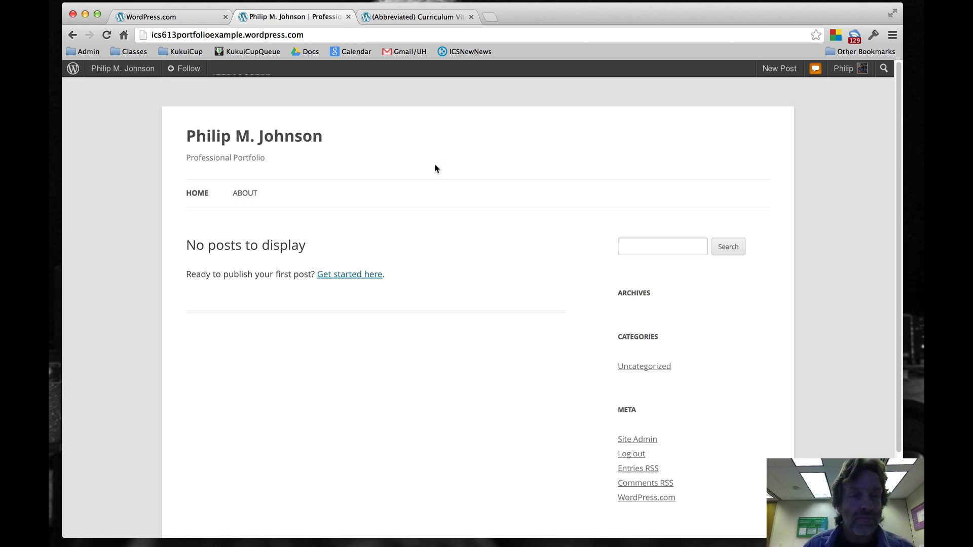
{"action": "mouse_move", "coordinate": [443, 153]}
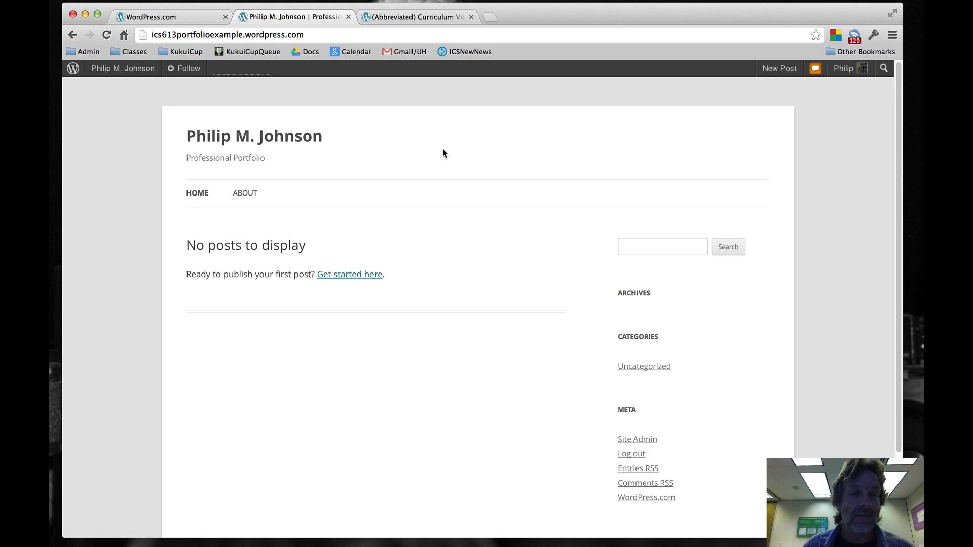
{"action": "mouse_move", "coordinate": [386, 149]}
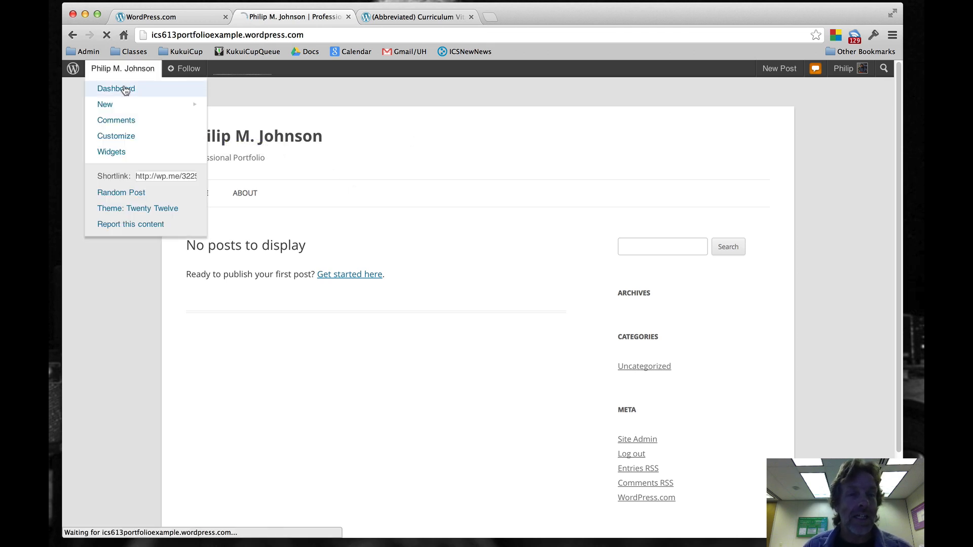
Return from the Twenty Twelve public site to the admin dashboard.
{"action": "left_click", "coordinate": [115, 89]}
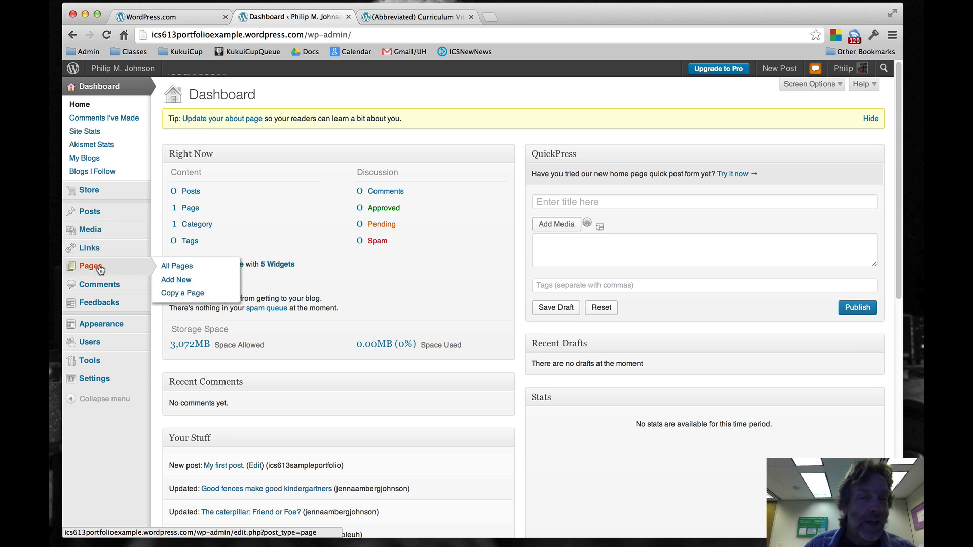
Create a new page titled 'Welcome' reading 'A brief biographical description of Philip Johnson.'.
{"action": "left_click", "coordinate": [176, 280]}
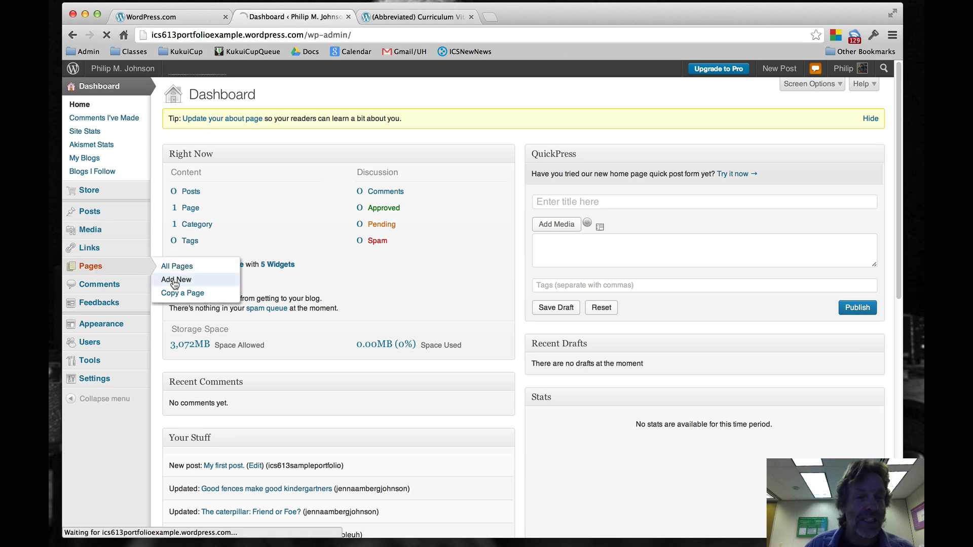
{"action": "left_click", "coordinate": [176, 280]}
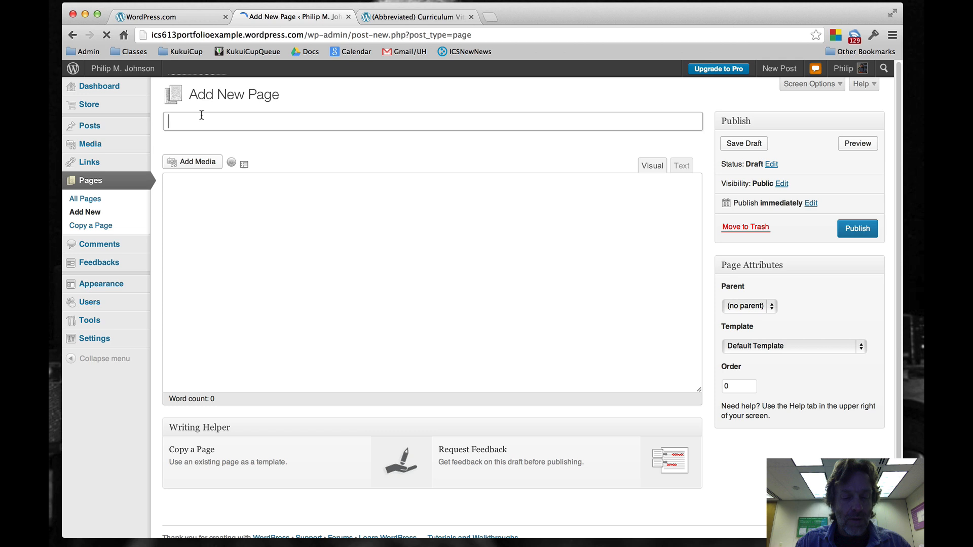
{"action": "type", "text": "Welcome"}
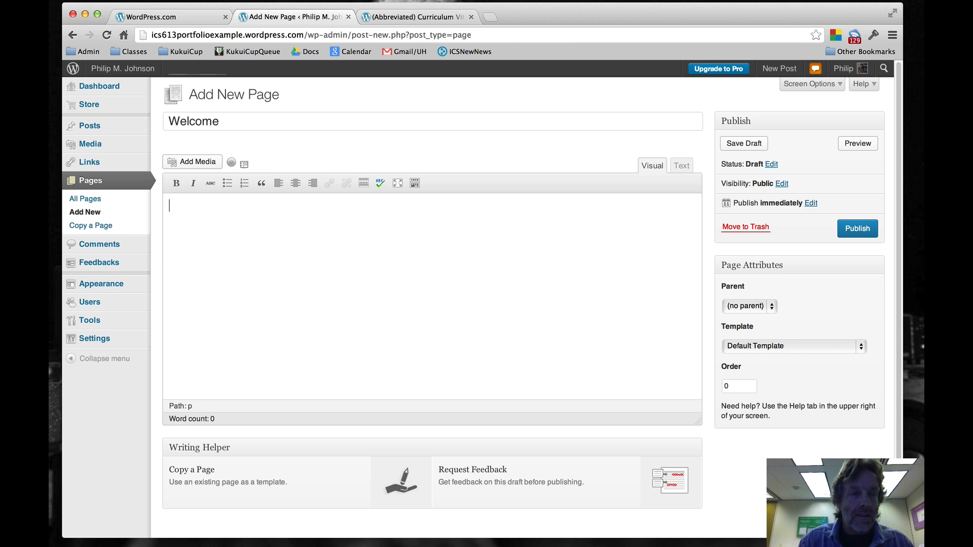
{"action": "type", "text": "A brief"}
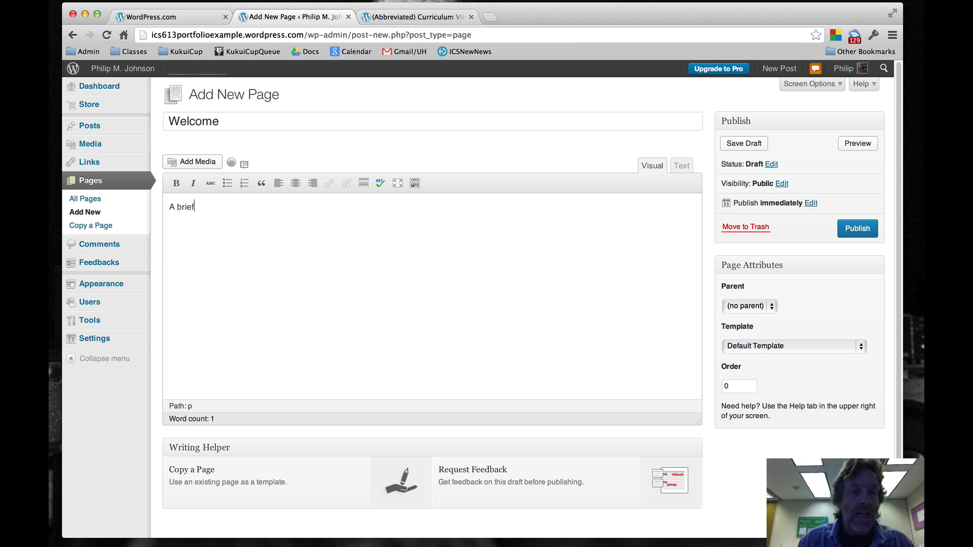
{"action": "type", "text": "biographic"}
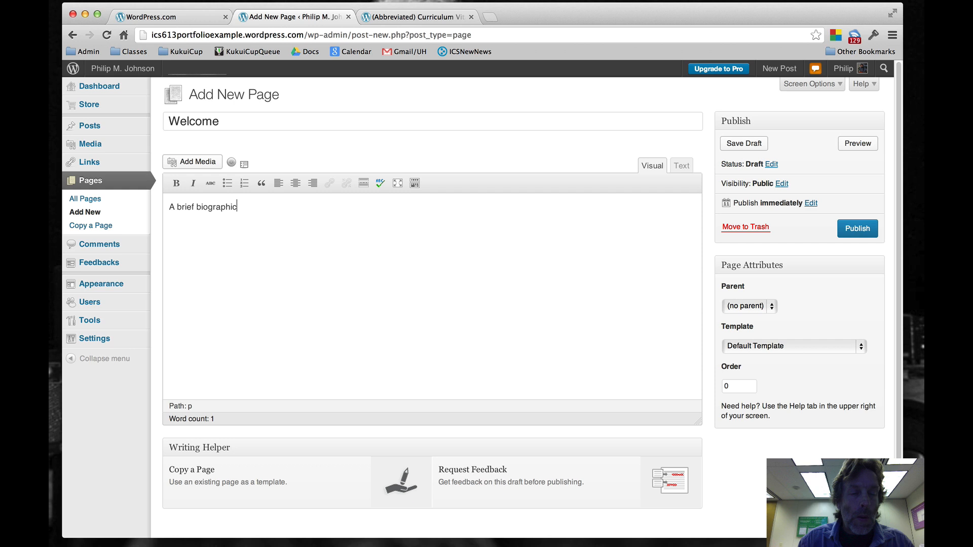
{"action": "type", "text": "al descri"}
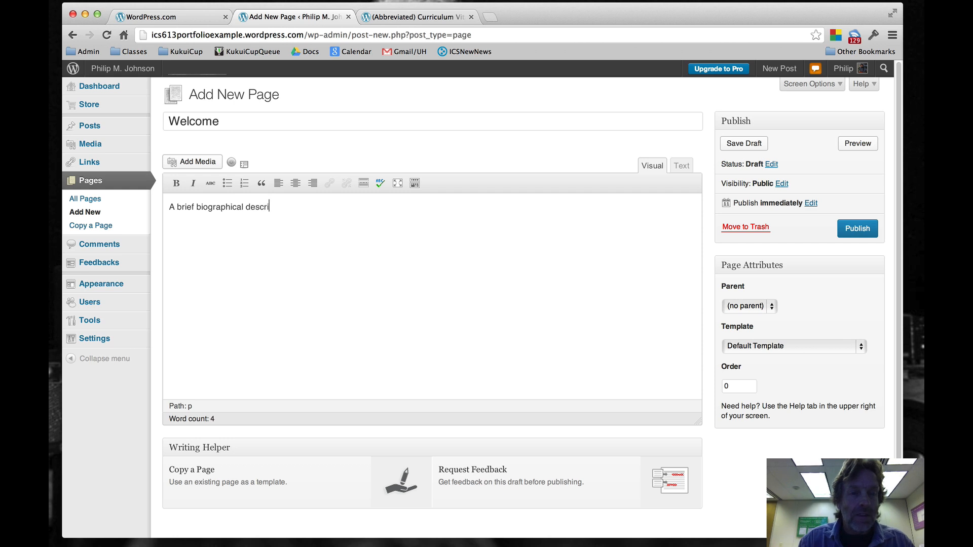
{"action": "type", "text": "ption of"}
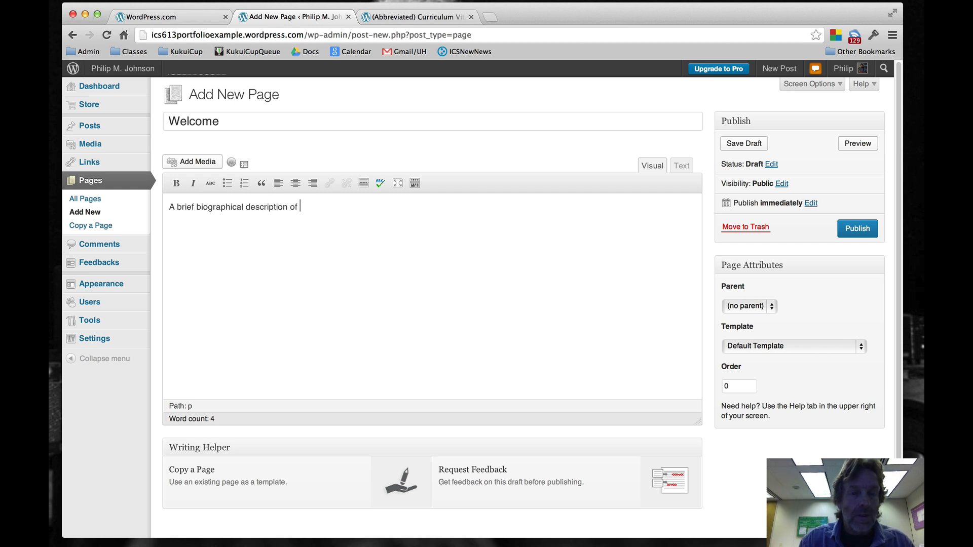
{"action": "type", "text": "Philip Johnson"}
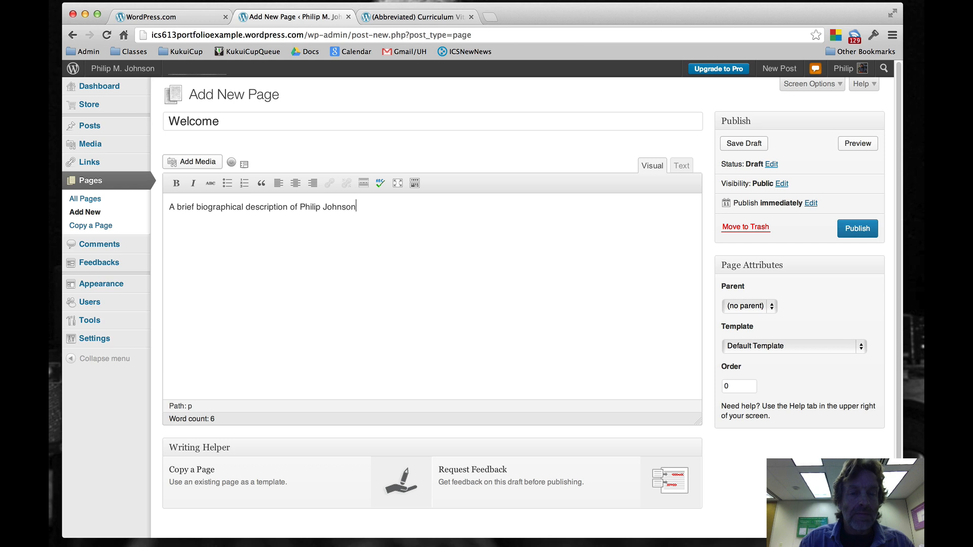
{"action": "type", "text": "."}
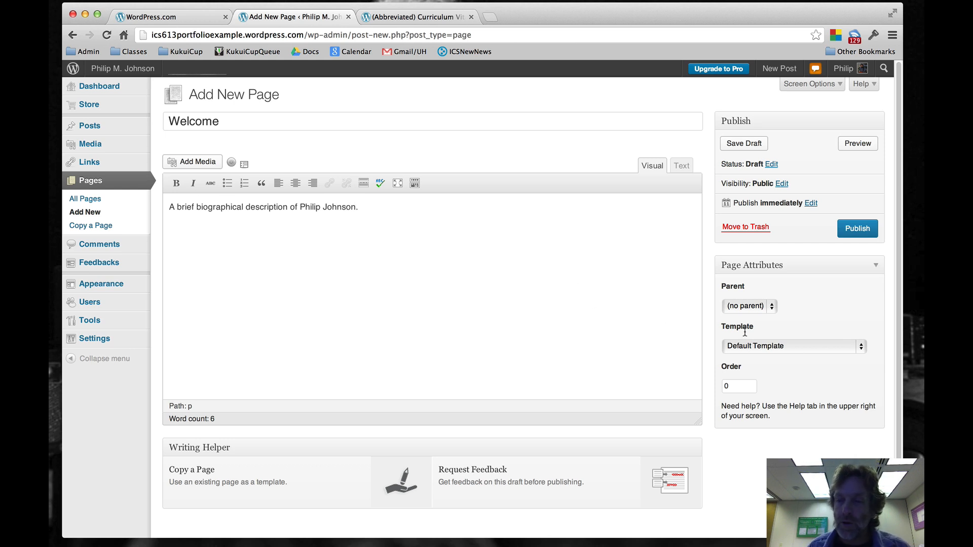
Set the Full-width Page Template, No Sidebar and publish the Welcome page.
{"action": "left_click", "coordinate": [793, 345]}
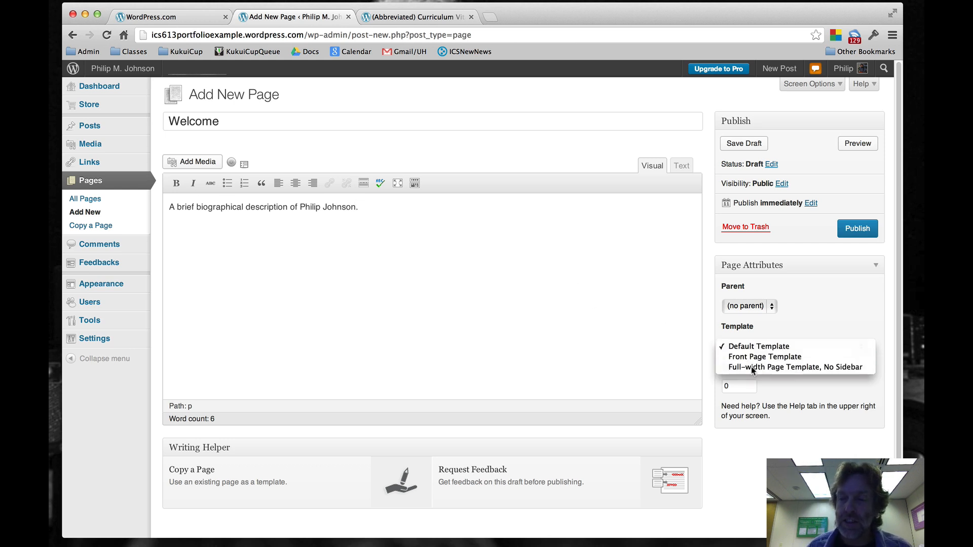
{"action": "left_click", "coordinate": [795, 367]}
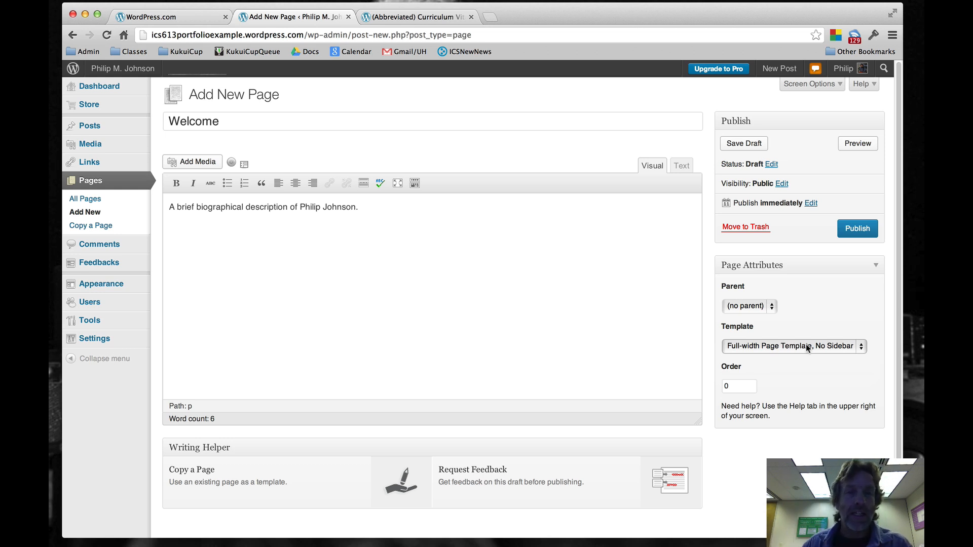
{"action": "mouse_move", "coordinate": [840, 248]}
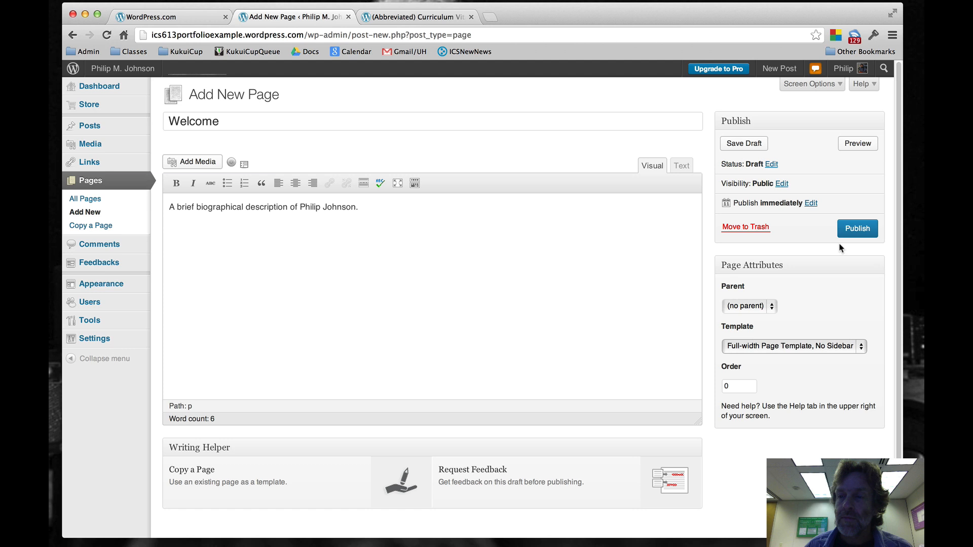
{"action": "left_click", "coordinate": [857, 228]}
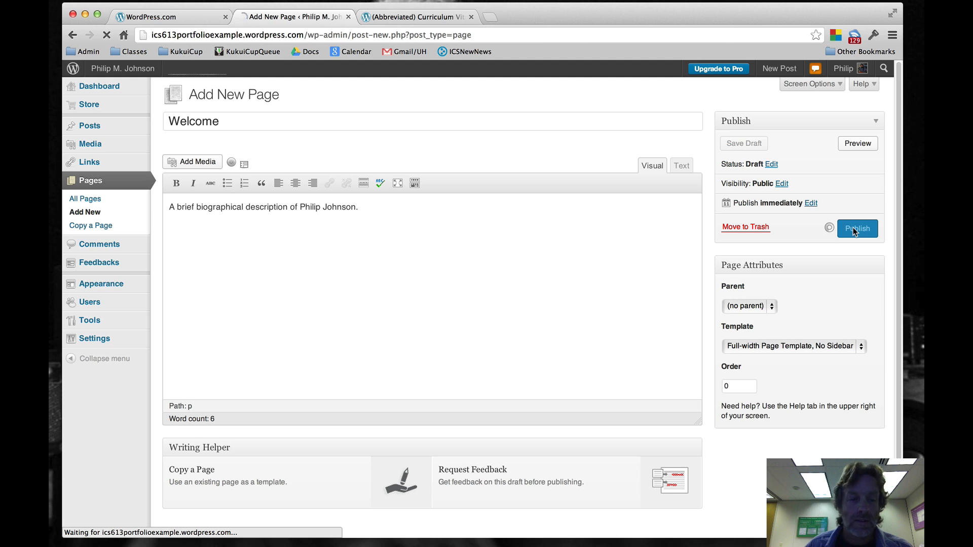
{"action": "left_click", "coordinate": [857, 228]}
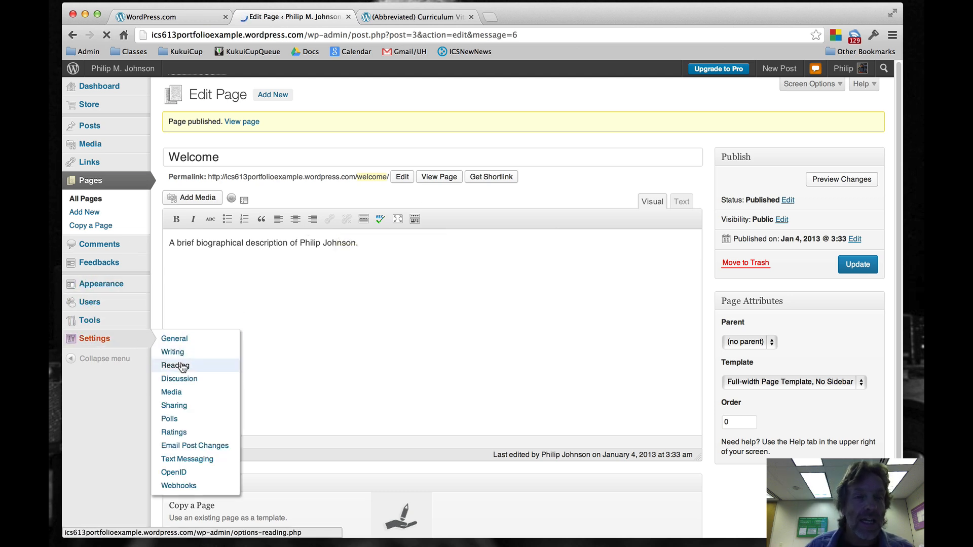
In Settings > Reading, choose a static front page and select Welcome as the front page.
{"action": "left_click", "coordinate": [175, 365]}
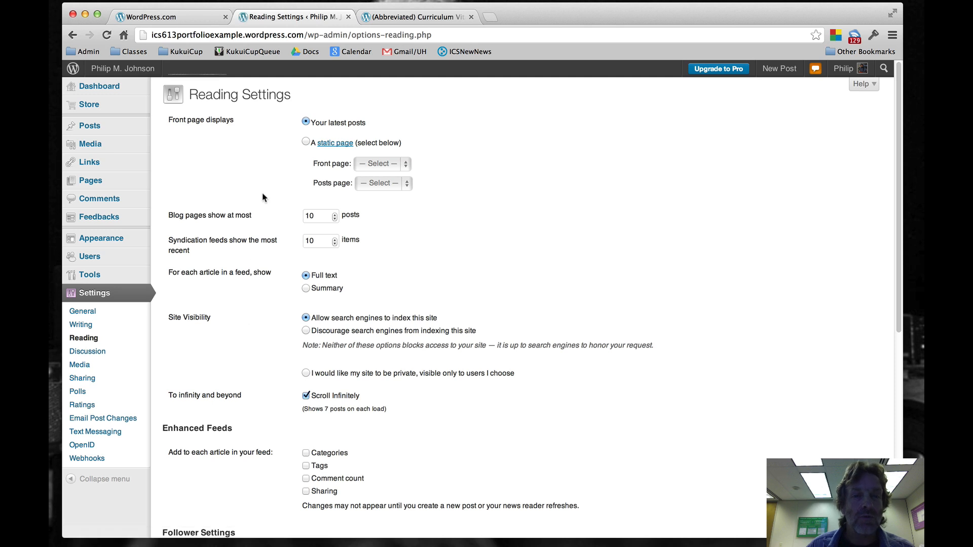
{"action": "left_click", "coordinate": [382, 163]}
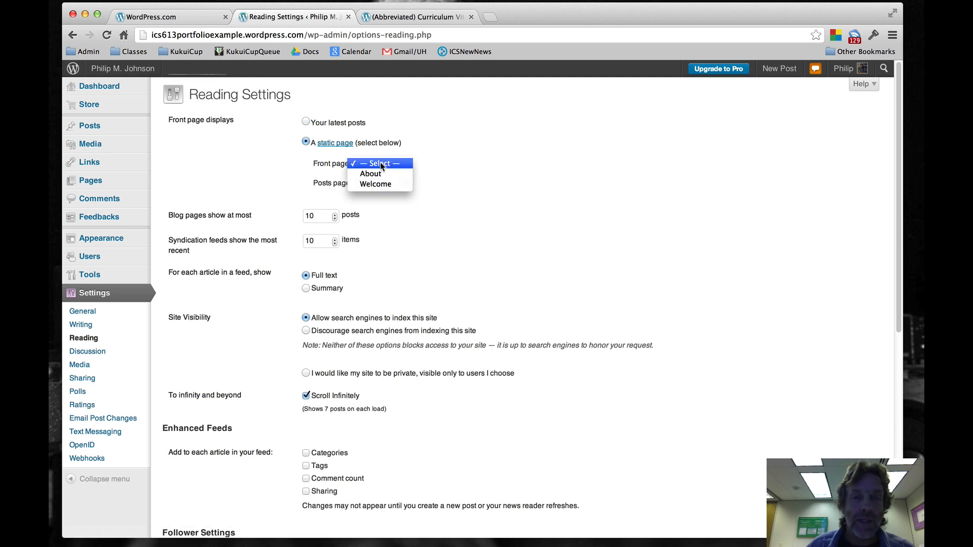
{"action": "left_click", "coordinate": [375, 183]}
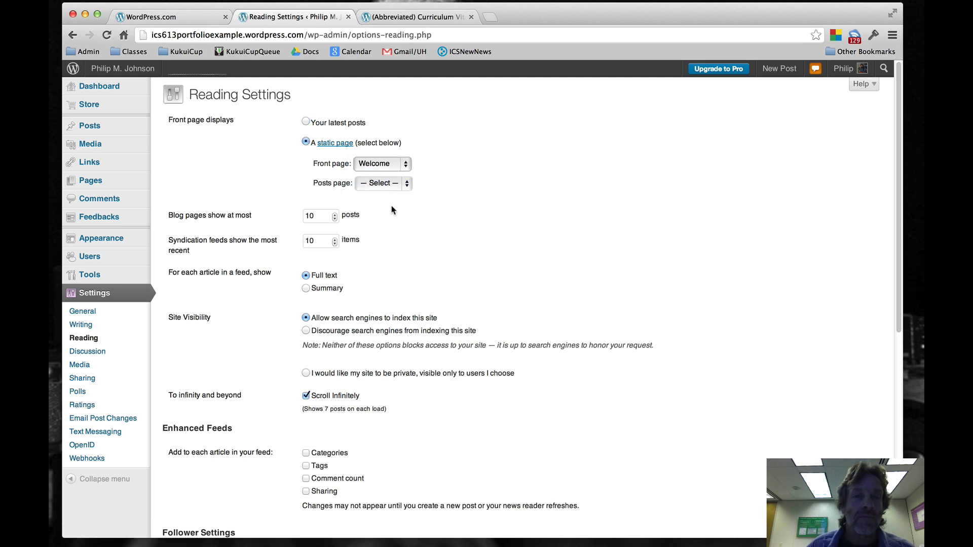
{"action": "scroll", "scroll_direction": "down", "scroll_amount": 3}
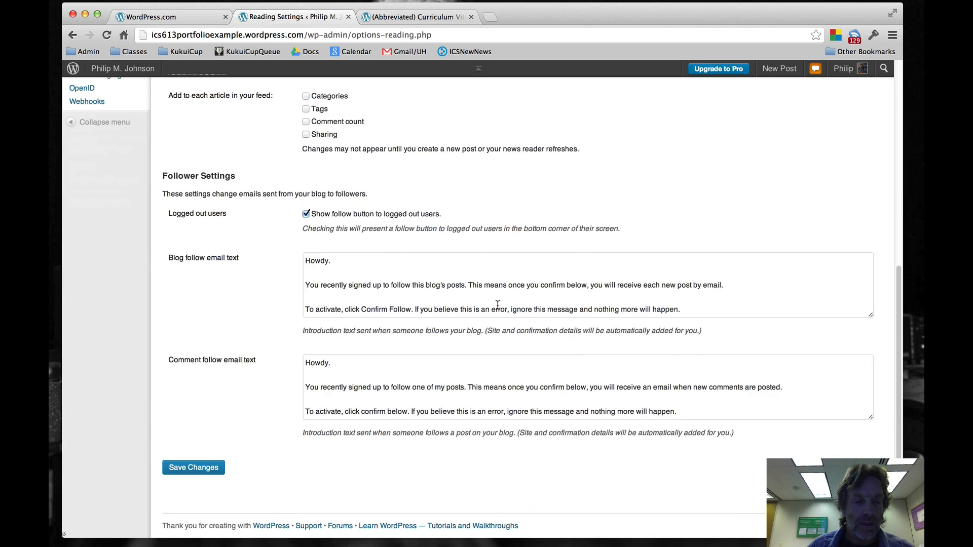
Save the reading settings and view the live site's Welcome home page.
{"action": "left_click", "coordinate": [193, 467]}
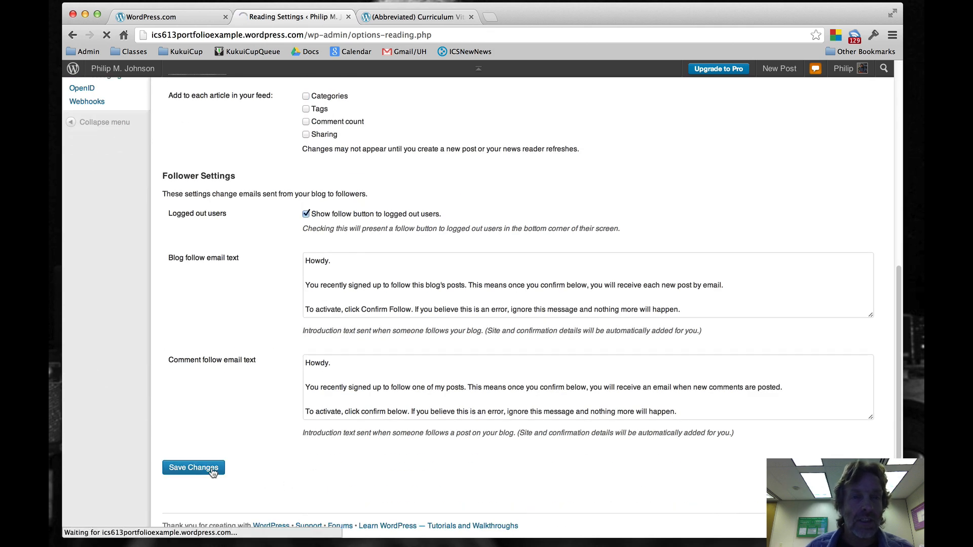
{"action": "left_click", "coordinate": [193, 468]}
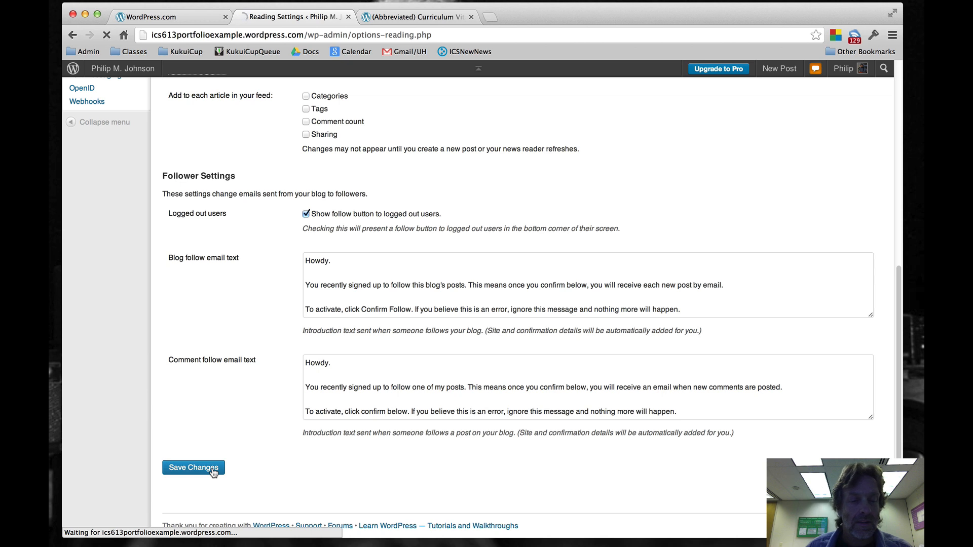
{"action": "left_click", "coordinate": [192, 467]}
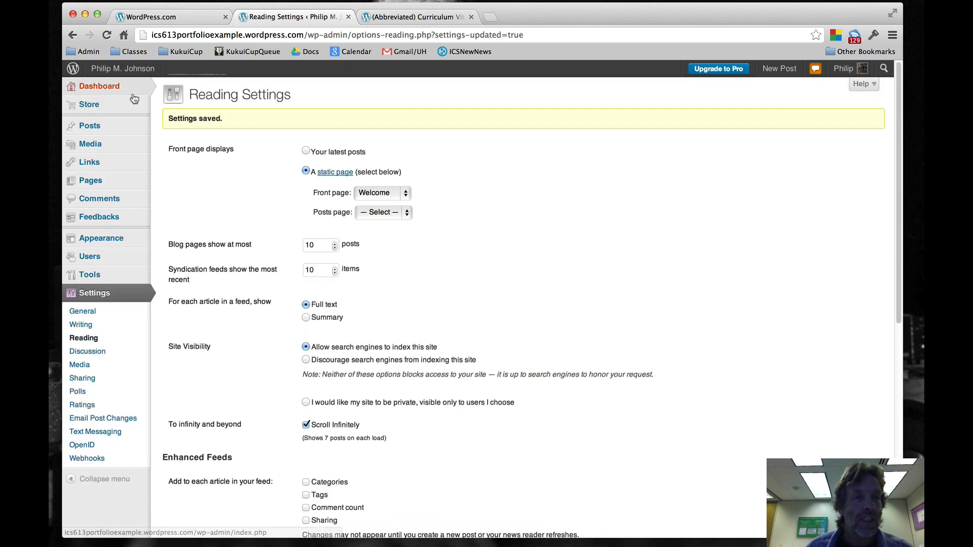
{"action": "left_click", "coordinate": [124, 68]}
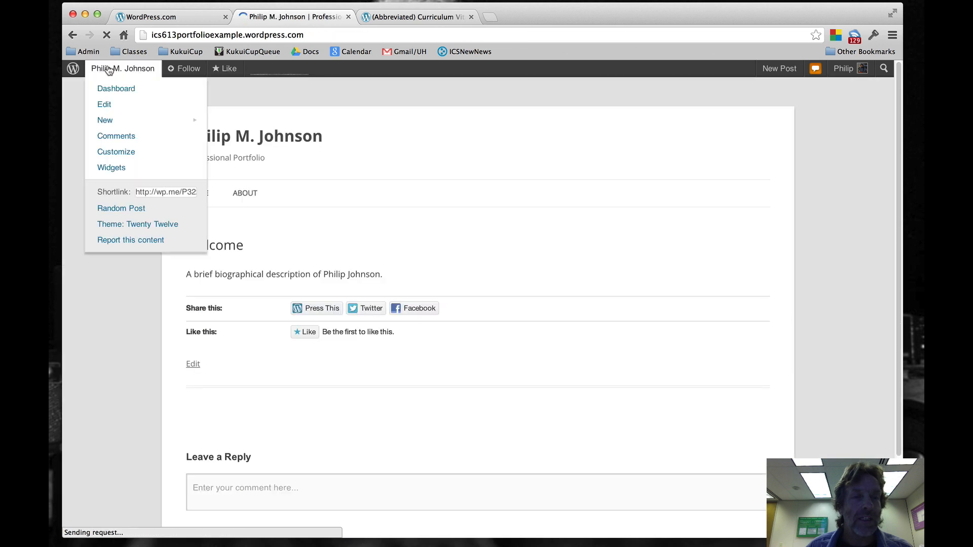
View the live home page showing Welcome, then return to the admin dashboard via the admin bar.
{"action": "left_click", "coordinate": [143, 310]}
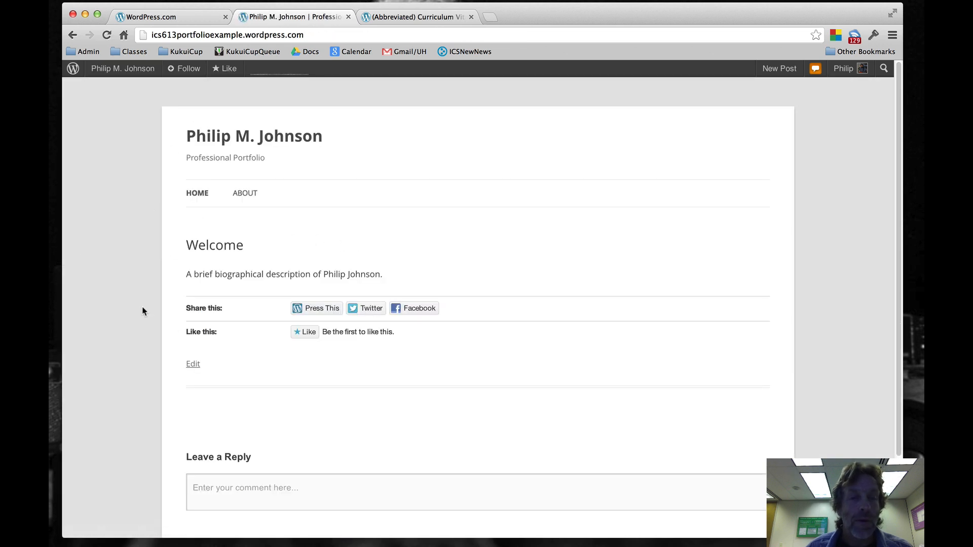
{"action": "mouse_move", "coordinate": [289, 211]}
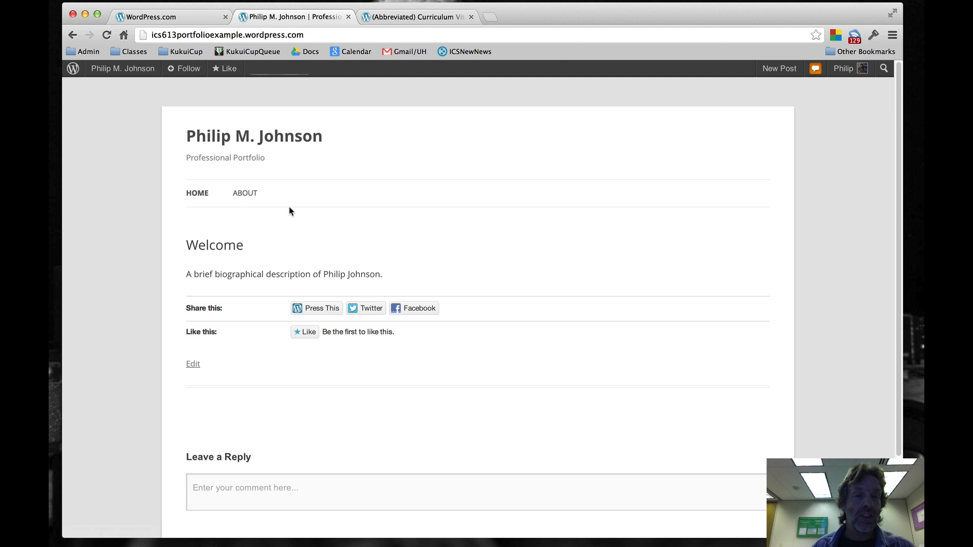
{"action": "mouse_move", "coordinate": [254, 269]}
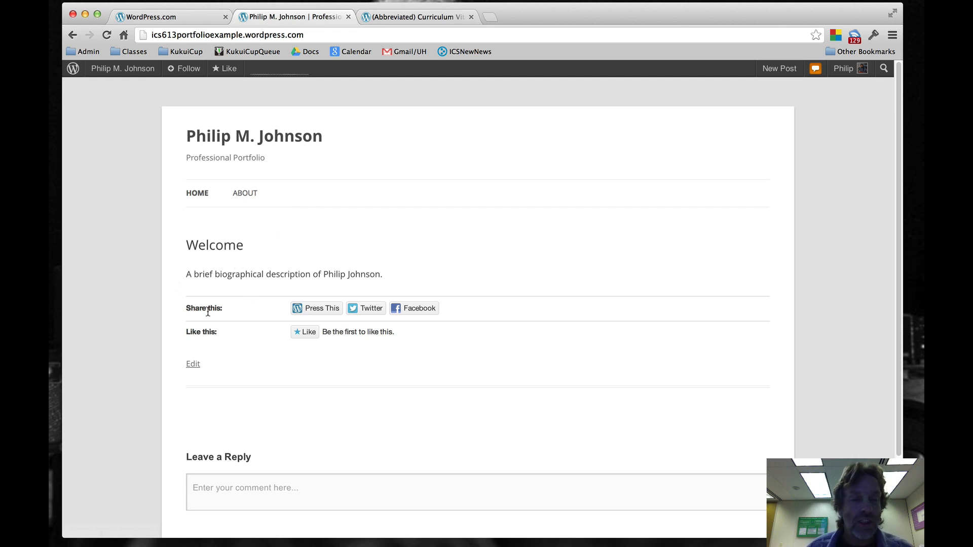
{"action": "mouse_move", "coordinate": [304, 332]}
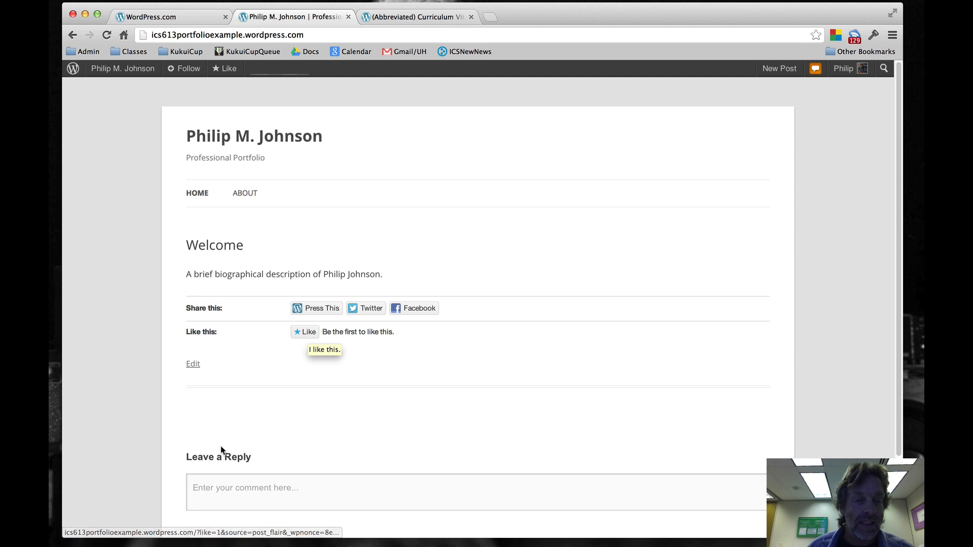
{"action": "mouse_move", "coordinate": [493, 335]}
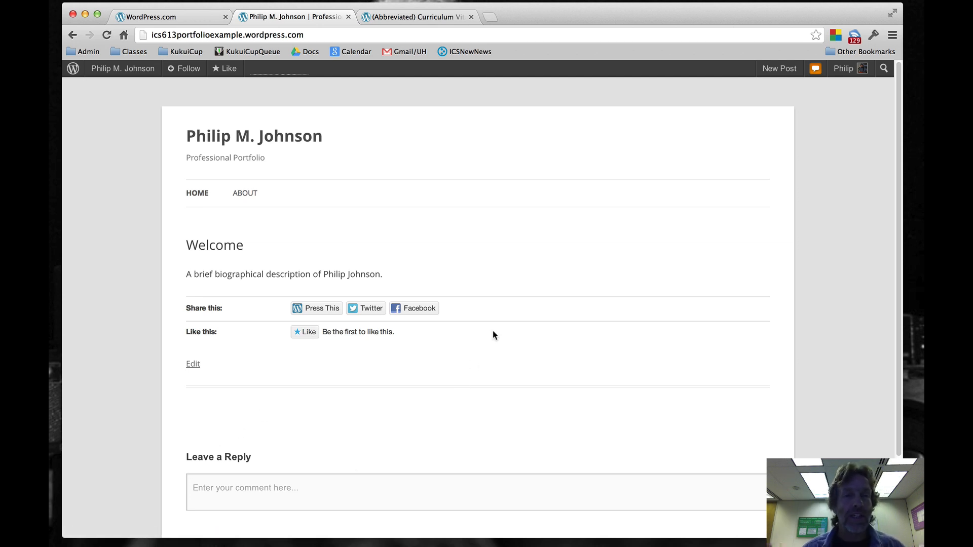
{"action": "mouse_move", "coordinate": [122, 68]}
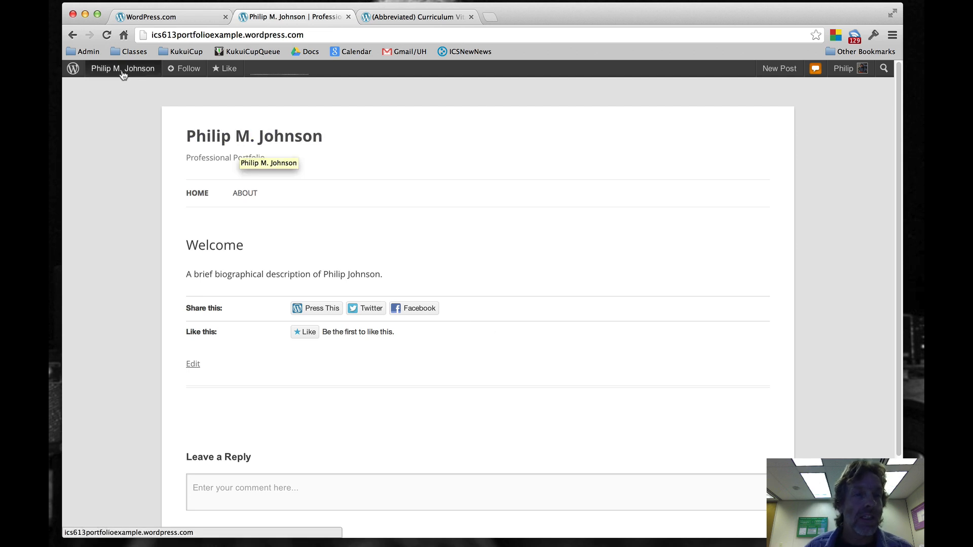
{"action": "left_click", "coordinate": [122, 68]}
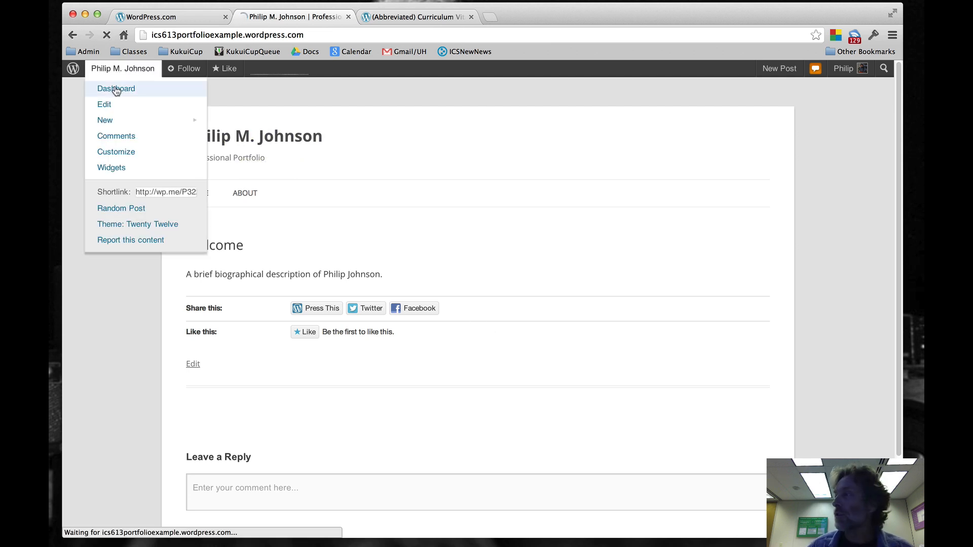
{"action": "left_click", "coordinate": [116, 88]}
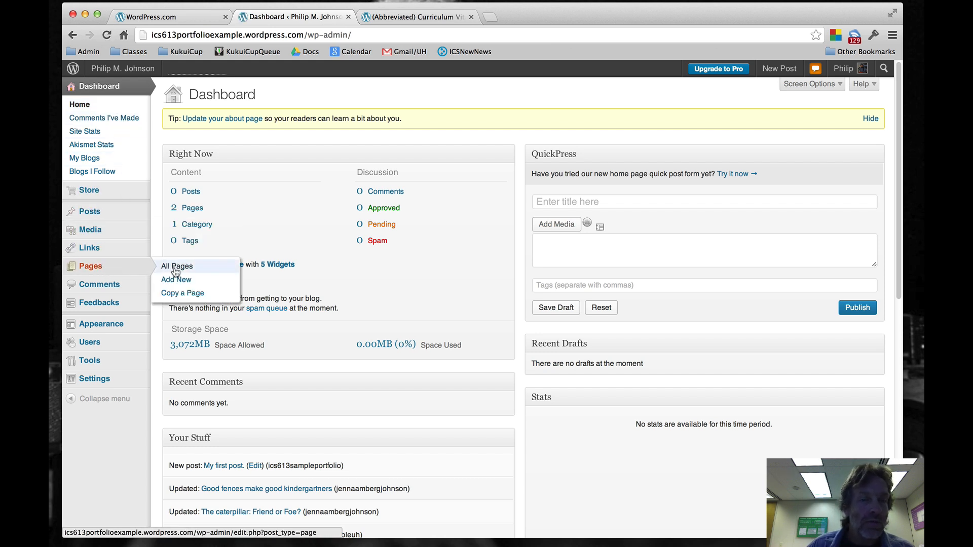
Quick-edit the Welcome page from All Pages, untick Allow Comments and update it.
{"action": "left_click", "coordinate": [176, 266]}
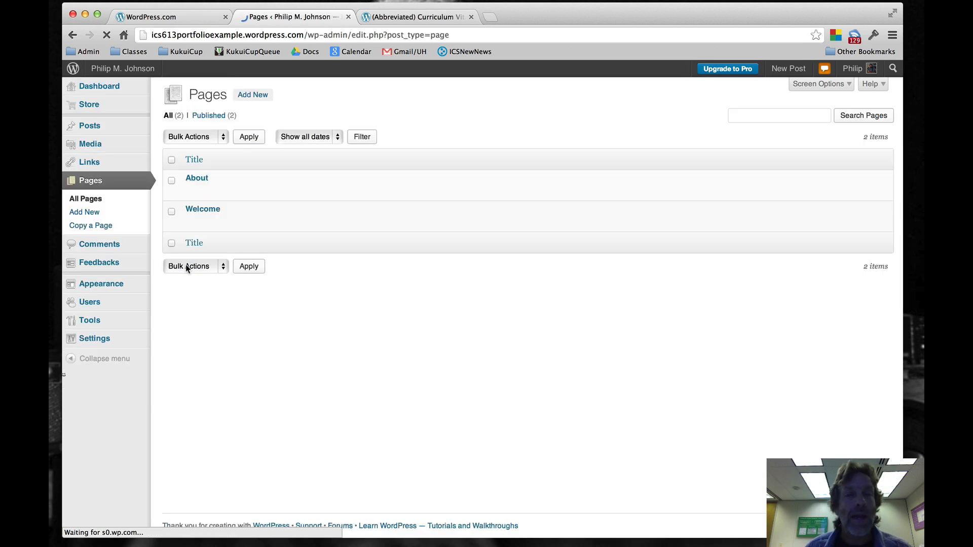
{"action": "mouse_move", "coordinate": [221, 221]}
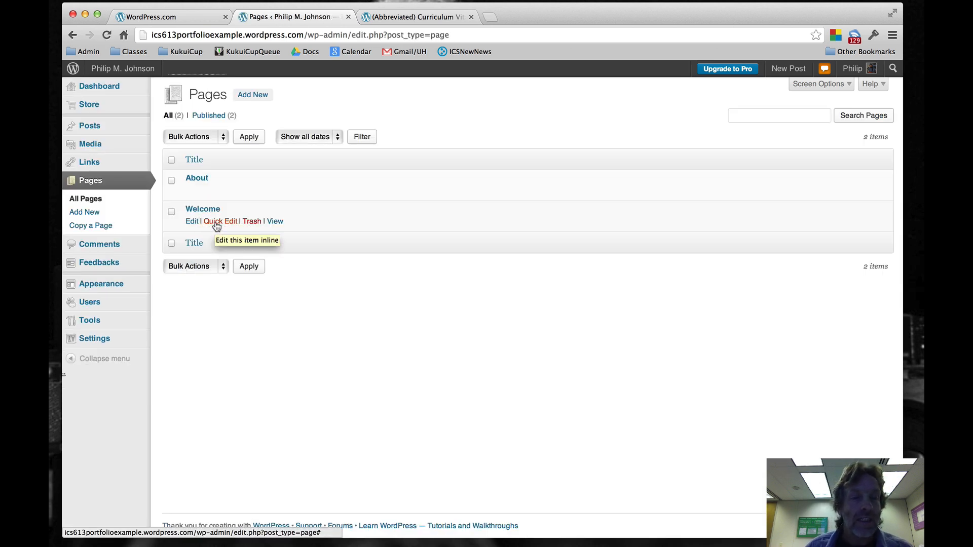
{"action": "left_click", "coordinate": [220, 221]}
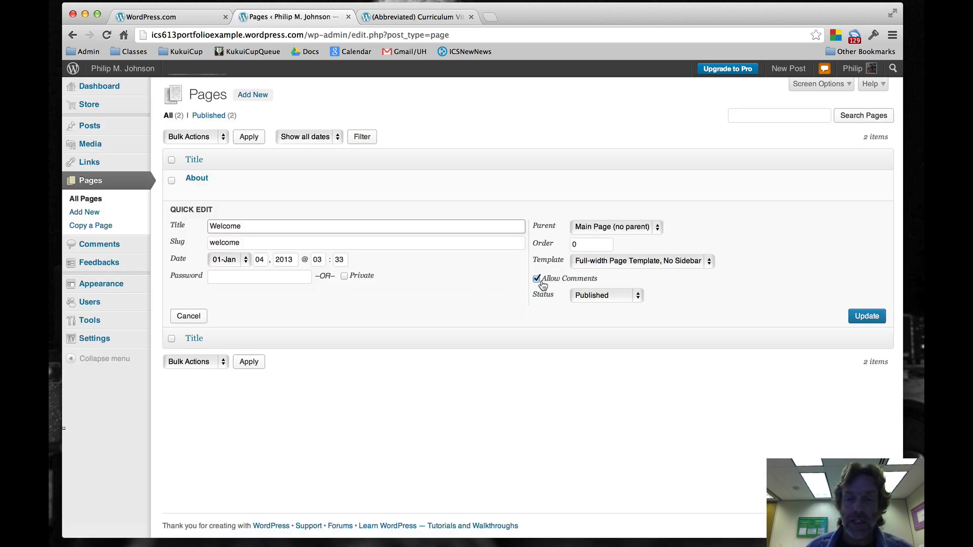
{"action": "left_click", "coordinate": [536, 278]}
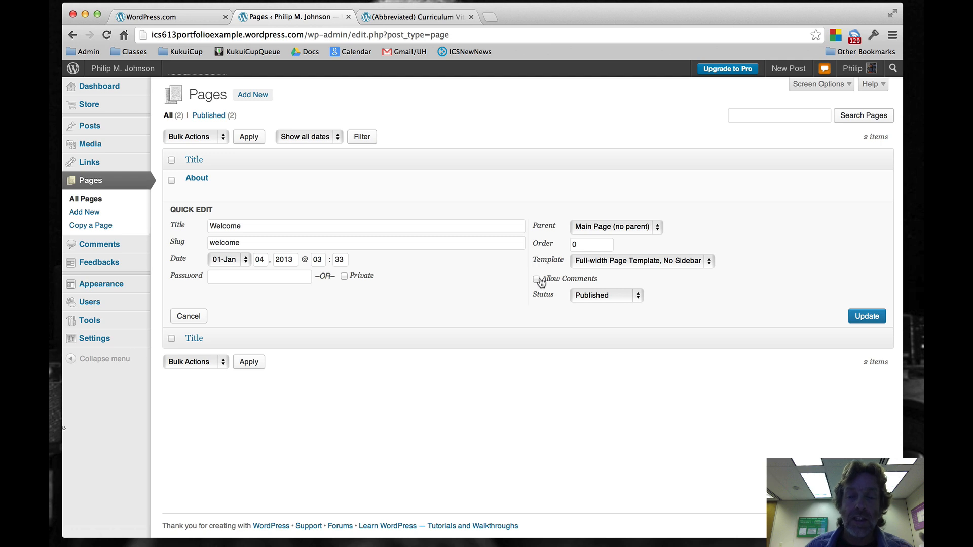
{"action": "mouse_move", "coordinate": [867, 316]}
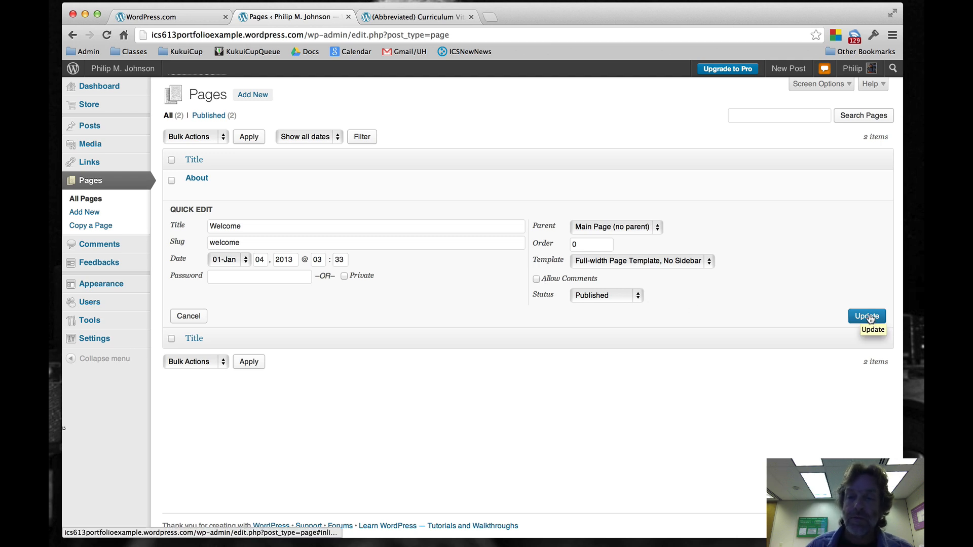
{"action": "left_click", "coordinate": [866, 316]}
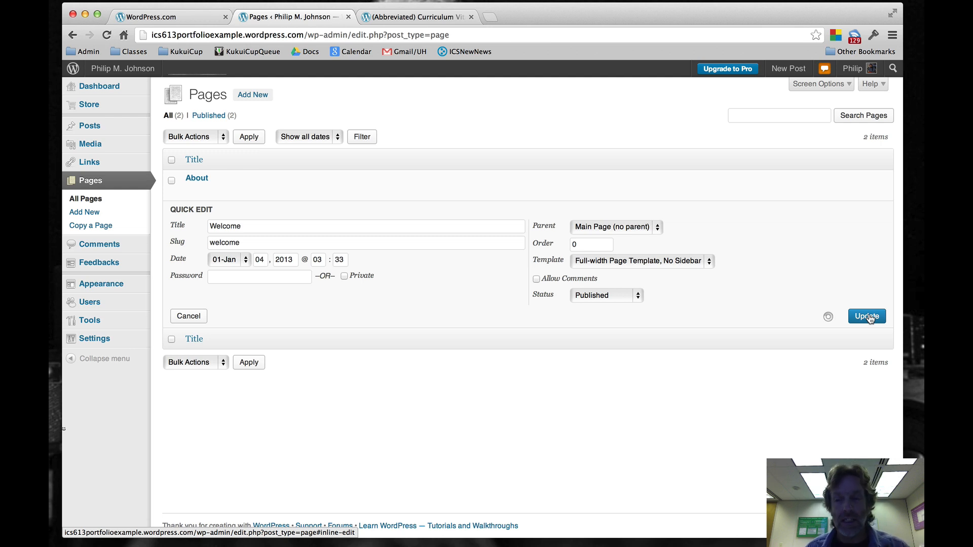
{"action": "left_click", "coordinate": [867, 316]}
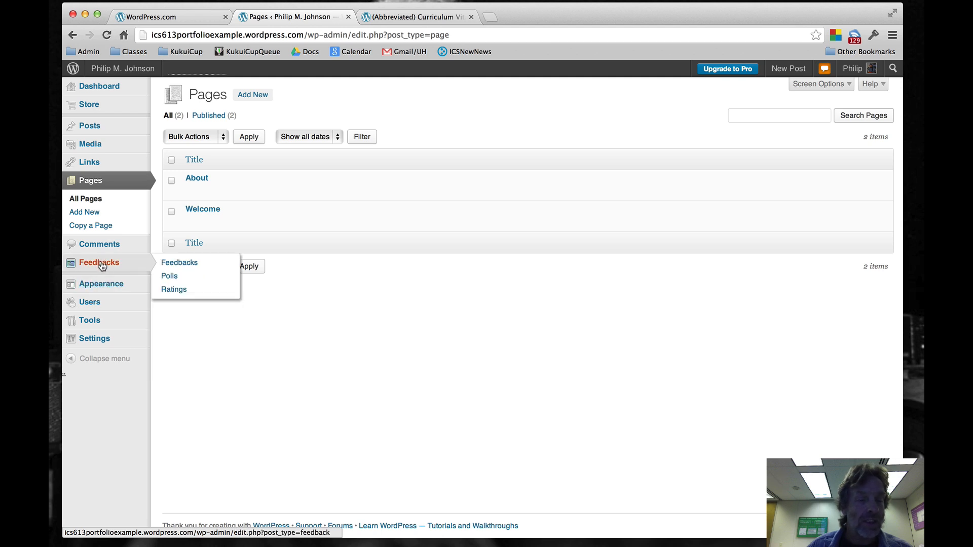
{"action": "mouse_move", "coordinate": [102, 261]}
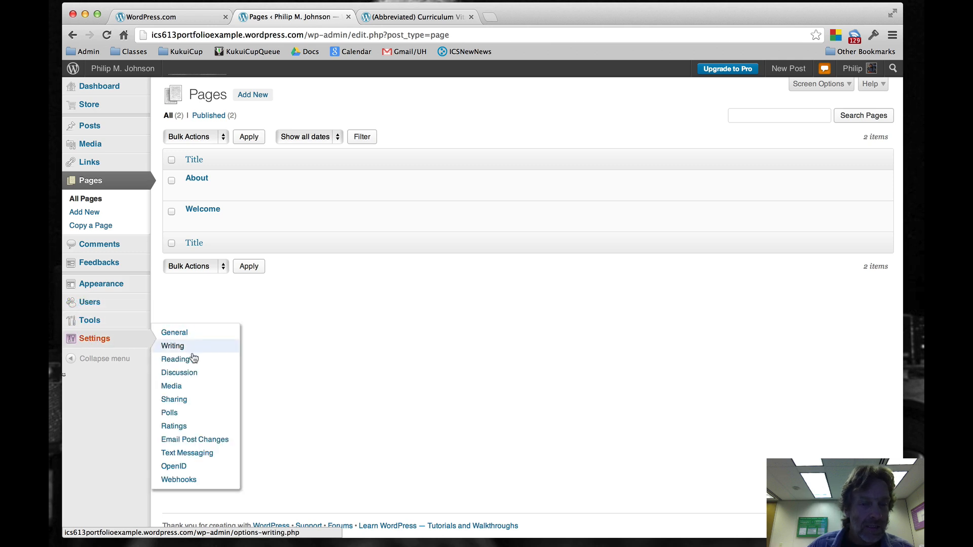
In Discussion settings switch off default article comments and threaded/paged comments, then save changes.
{"action": "left_click", "coordinate": [179, 372]}
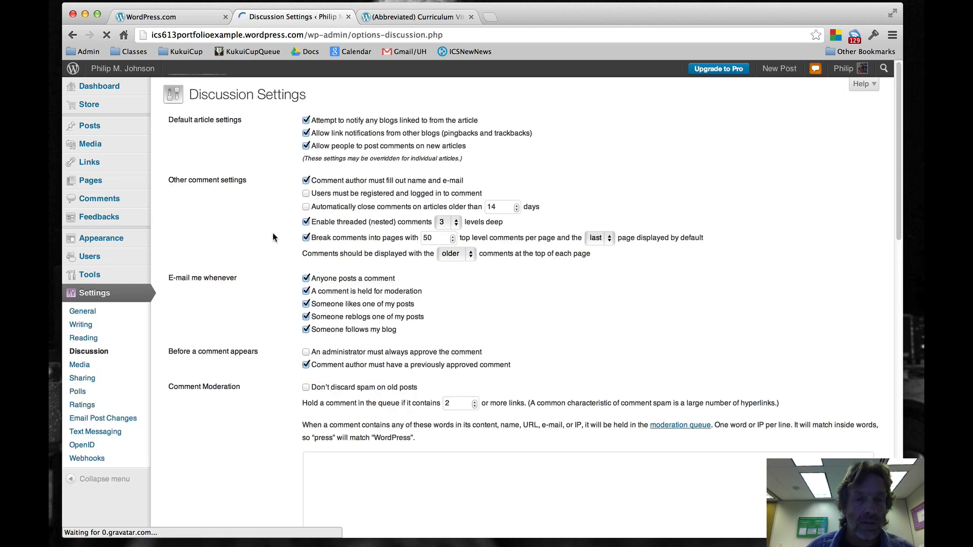
{"action": "left_click", "coordinate": [305, 121]}
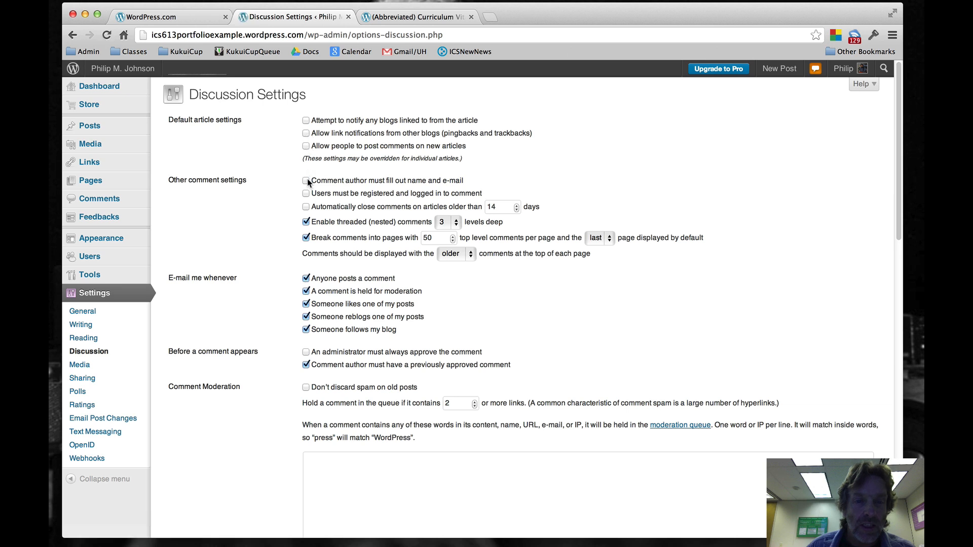
{"action": "left_click", "coordinate": [306, 222]}
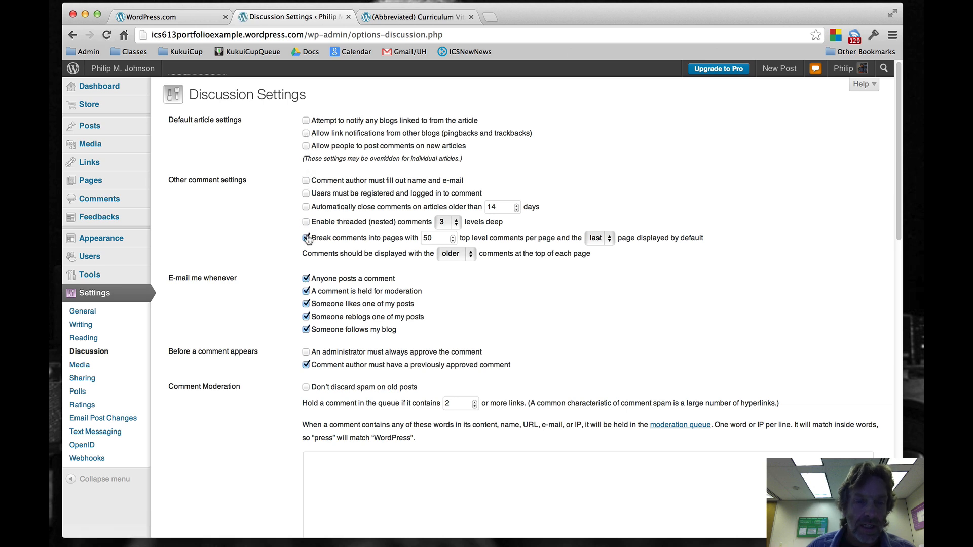
{"action": "scroll", "scroll_direction": "down", "scroll_amount": 3}
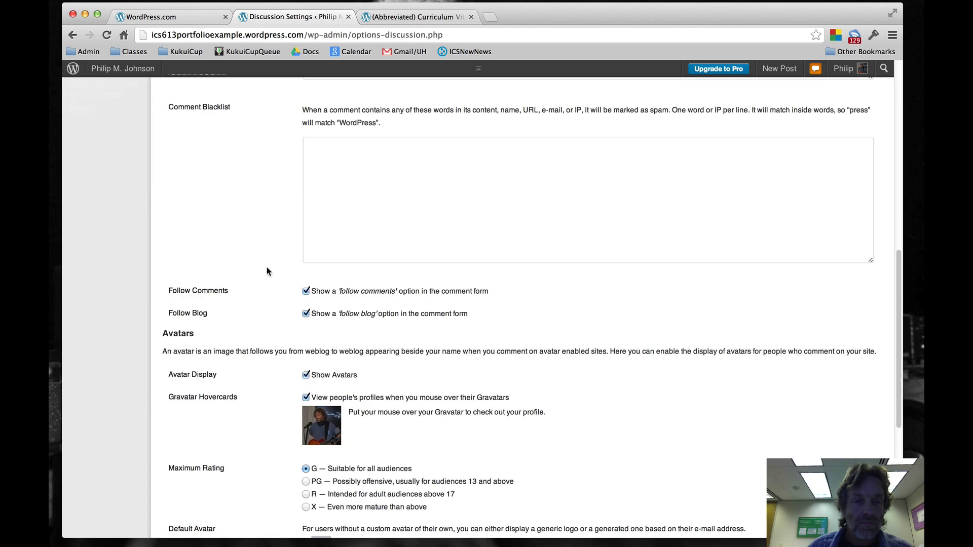
{"action": "scroll", "scroll_direction": "down", "scroll_amount": 3}
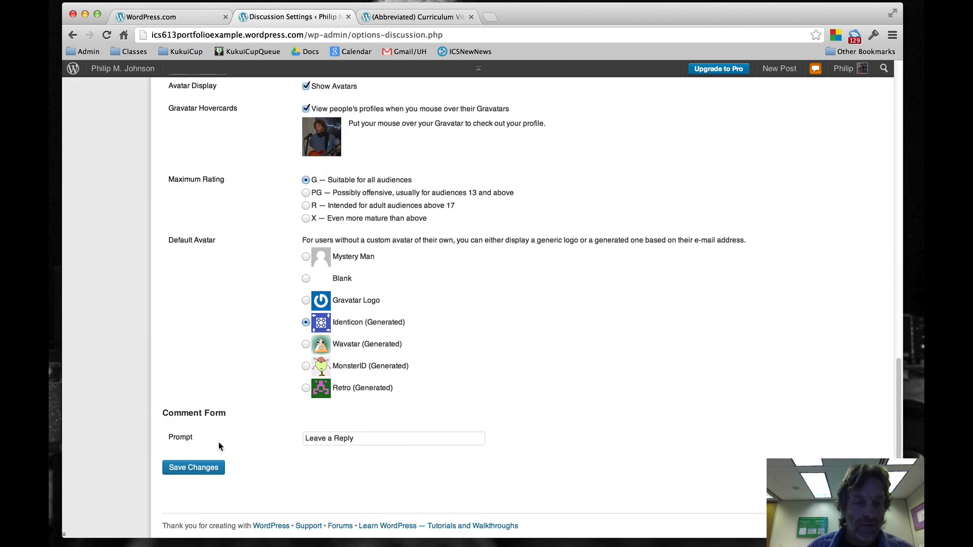
{"action": "left_click", "coordinate": [192, 467]}
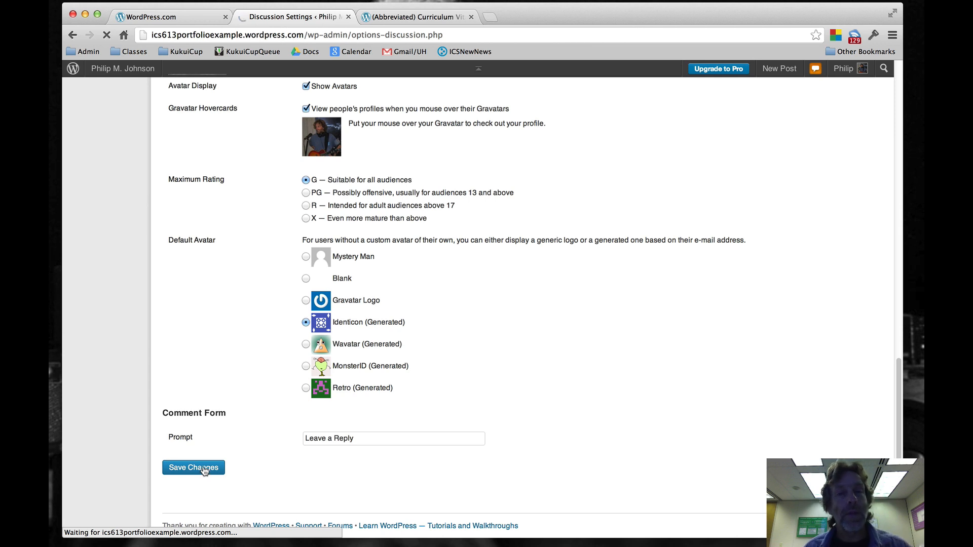
{"action": "left_click", "coordinate": [192, 467]}
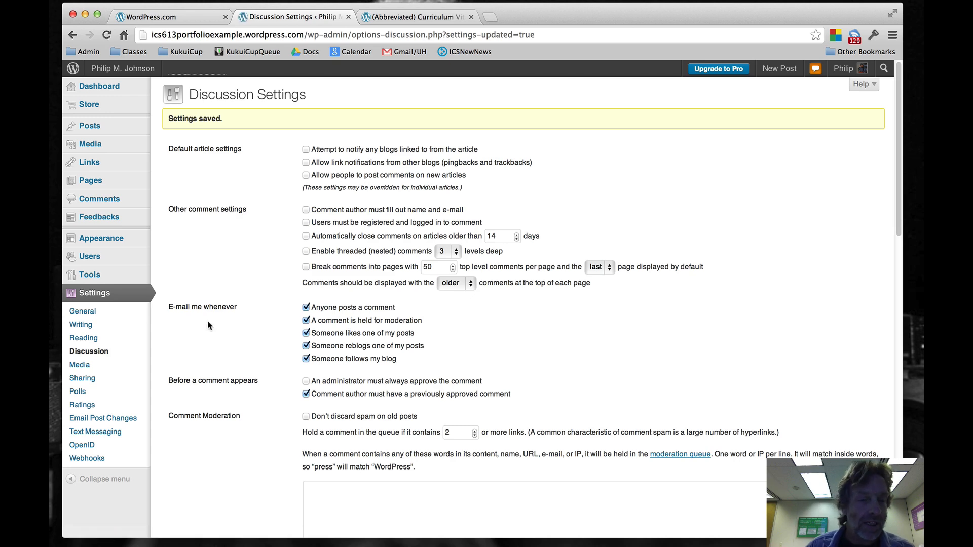
In Sharing settings stop showing sharing buttons on posts and pages and save.
{"action": "left_click", "coordinate": [81, 378]}
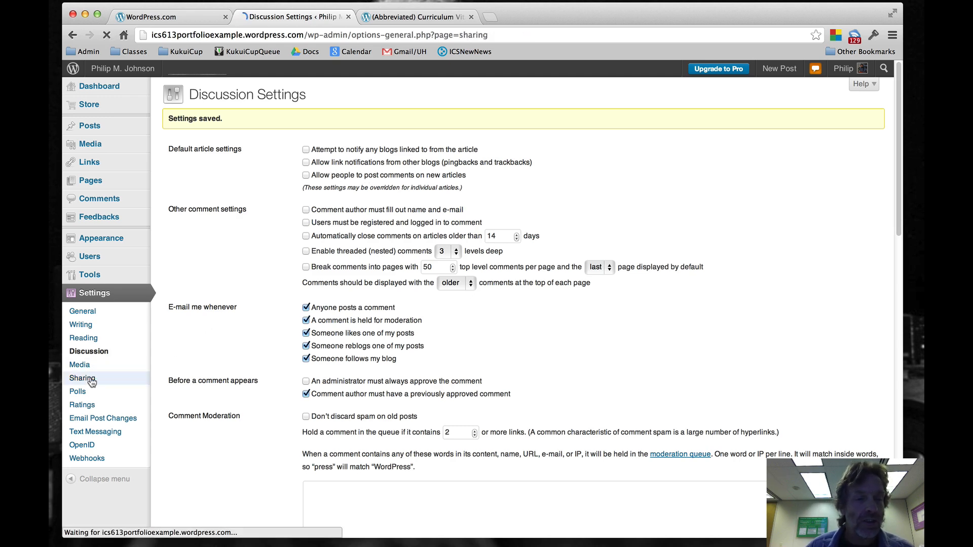
{"action": "left_click", "coordinate": [82, 378]}
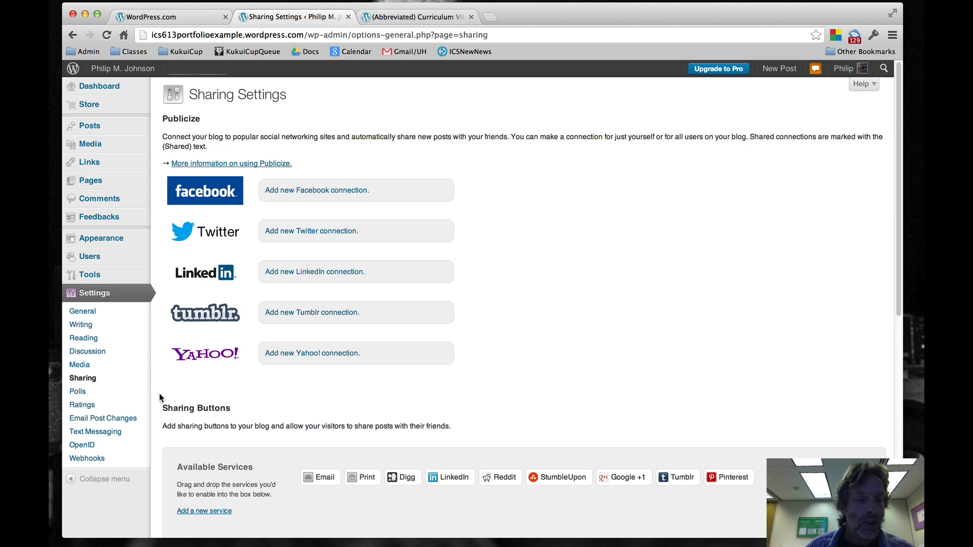
{"action": "mouse_move", "coordinate": [82, 378]}
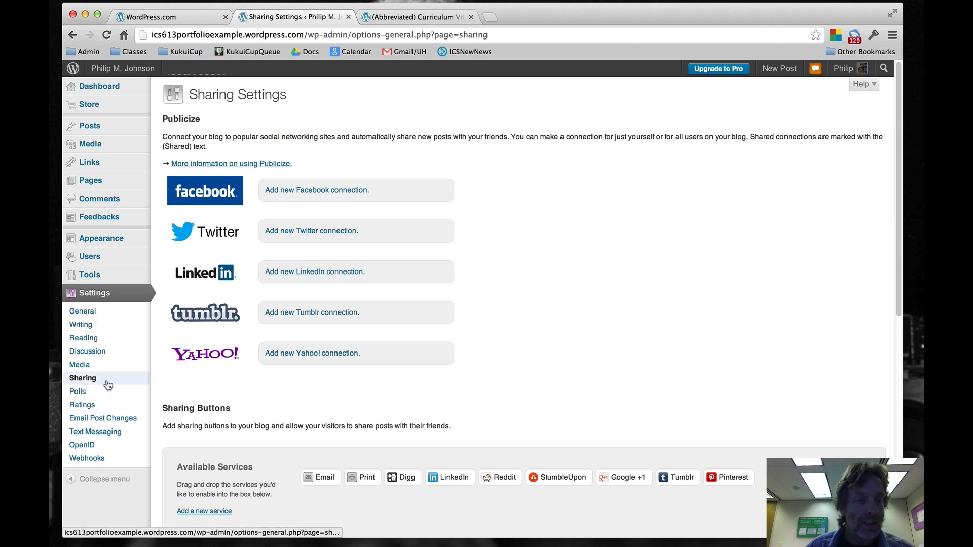
{"action": "scroll", "scroll_direction": "down", "scroll_amount": 3}
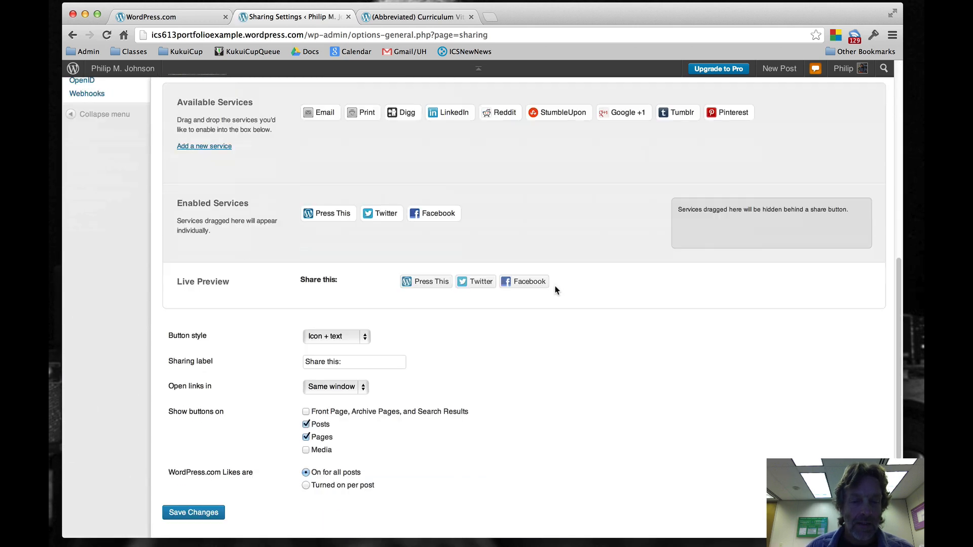
{"action": "scroll", "scroll_direction": "down", "scroll_amount": 3}
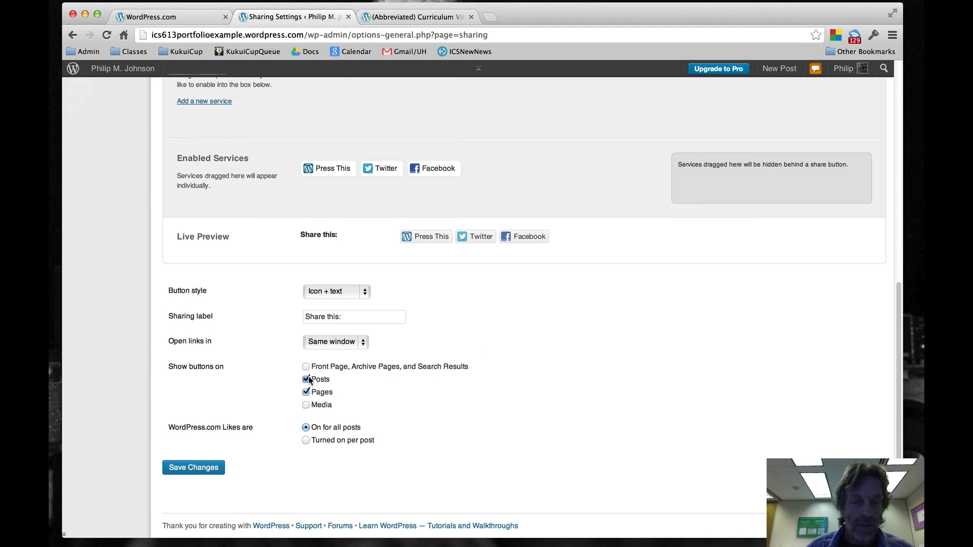
{"action": "left_click", "coordinate": [305, 379]}
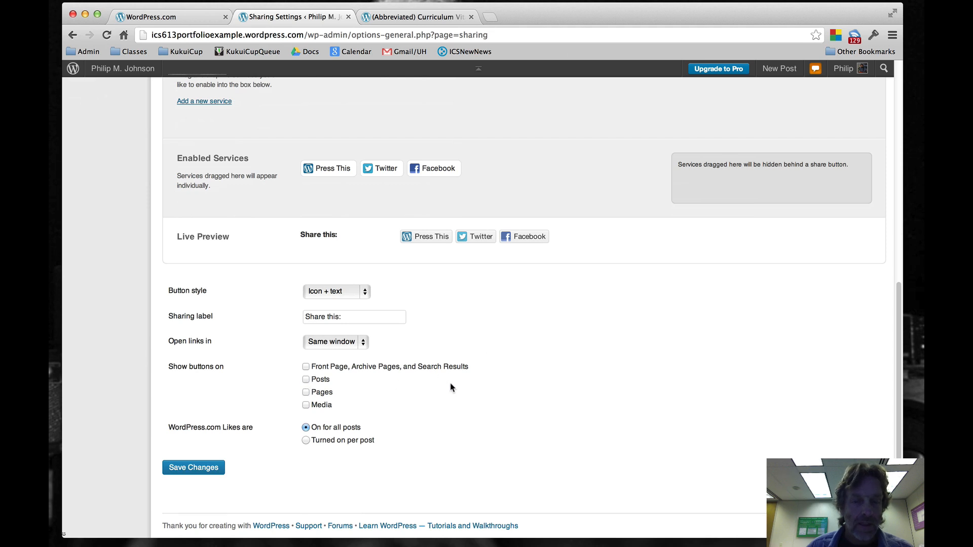
{"action": "mouse_move", "coordinate": [478, 372]}
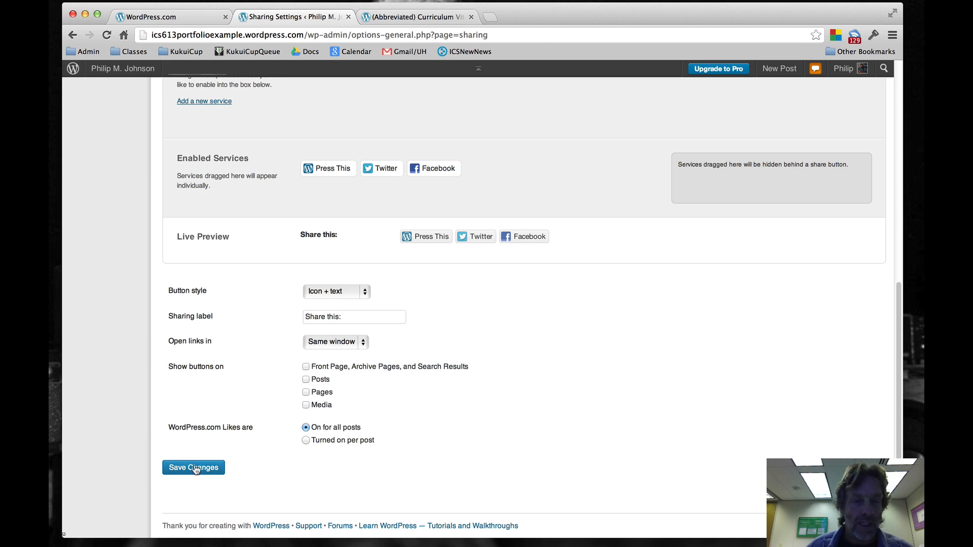
{"action": "left_click", "coordinate": [193, 467]}
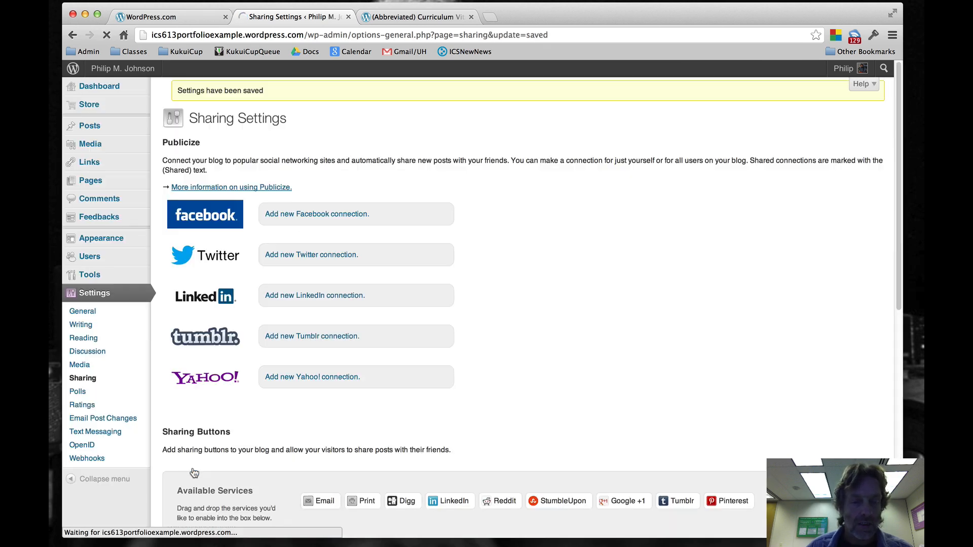
Set Likes to turned on per post, empty the enabled services list and save the sharing settings.
{"action": "scroll", "scroll_direction": "down", "scroll_amount": 3}
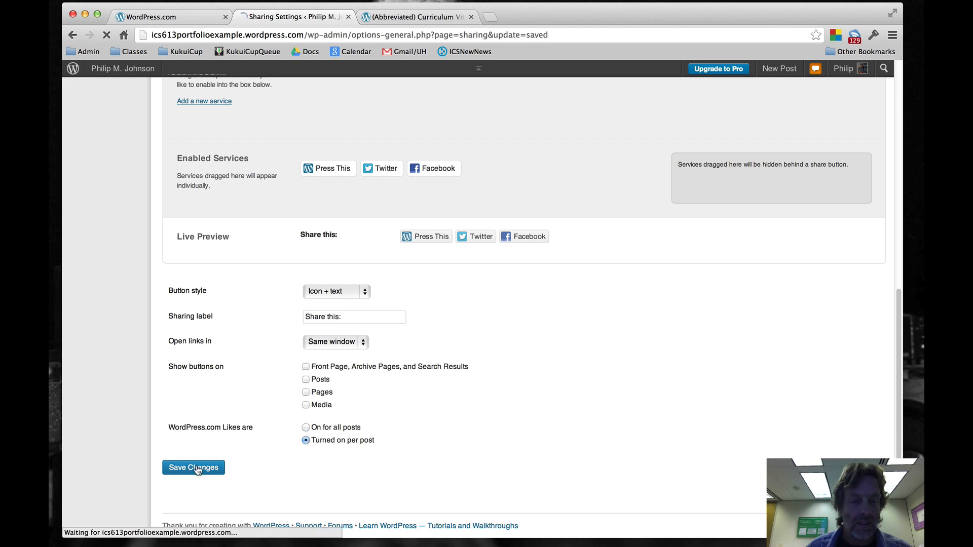
{"action": "left_click", "coordinate": [192, 467]}
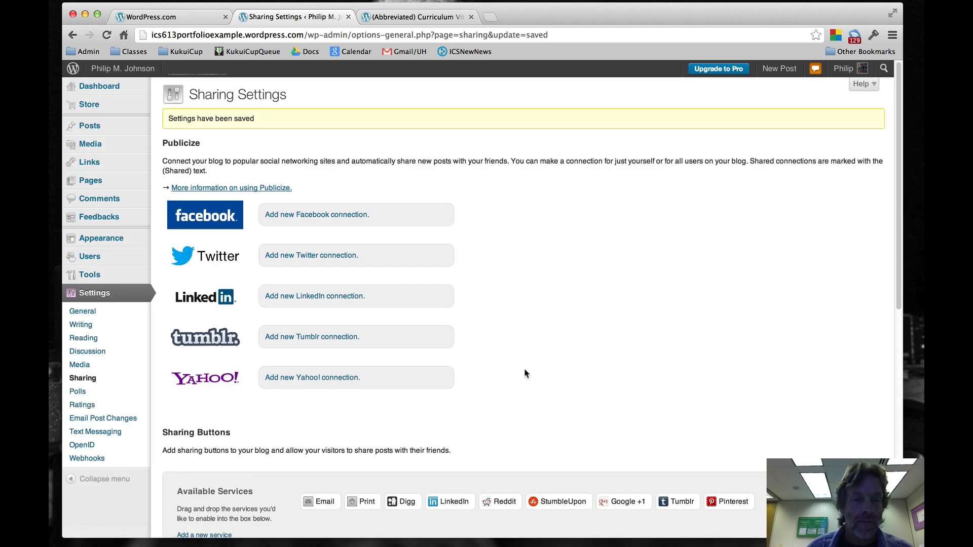
{"action": "scroll", "scroll_direction": "down", "scroll_amount": 3}
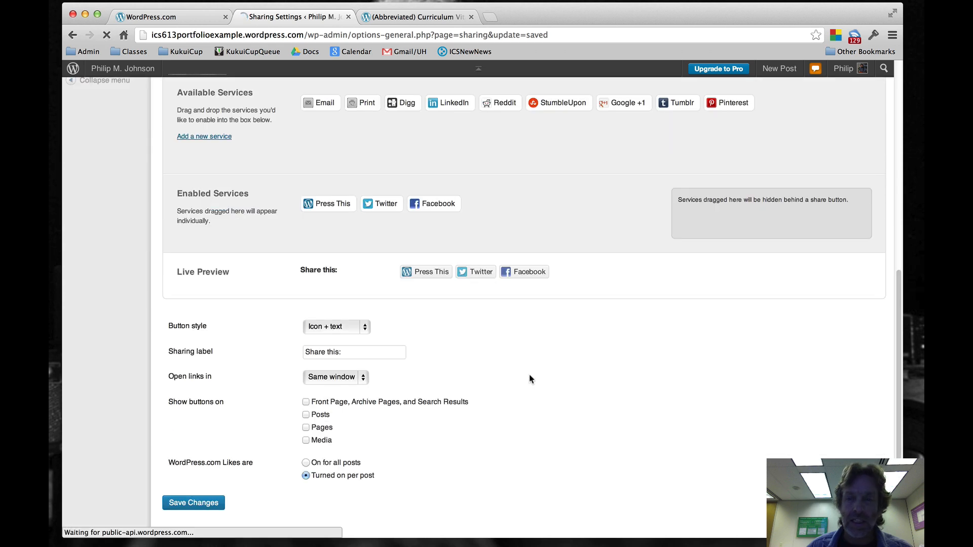
{"action": "mouse_move", "coordinate": [512, 367]}
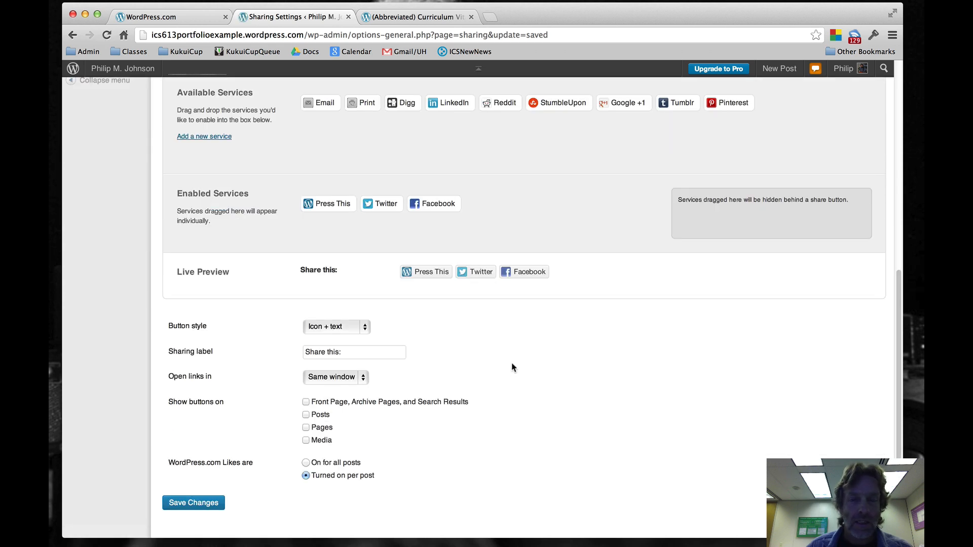
{"action": "mouse_move", "coordinate": [428, 272]}
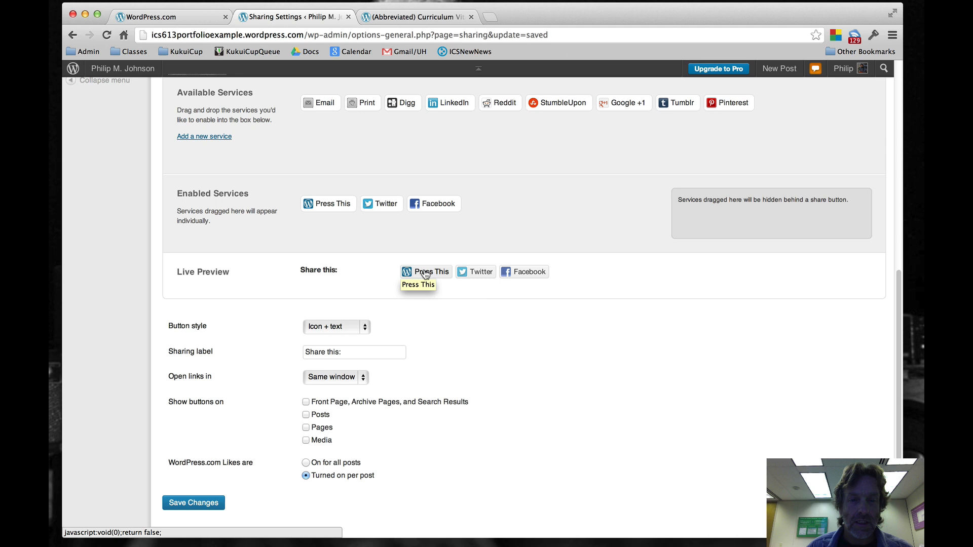
{"action": "scroll", "scroll_direction": "up", "scroll_amount": 3}
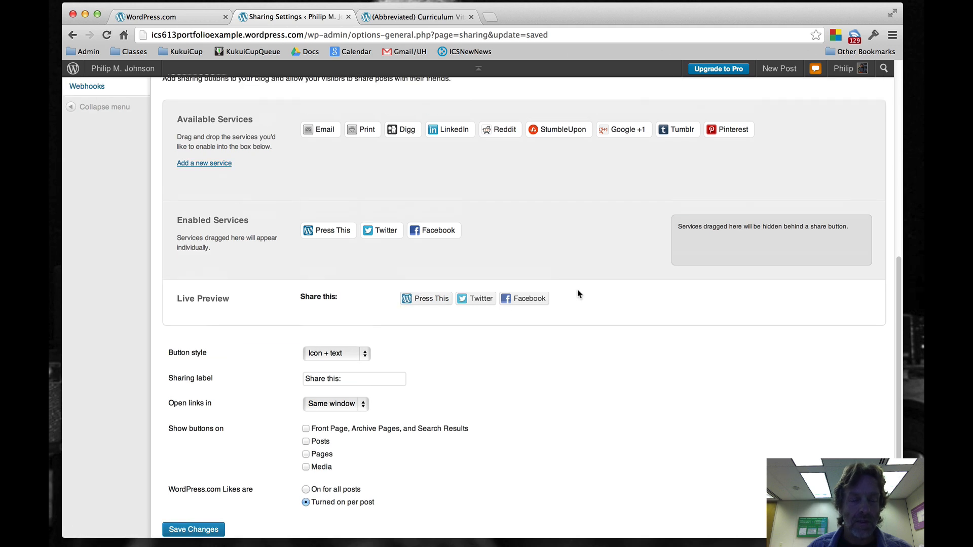
{"action": "scroll", "scroll_direction": "up", "scroll_amount": 3}
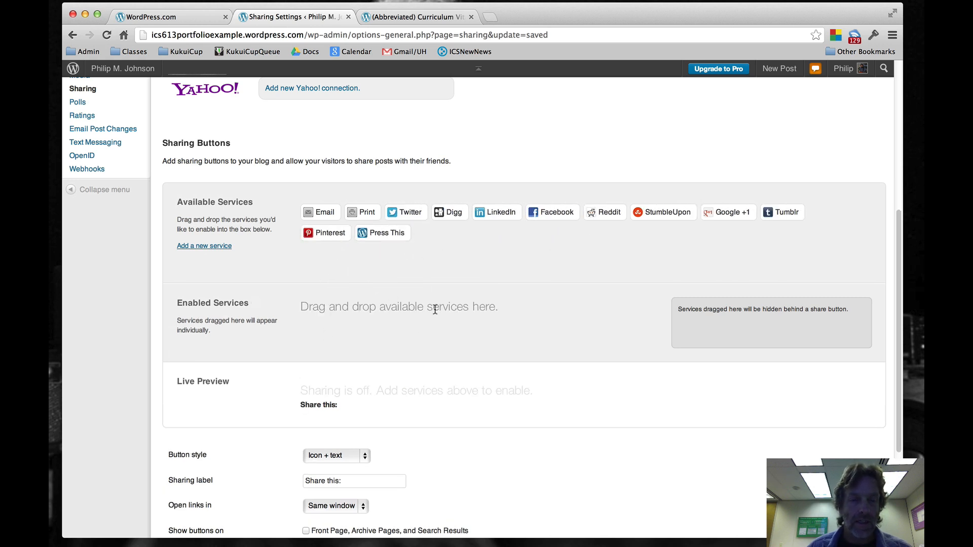
{"action": "scroll", "scroll_direction": "down", "scroll_amount": 3}
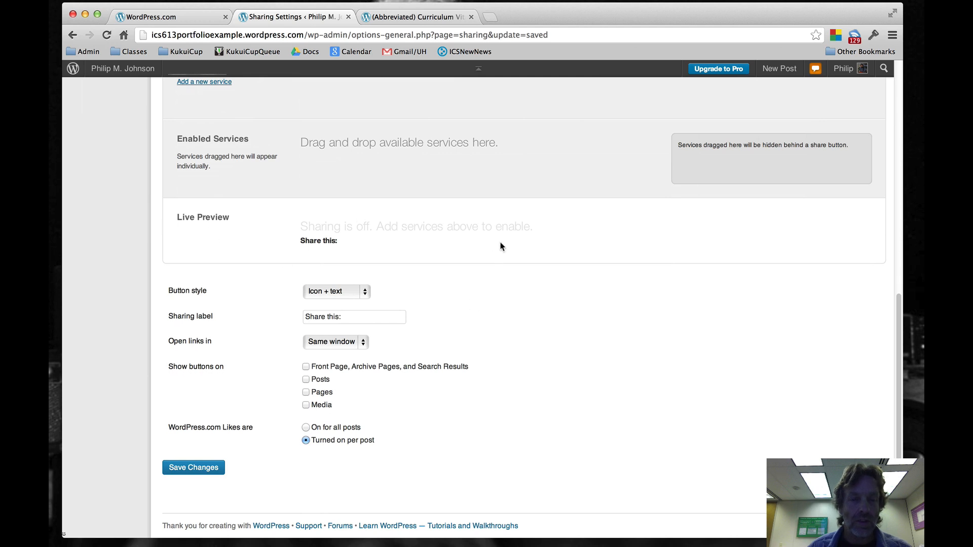
{"action": "left_click", "coordinate": [193, 468]}
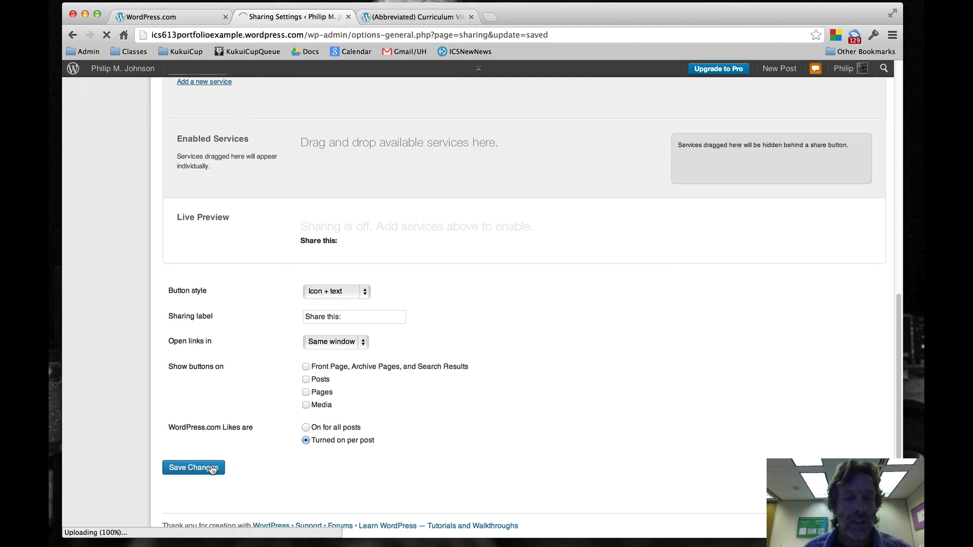
{"action": "left_click", "coordinate": [193, 467]}
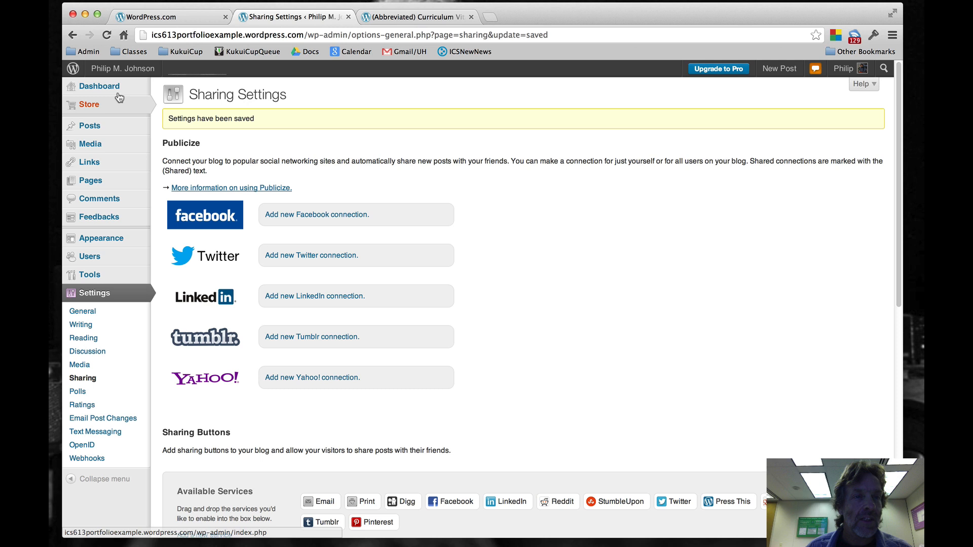
View the live site, return to the dashboard and go to Users > My Profile.
{"action": "left_click", "coordinate": [123, 67]}
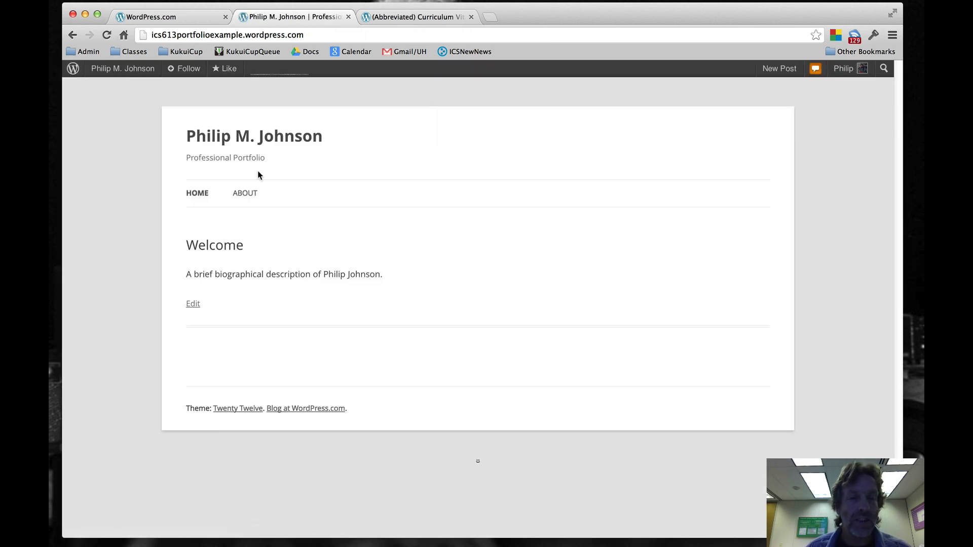
{"action": "mouse_move", "coordinate": [449, 342]}
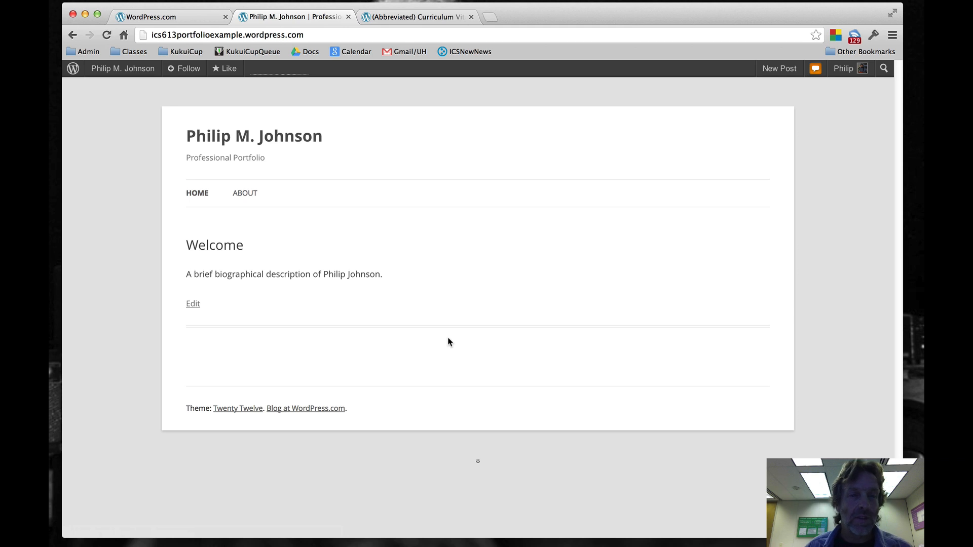
{"action": "mouse_move", "coordinate": [401, 224]}
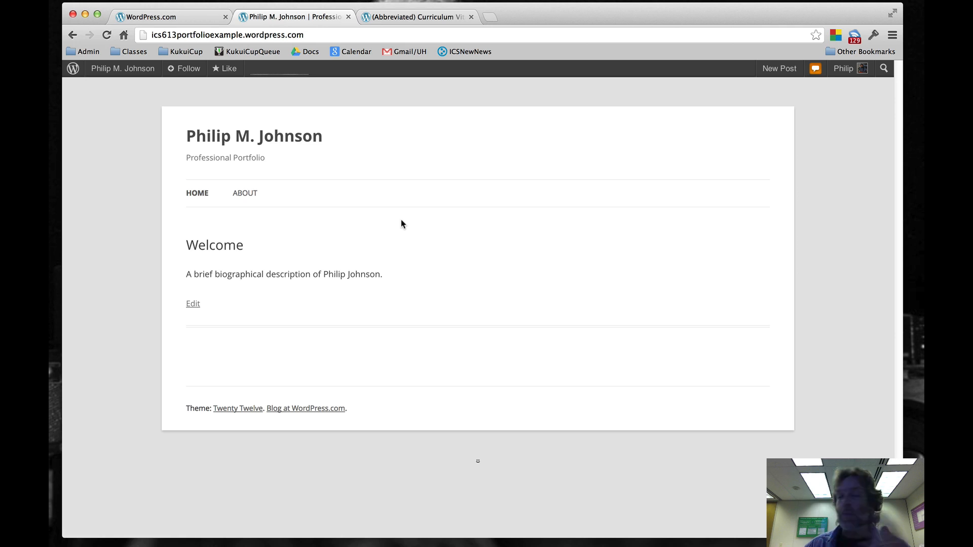
{"action": "left_click", "coordinate": [123, 68]}
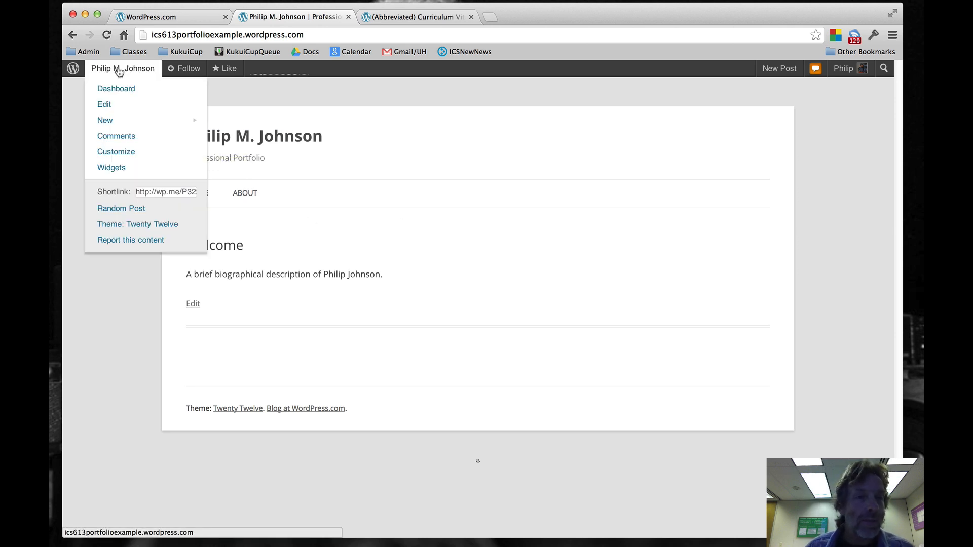
{"action": "left_click", "coordinate": [116, 88]}
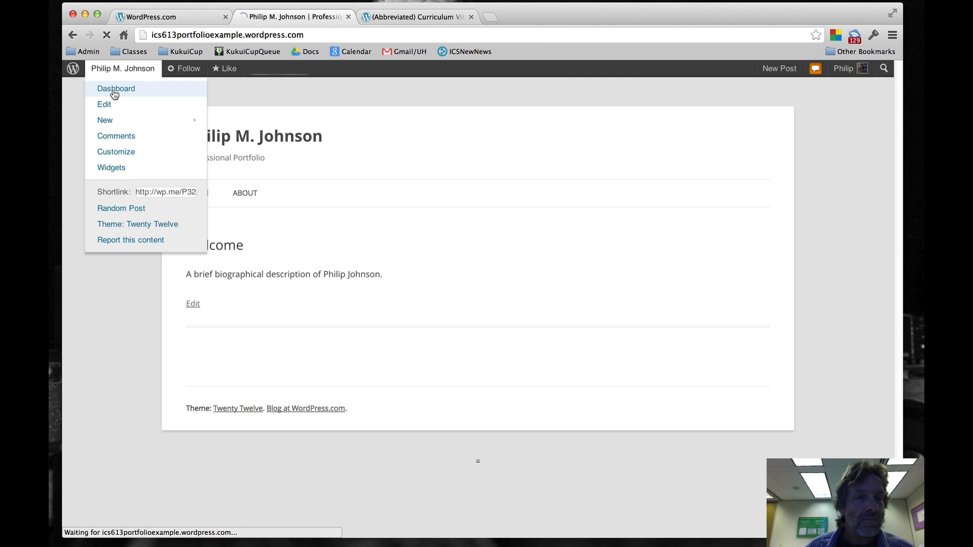
{"action": "left_click", "coordinate": [116, 89]}
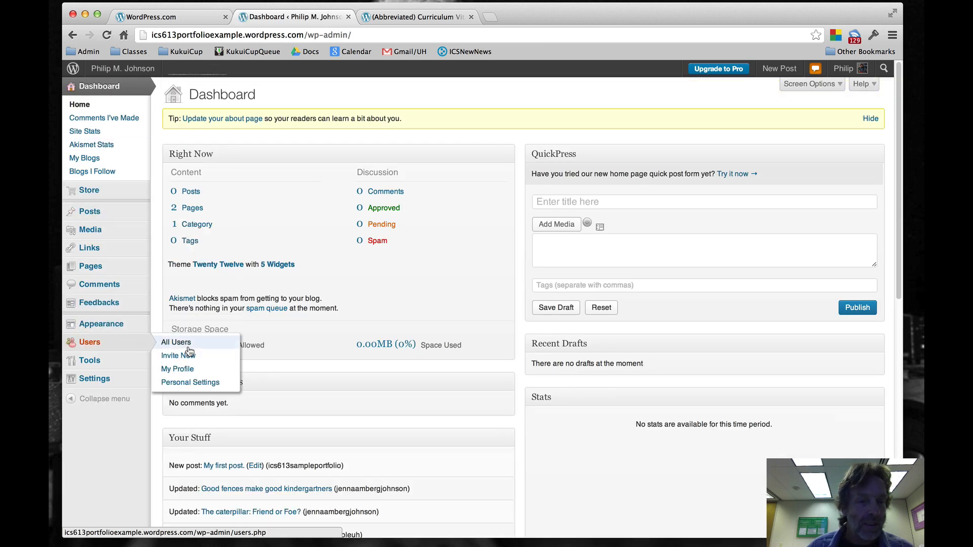
{"action": "left_click", "coordinate": [177, 369]}
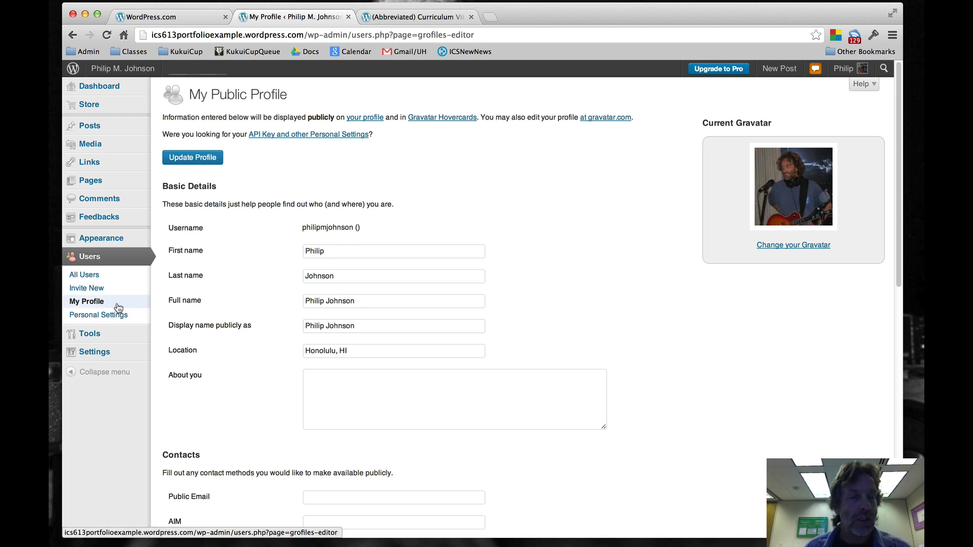
{"action": "mouse_move", "coordinate": [371, 250]}
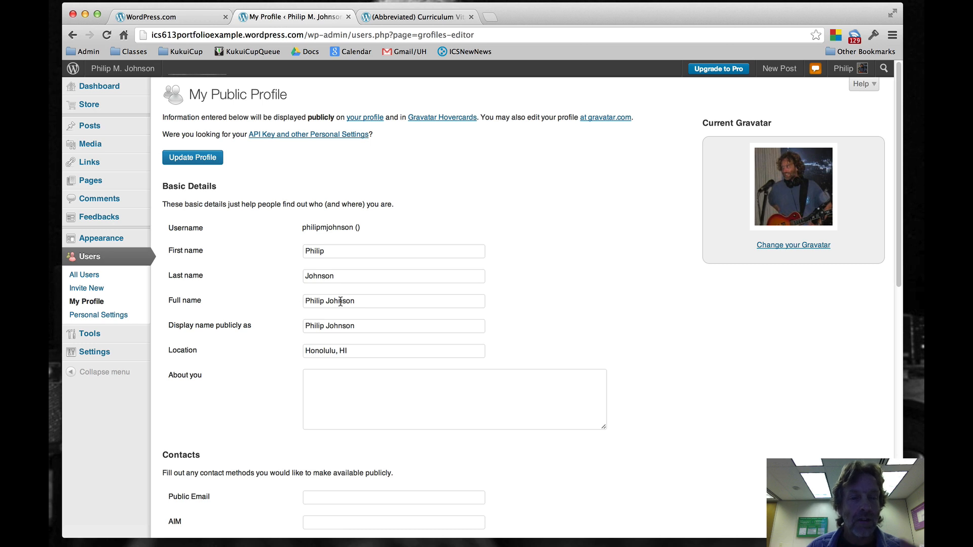
{"action": "mouse_move", "coordinate": [340, 327]}
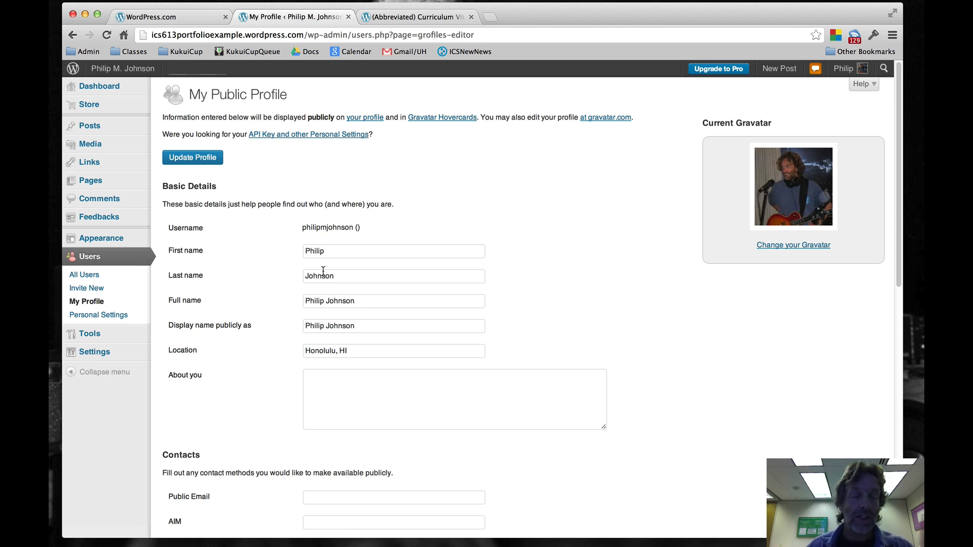
{"action": "mouse_move", "coordinate": [332, 294]}
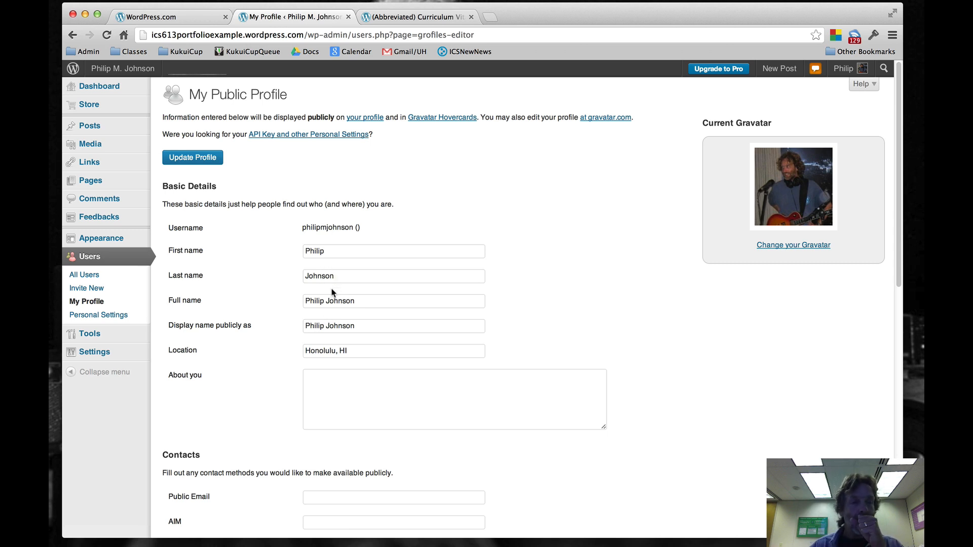
{"action": "mouse_move", "coordinate": [369, 290]}
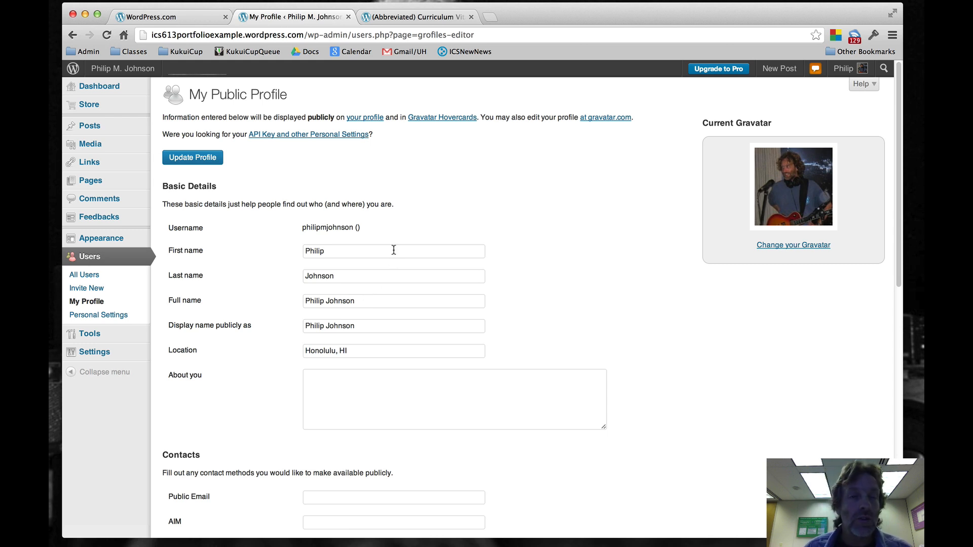
{"action": "mouse_move", "coordinate": [230, 106]}
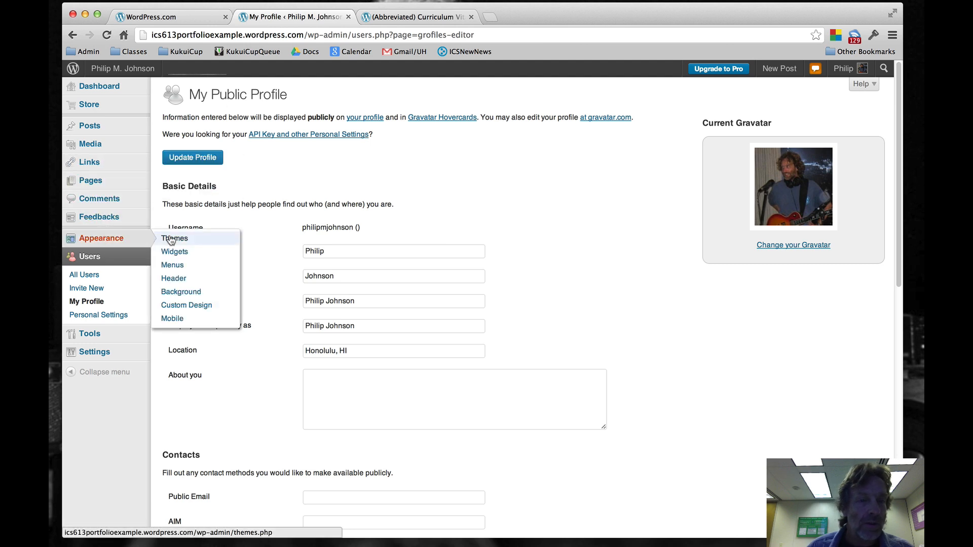
Create a menu named mymenu and add the Welcome page to it.
{"action": "left_click", "coordinate": [173, 264]}
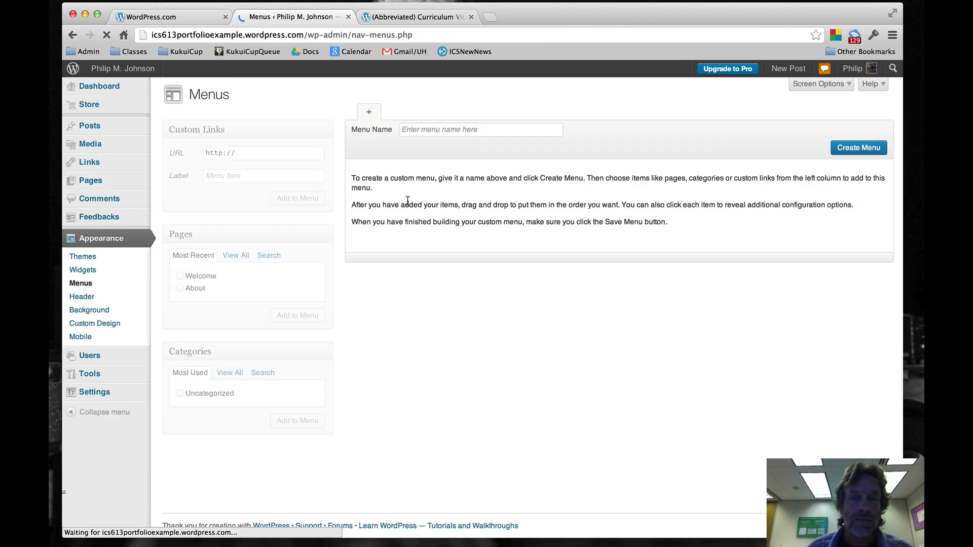
{"action": "left_click", "coordinate": [479, 128]}
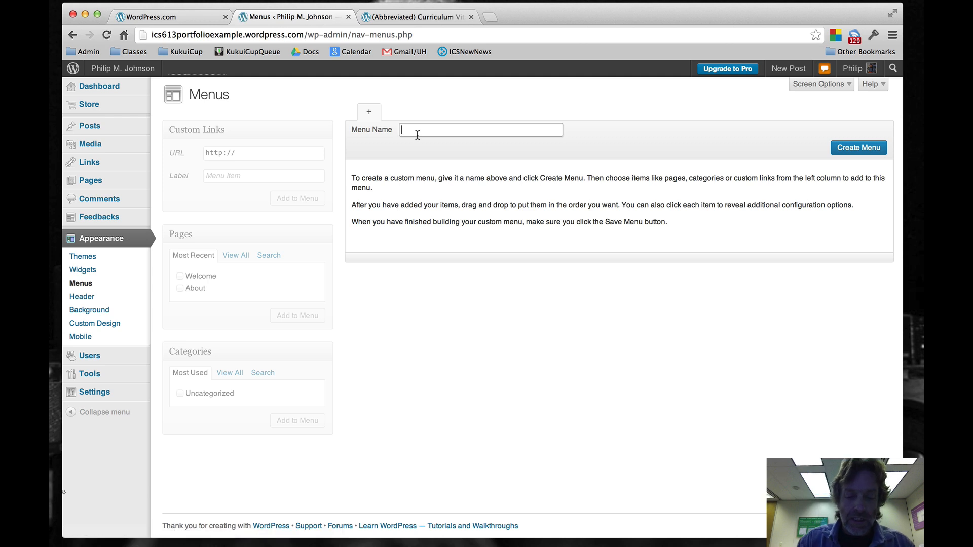
{"action": "type", "text": "mymenu"}
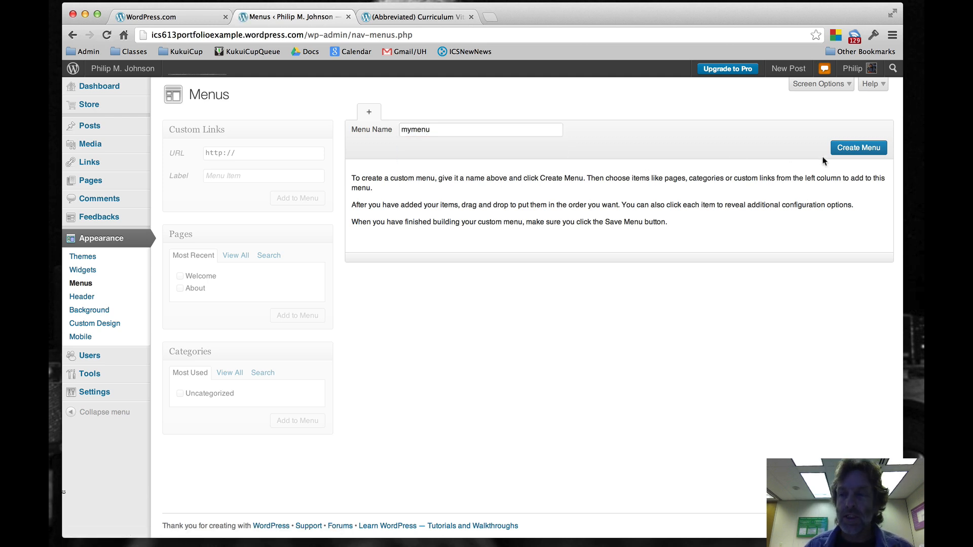
{"action": "left_click", "coordinate": [859, 147]}
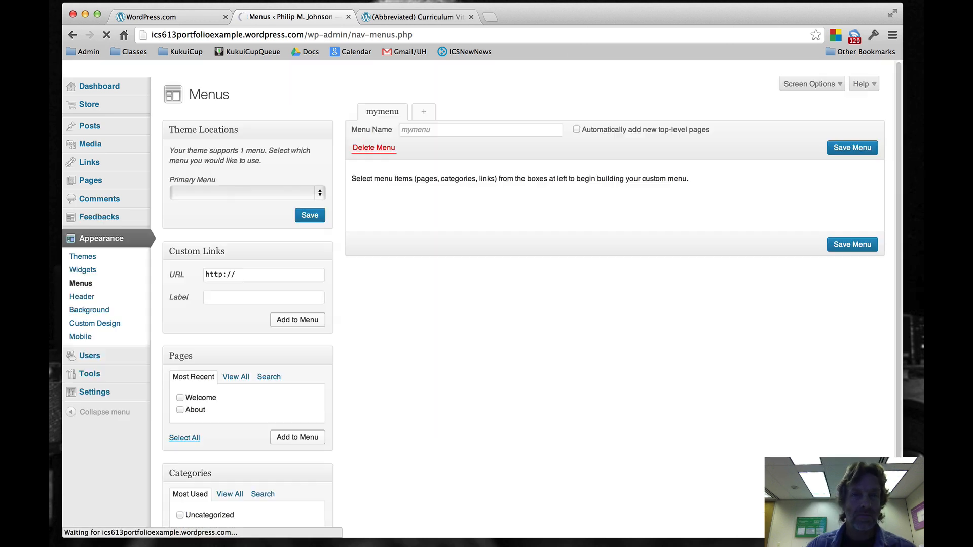
{"action": "mouse_move", "coordinate": [465, 52]}
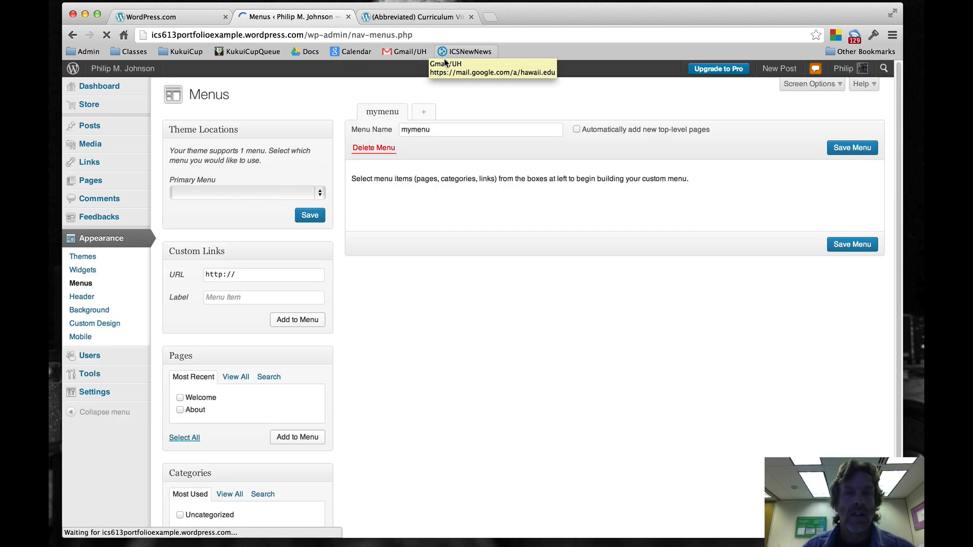
{"action": "mouse_move", "coordinate": [345, 281]}
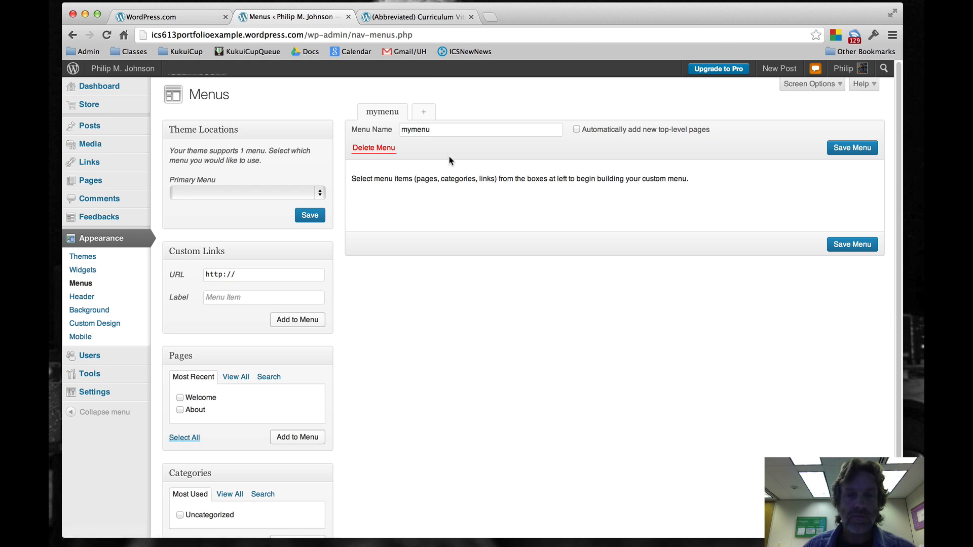
{"action": "mouse_move", "coordinate": [474, 223]}
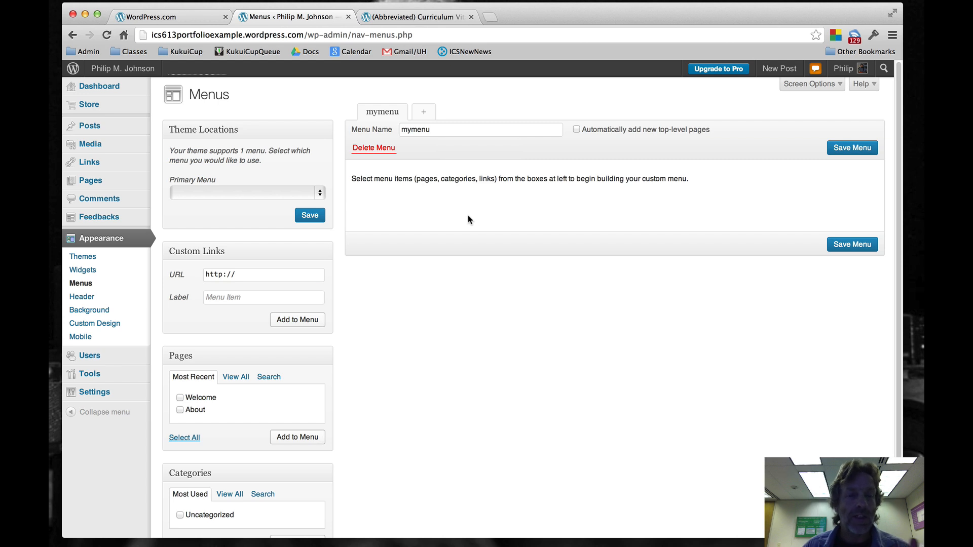
{"action": "left_click", "coordinate": [180, 397]}
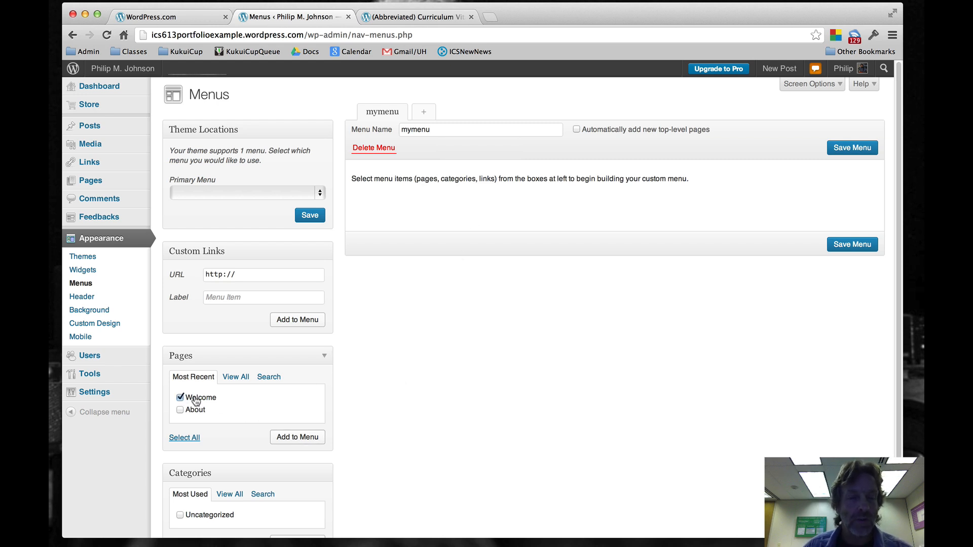
{"action": "left_click", "coordinate": [297, 437]}
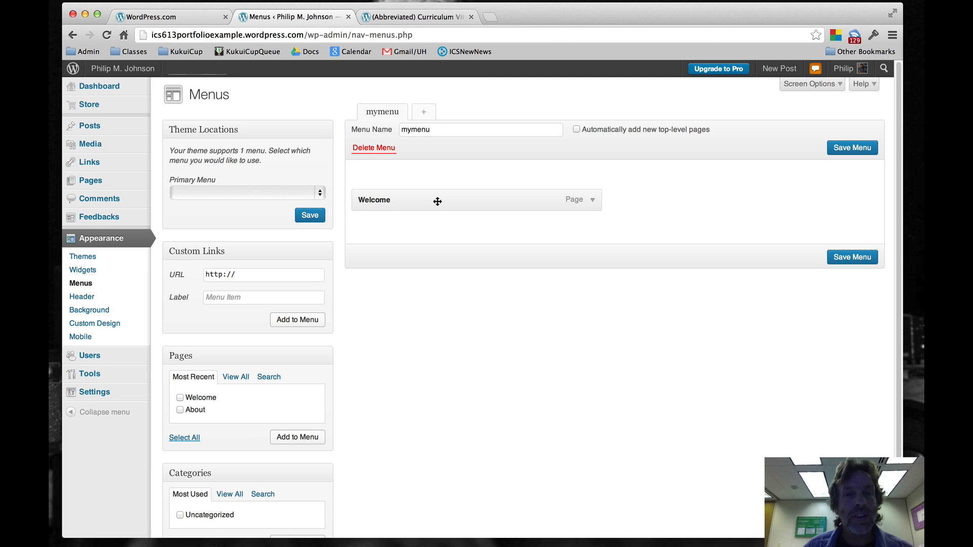
{"action": "mouse_move", "coordinate": [277, 270]}
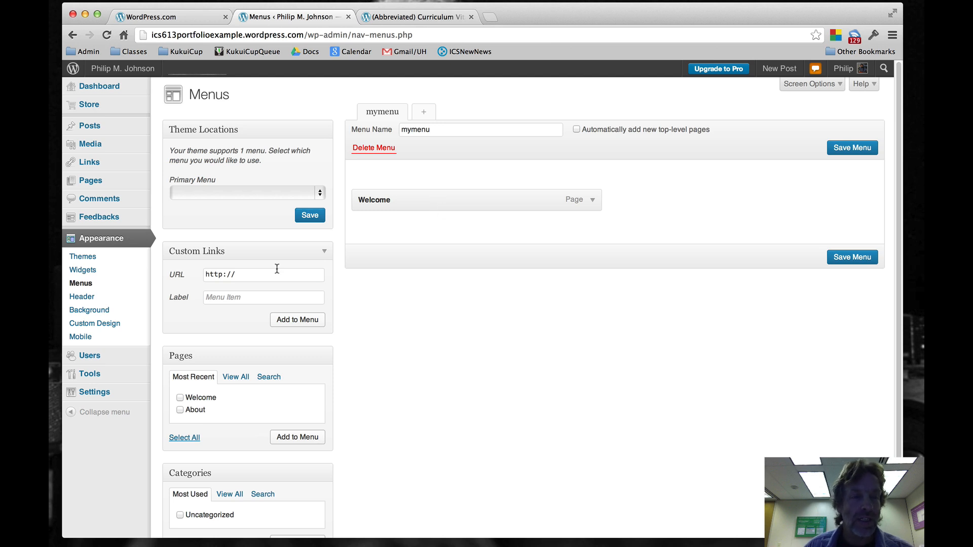
Add a custom link to cnn.com labelled Projects and save mymenu with its two items.
{"action": "left_click", "coordinate": [262, 275]}
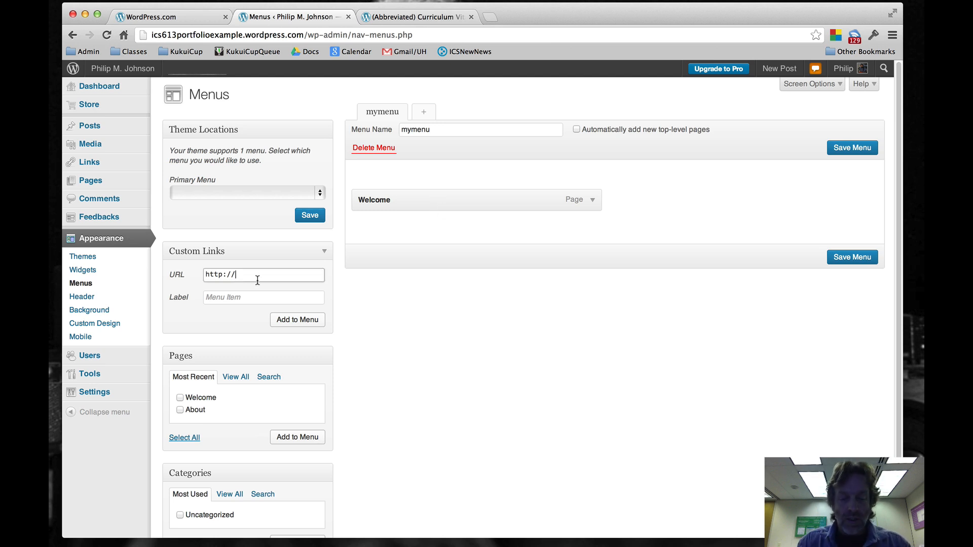
{"action": "type", "text": "cnn.com"}
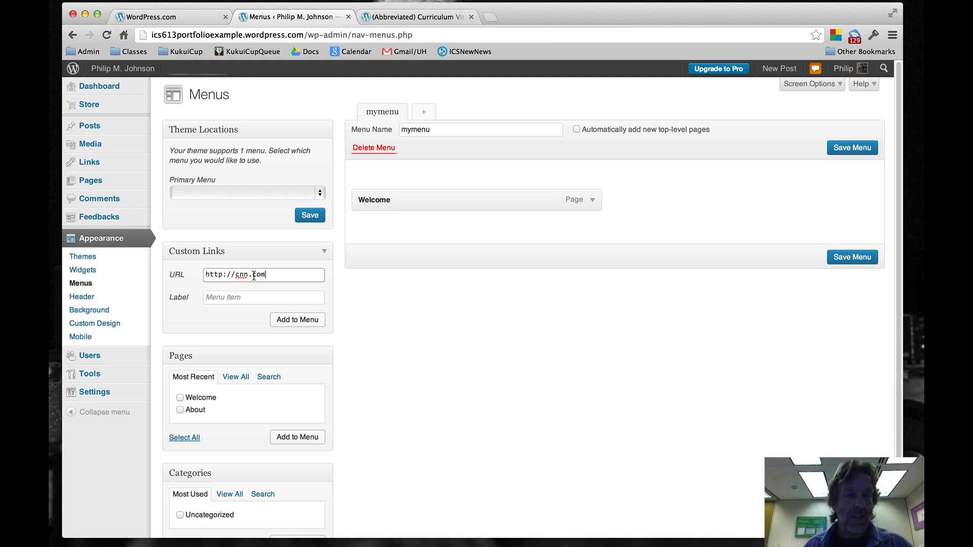
{"action": "left_click", "coordinate": [262, 297]}
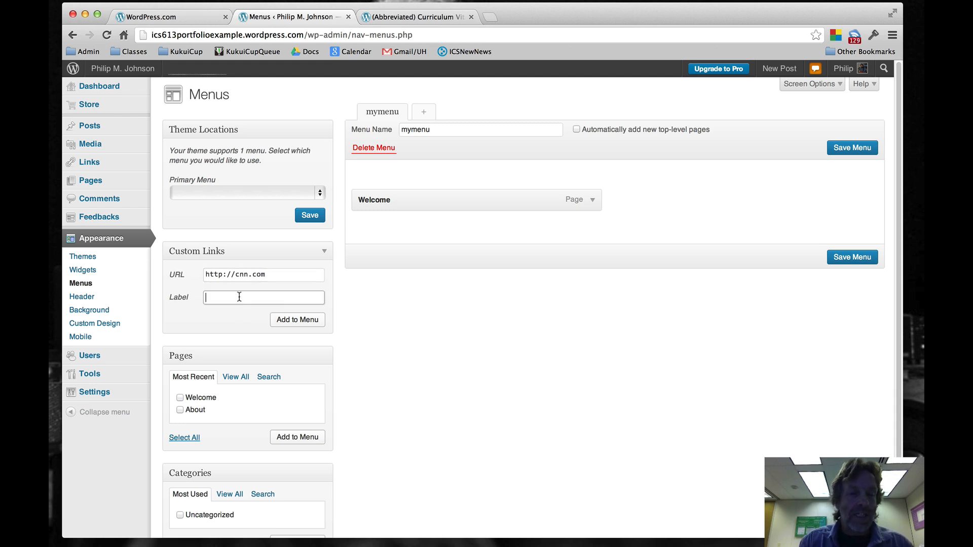
{"action": "type", "text": "Projects"}
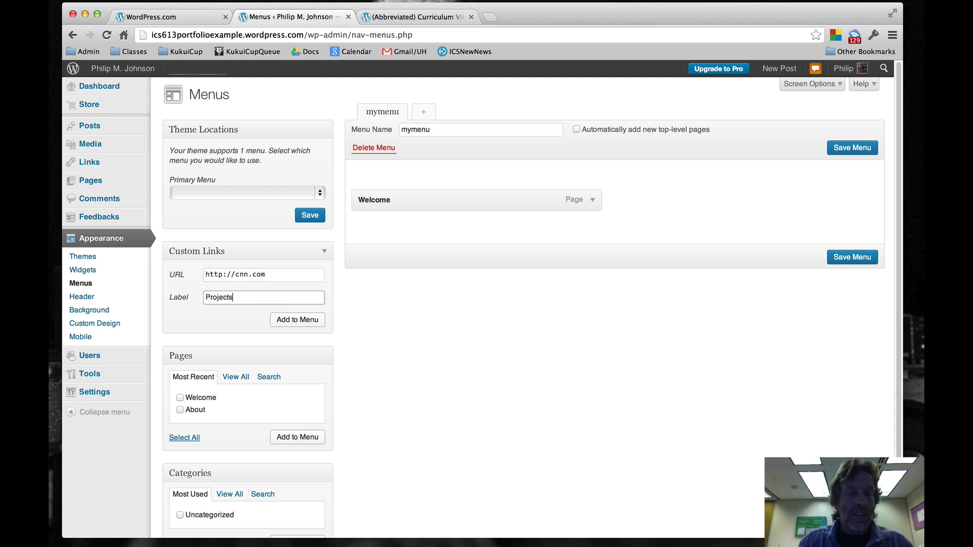
{"action": "left_click", "coordinate": [297, 319]}
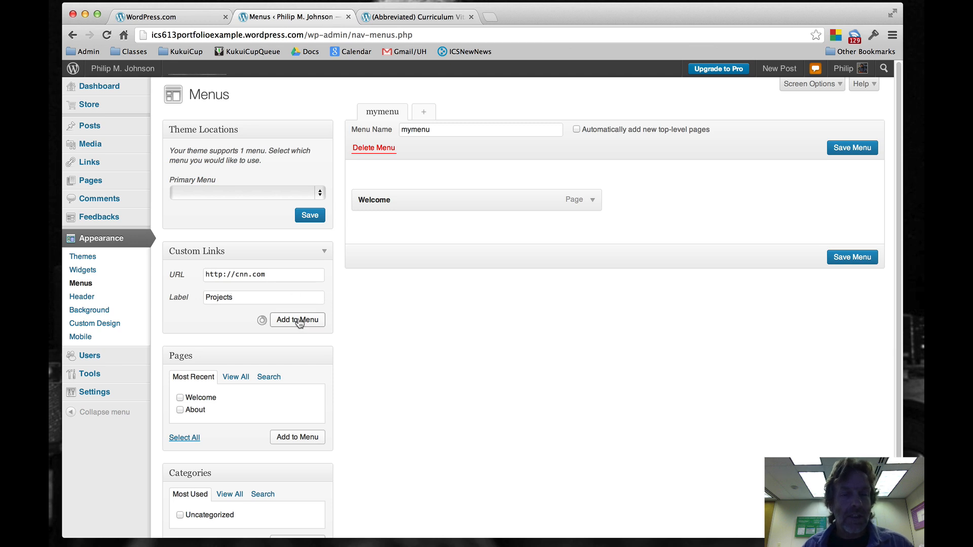
{"action": "left_click", "coordinate": [297, 319]}
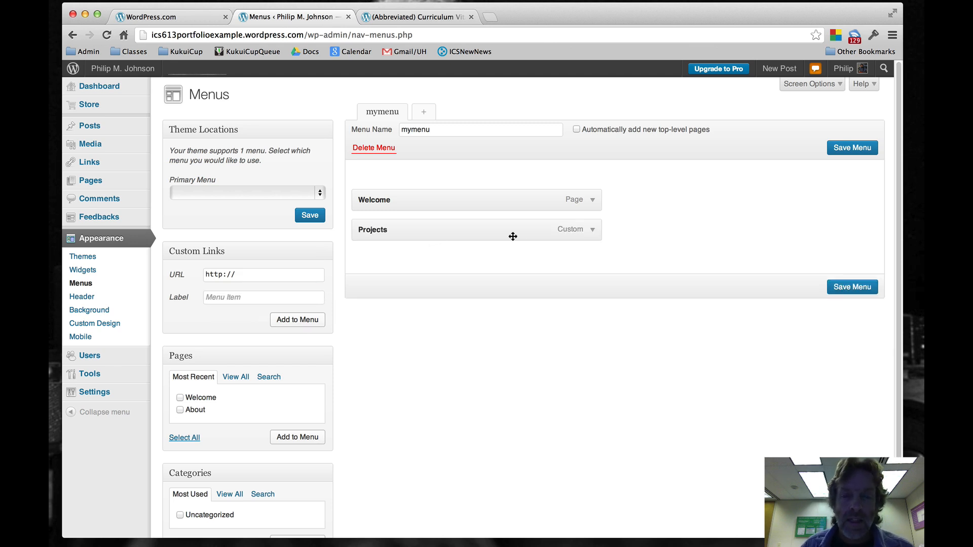
{"action": "left_click", "coordinate": [593, 229]}
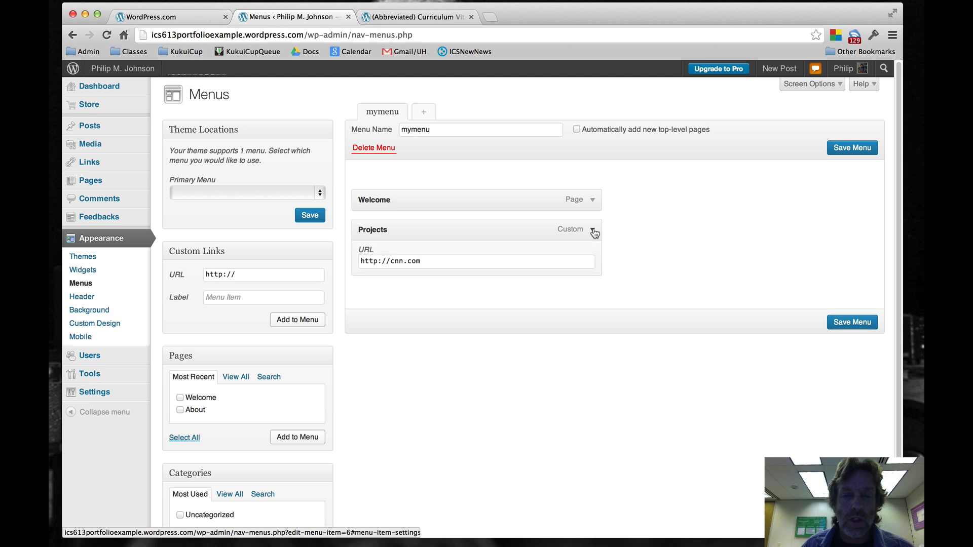
{"action": "left_click", "coordinate": [593, 229]}
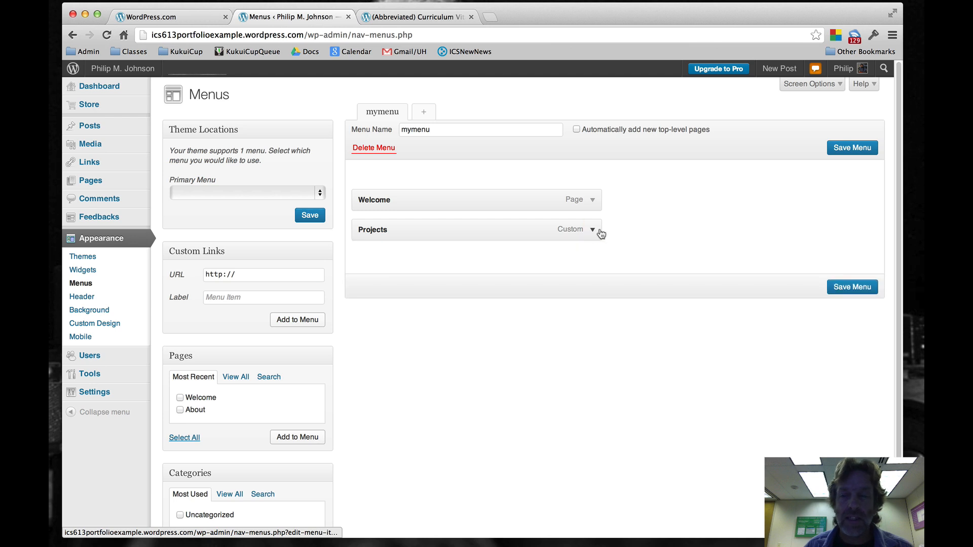
{"action": "left_click", "coordinate": [852, 287]}
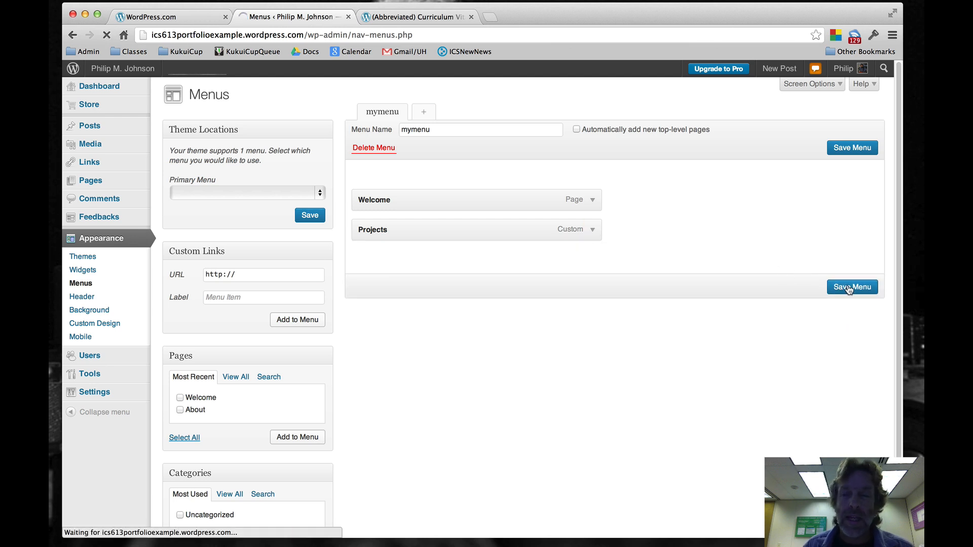
{"action": "left_click", "coordinate": [851, 287]}
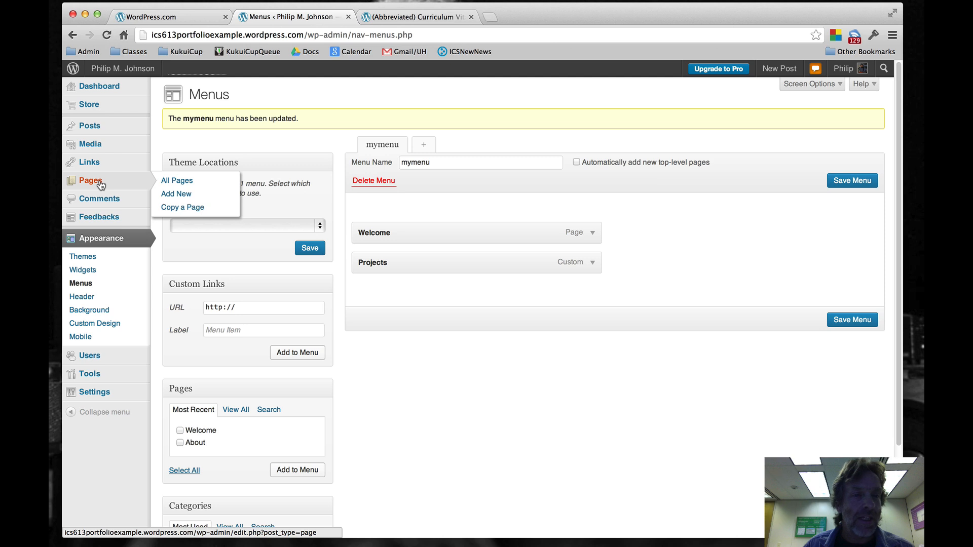
Start a new page titled 'Project 1' with body text 'Info about project 1 here.'.
{"action": "left_click", "coordinate": [175, 193]}
{"action": "type", "text": "Porj"}
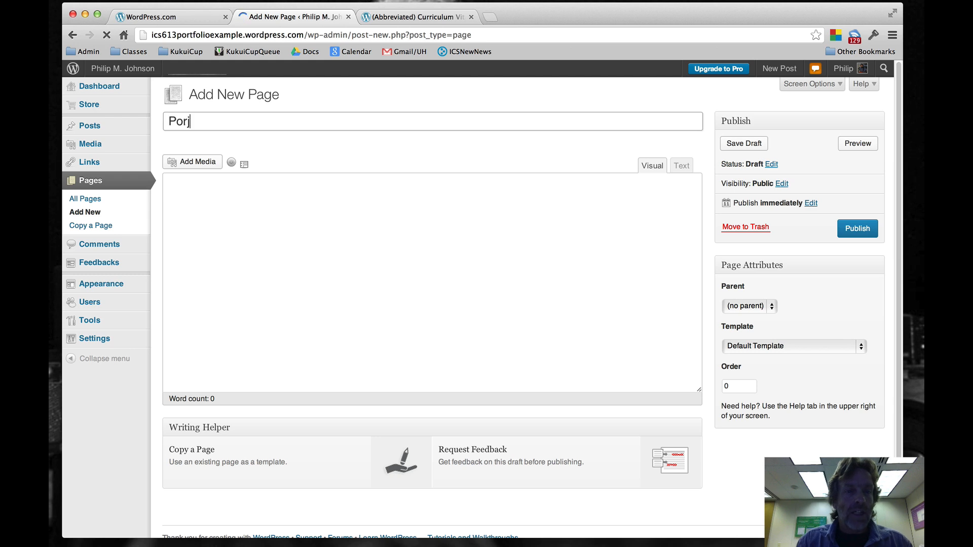
{"action": "type", "text": "Project"}
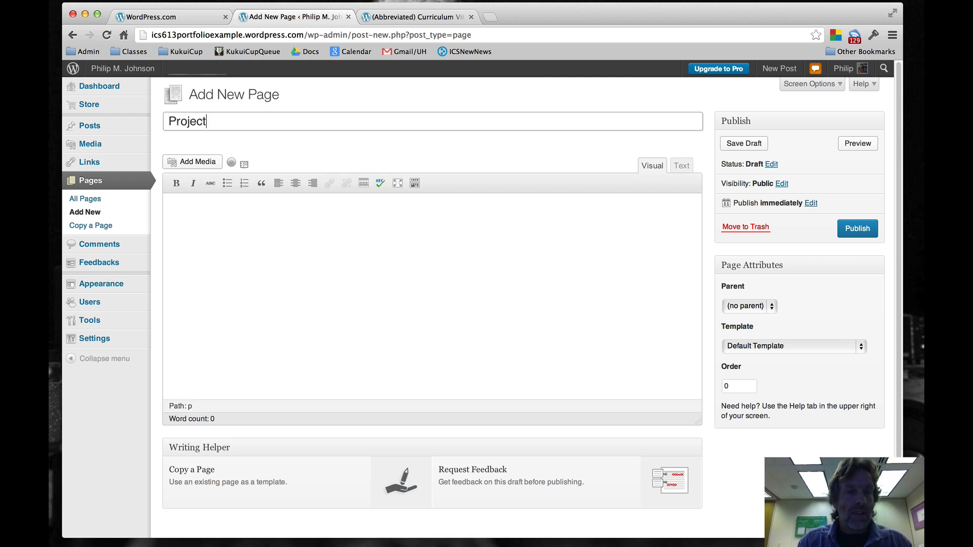
{"action": "type", "text": "1"}
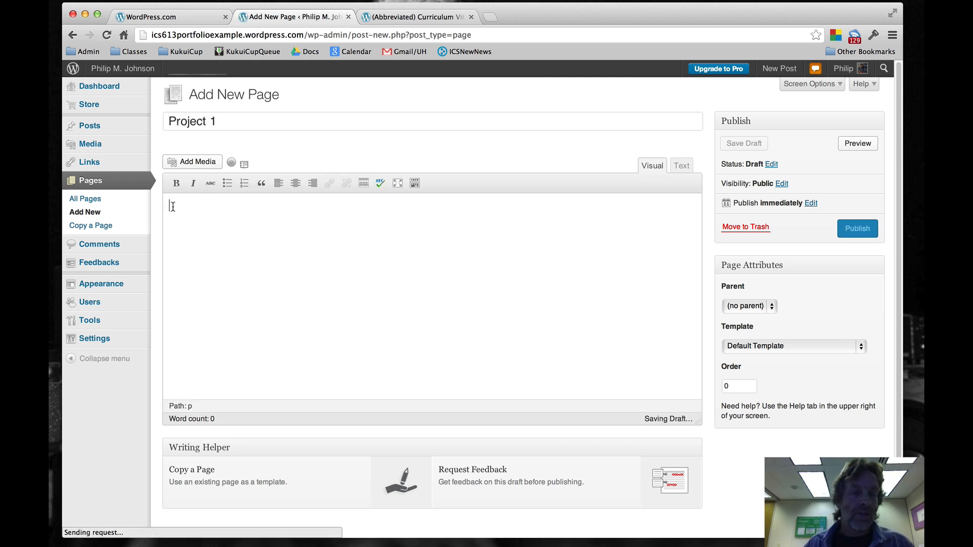
{"action": "type", "text": "Inf"}
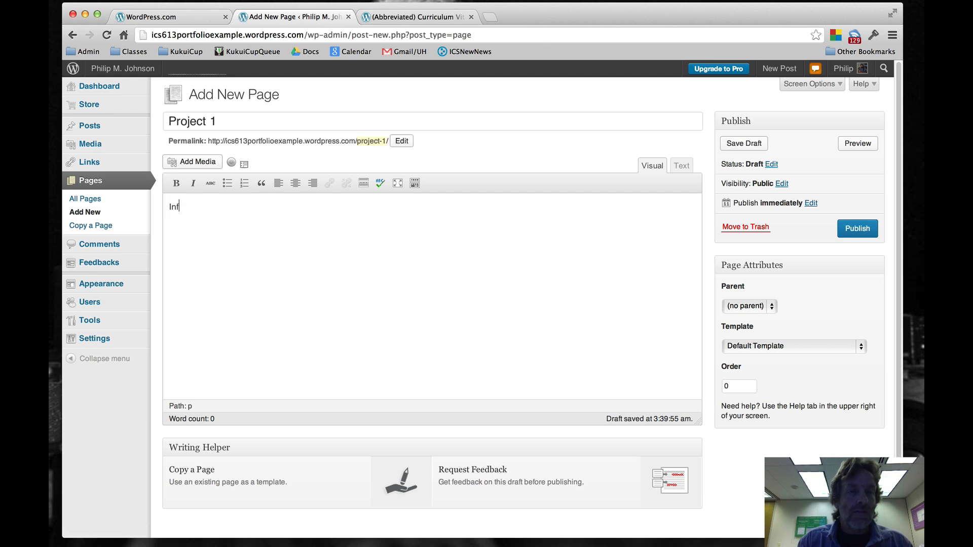
{"action": "type", "text": "oa bout"}
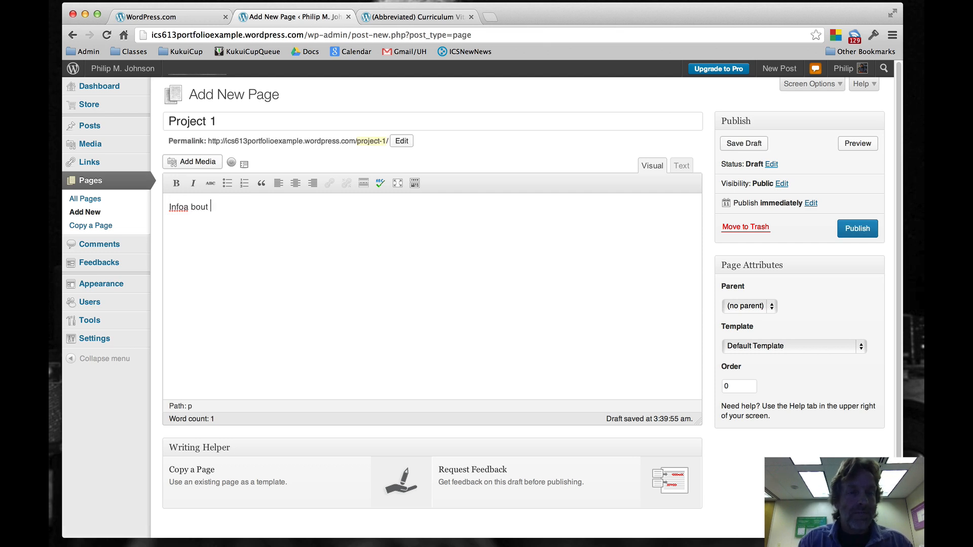
{"action": "type", "text": "Info about proje"}
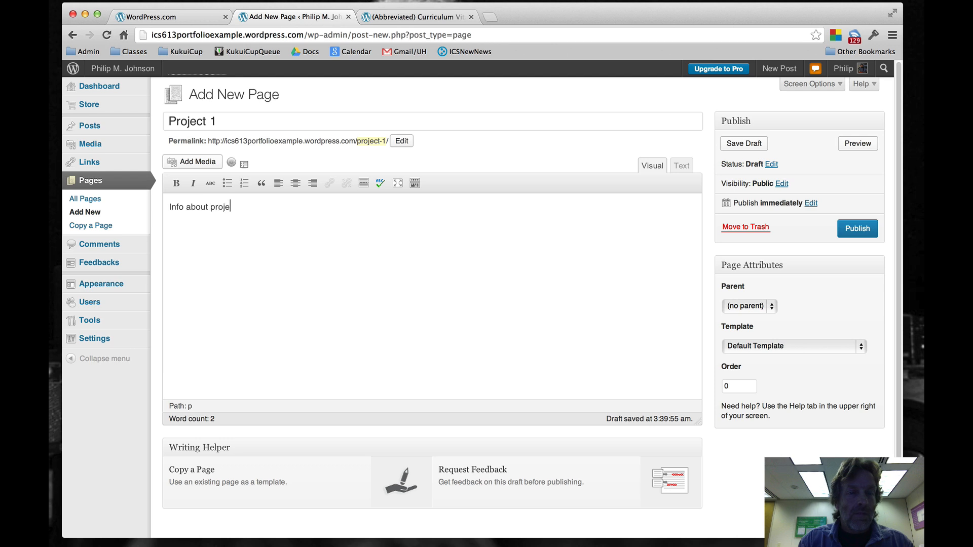
{"action": "type", "text": "ct 1 here."}
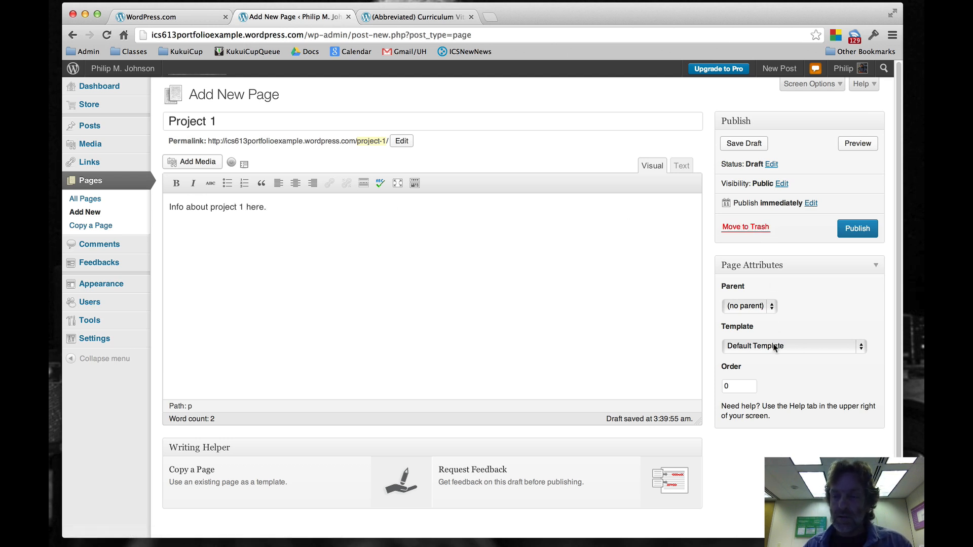
Give Project 1 the full-width, no-sidebar template and publish it.
{"action": "left_click", "coordinate": [793, 346]}
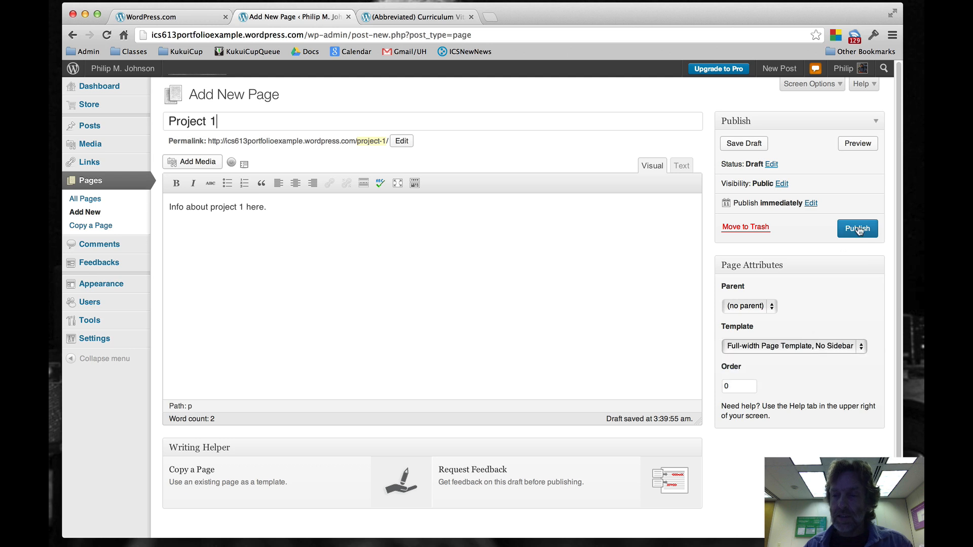
{"action": "left_click", "coordinate": [857, 228]}
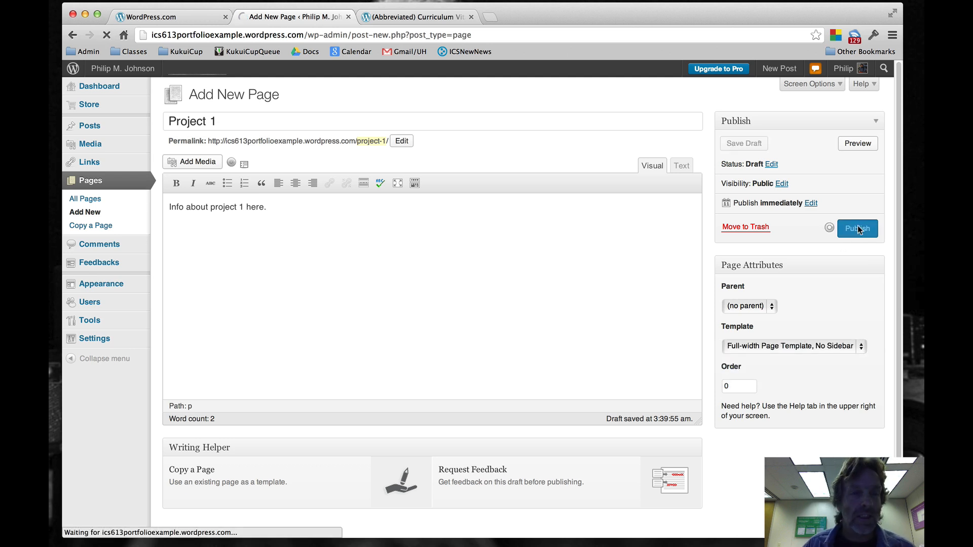
{"action": "left_click", "coordinate": [857, 228]}
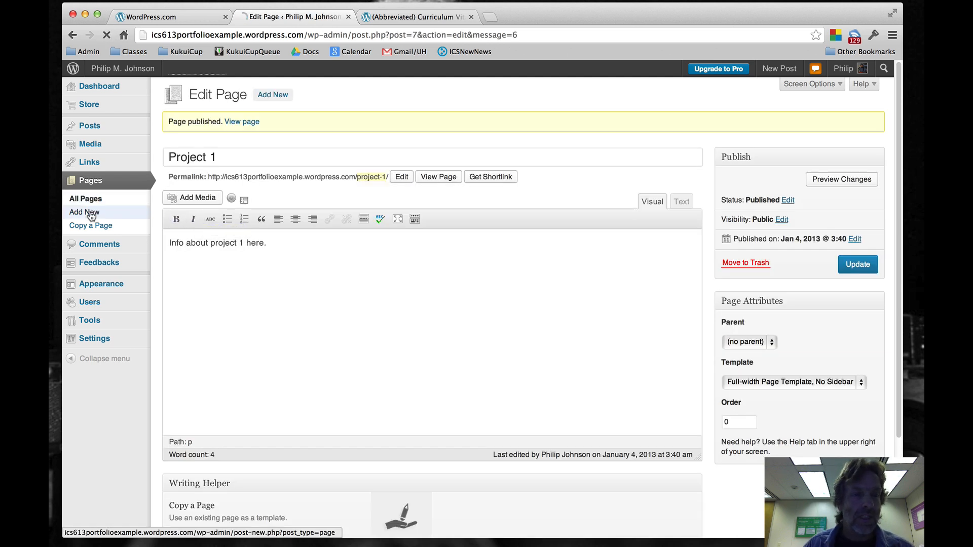
Start a new page titled 'Project 2' with body text 'Info about project 2 goes here.'.
{"action": "left_click", "coordinate": [84, 212]}
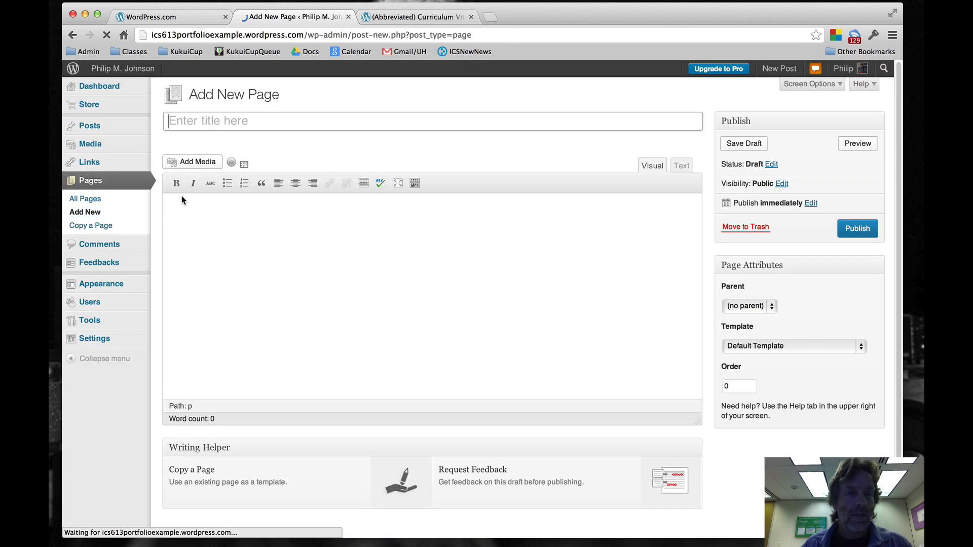
{"action": "type", "text": "P"}
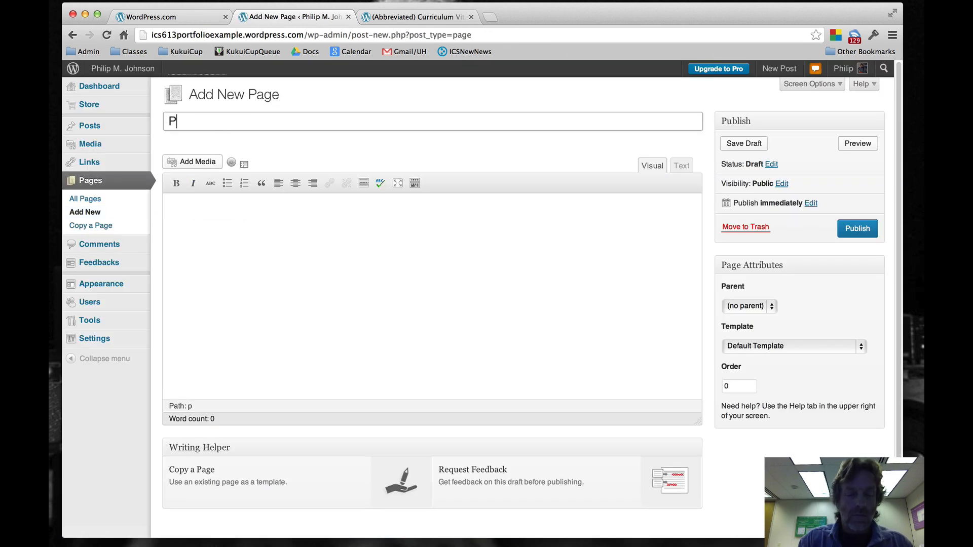
{"action": "type", "text": "roject 2"}
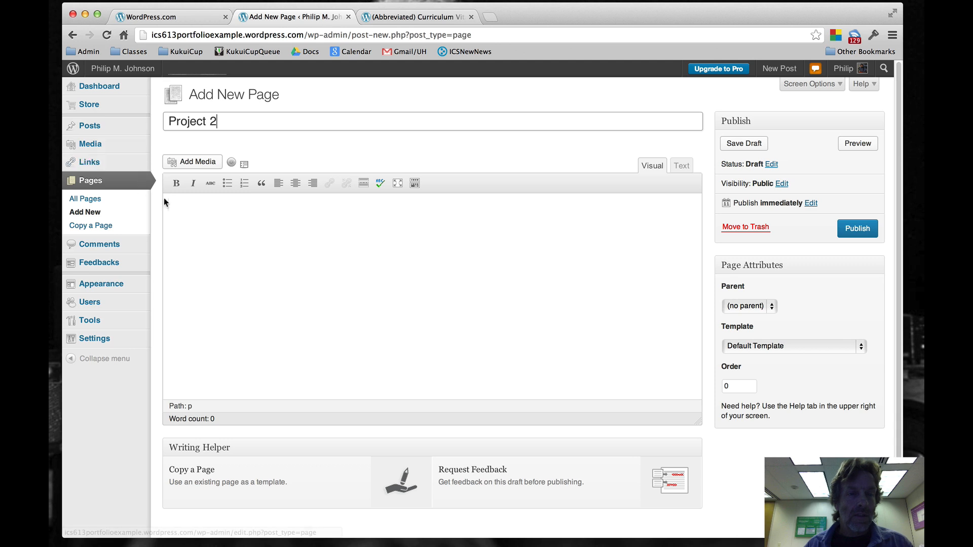
{"action": "type", "text": "Infor"}
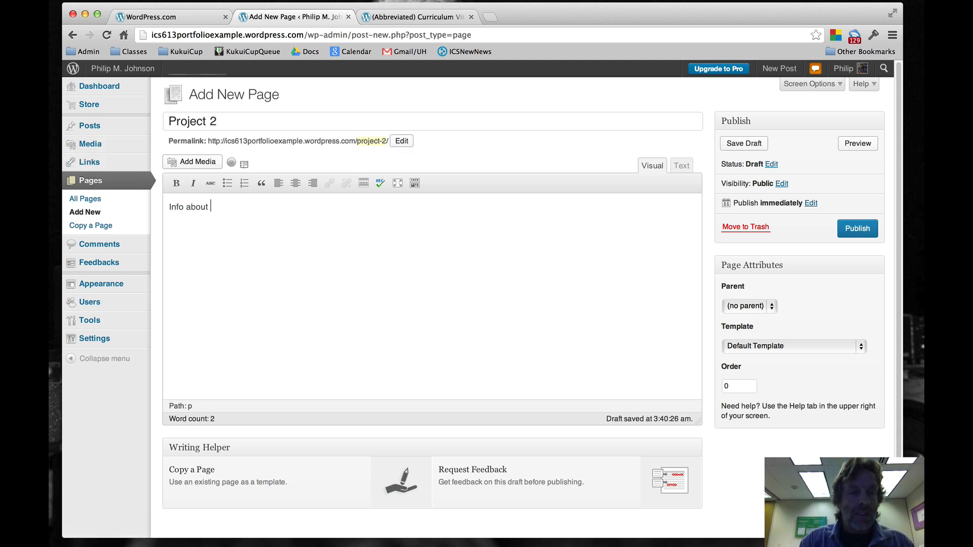
{"action": "type", "text": "project"}
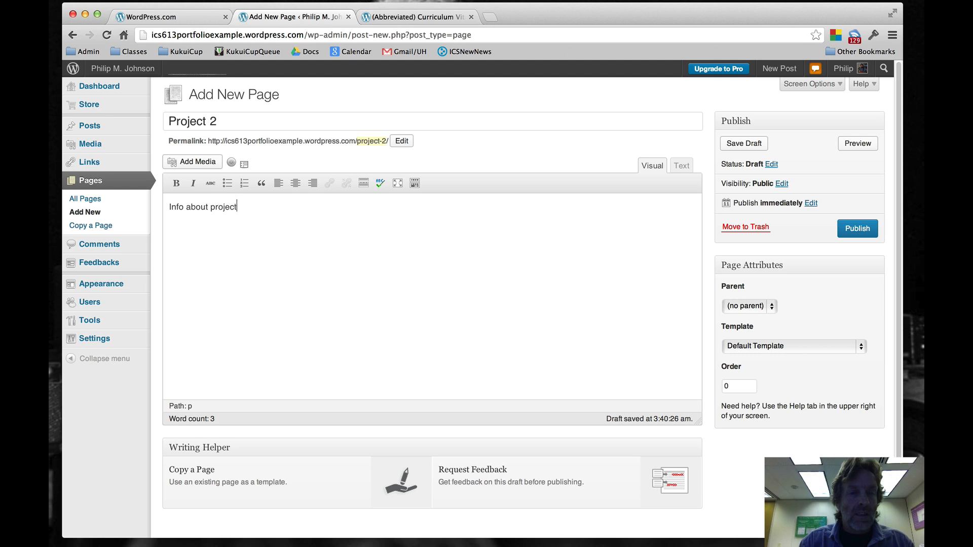
{"action": "type", "text": "2 goes"}
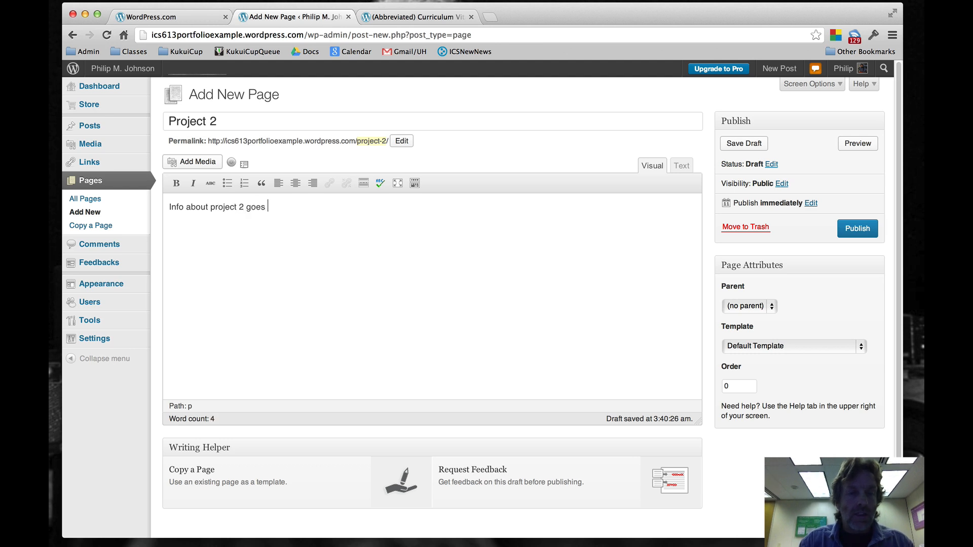
{"action": "type", "text": "here."}
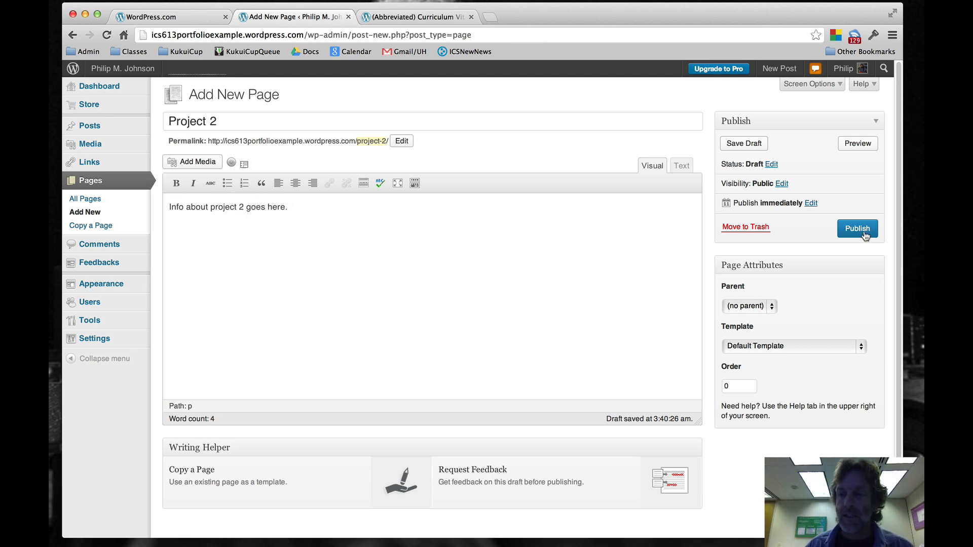
Give Project 2 the full-width, no-sidebar template and publish it.
{"action": "left_click", "coordinate": [792, 345]}
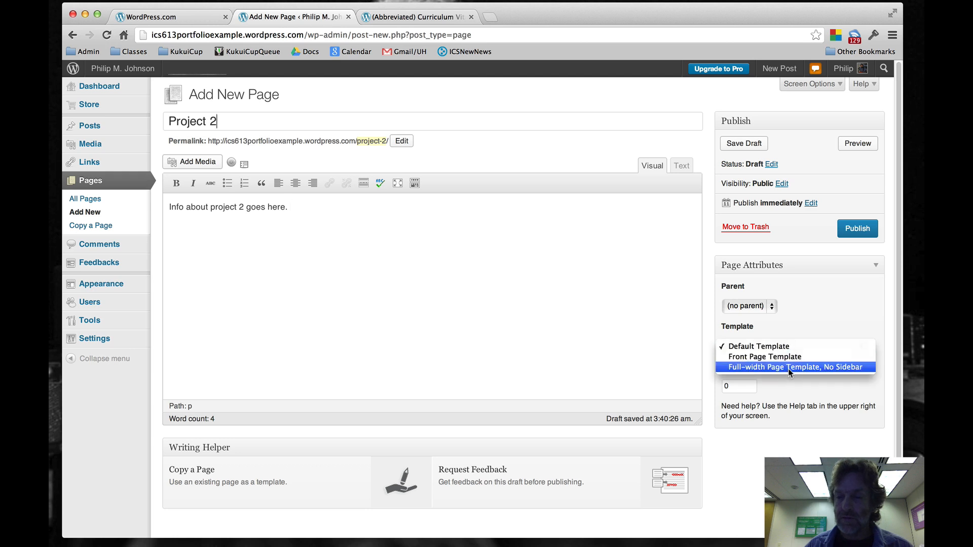
{"action": "left_click", "coordinate": [857, 228]}
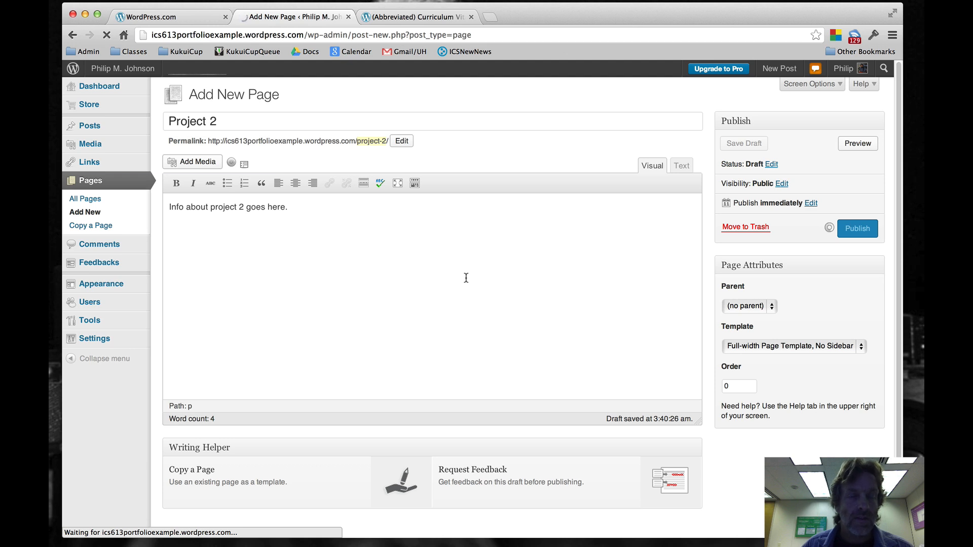
{"action": "left_click", "coordinate": [857, 228]}
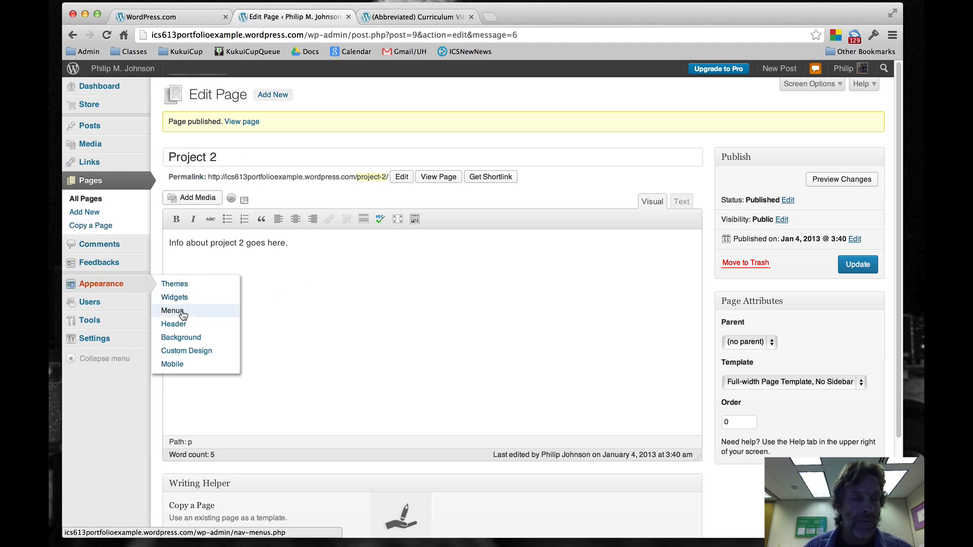
In Menus add Project 1 and Project 2 under Projects and save mymenu.
{"action": "left_click", "coordinate": [173, 311]}
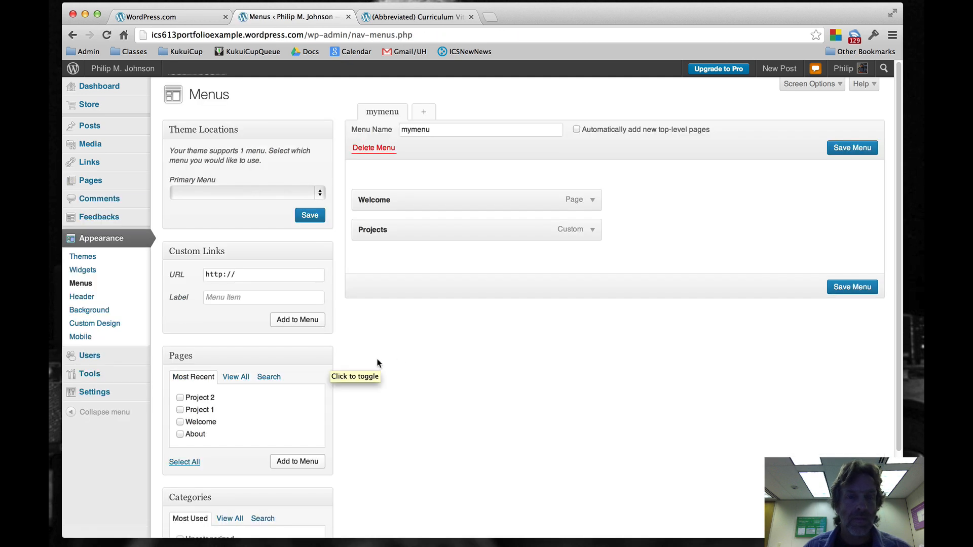
{"action": "left_click", "coordinate": [180, 397]}
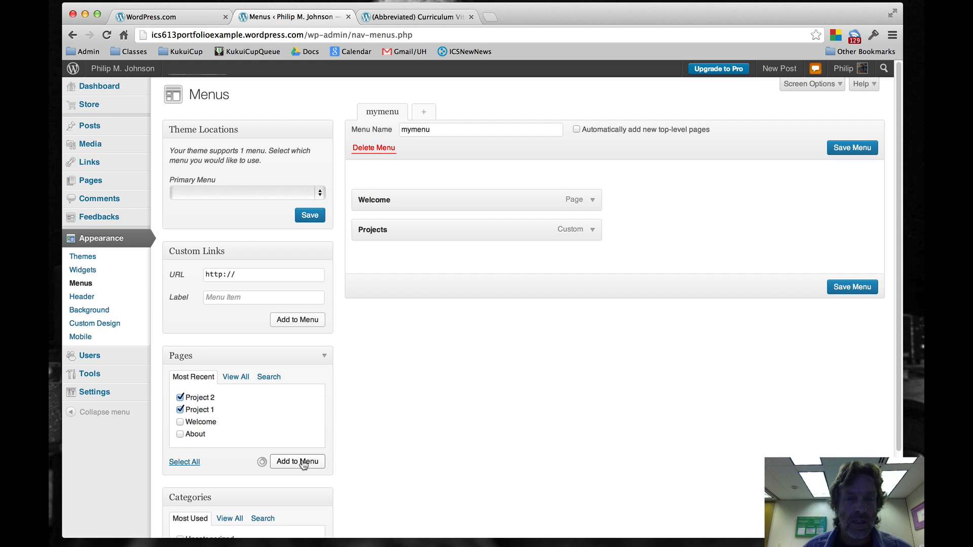
{"action": "left_click", "coordinate": [297, 461]}
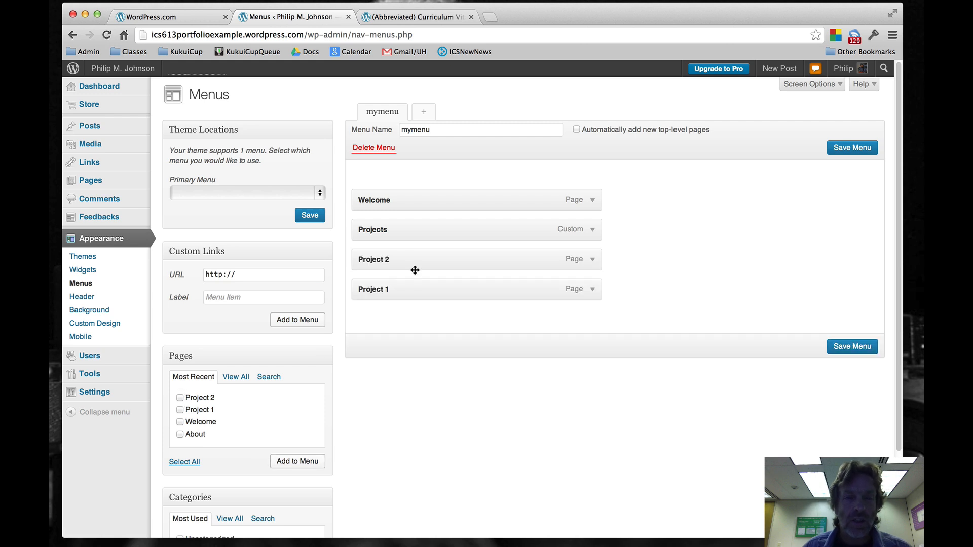
{"action": "mouse_move", "coordinate": [422, 266]}
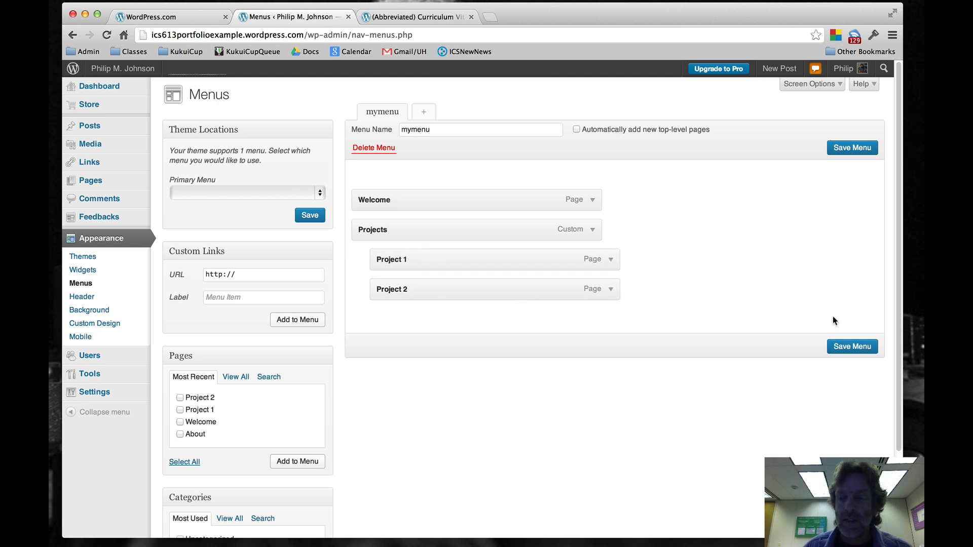
{"action": "left_click", "coordinate": [852, 347]}
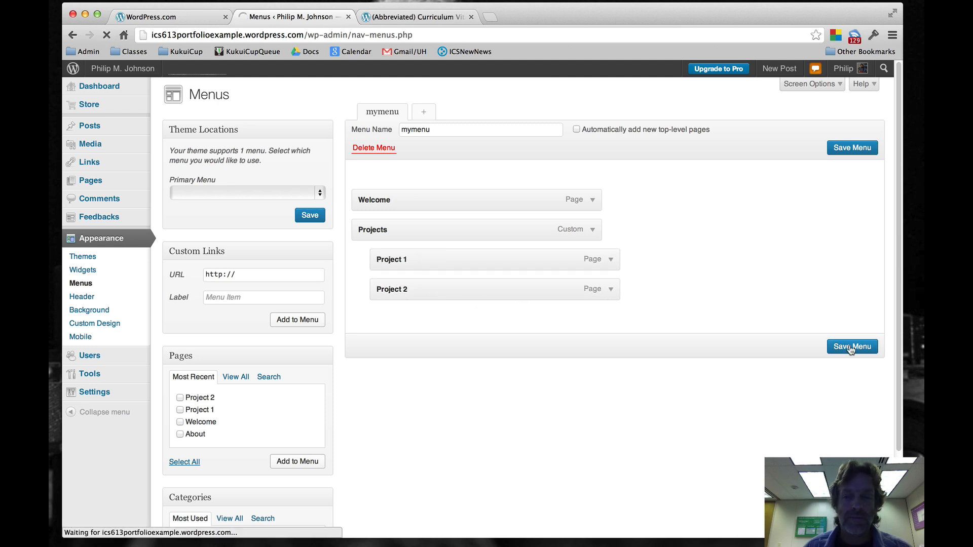
{"action": "left_click", "coordinate": [852, 347]}
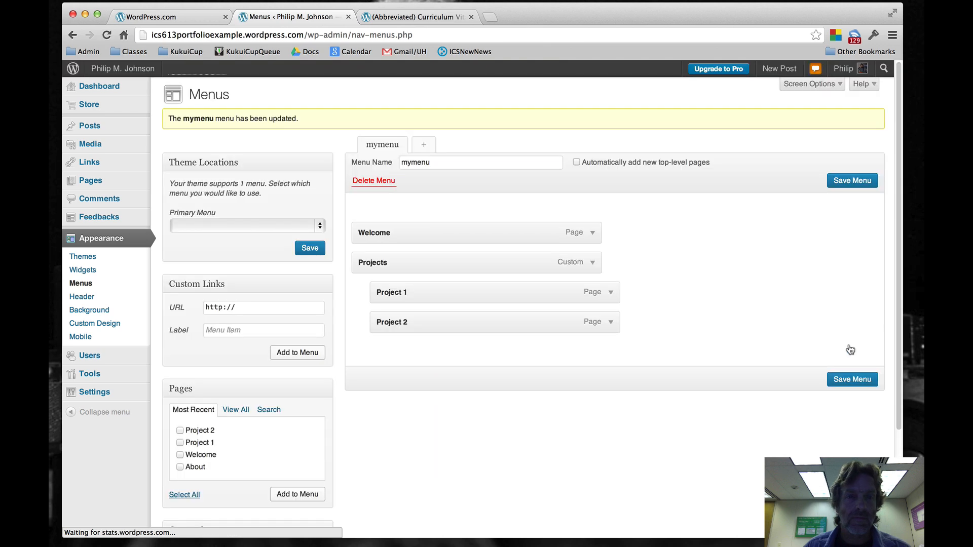
{"action": "left_click", "coordinate": [123, 67]}
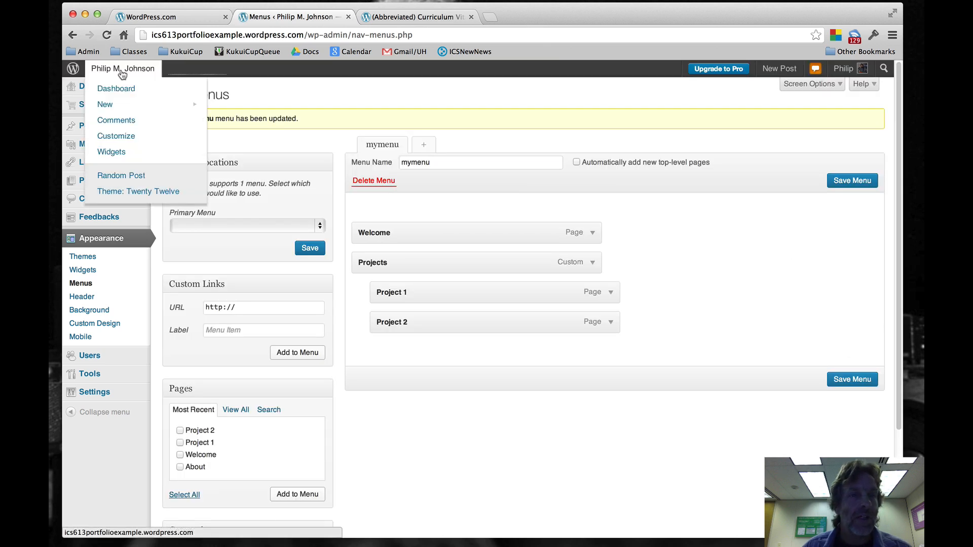
{"action": "left_click", "coordinate": [123, 68]}
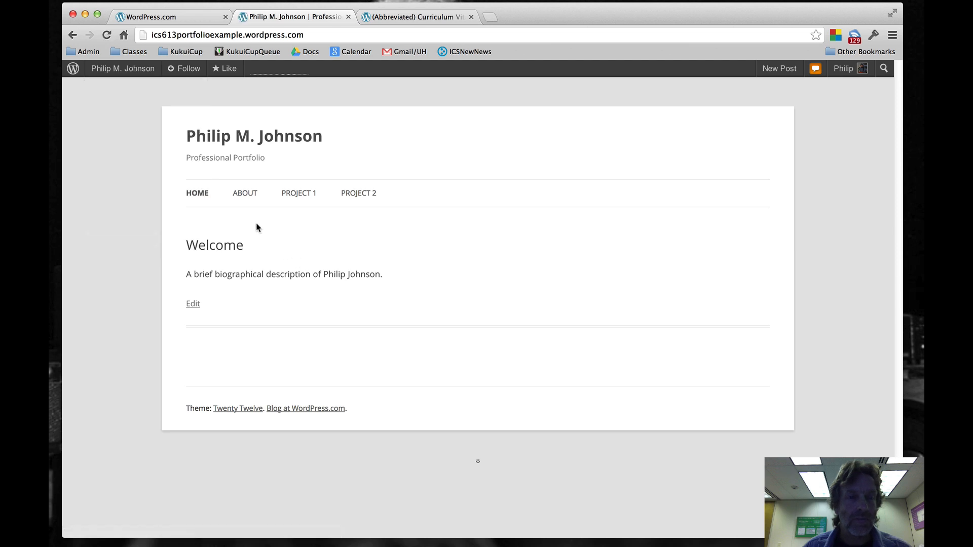
{"action": "left_click", "coordinate": [122, 67]}
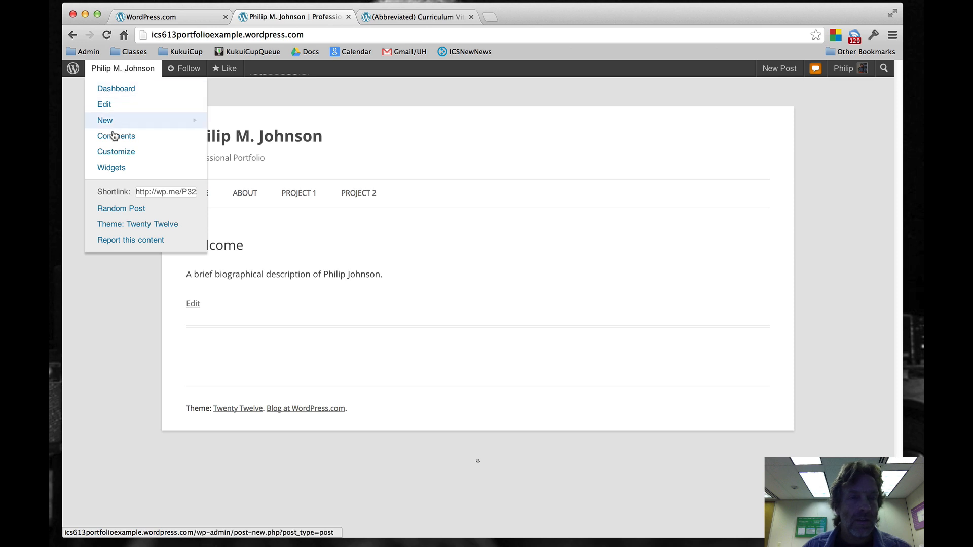
{"action": "mouse_move", "coordinate": [110, 71]}
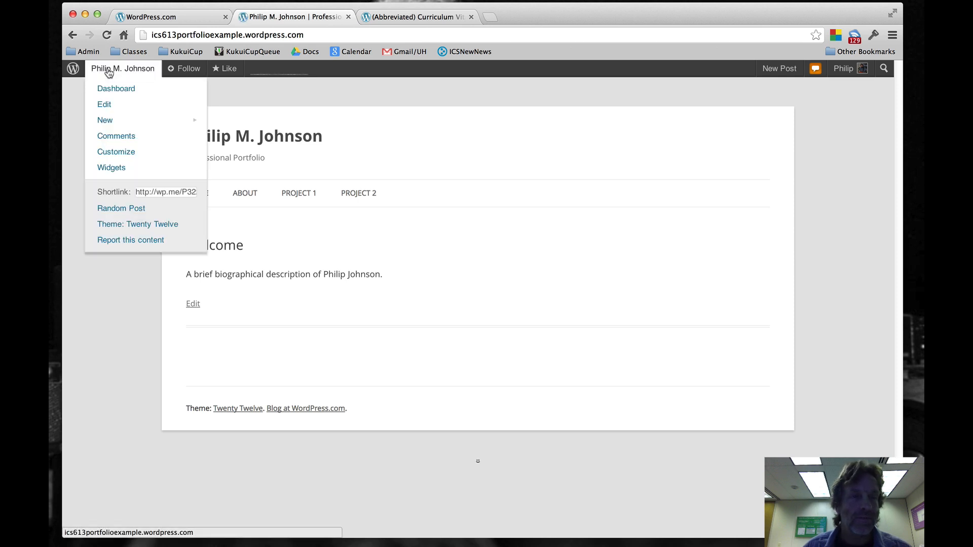
{"action": "left_click", "coordinate": [116, 88]}
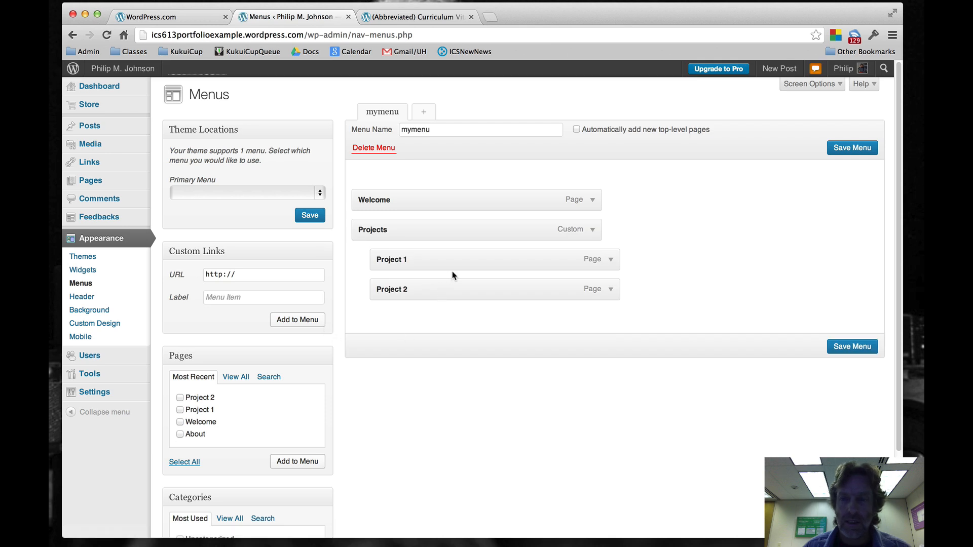
{"action": "mouse_move", "coordinate": [474, 233]}
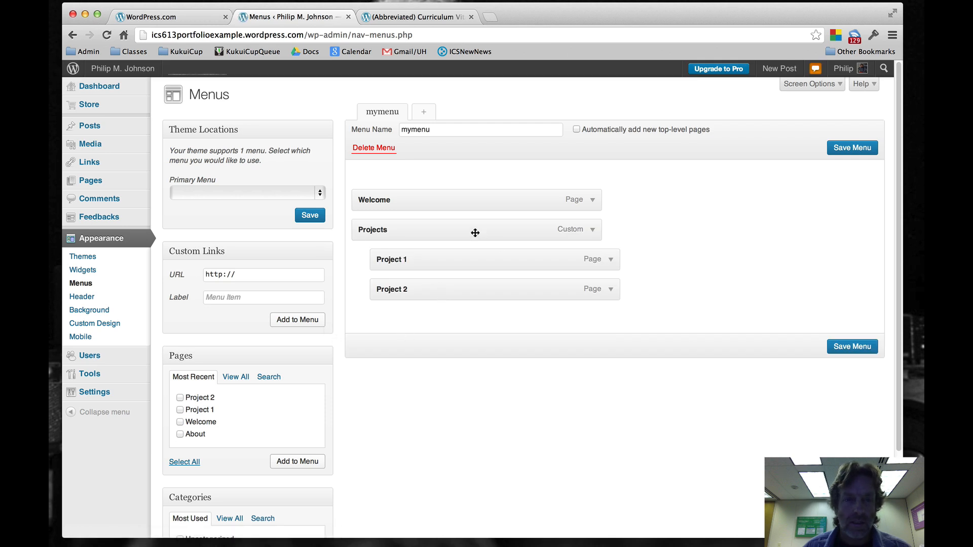
{"action": "mouse_move", "coordinate": [482, 196]}
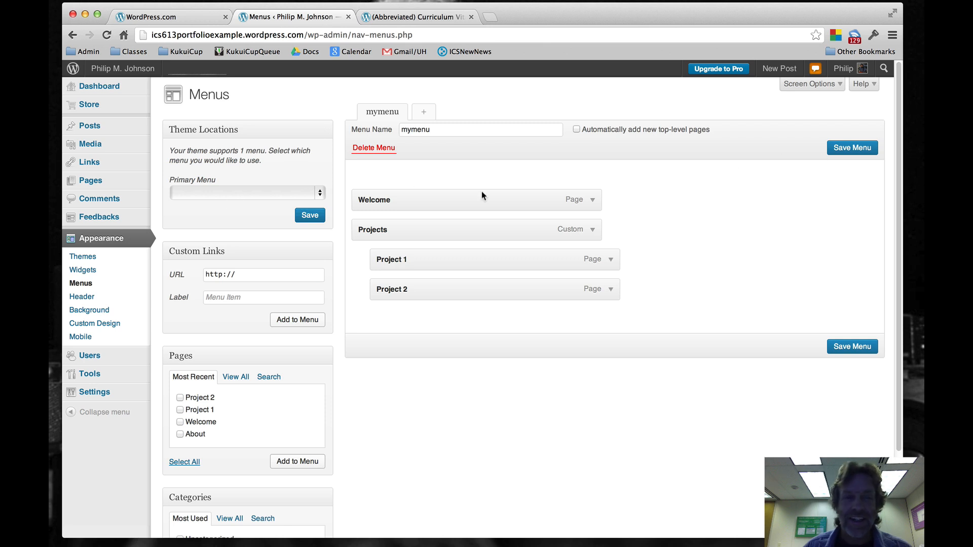
Choose mymenu as the Primary Menu under Theme Locations and save the menu.
{"action": "left_click", "coordinate": [245, 193]}
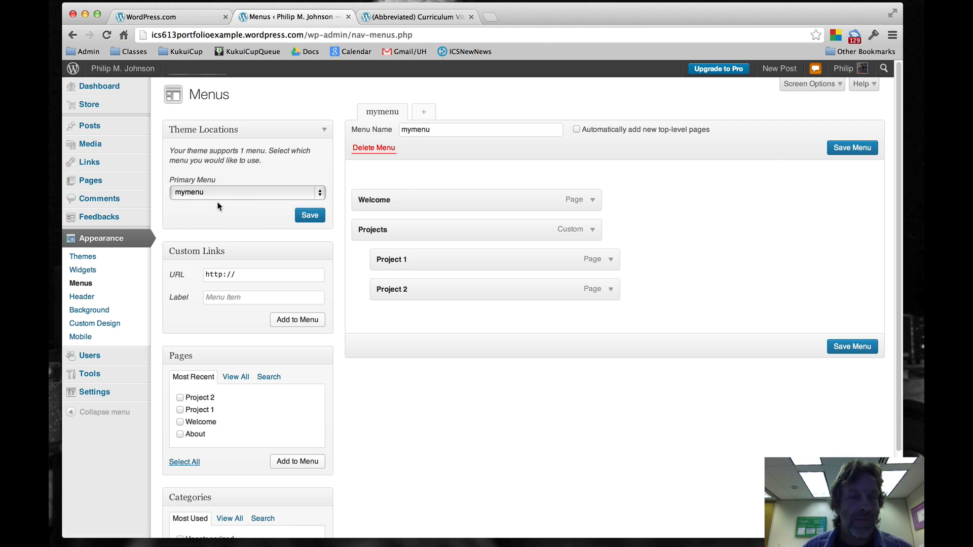
{"action": "left_click", "coordinate": [852, 148]}
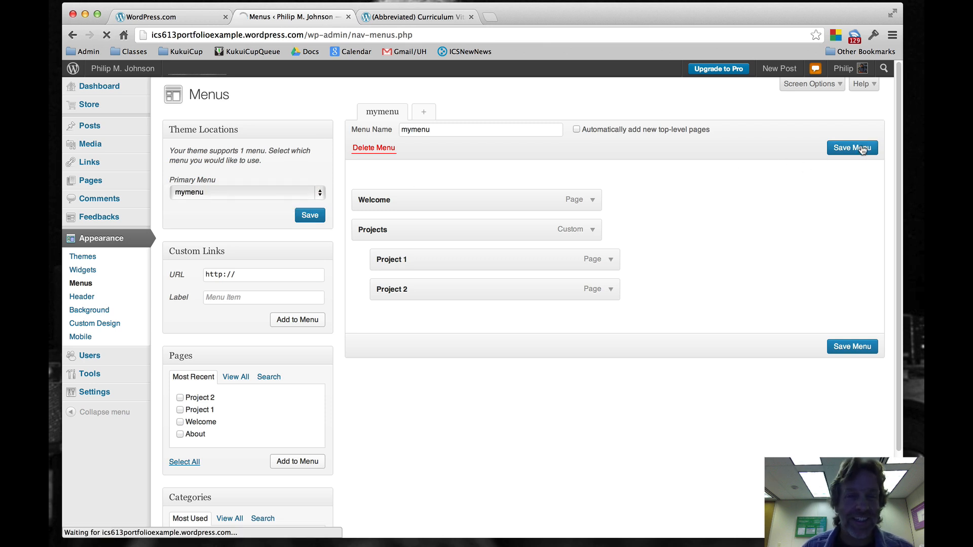
{"action": "left_click", "coordinate": [851, 148]}
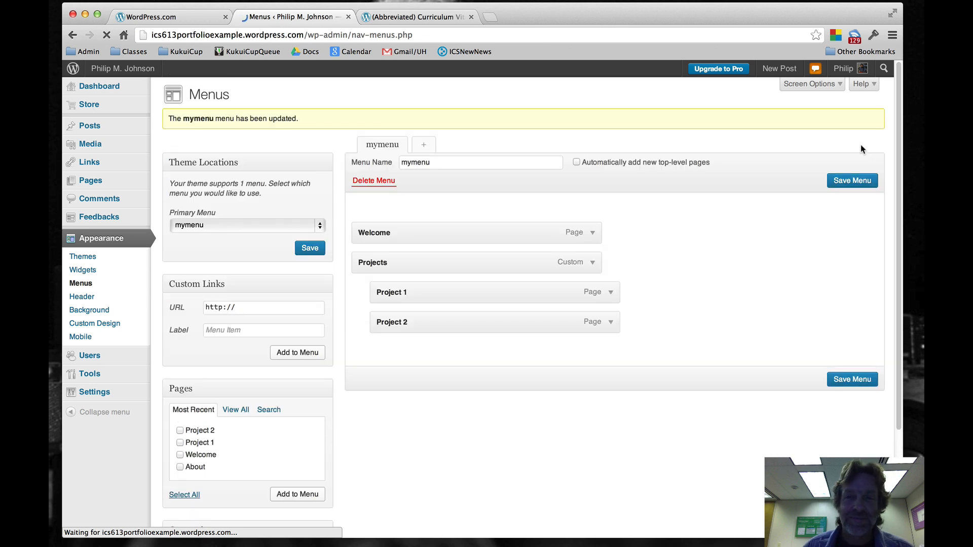
{"action": "left_click", "coordinate": [122, 68]}
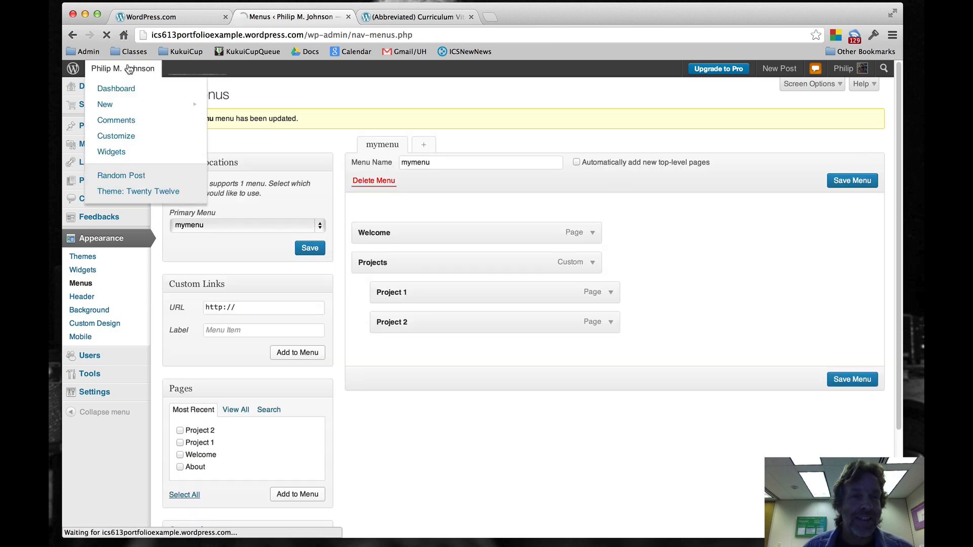
Visit the live site and open Project 1 and Project 2 from the Projects submenu.
{"action": "left_click", "coordinate": [123, 68]}
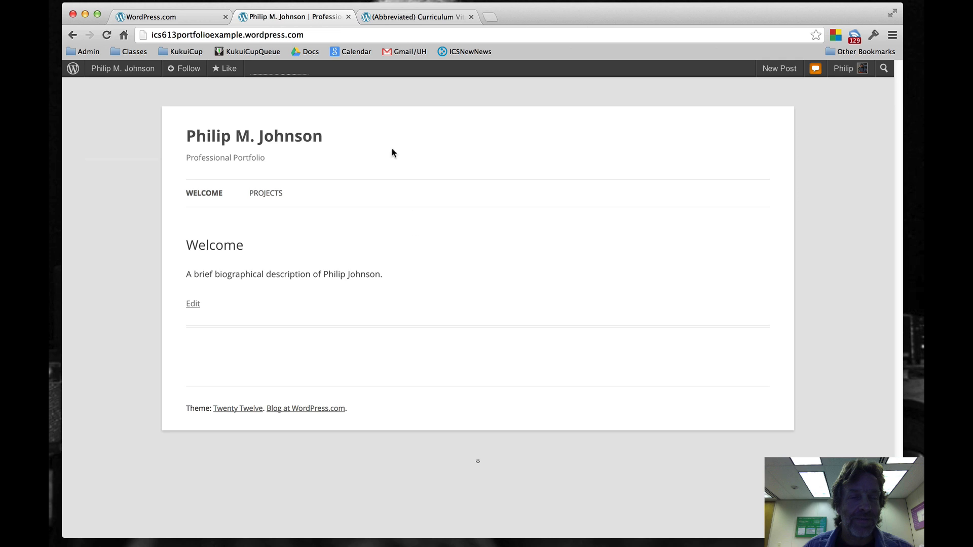
{"action": "mouse_move", "coordinate": [204, 192]}
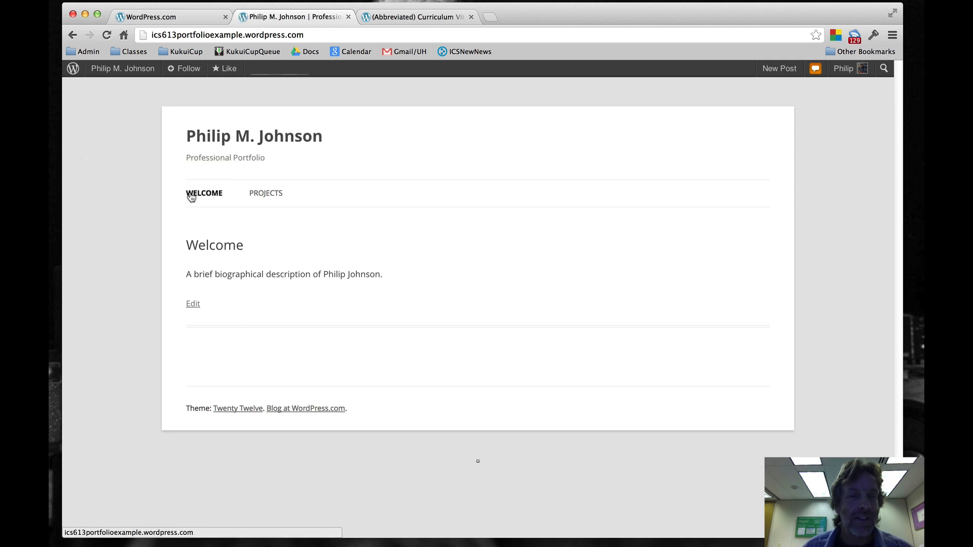
{"action": "mouse_move", "coordinate": [231, 197]}
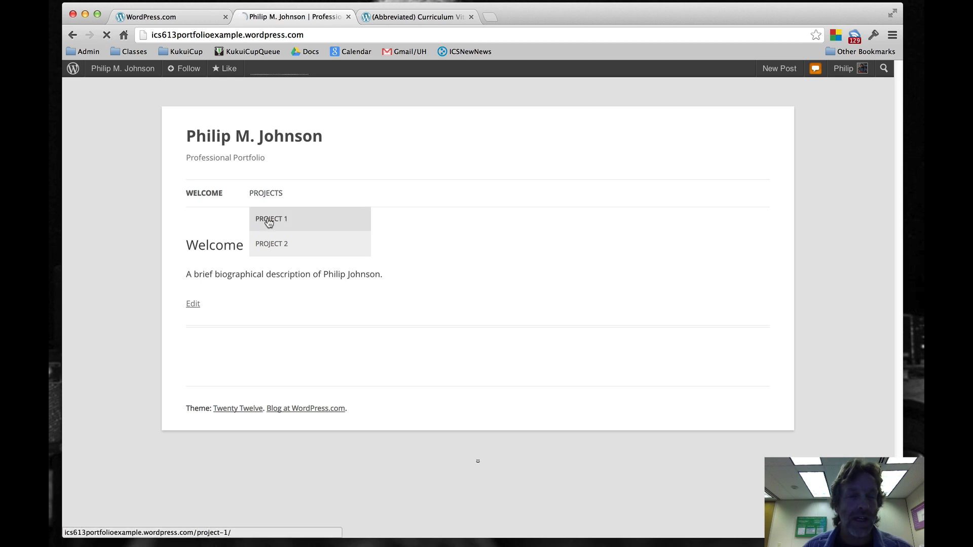
{"action": "left_click", "coordinate": [271, 219]}
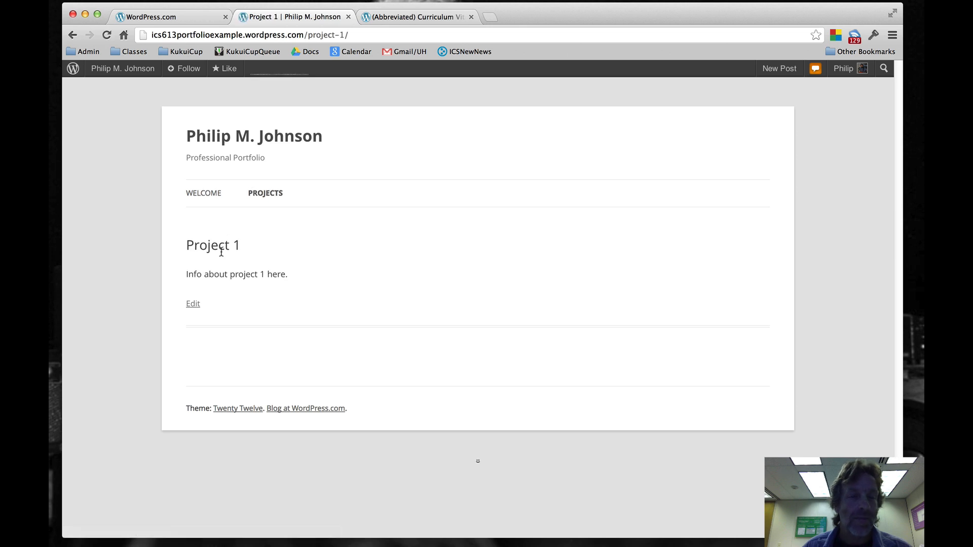
{"action": "left_click", "coordinate": [270, 244]}
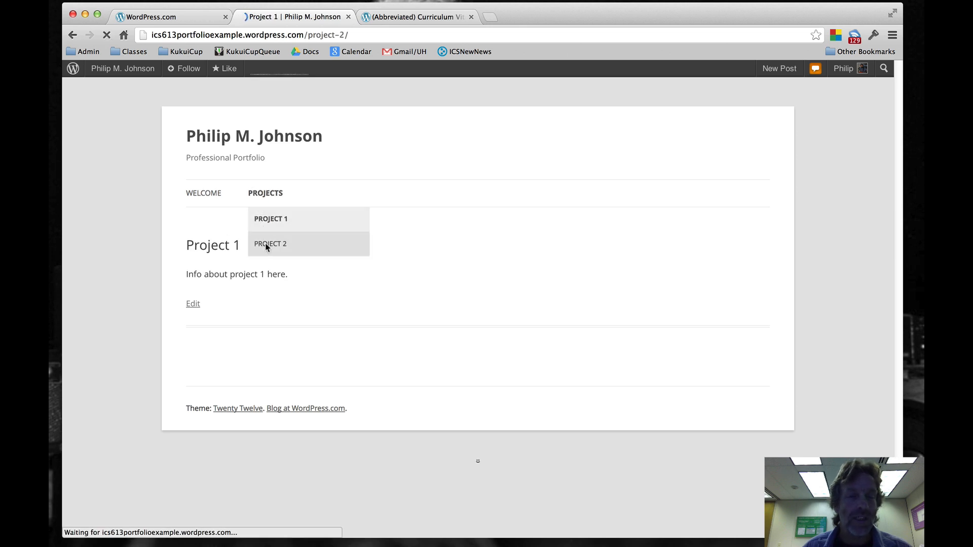
{"action": "left_click", "coordinate": [270, 243]}
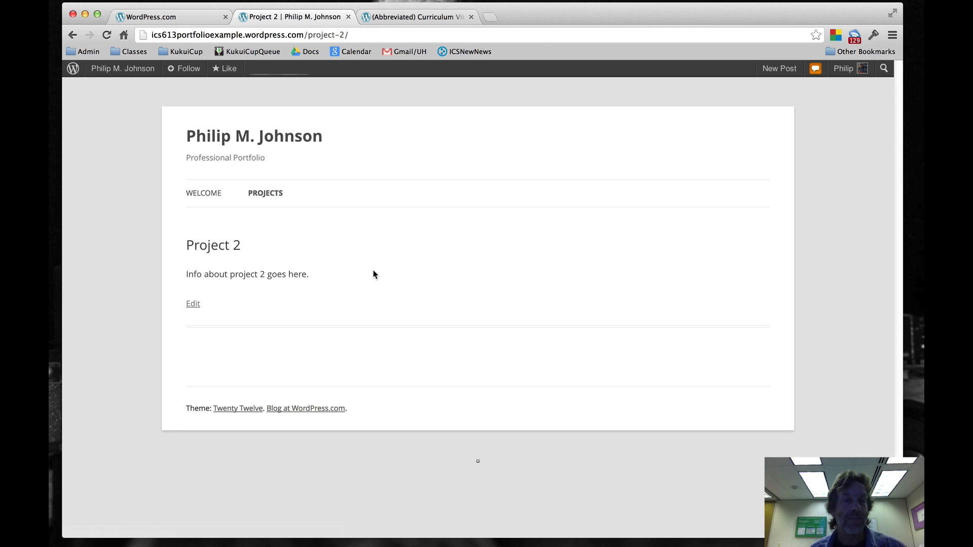
{"action": "mouse_move", "coordinate": [358, 255]}
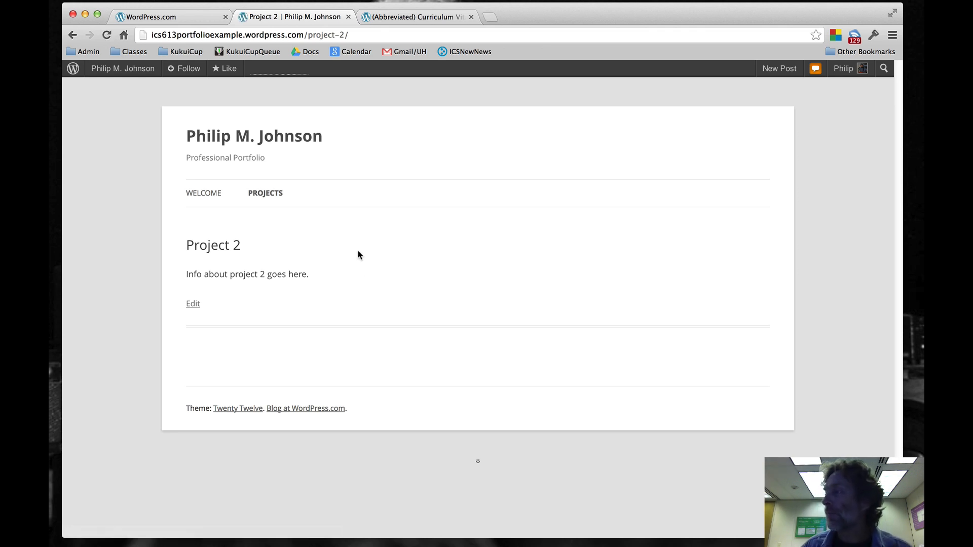
{"action": "mouse_move", "coordinate": [304, 120]}
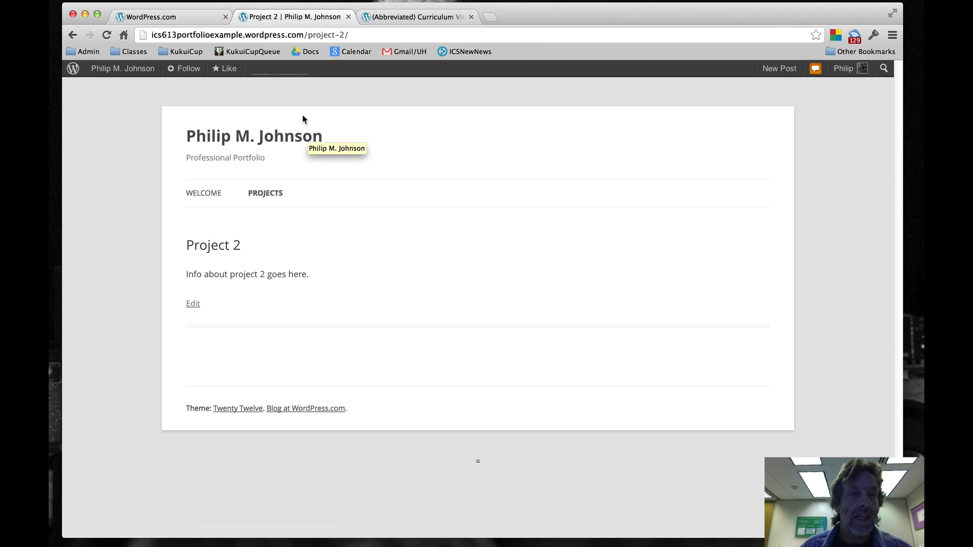
{"action": "mouse_move", "coordinate": [366, 184]}
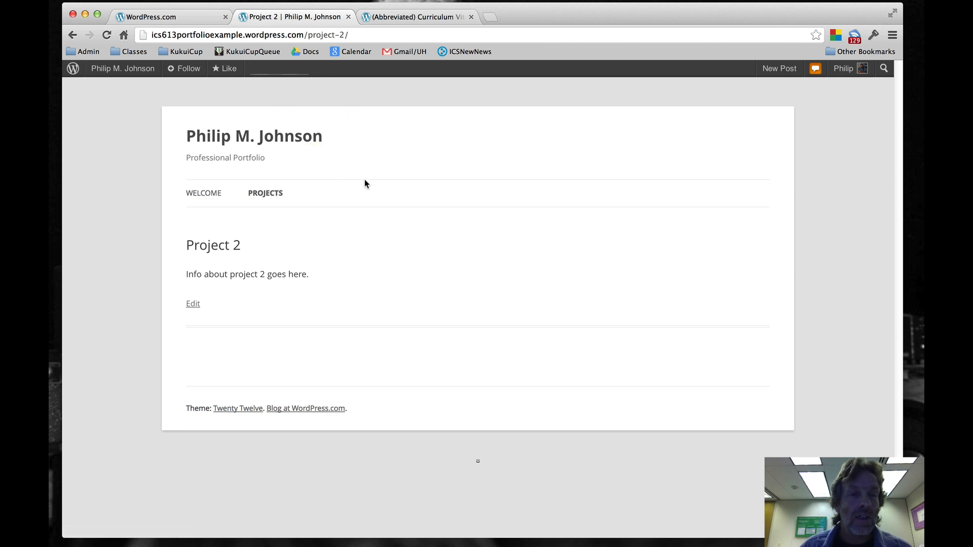
On the abbreviated CV post, copy the link address of the complete curriculum vitae.
{"action": "left_click", "coordinate": [416, 18]}
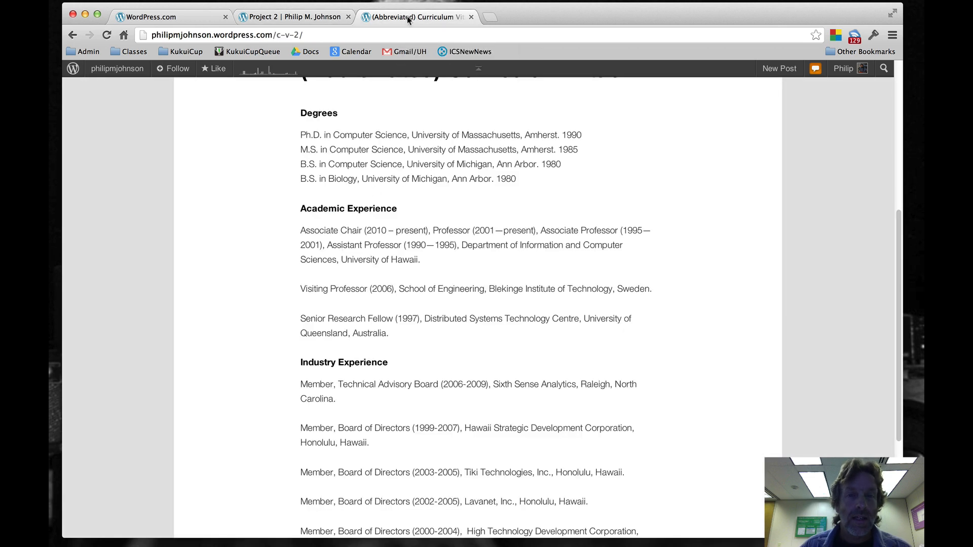
{"action": "scroll", "scroll_direction": "down", "scroll_amount": 3}
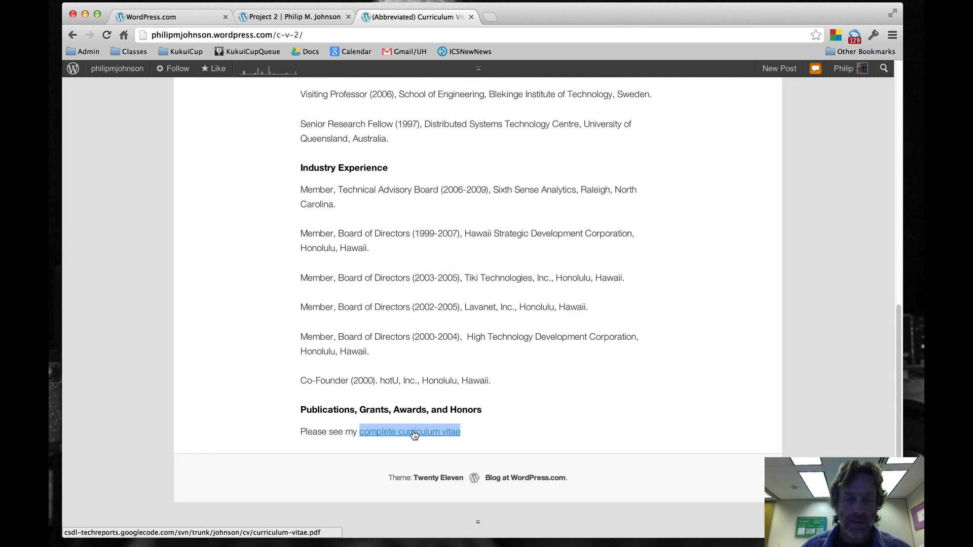
{"action": "right_click", "coordinate": [410, 431]}
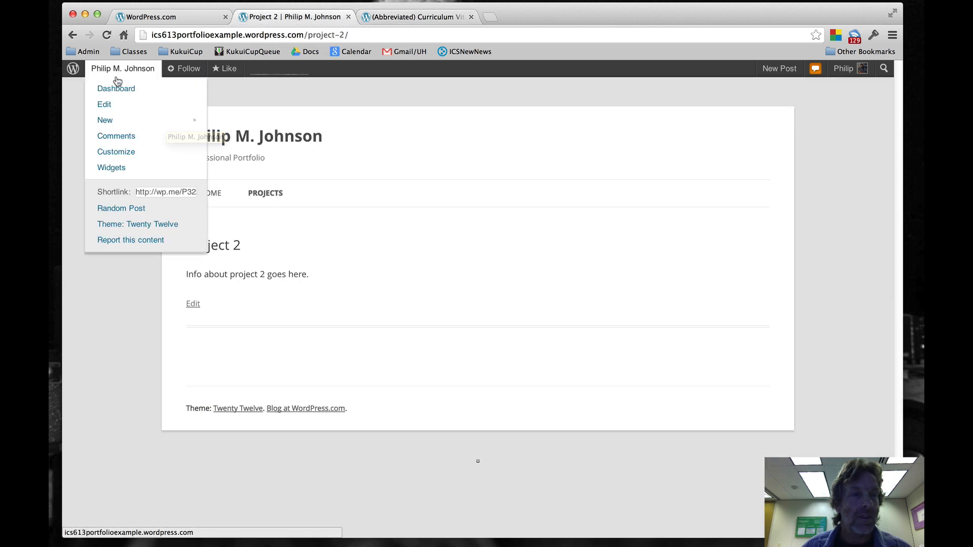
In Dashboard Menus, enter the CV PDF URL as a custom link labelled Resume.
{"action": "left_click", "coordinate": [116, 88]}
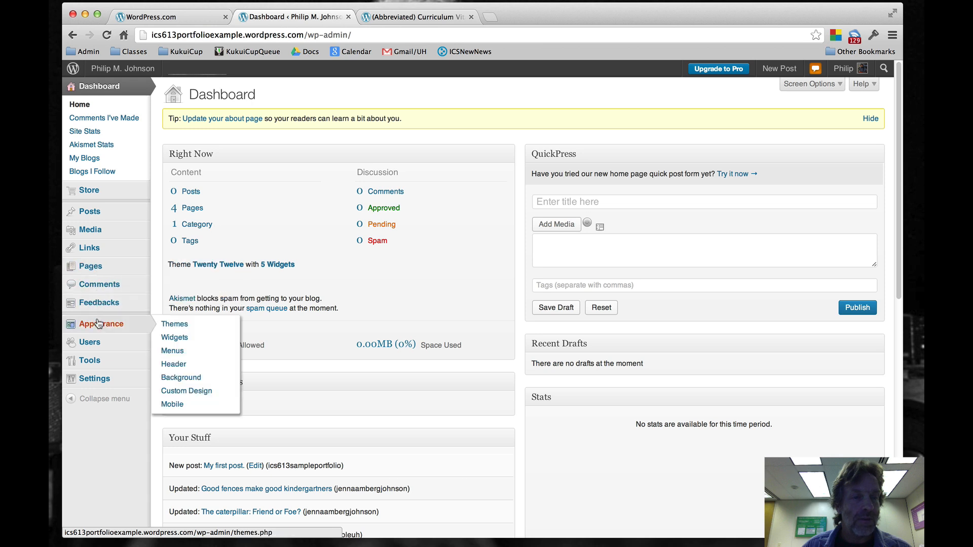
{"action": "left_click", "coordinate": [172, 351]}
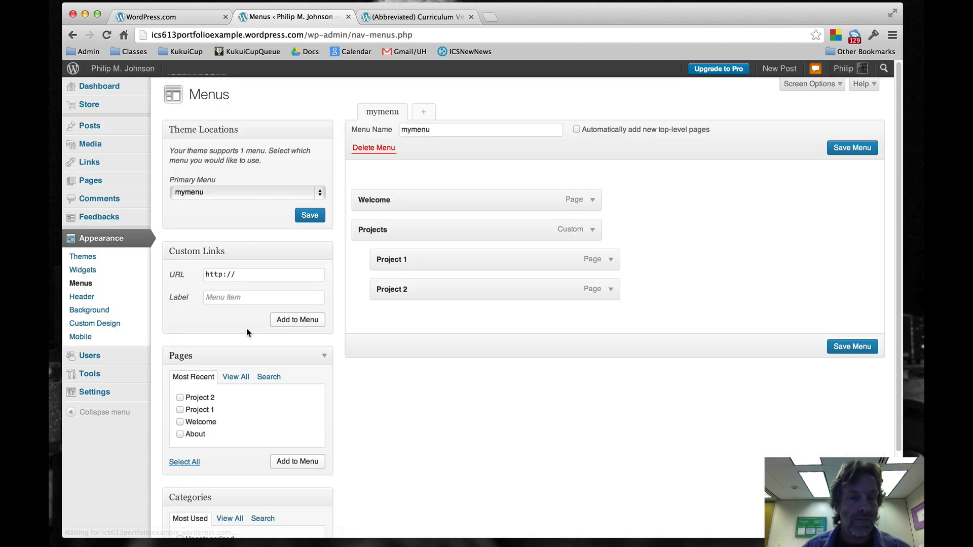
{"action": "left_click", "coordinate": [263, 275]}
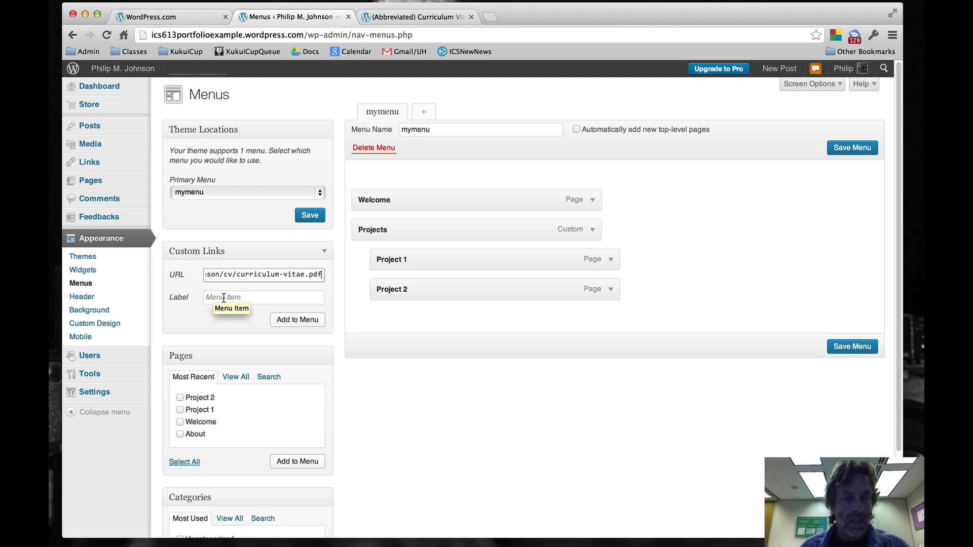
{"action": "type", "text": "Resume"}
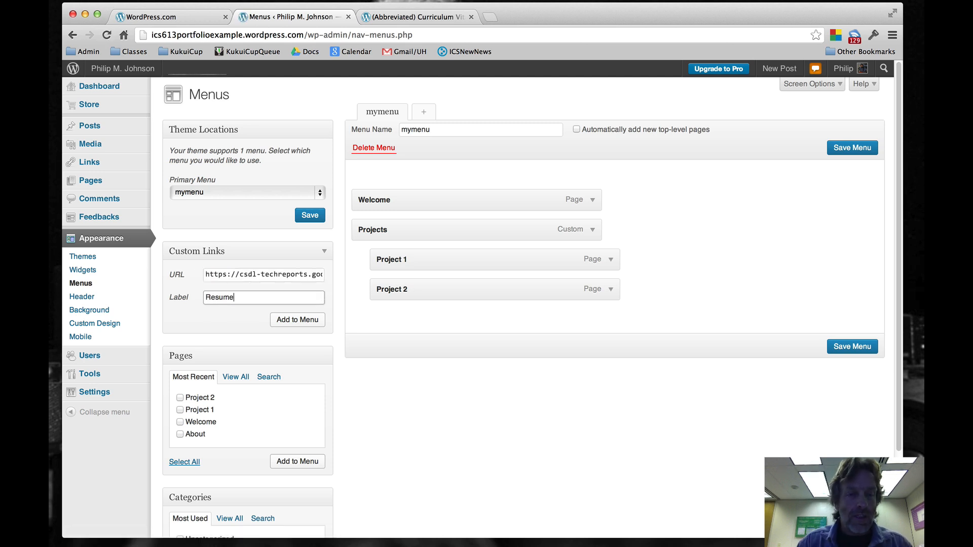
Add the Resume link to mymenu and save the menu.
{"action": "left_click", "coordinate": [297, 319]}
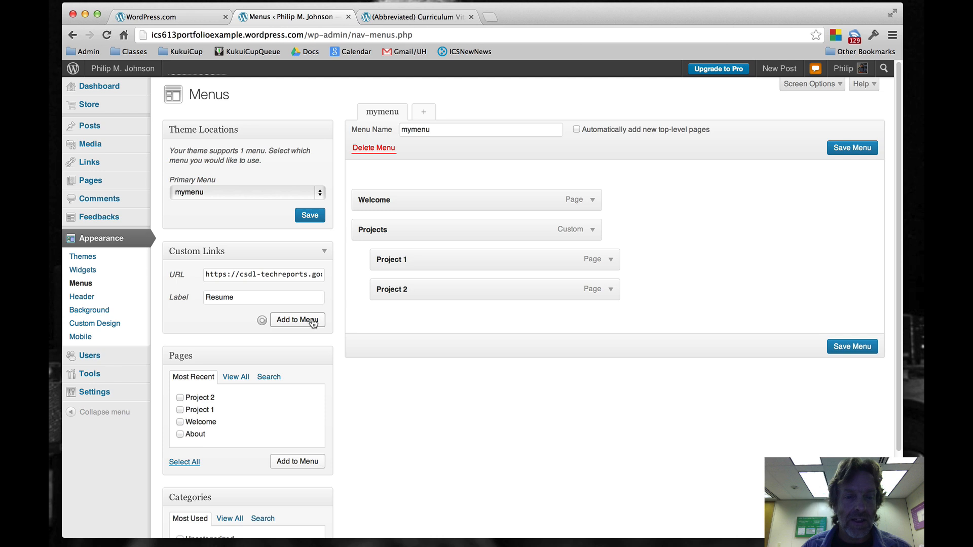
{"action": "left_click", "coordinate": [297, 319]}
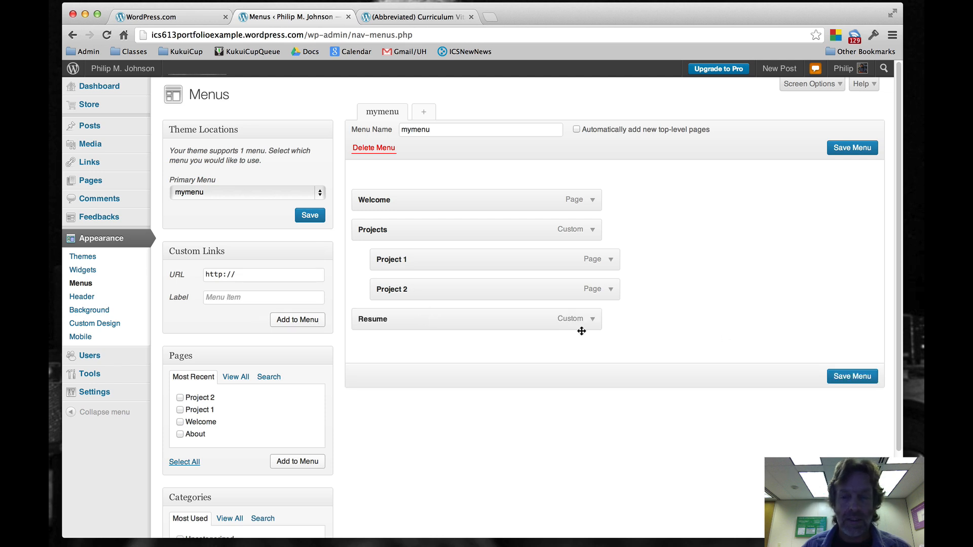
{"action": "left_click", "coordinate": [851, 377]}
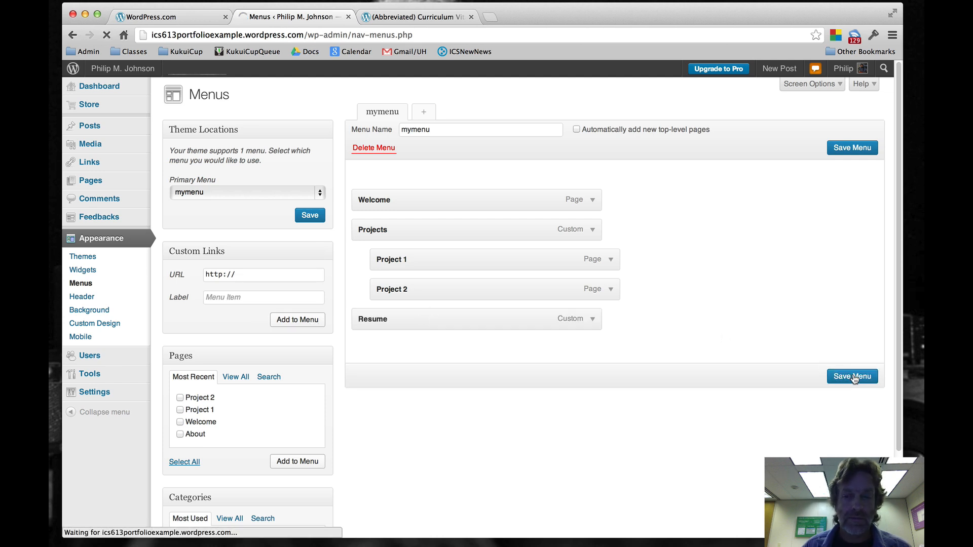
{"action": "left_click", "coordinate": [852, 376]}
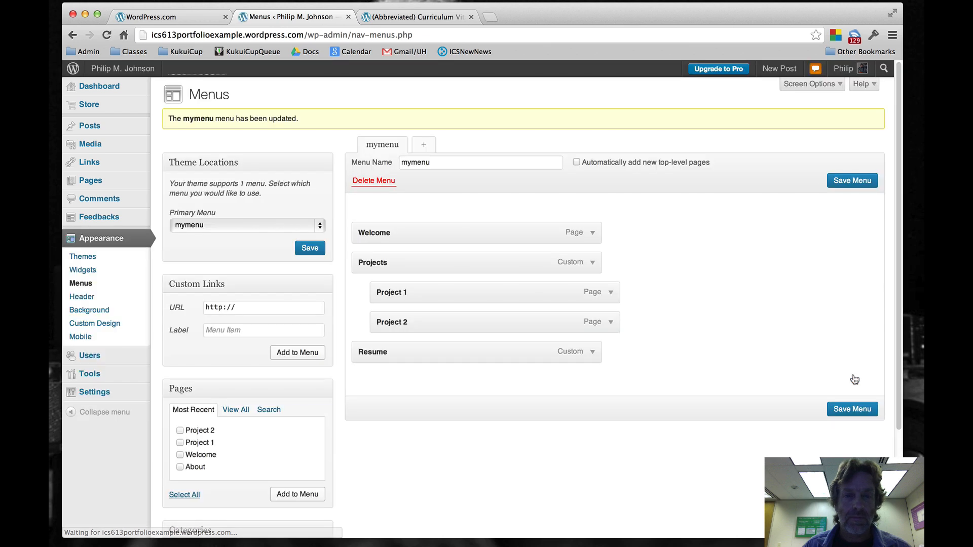
On the live site, verify the Resume item opens the CV PDF, then go back to Welcome.
{"action": "left_click", "coordinate": [122, 67]}
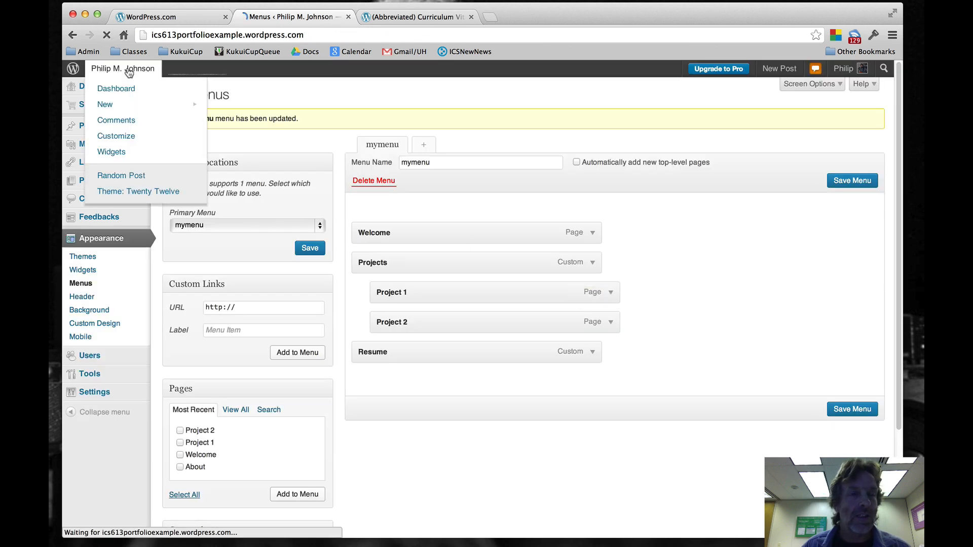
{"action": "left_click", "coordinate": [123, 67]}
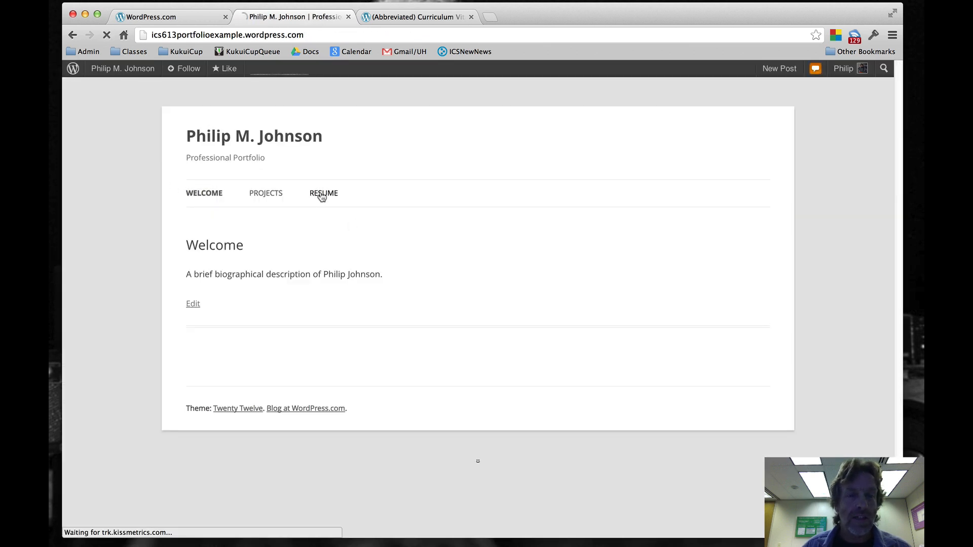
{"action": "left_click", "coordinate": [323, 193]}
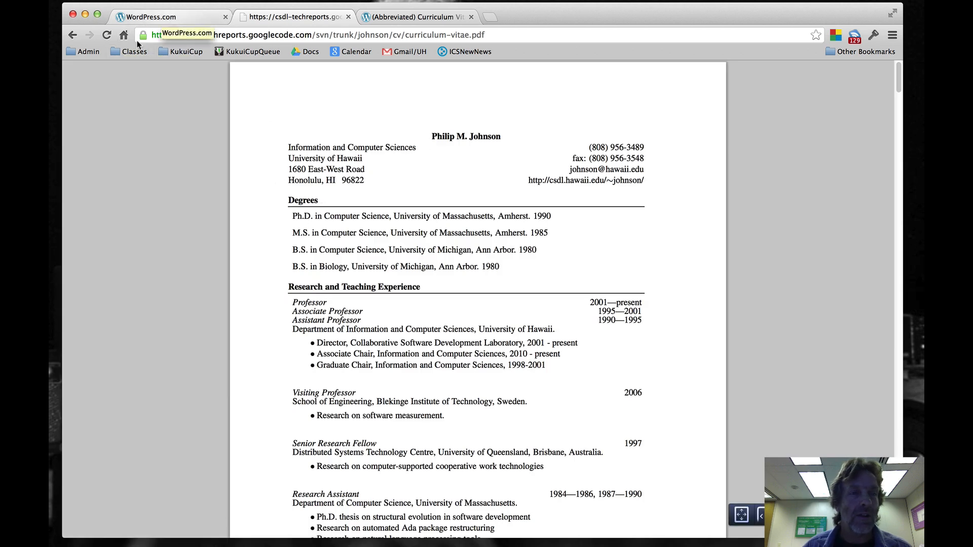
{"action": "left_click", "coordinate": [291, 16]}
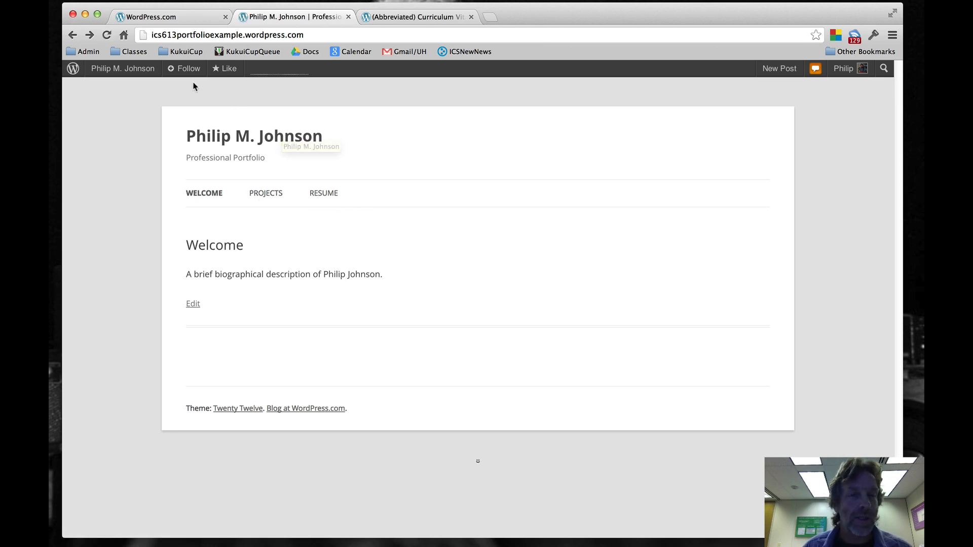
{"action": "left_click", "coordinate": [123, 68]}
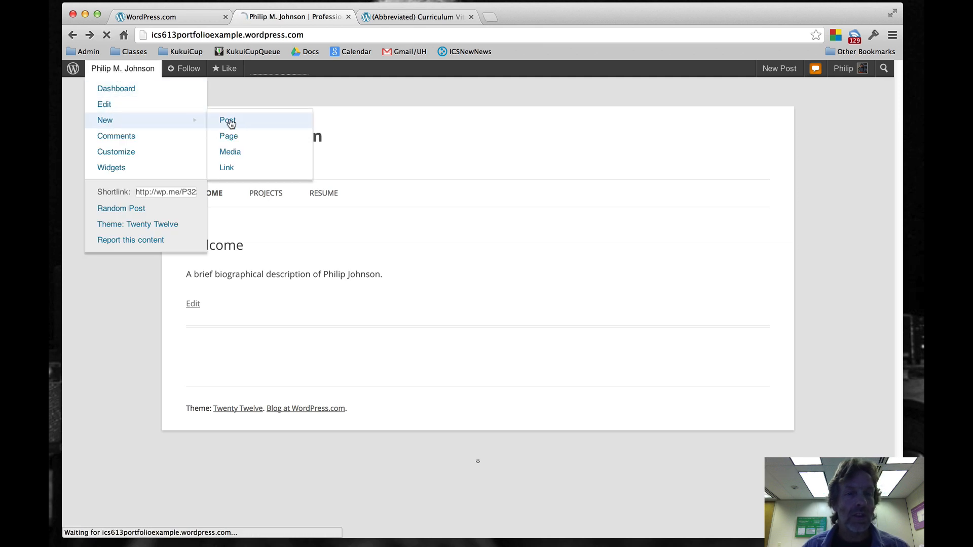
Title the new post 'Sample post on software engineering'.
{"action": "left_click", "coordinate": [227, 119]}
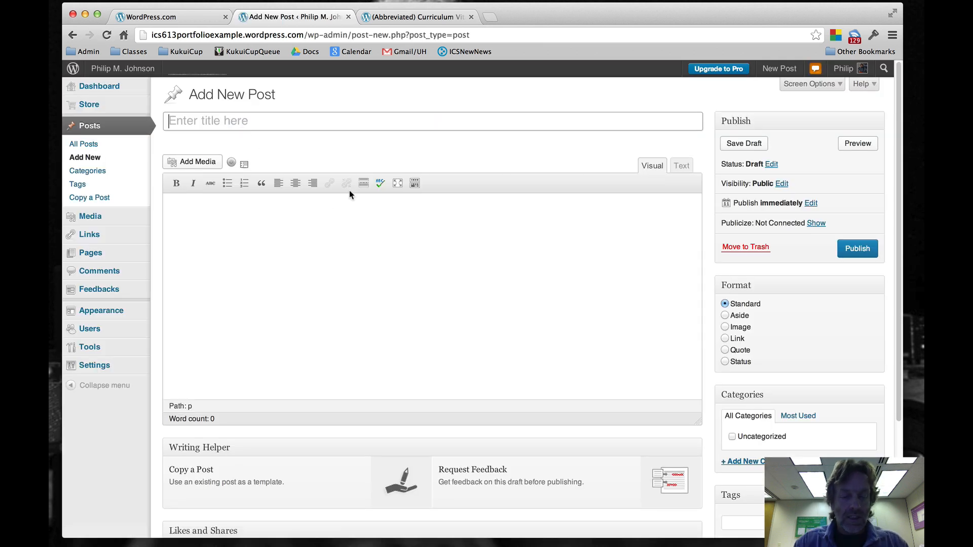
{"action": "type", "text": "Sam"}
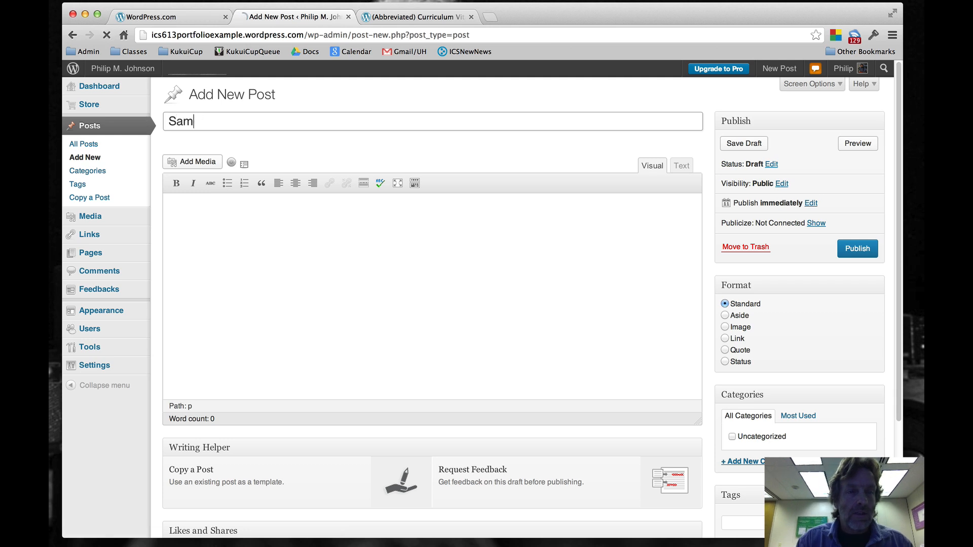
{"action": "type", "text": "Sample post"}
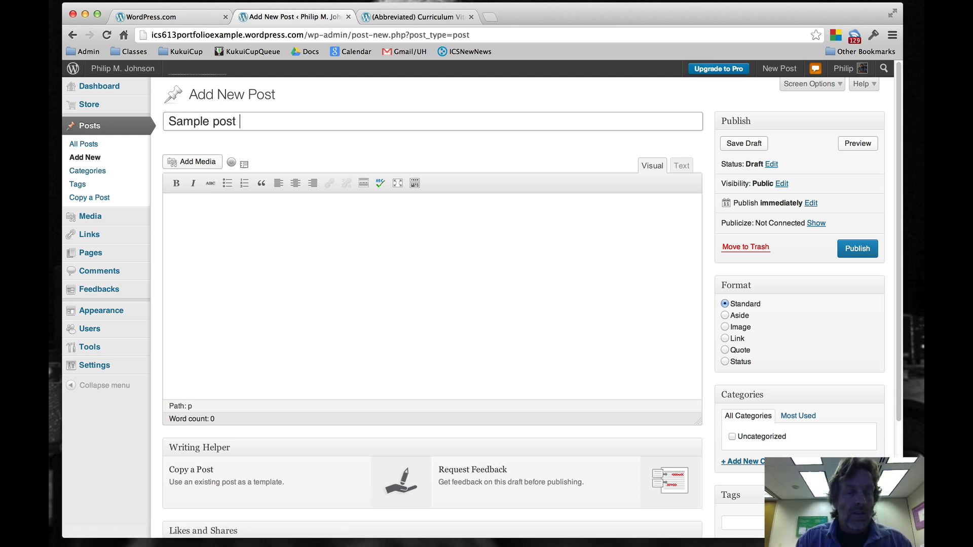
{"action": "type", "text": "on software en"}
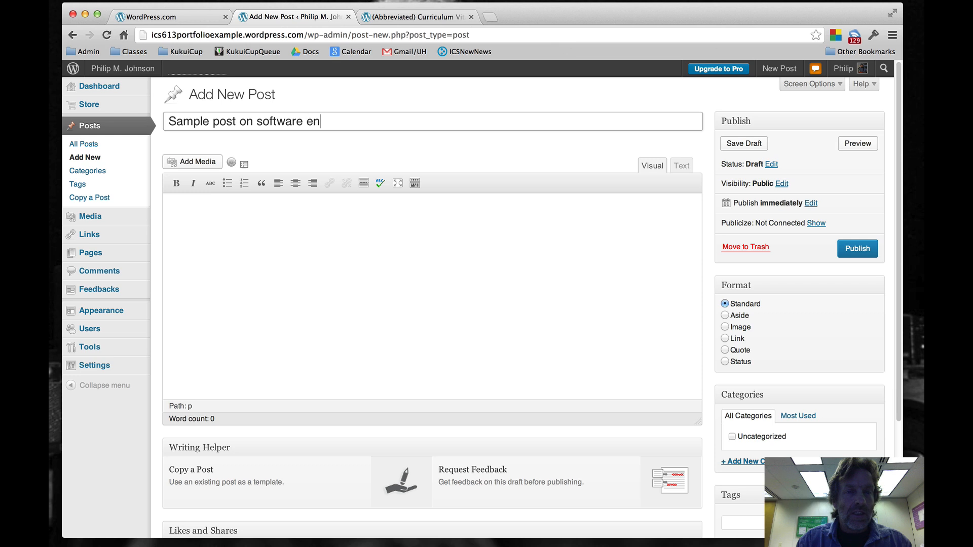
{"action": "type", "text": "gineering"}
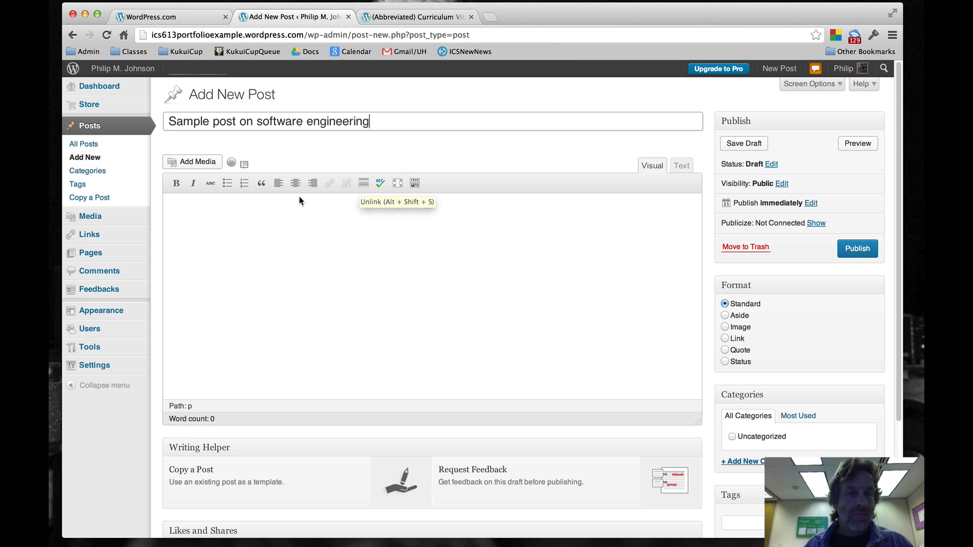
Write the body 'Something interesting about software engineering.'.
{"action": "type", "text": "Some"}
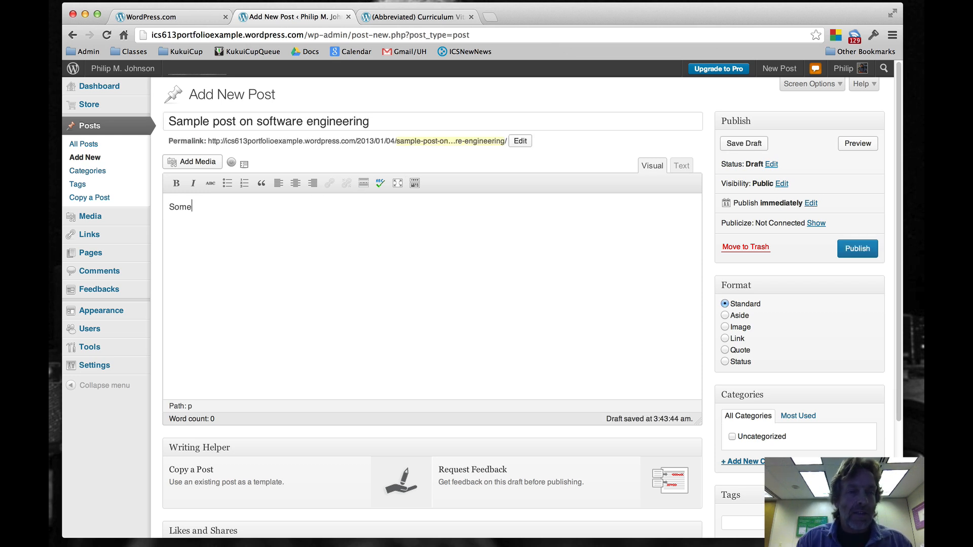
{"action": "type", "text": "thing inter"}
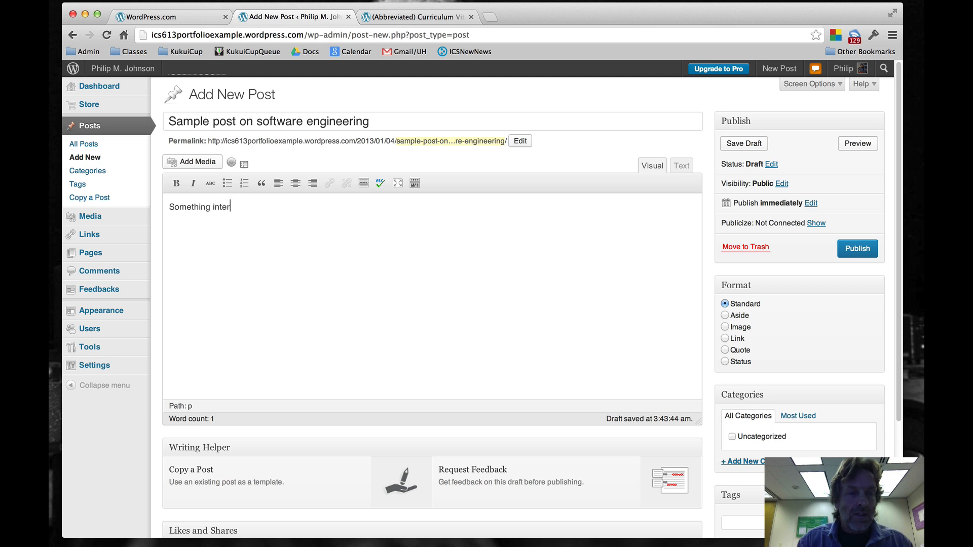
{"action": "type", "text": "esting about software e"}
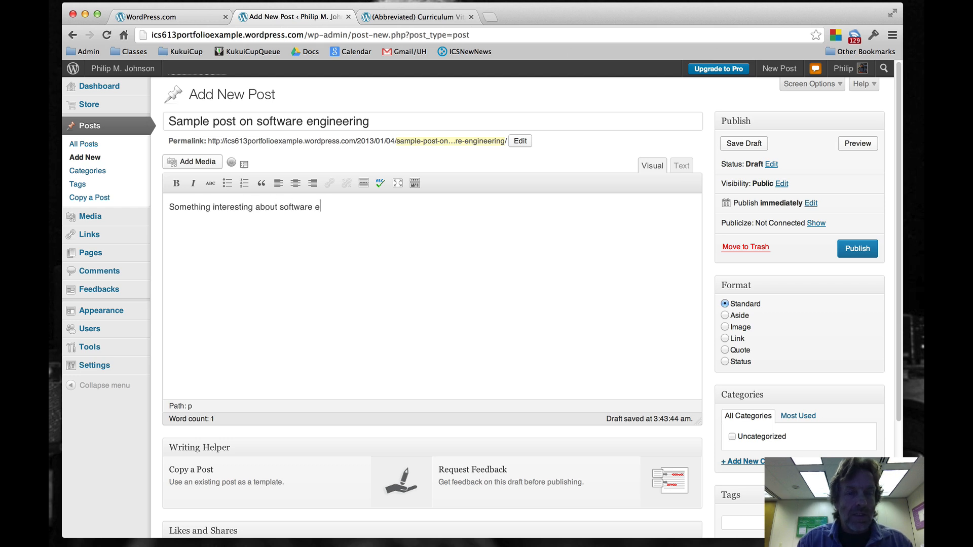
{"action": "type", "text": "ngineeirn"}
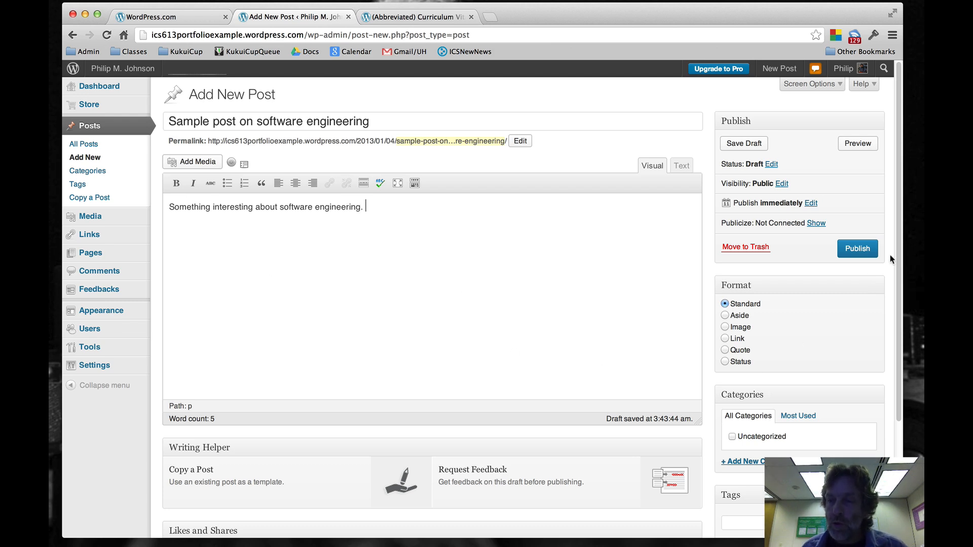
{"action": "scroll", "scroll_direction": "down", "scroll_amount": 3}
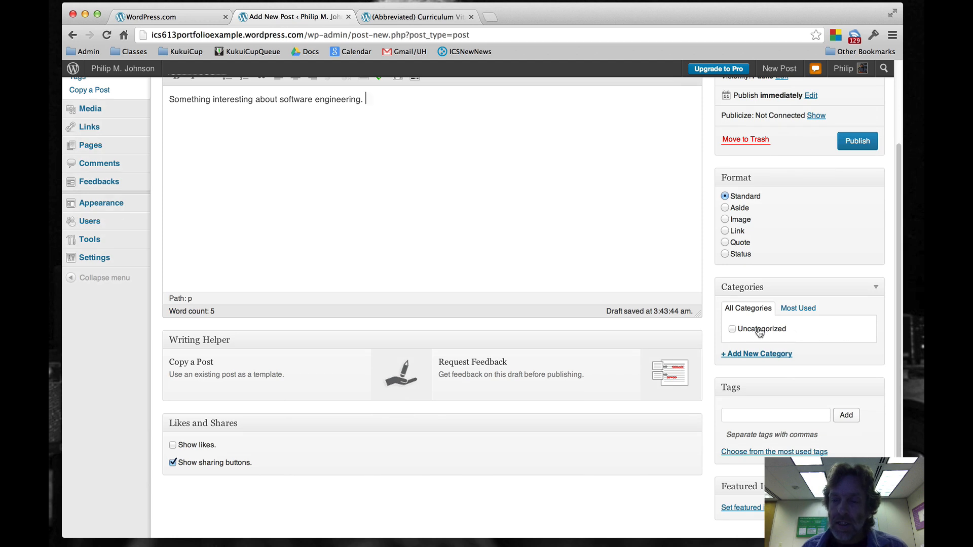
Create a new category named All.
{"action": "left_click", "coordinate": [756, 354]}
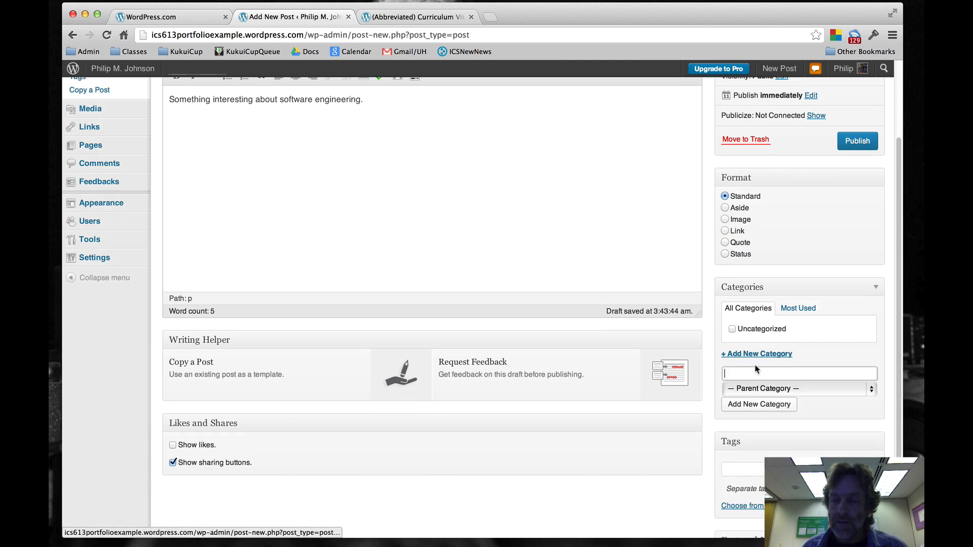
{"action": "type", "text": "All"}
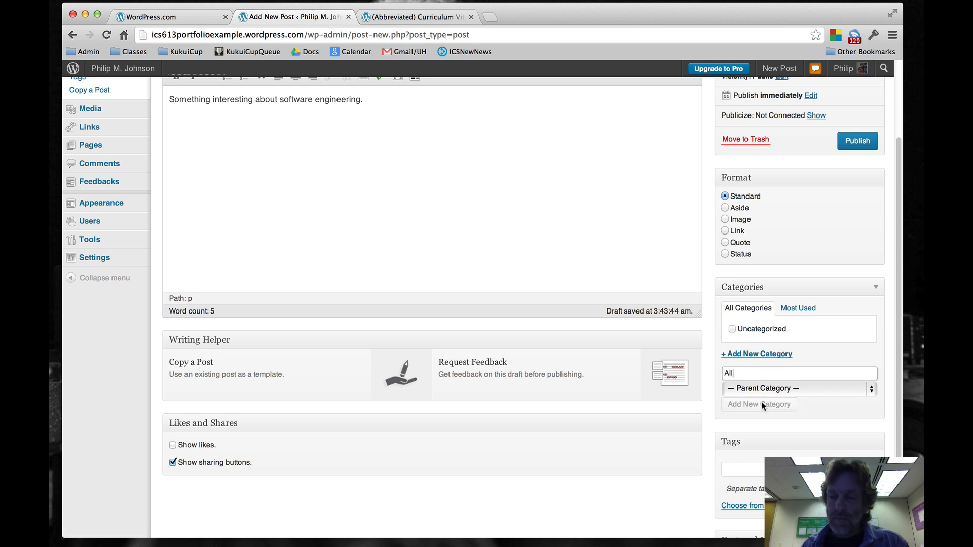
{"action": "left_click", "coordinate": [758, 405]}
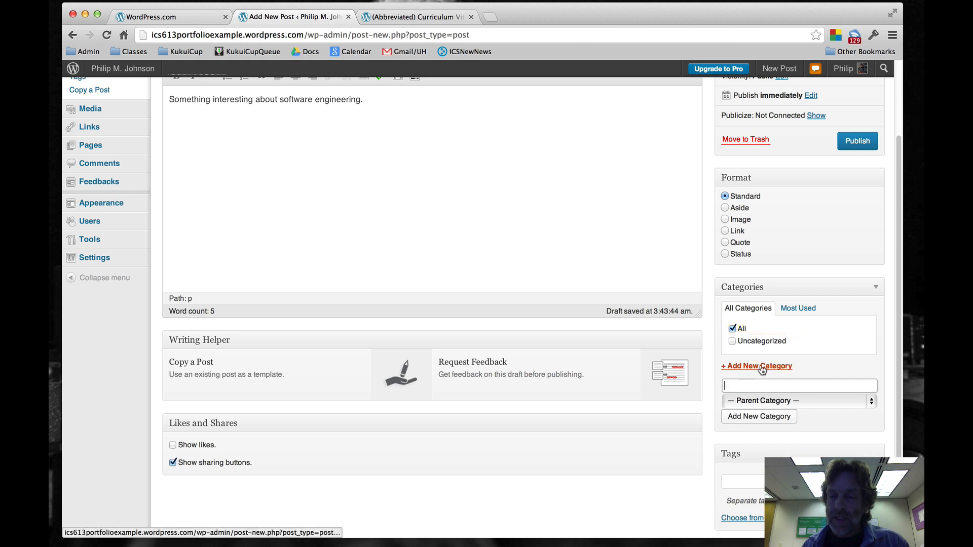
Create a Software Engineering category nested under All.
{"action": "left_click", "coordinate": [756, 366]}
{"action": "type", "text": "Softw"}
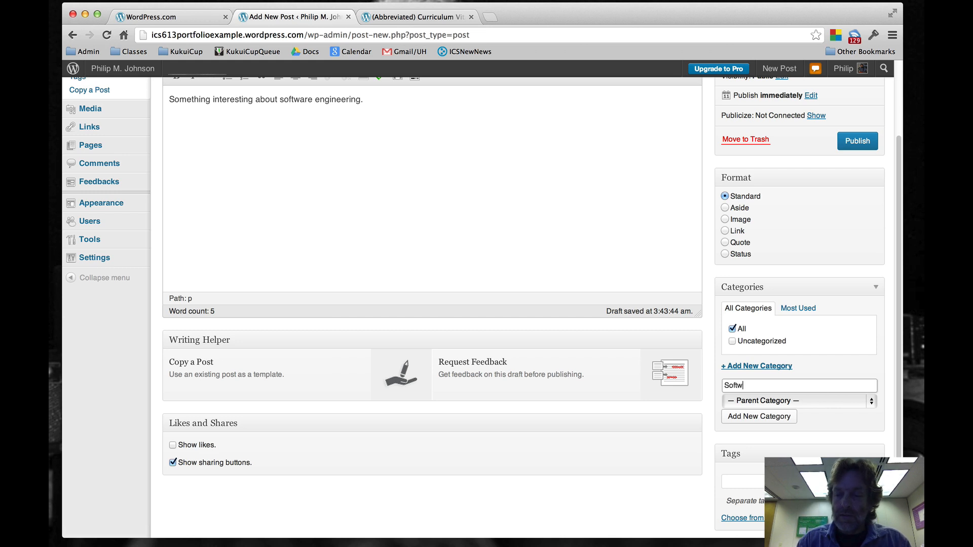
{"action": "type", "text": "are Engineer"}
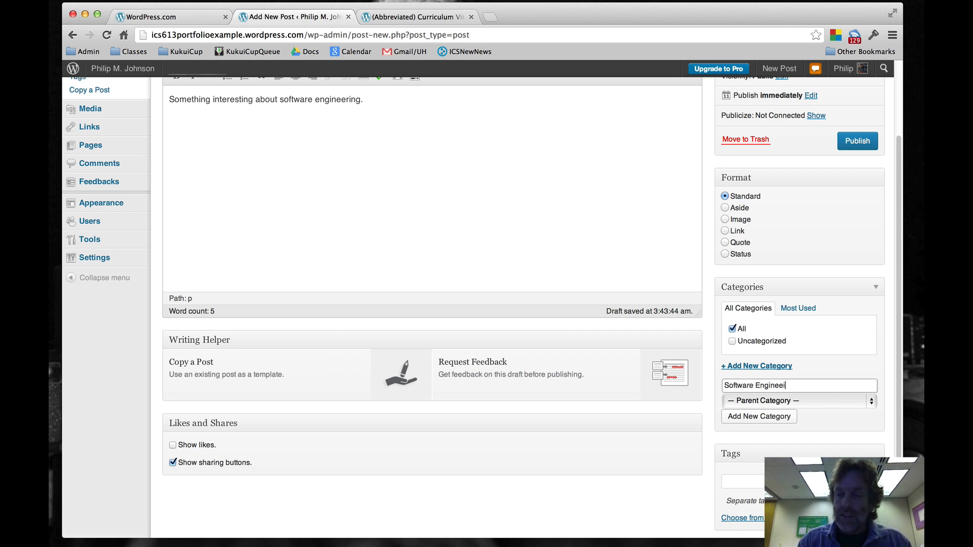
{"action": "type", "text": "ng"}
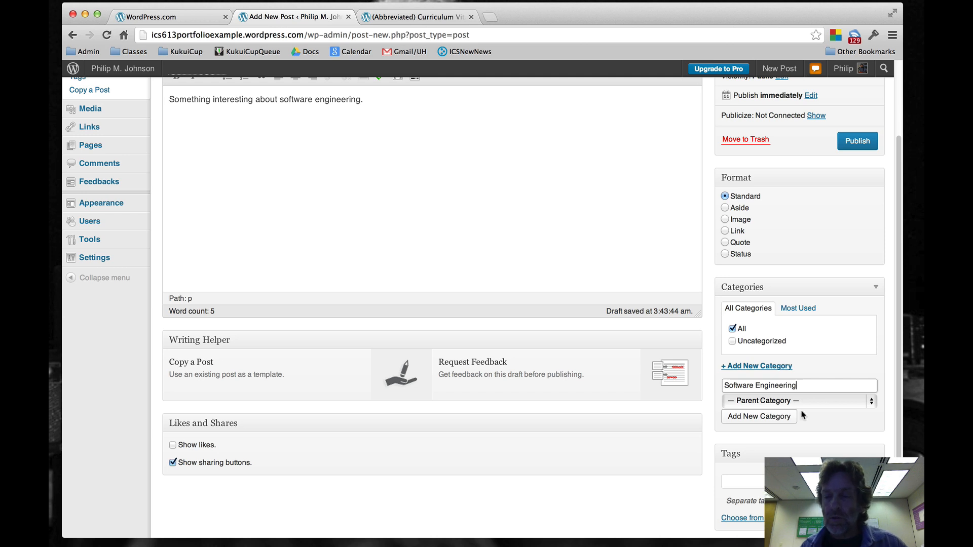
{"action": "left_click", "coordinate": [799, 401]}
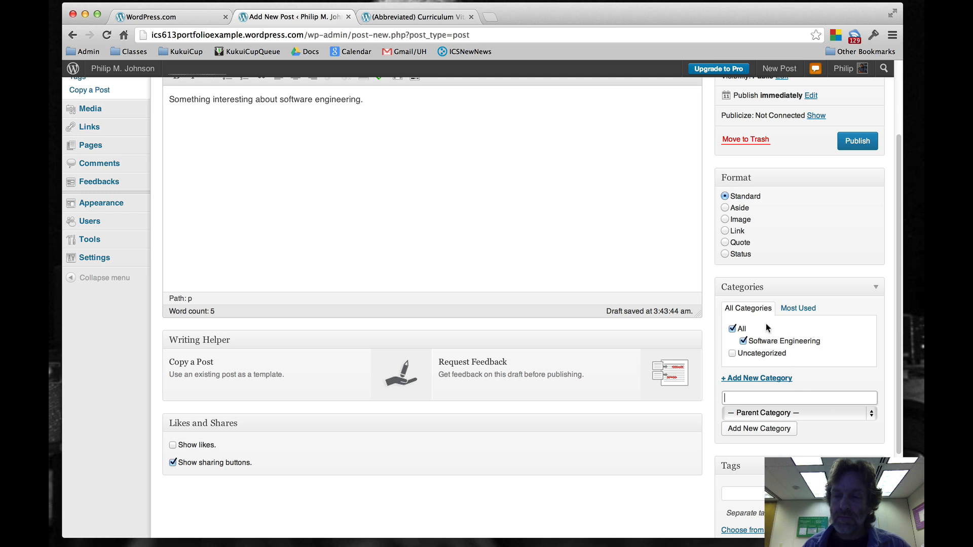
{"action": "mouse_move", "coordinate": [553, 271]}
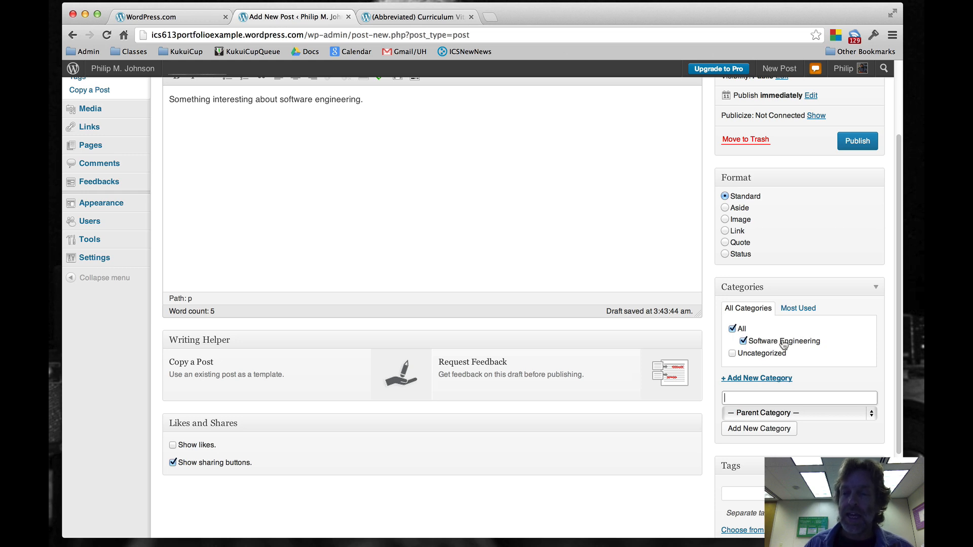
{"action": "mouse_move", "coordinate": [833, 168]}
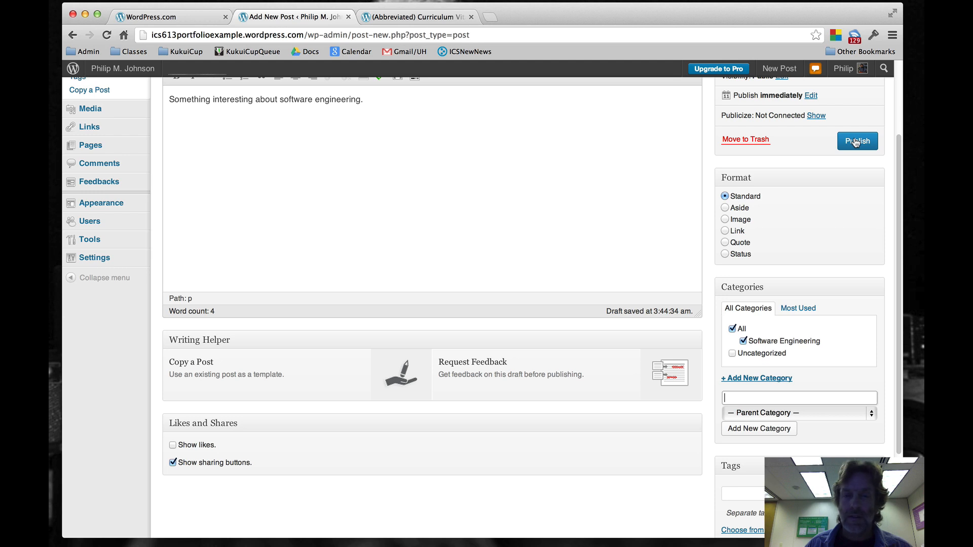
Publish the post under the new categories.
{"action": "left_click", "coordinate": [858, 141]}
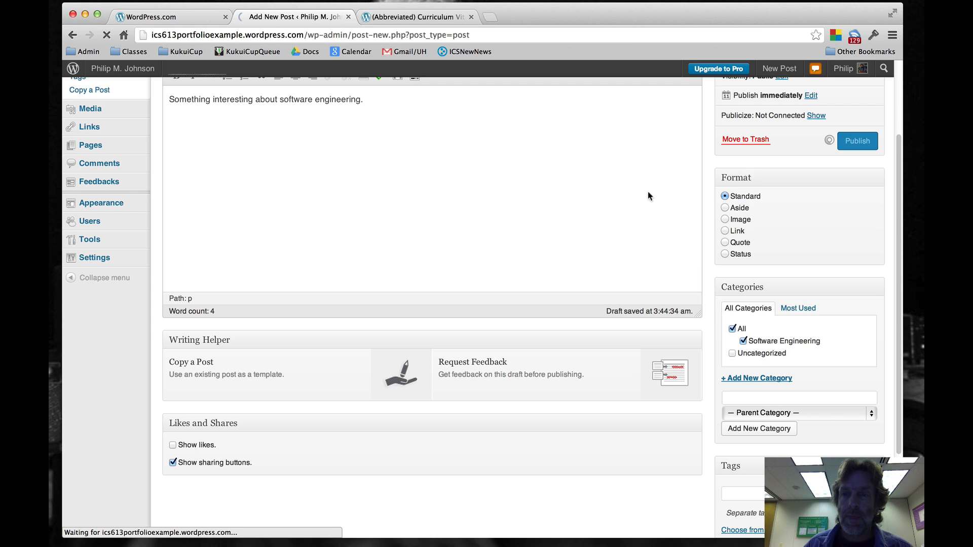
{"action": "left_click", "coordinate": [857, 141]}
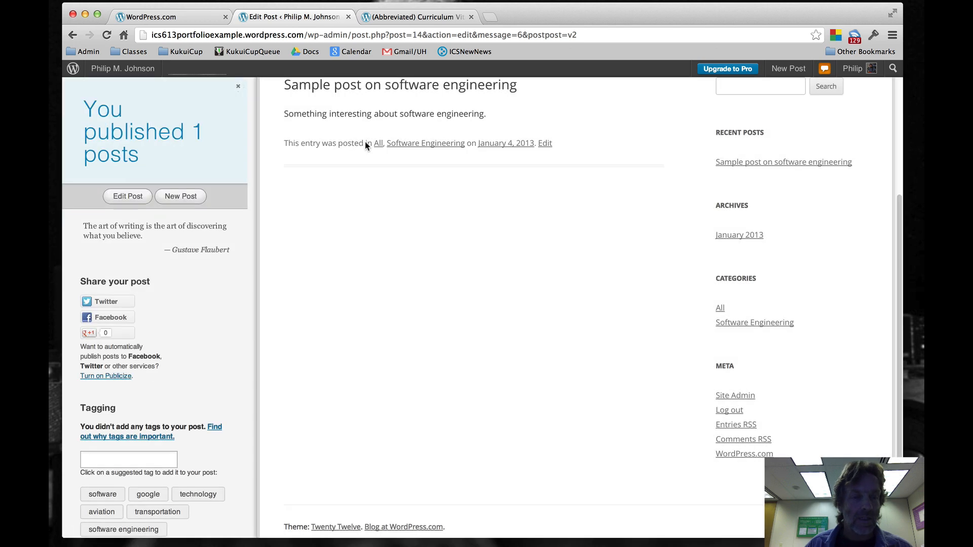
{"action": "mouse_move", "coordinate": [397, 170]}
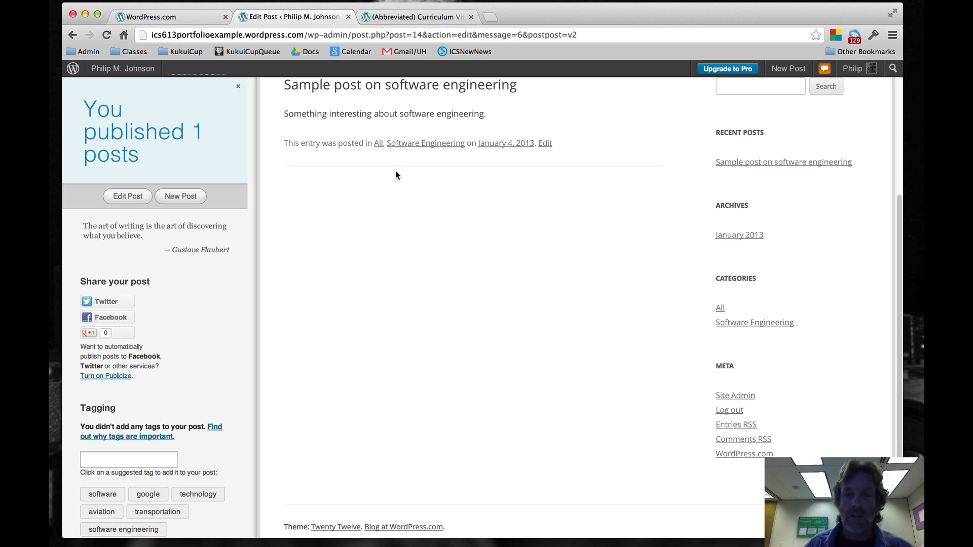
{"action": "mouse_move", "coordinate": [406, 125]}
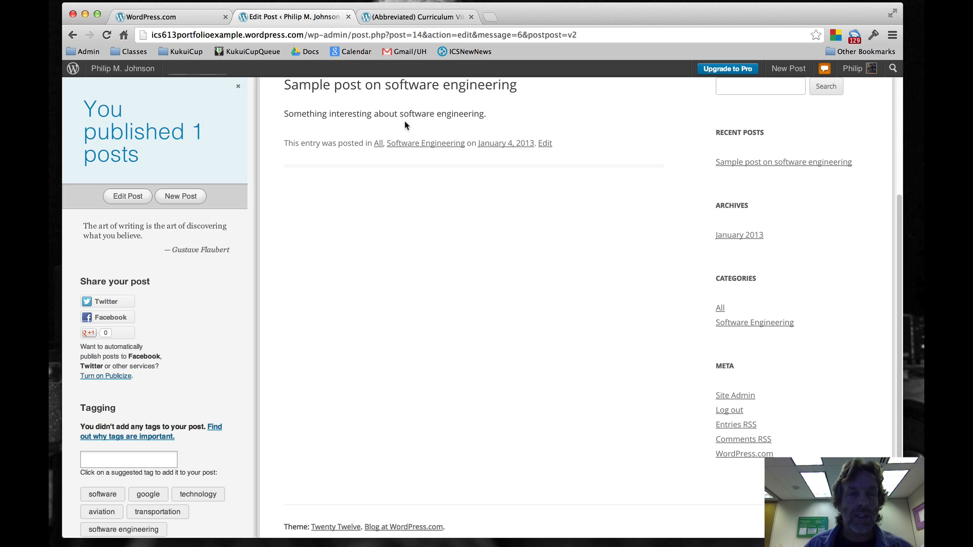
{"action": "mouse_move", "coordinate": [244, 121]}
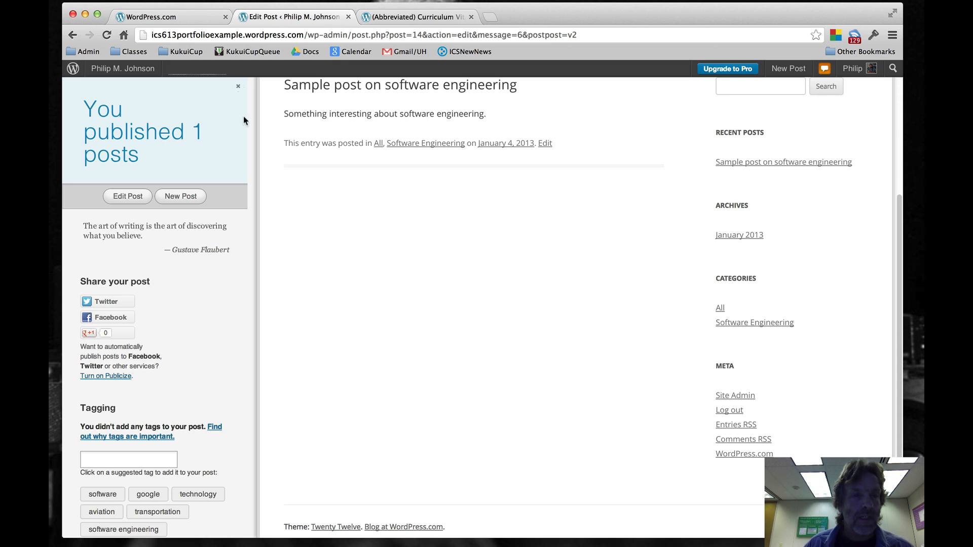
After reviewing the published post, return to the admin dashboard.
{"action": "left_click", "coordinate": [123, 68]}
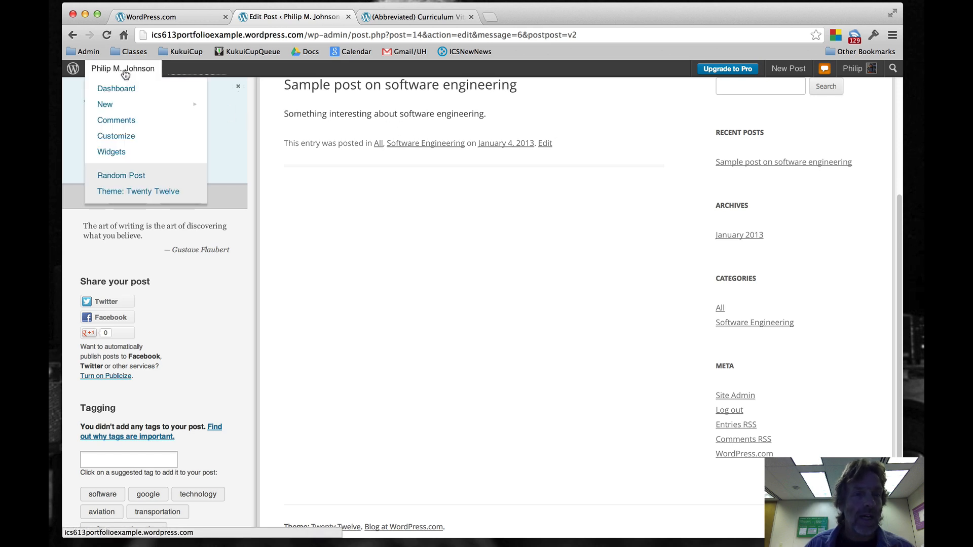
{"action": "left_click", "coordinate": [116, 88]}
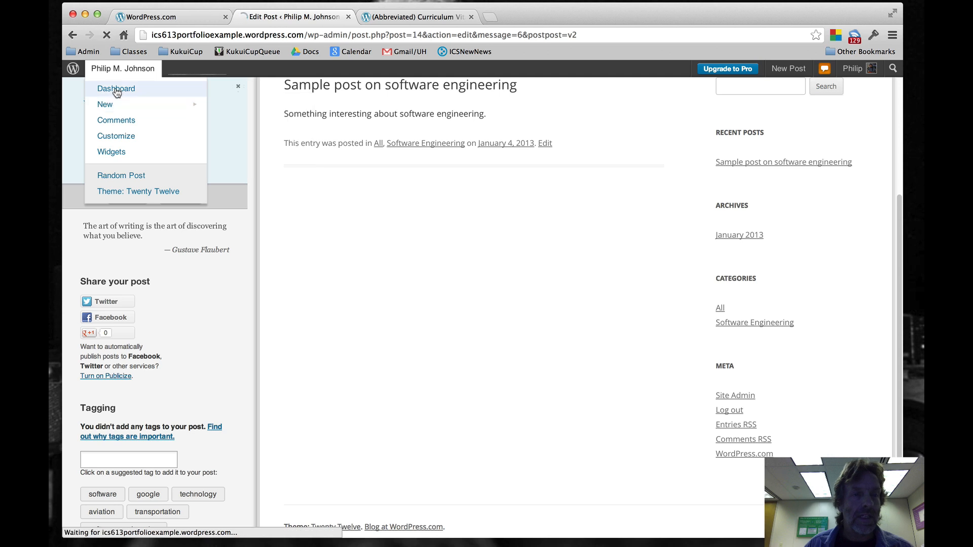
{"action": "left_click", "coordinate": [116, 88]}
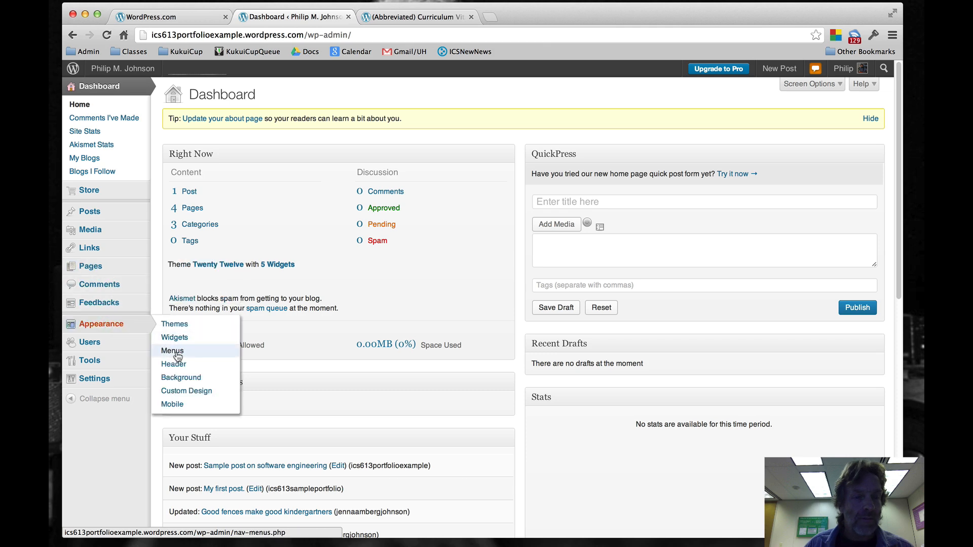
In Menus, add the All category as a menu item.
{"action": "left_click", "coordinate": [173, 351]}
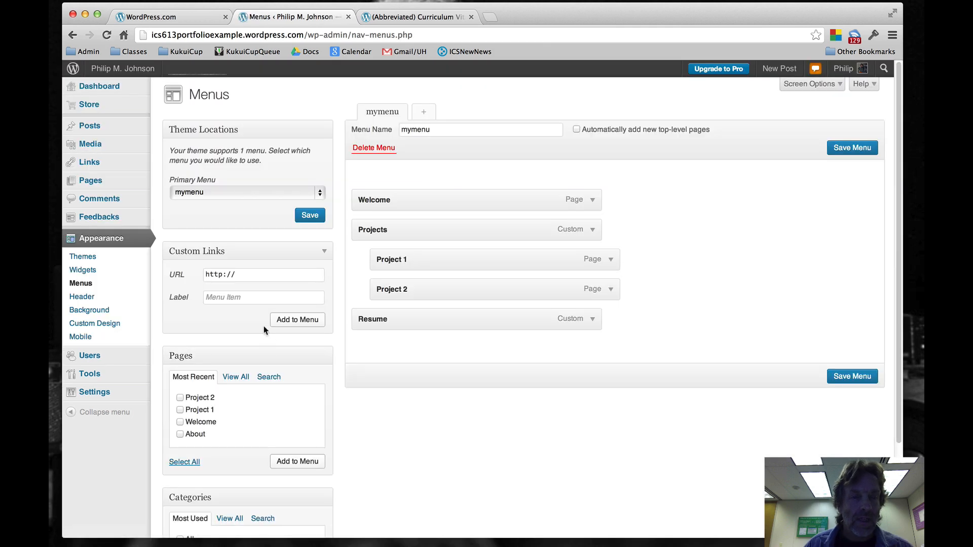
{"action": "scroll", "scroll_direction": "down", "scroll_amount": 3}
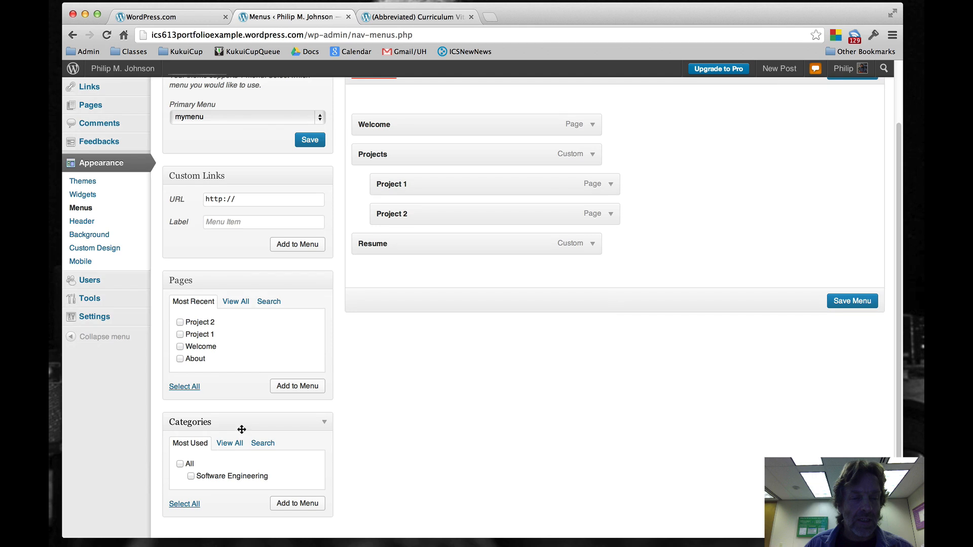
{"action": "left_click", "coordinate": [181, 463]}
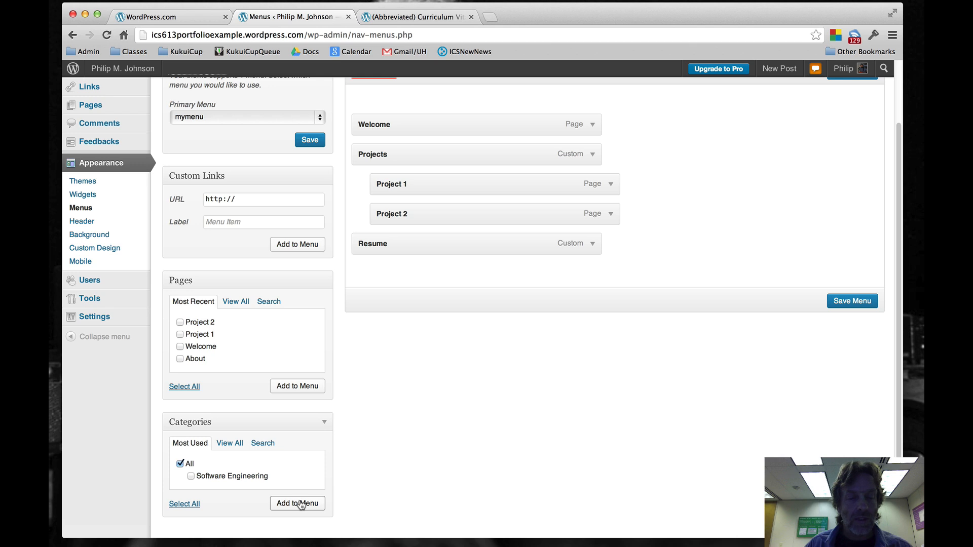
{"action": "left_click", "coordinate": [297, 503]}
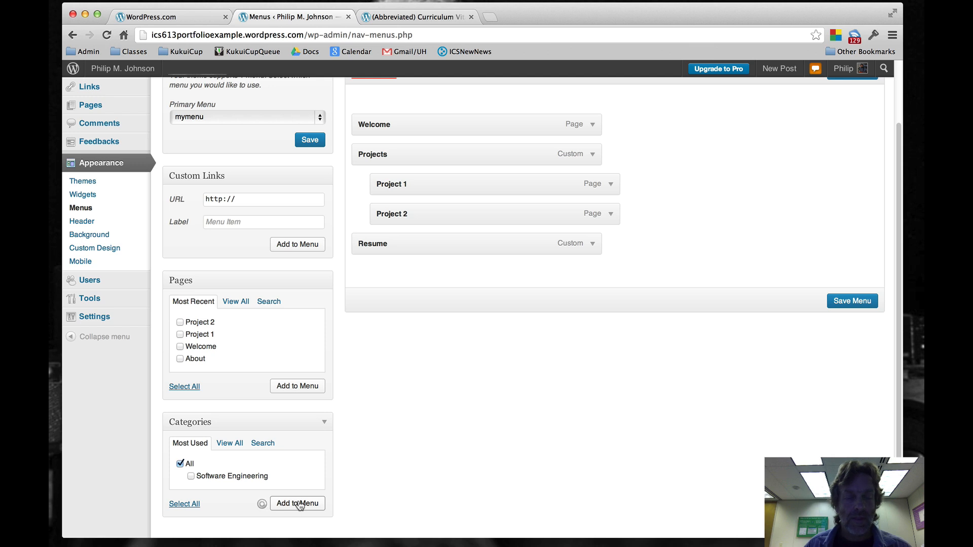
{"action": "left_click", "coordinate": [297, 503]}
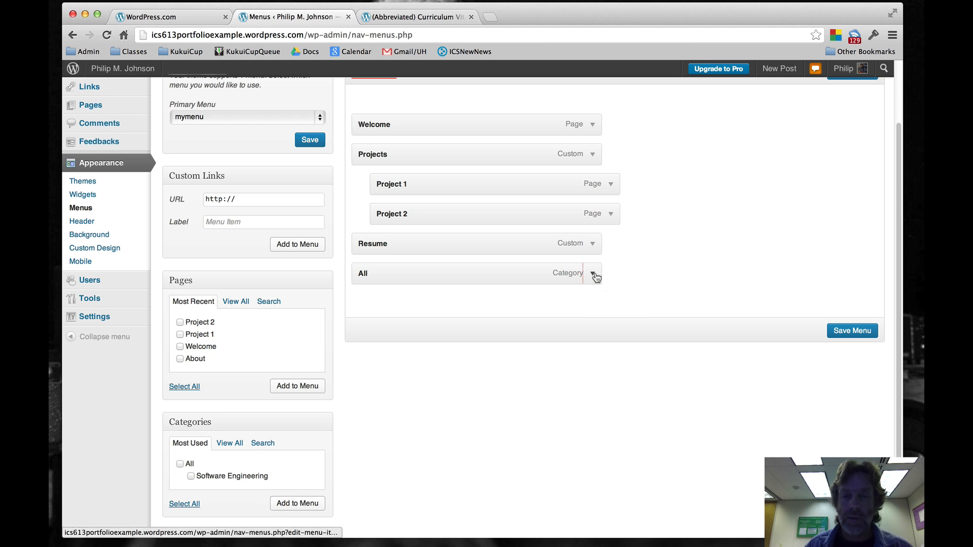
Relabel the All item as Postings, save the menu and view the live site.
{"action": "left_click", "coordinate": [594, 272]}
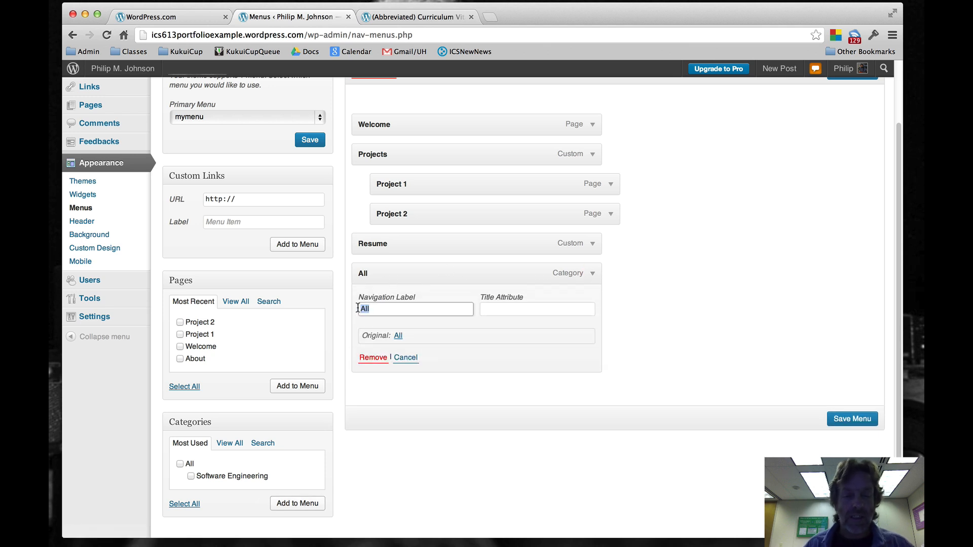
{"action": "type", "text": "Postings"}
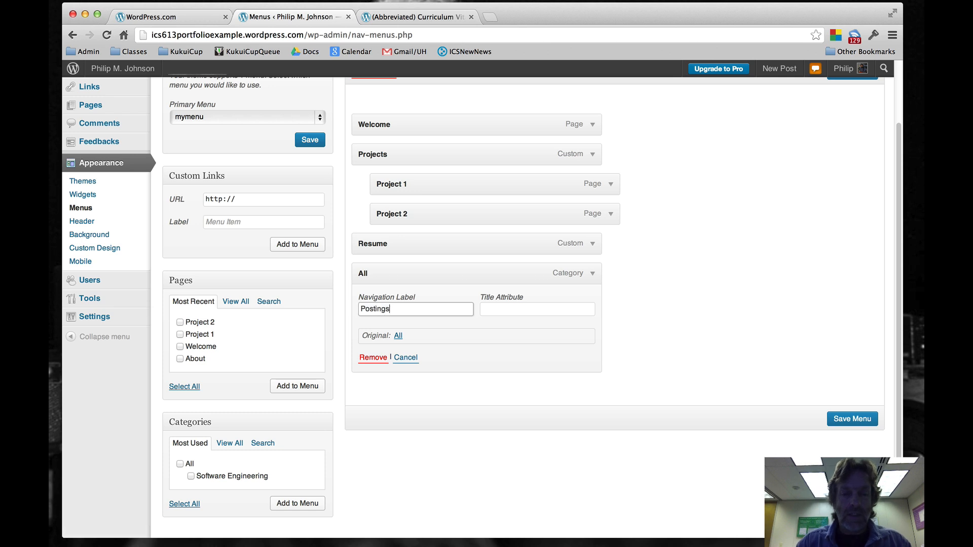
{"action": "mouse_move", "coordinate": [593, 277]}
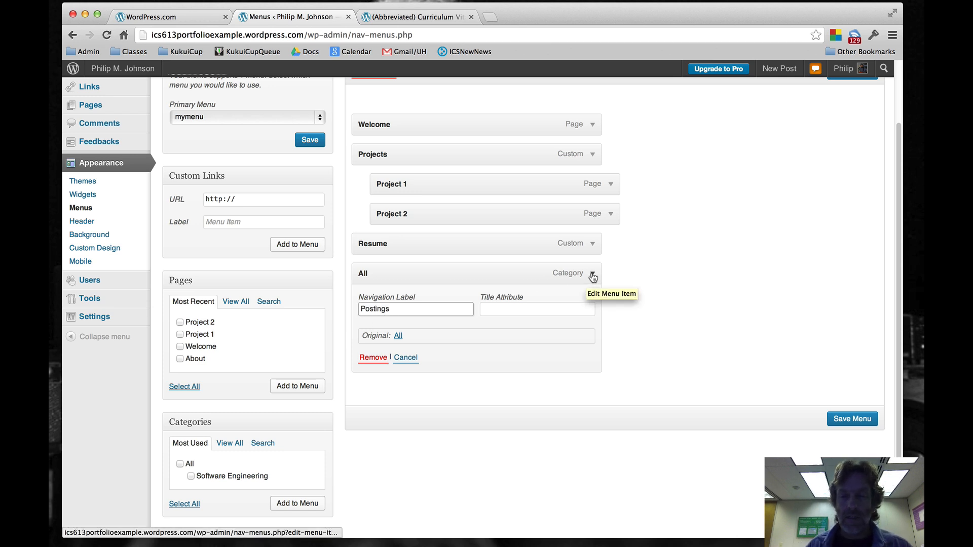
{"action": "left_click", "coordinate": [852, 330]}
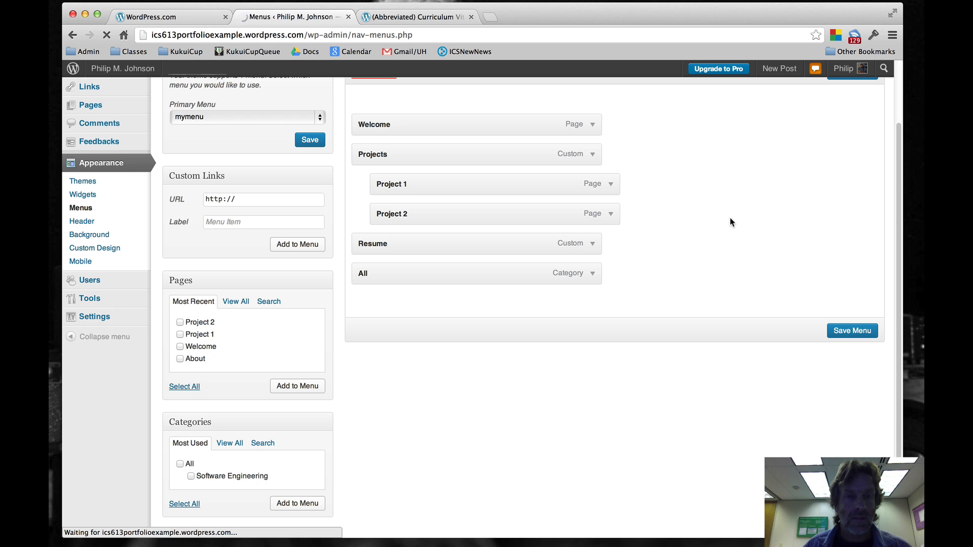
{"action": "left_click", "coordinate": [851, 330]}
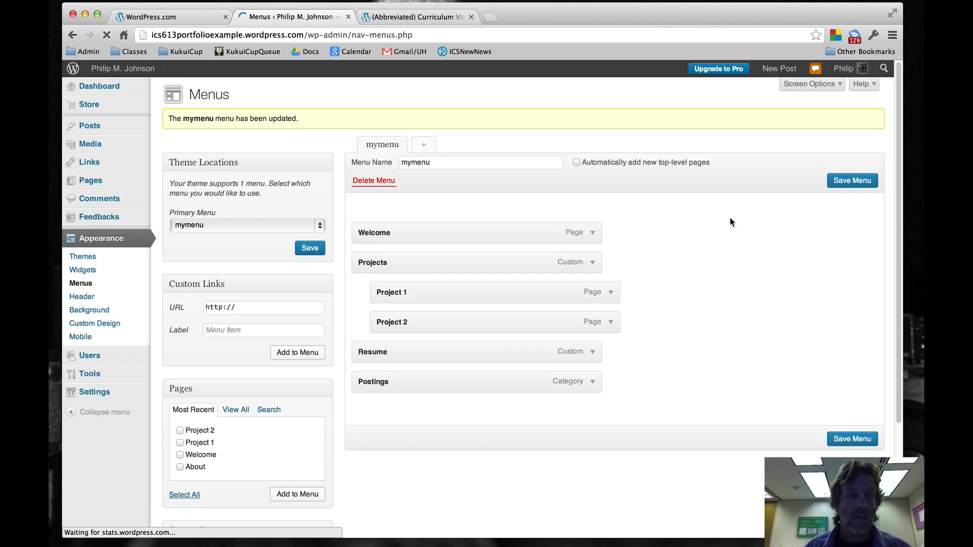
{"action": "left_click", "coordinate": [122, 68]}
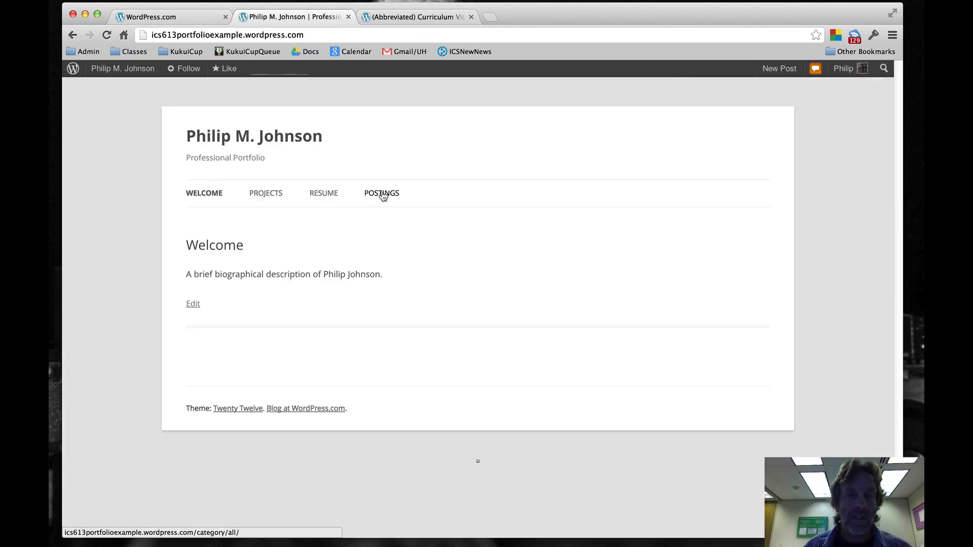
Open Postings on the live site, listing the sample software engineering post.
{"action": "left_click", "coordinate": [381, 193]}
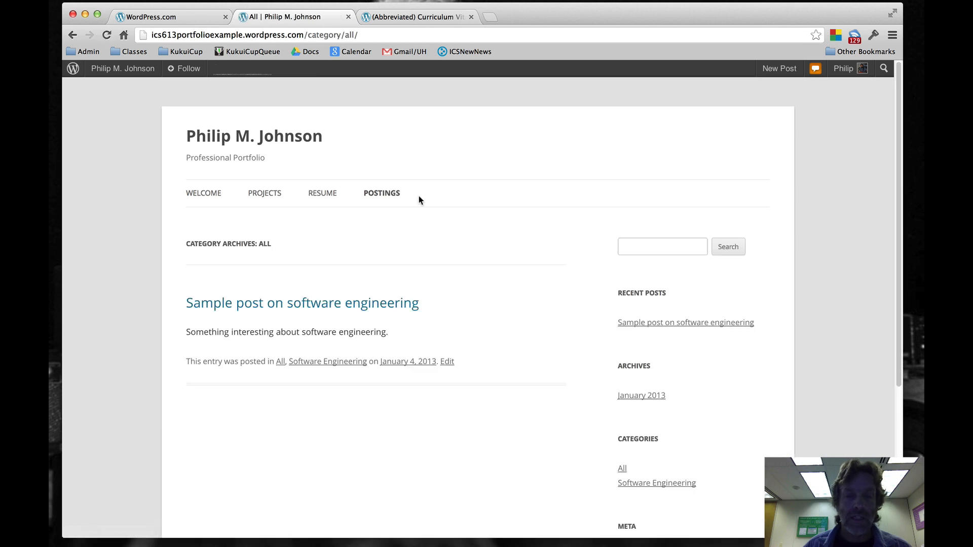
{"action": "left_click", "coordinate": [302, 303]}
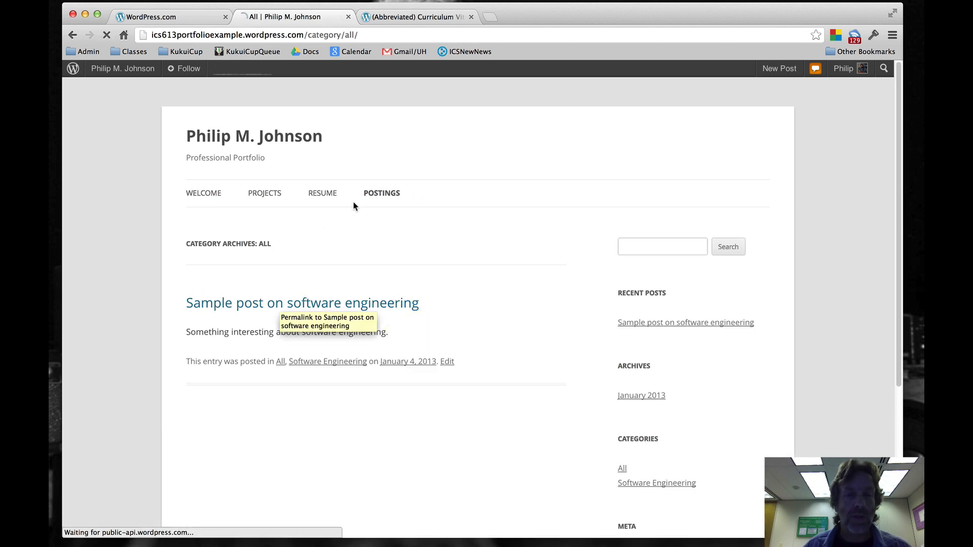
{"action": "mouse_move", "coordinate": [258, 245]}
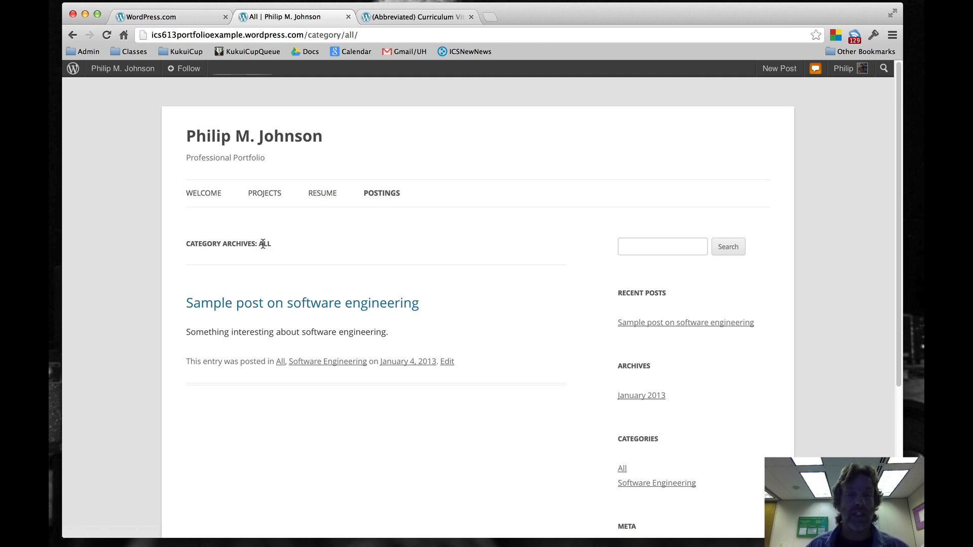
{"action": "mouse_move", "coordinate": [122, 68]}
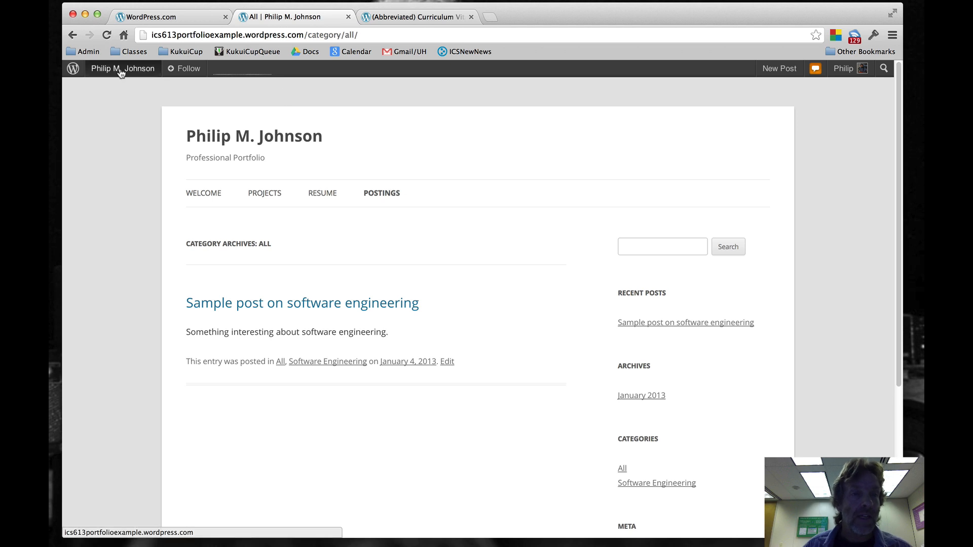
{"action": "left_click", "coordinate": [123, 68]}
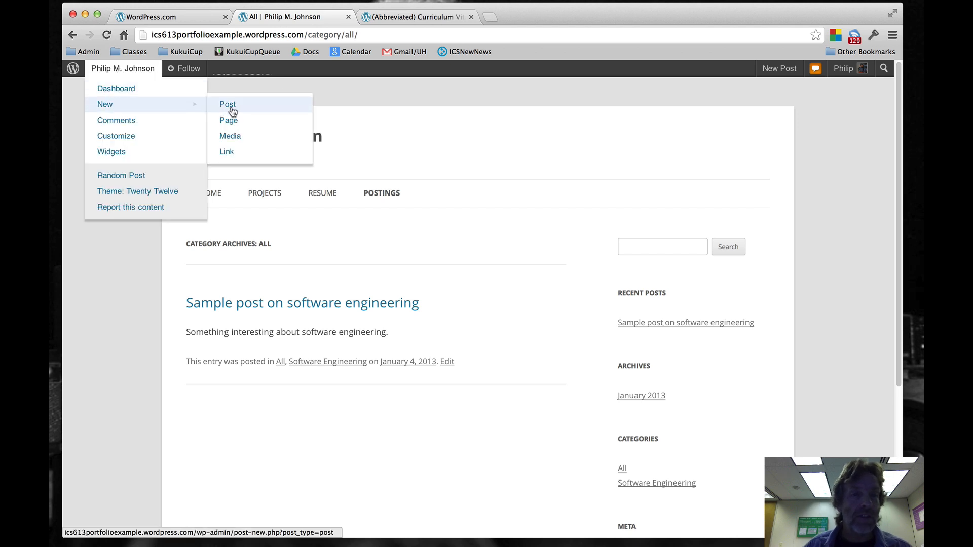
Create a page titled Contact reading 'My contact info goes here.'.
{"action": "left_click", "coordinate": [228, 120]}
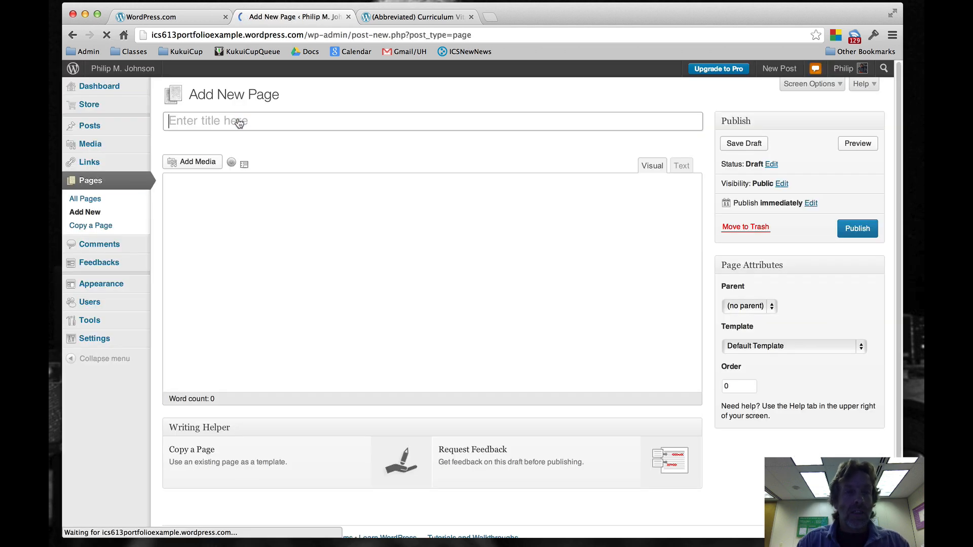
{"action": "type", "text": "Contact"}
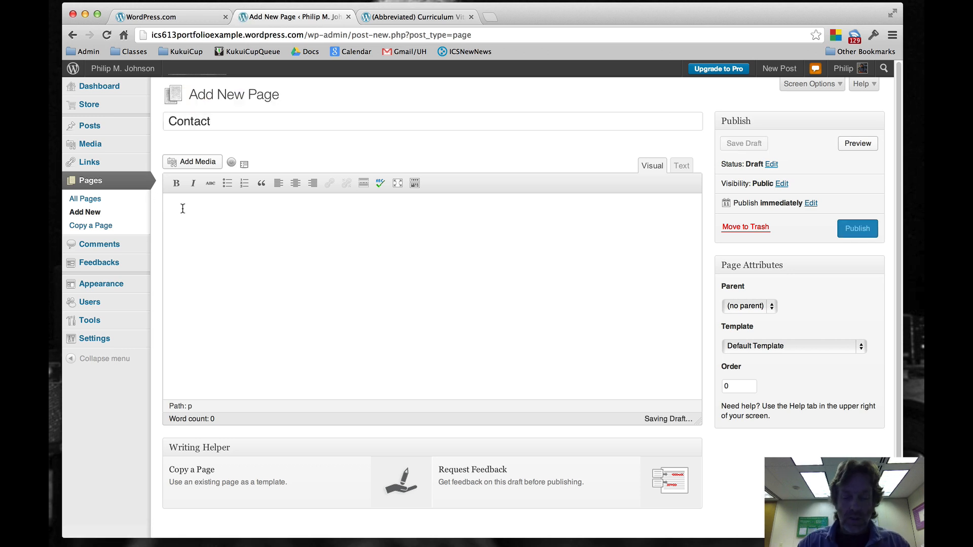
{"action": "type", "text": "My contact info"}
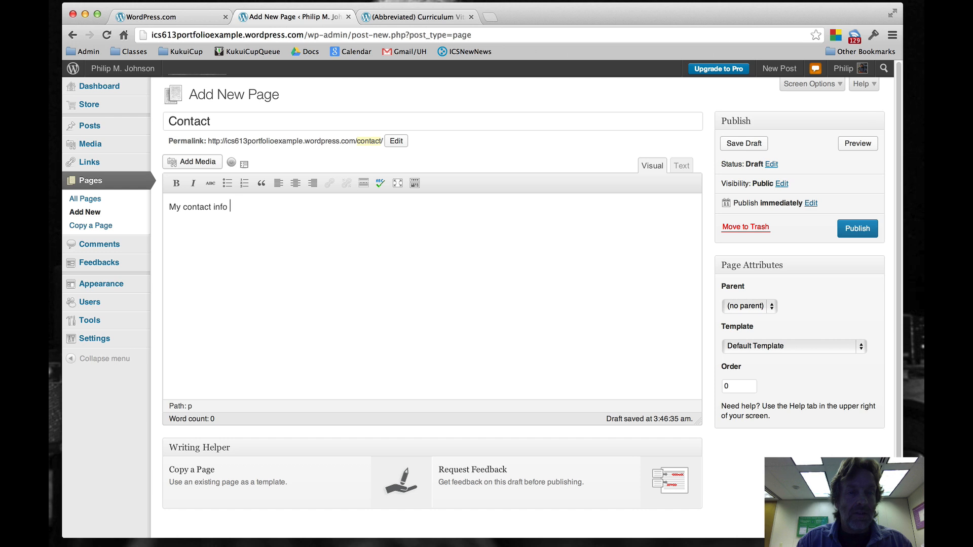
{"action": "type", "text": "goes here."}
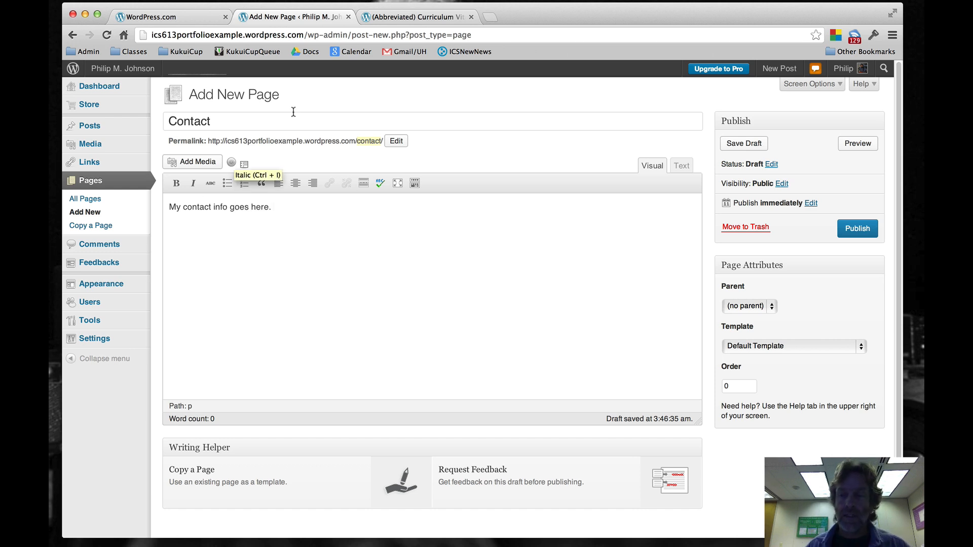
Set the Full-width, No Sidebar template and publish the Contact page.
{"action": "left_click", "coordinate": [792, 346]}
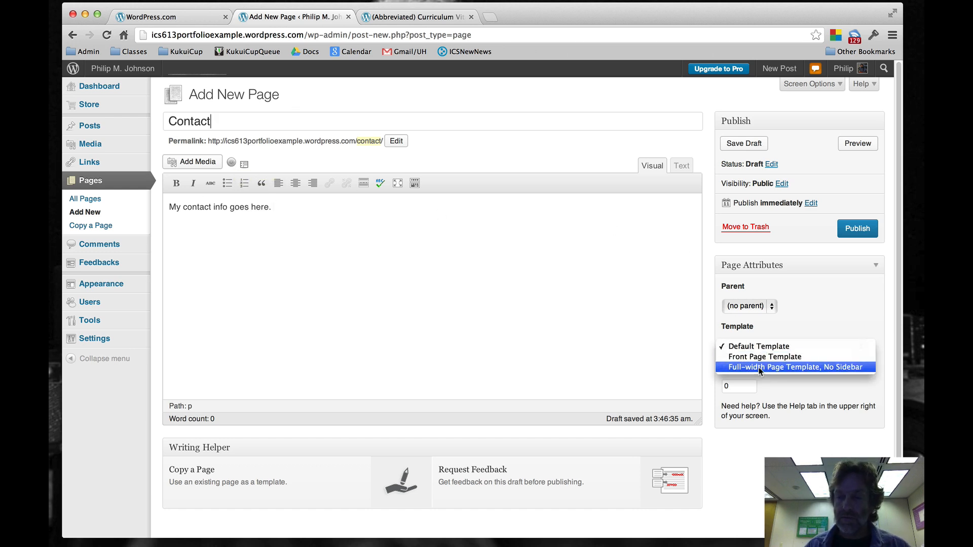
{"action": "left_click", "coordinate": [857, 228]}
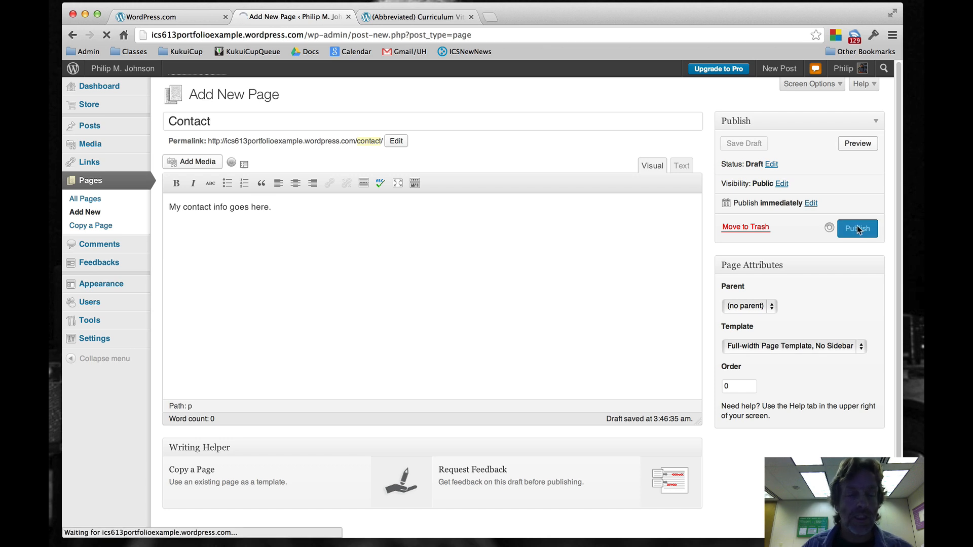
{"action": "mouse_move", "coordinate": [483, 292]}
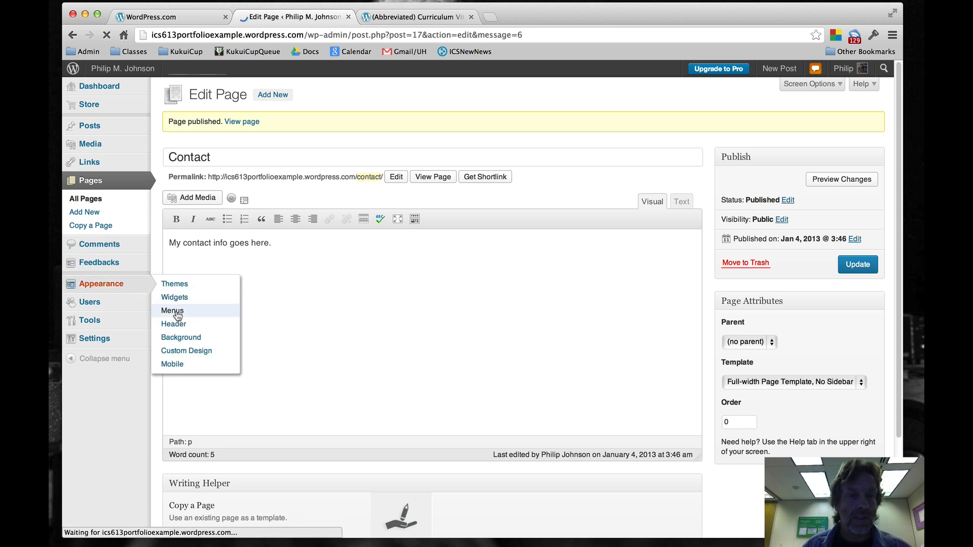
{"action": "left_click", "coordinate": [172, 310]}
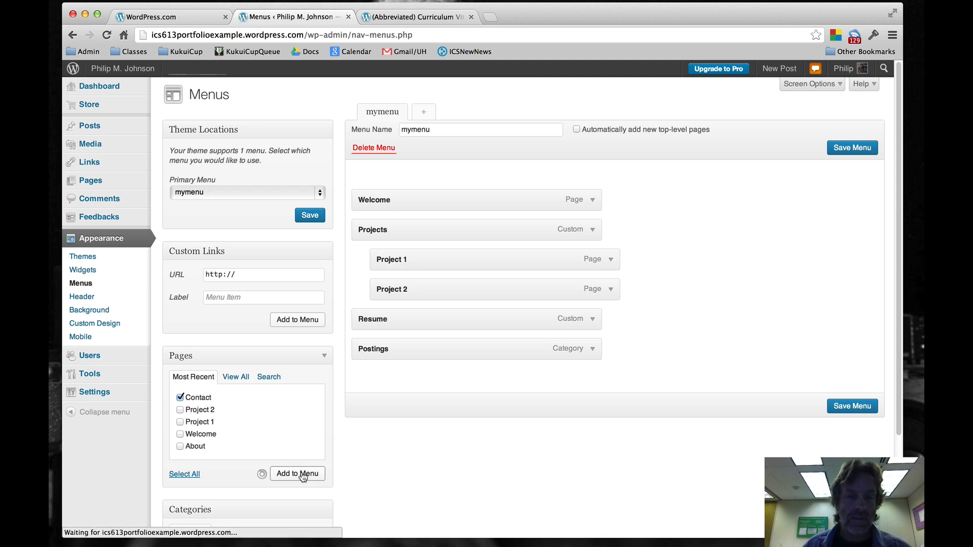
Add Contact as the last menu item, save mymenu, and view the live site navigation.
{"action": "left_click", "coordinate": [297, 474]}
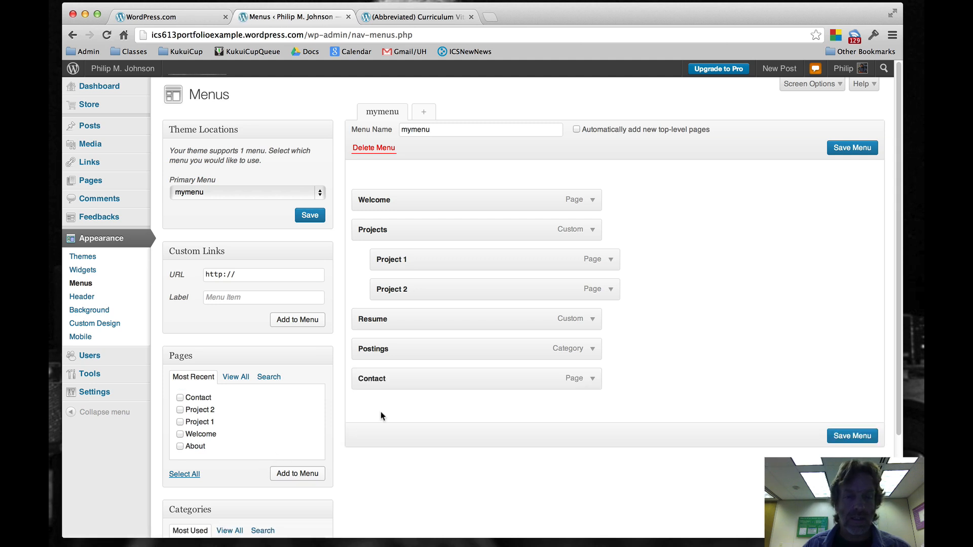
{"action": "left_click", "coordinate": [852, 436]}
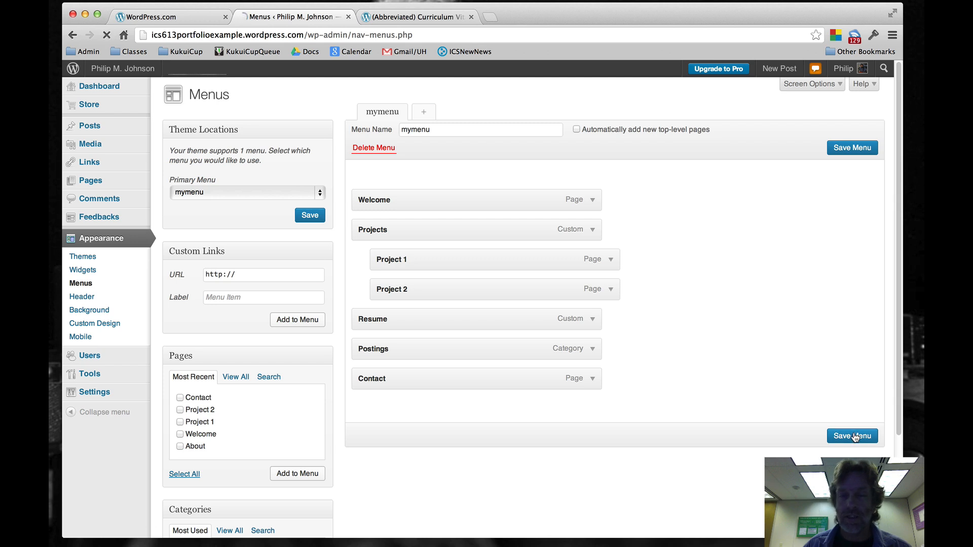
{"action": "left_click", "coordinate": [851, 436]}
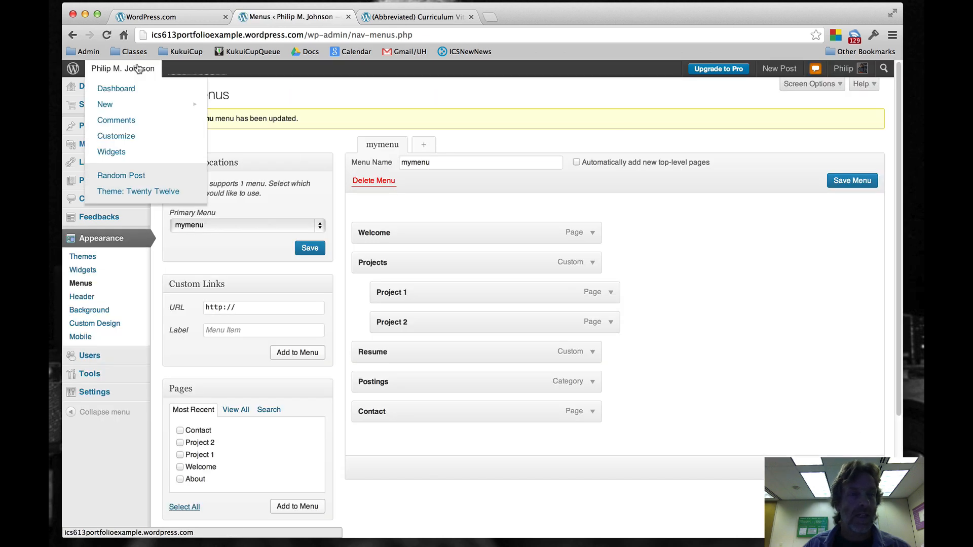
{"action": "left_click", "coordinate": [122, 68]}
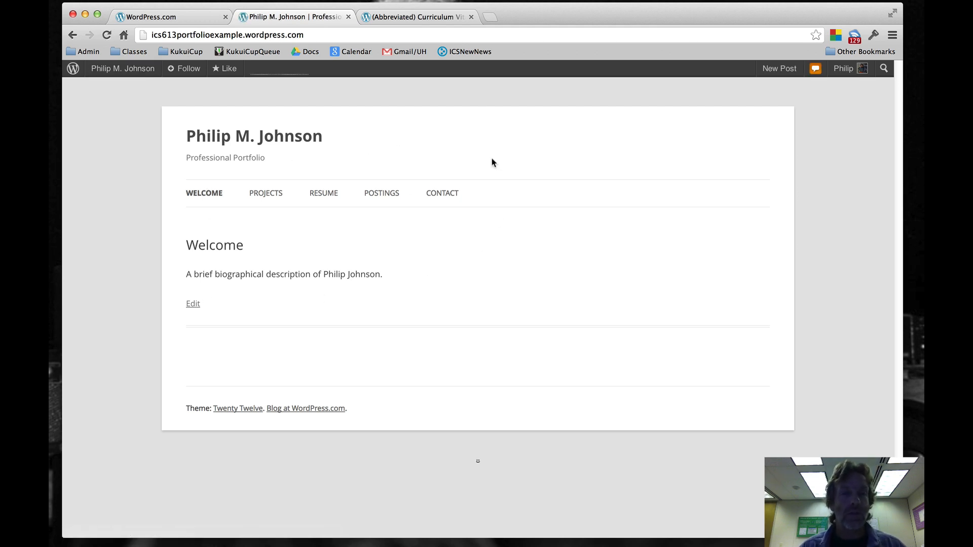
{"action": "mouse_move", "coordinate": [204, 193]}
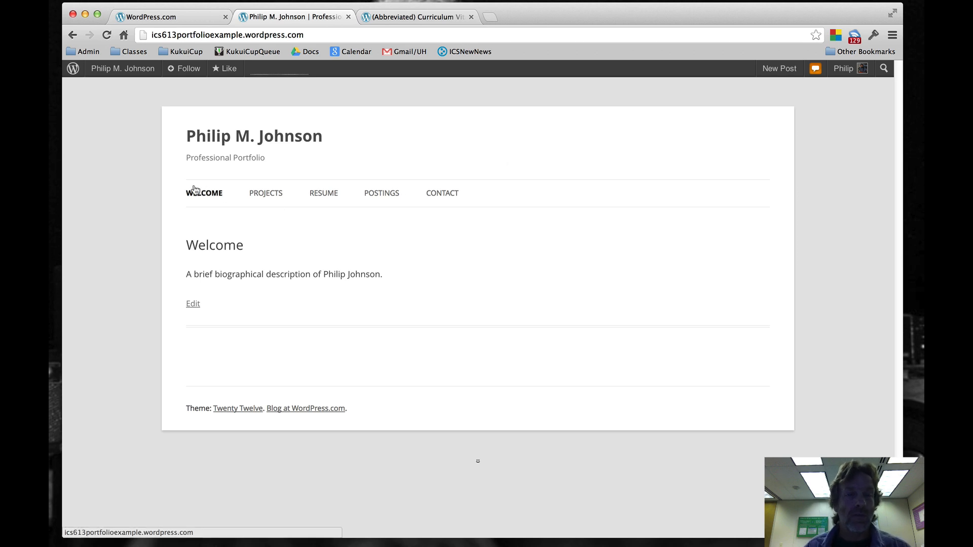
{"action": "mouse_move", "coordinate": [317, 237]}
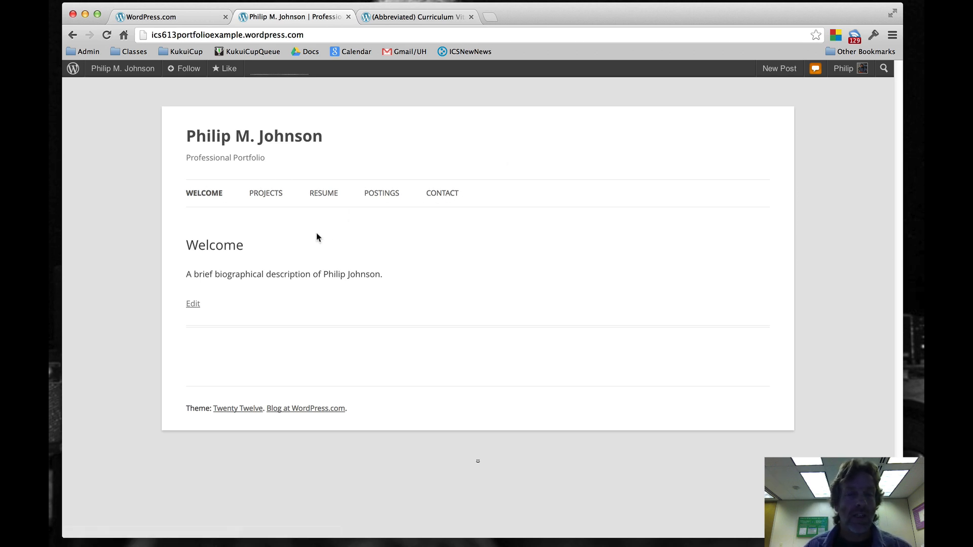
{"action": "mouse_move", "coordinate": [266, 193]}
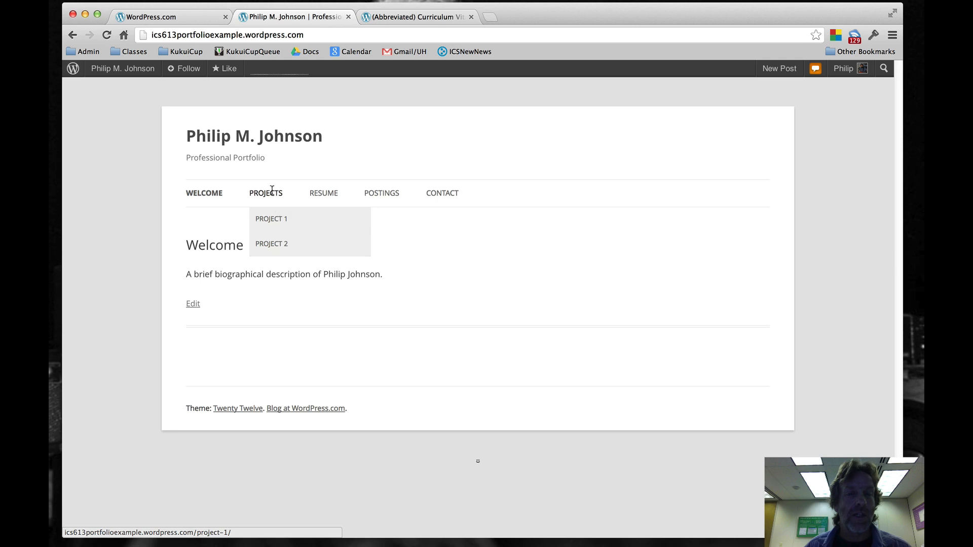
{"action": "mouse_move", "coordinate": [465, 290]}
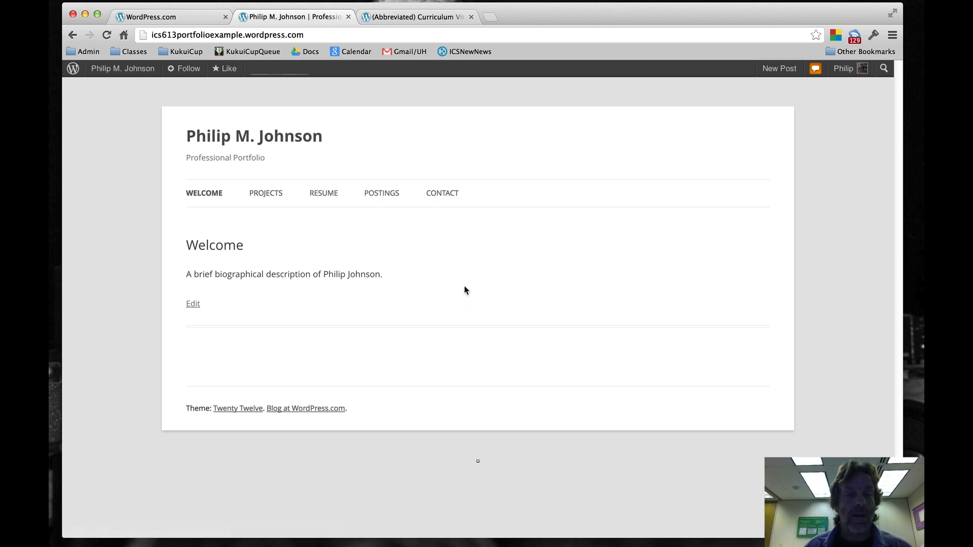
{"action": "mouse_move", "coordinate": [519, 236]}
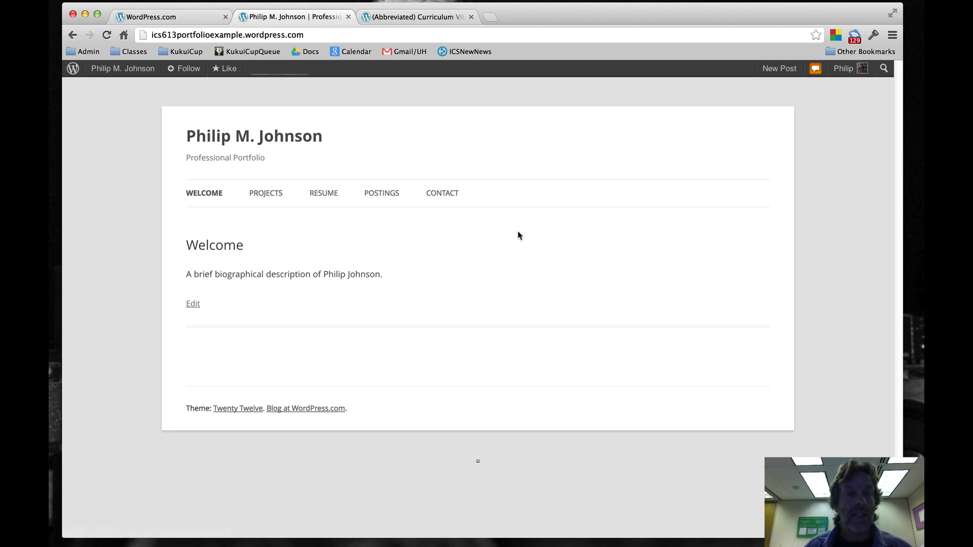